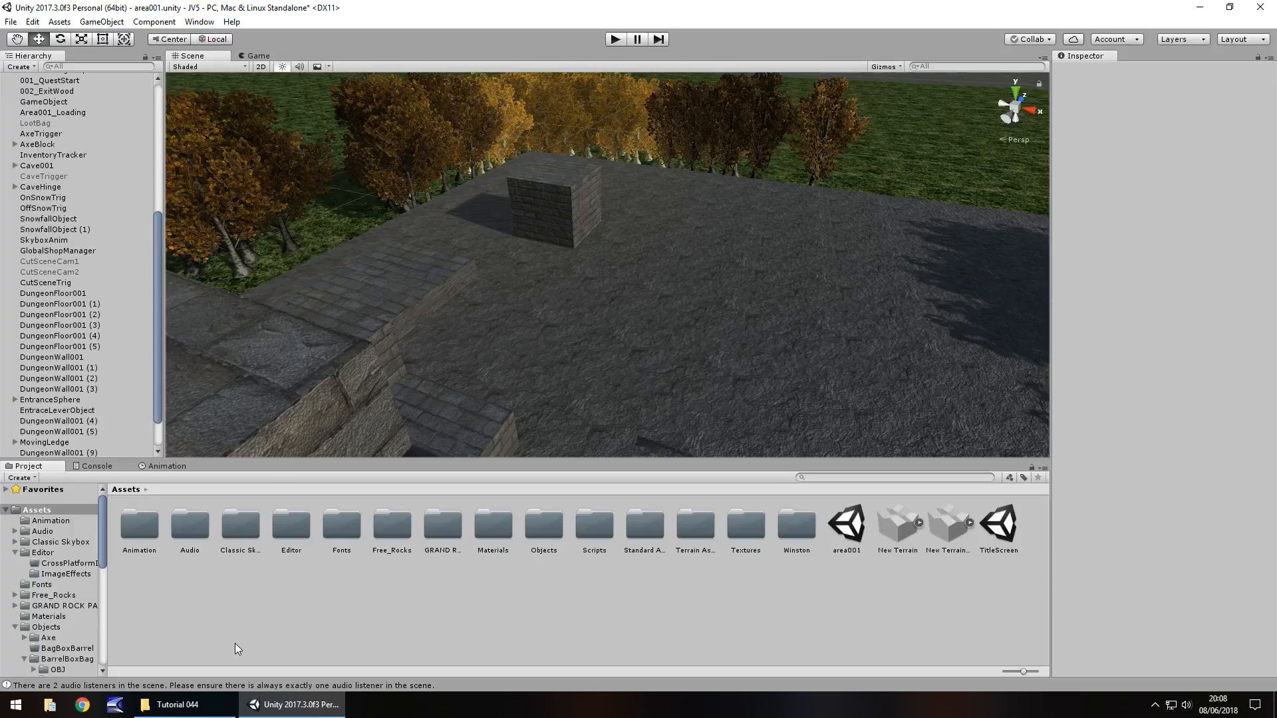
mouse_move(580, 292)
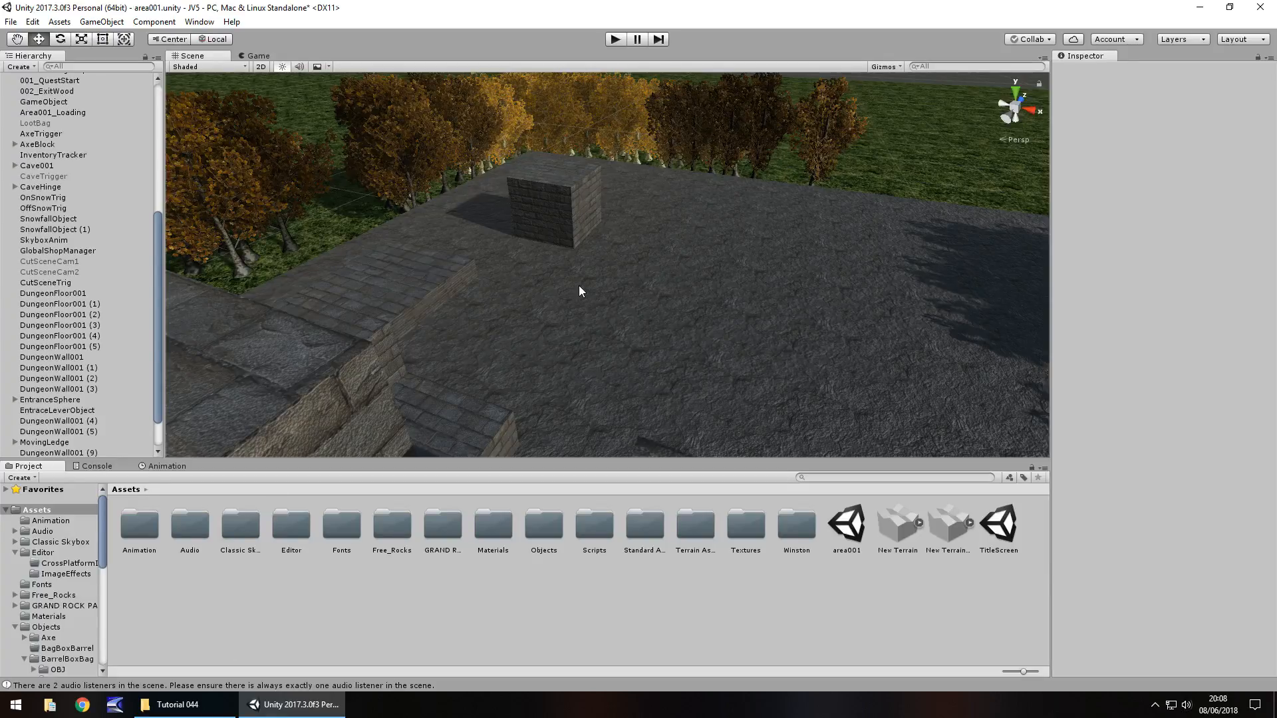
mouse_move(770, 326)
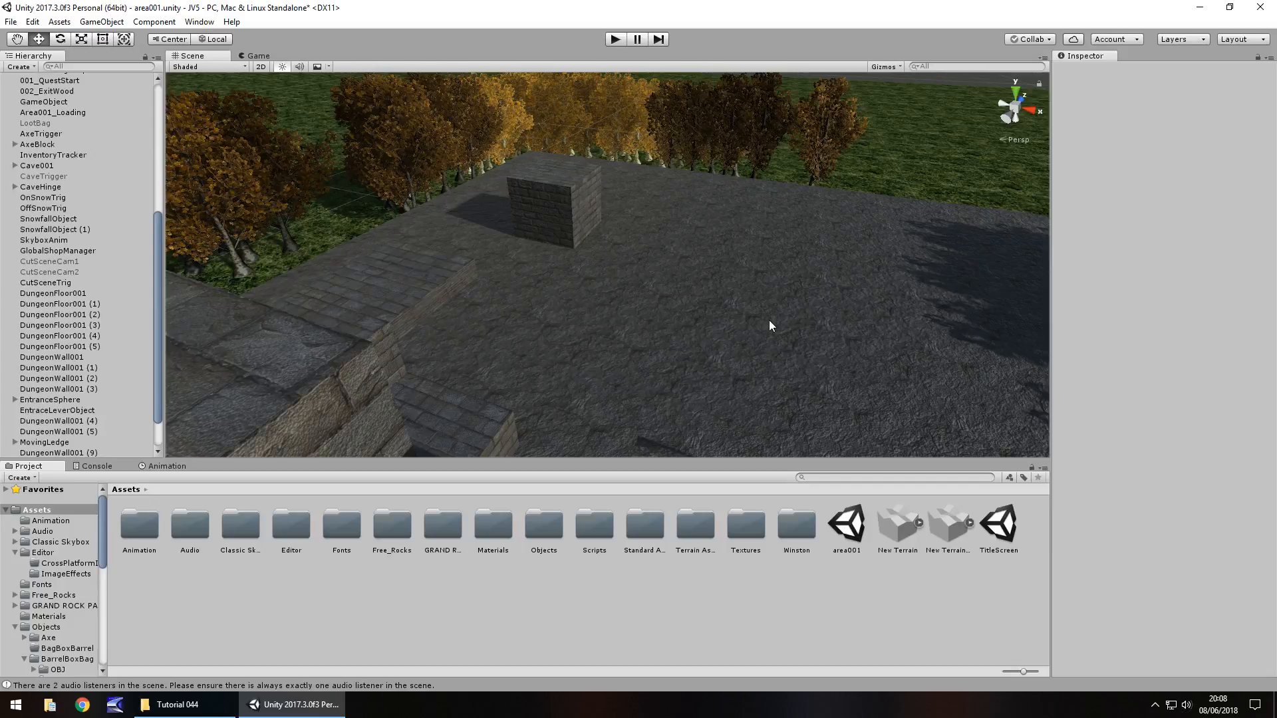
mouse_move(786, 352)
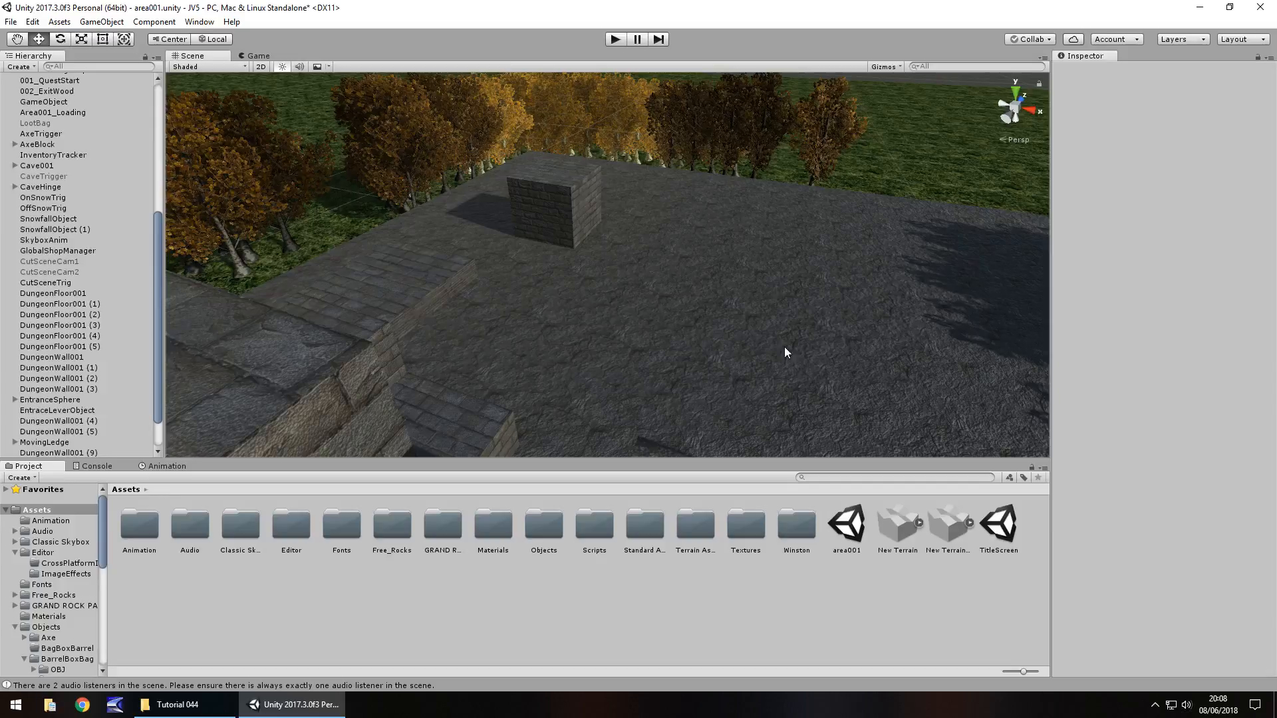
mouse_move(713, 339)
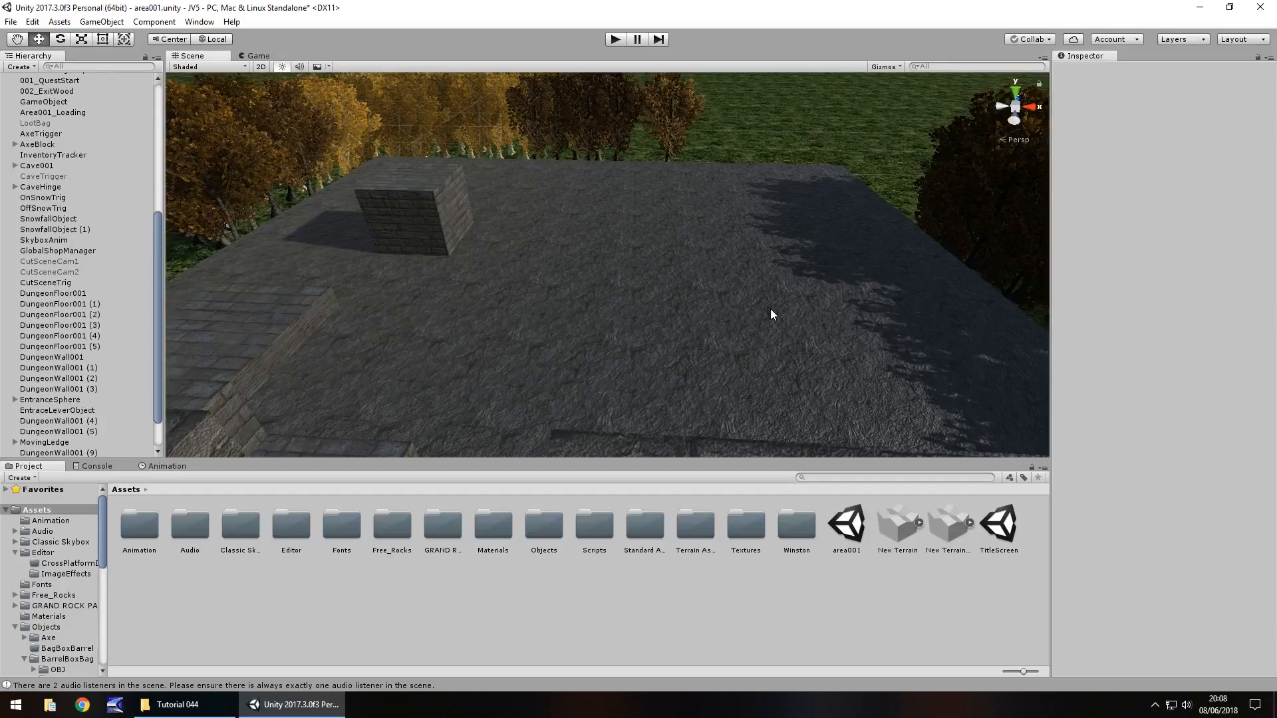
mouse_move(736, 340)
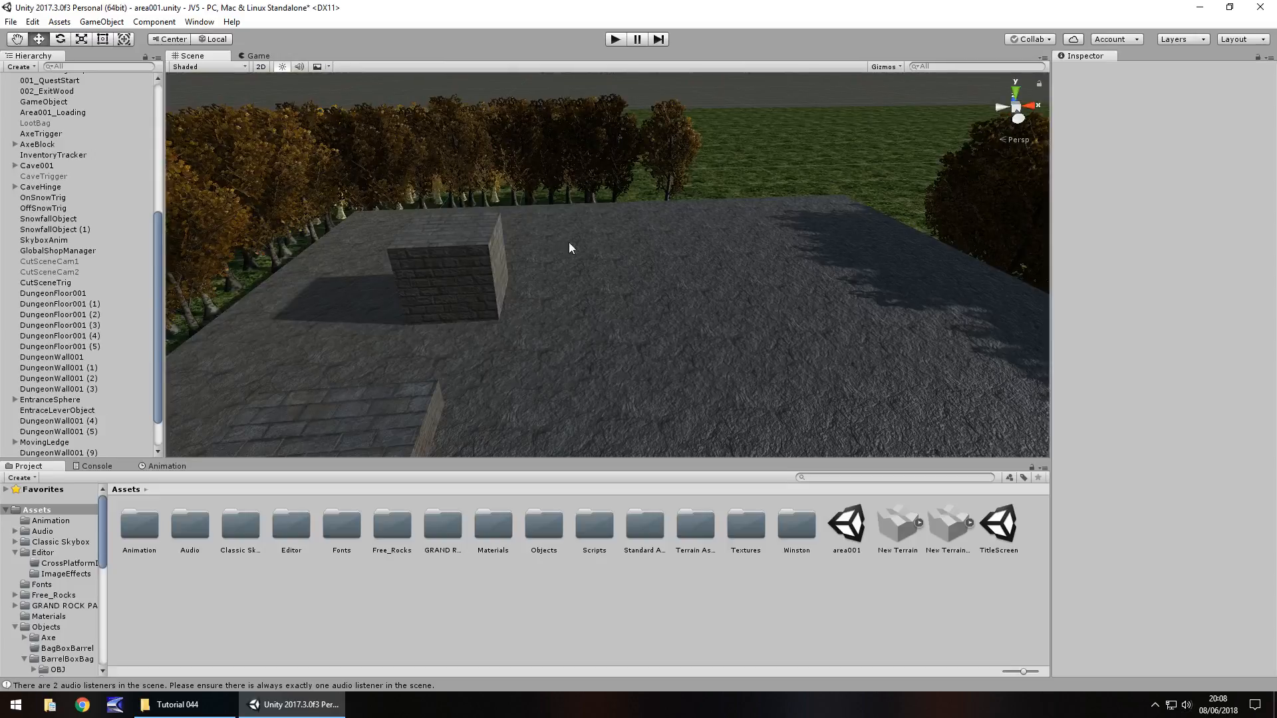
mouse_move(712, 210)
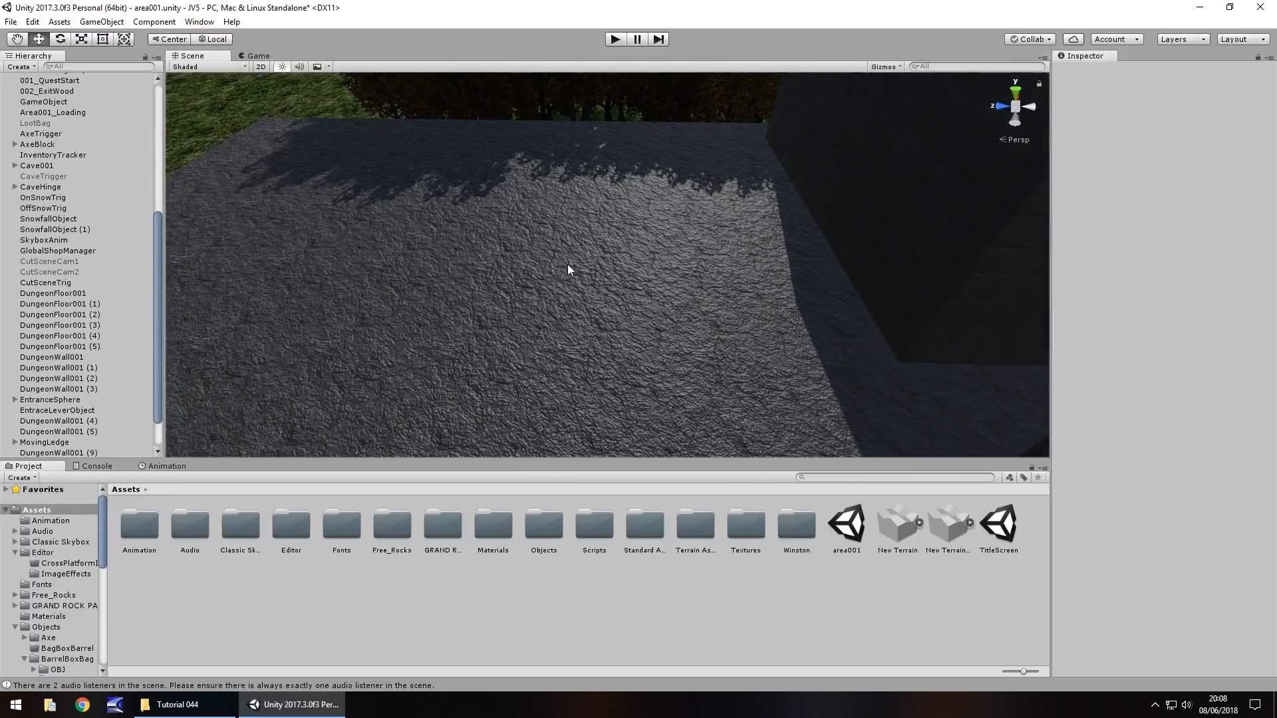
mouse_move(95, 226)
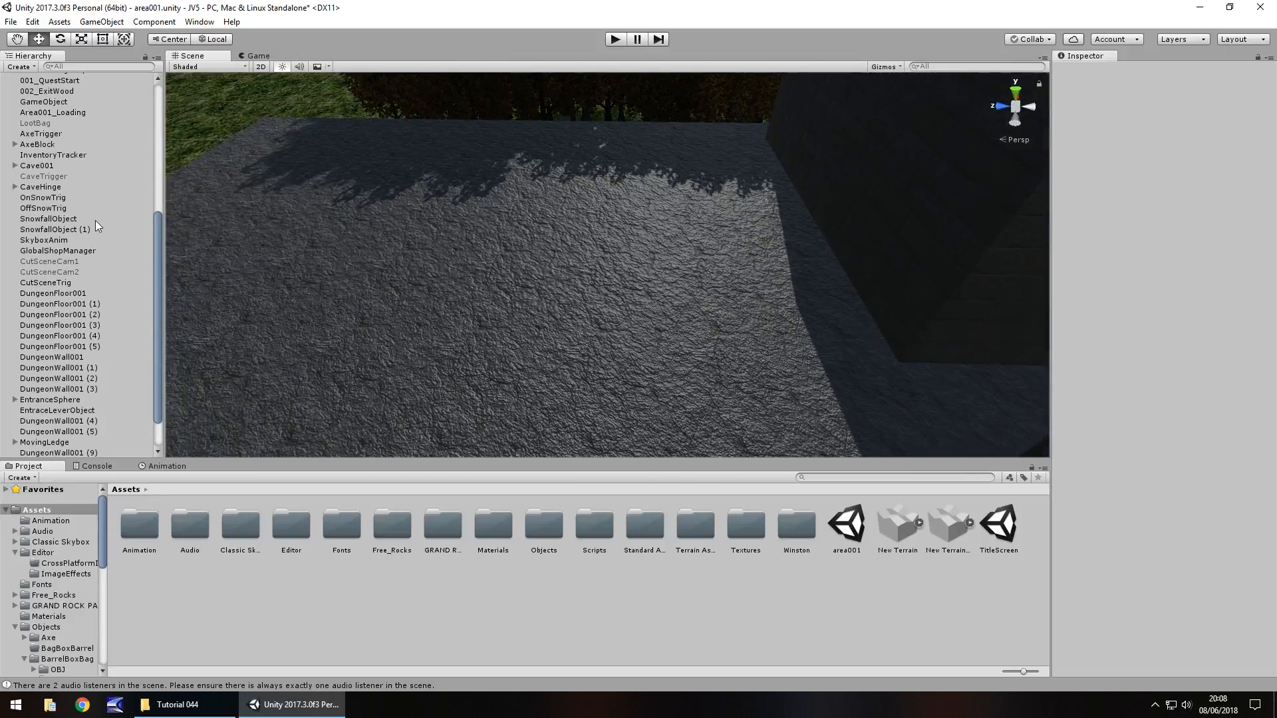
Step: Select CoffinBox01, Barrel and SquareBox01 in the Hierarchy to inspect their details
click(42, 110)
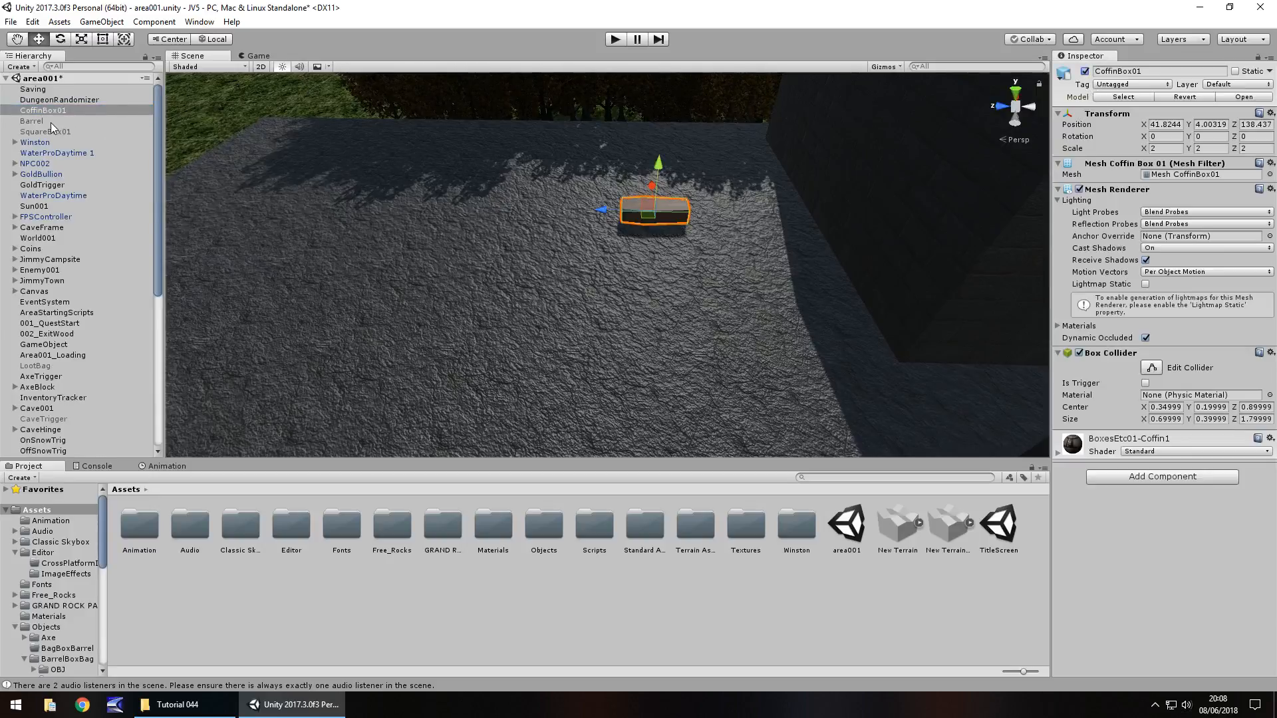
click(31, 121)
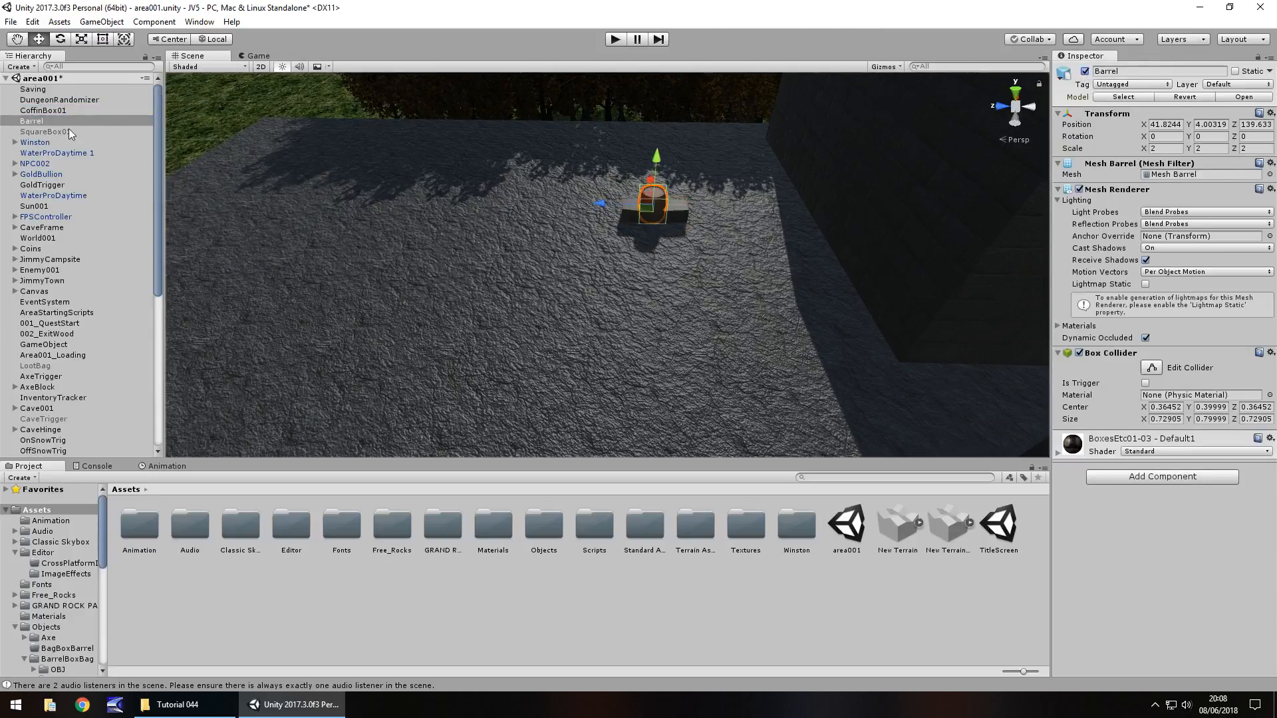
click(46, 131)
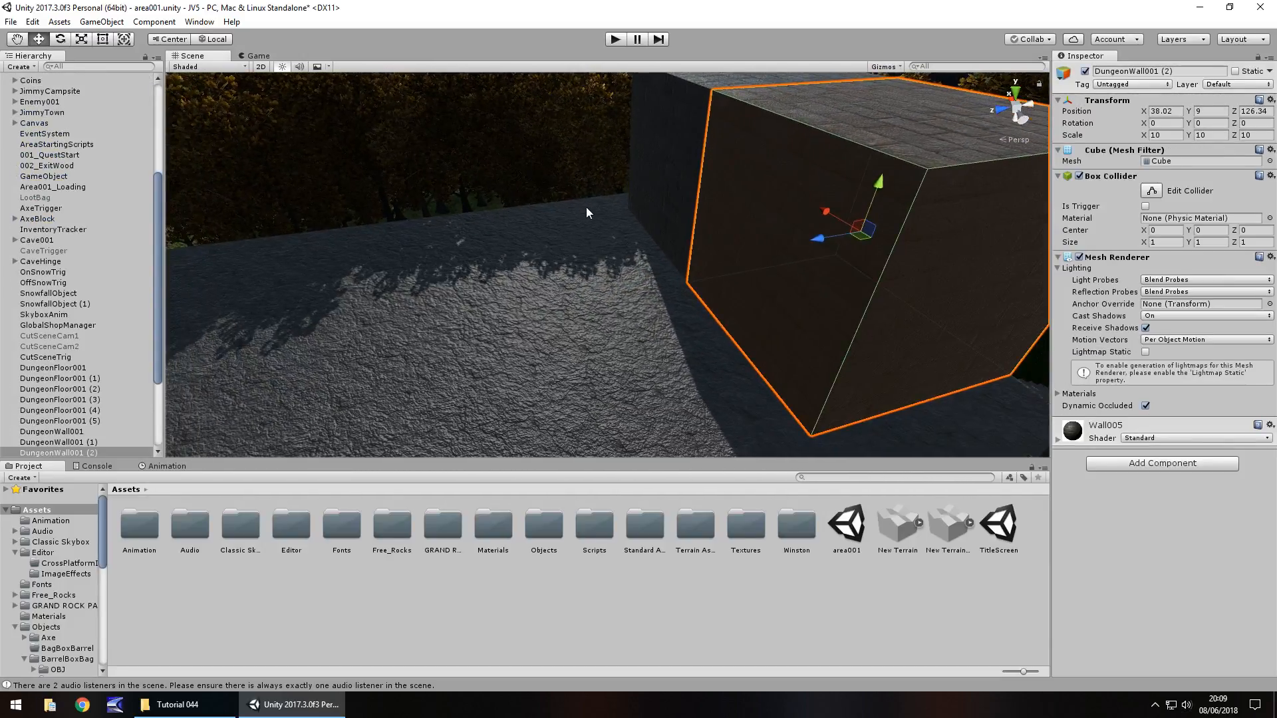
Step: Check the new walls (6)–(10) by selecting the floor slab, then the newest wall piece
scroll(down, 3)
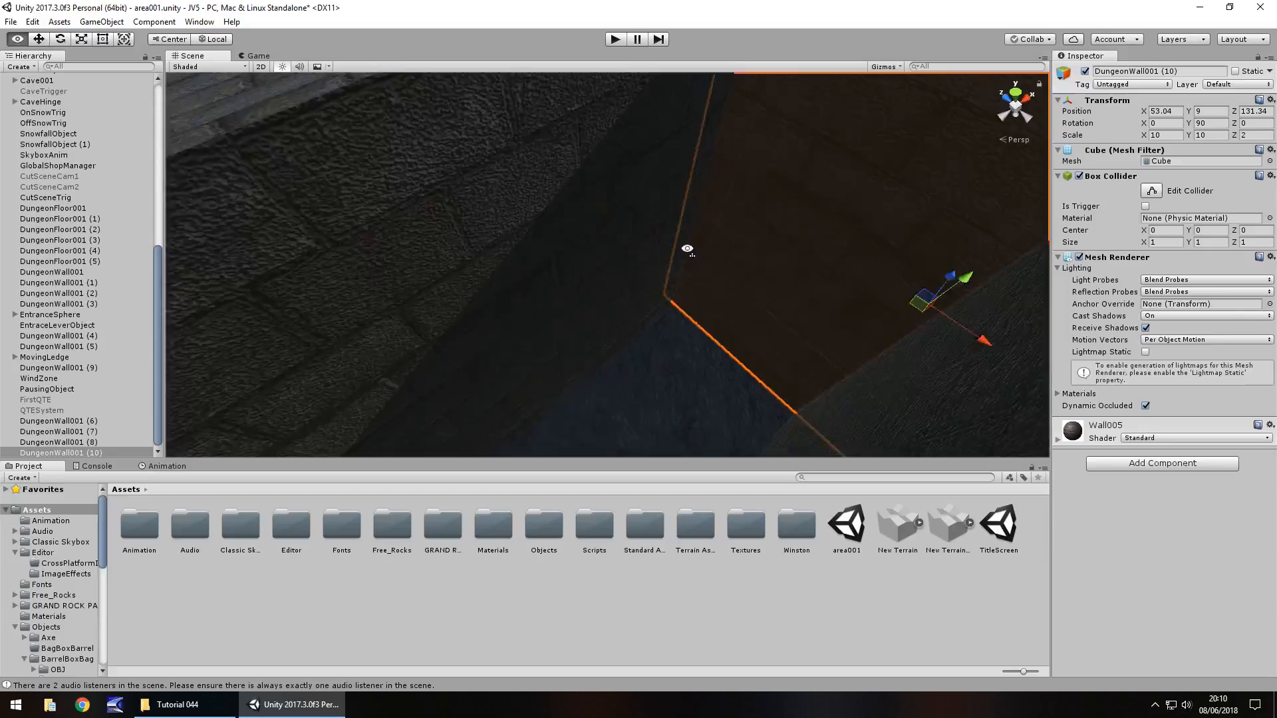
click(54, 207)
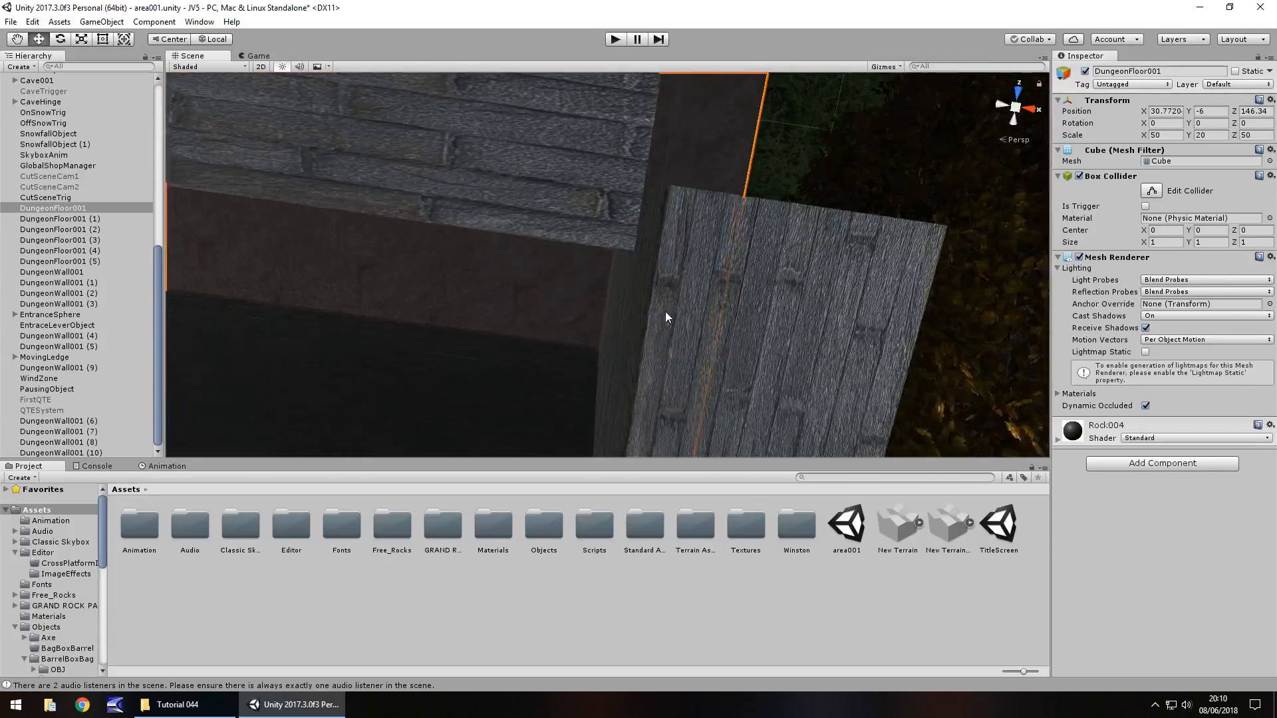
click(58, 453)
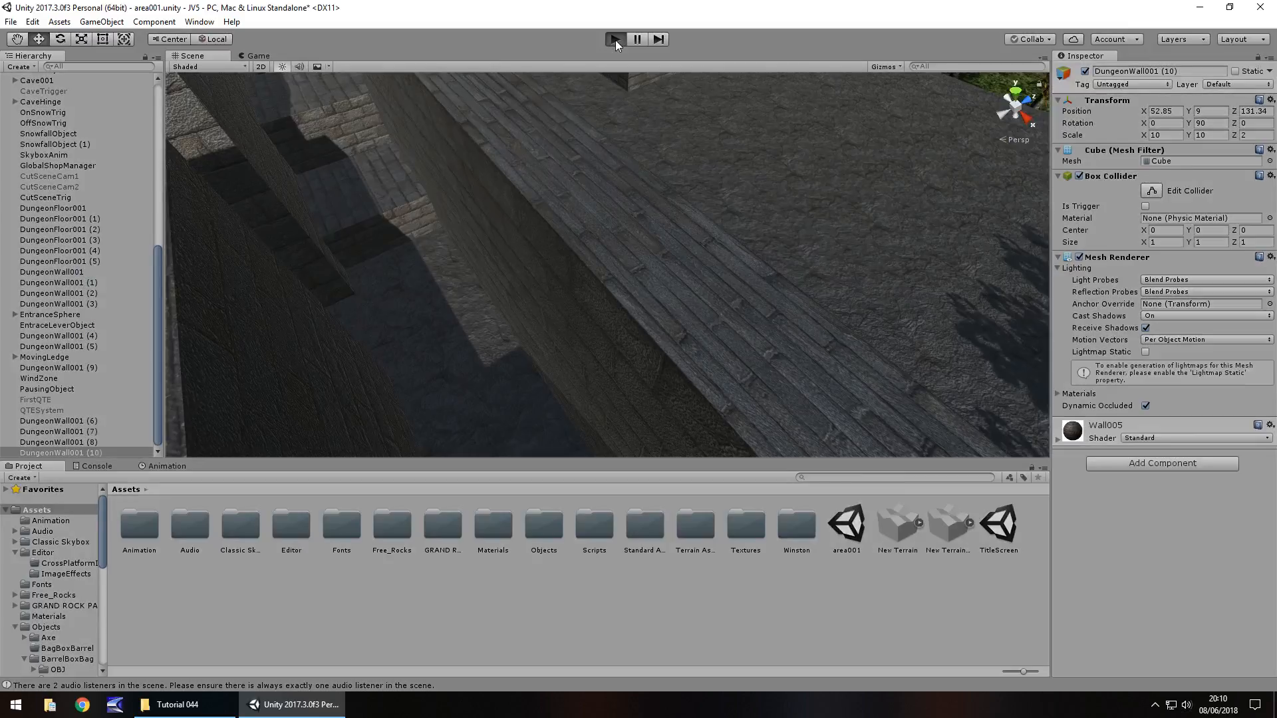
click(615, 39)
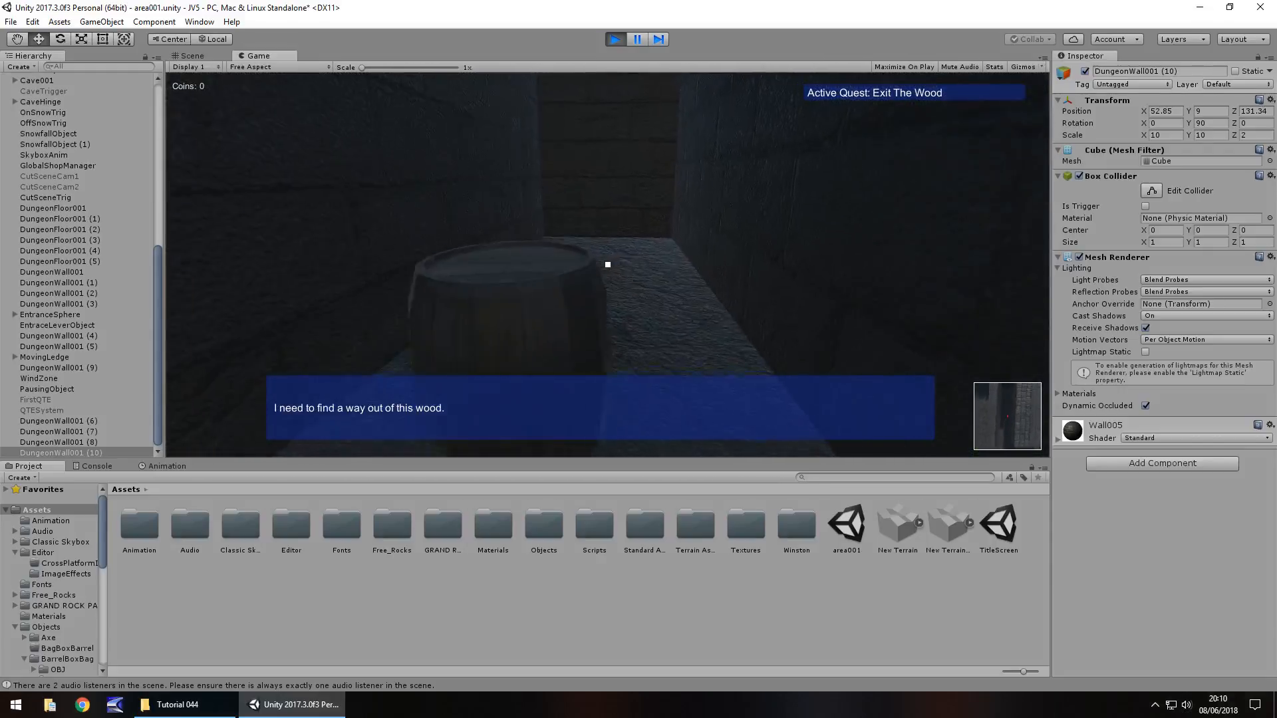
click(191, 55)
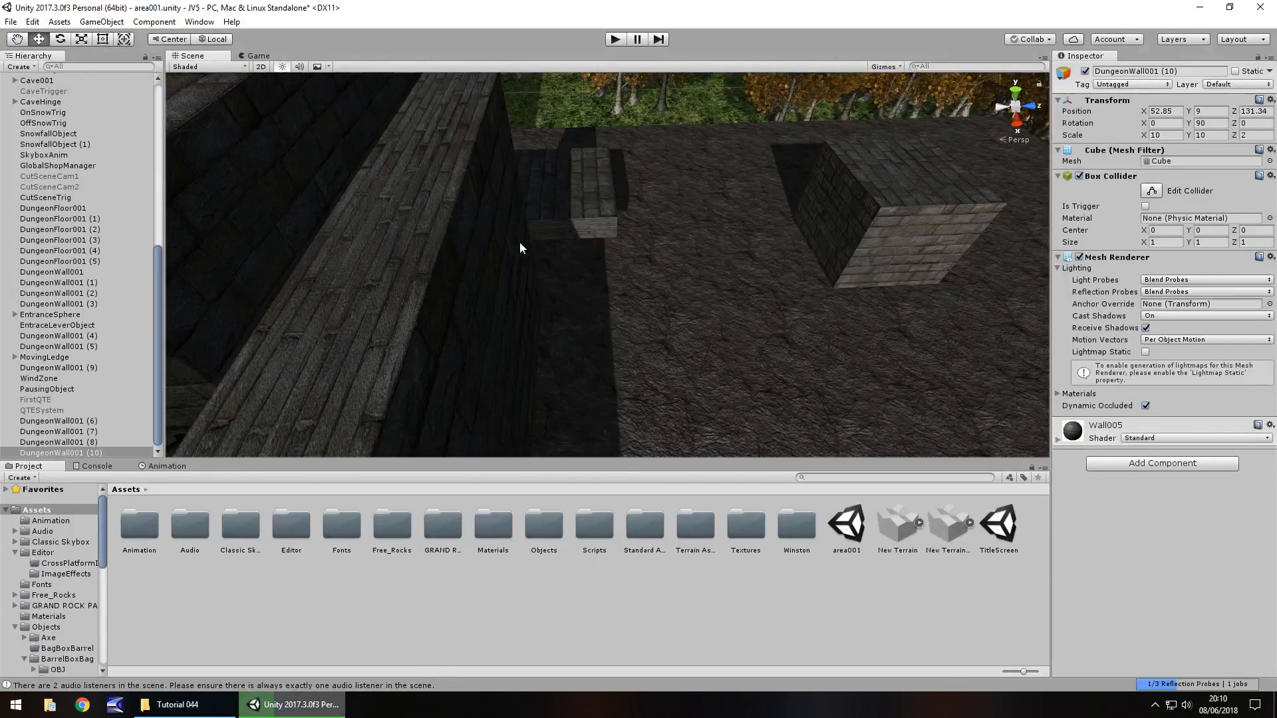
Step: Select DungeonWall001 blocks to duplicate into further walls from (11) onward
click(59, 421)
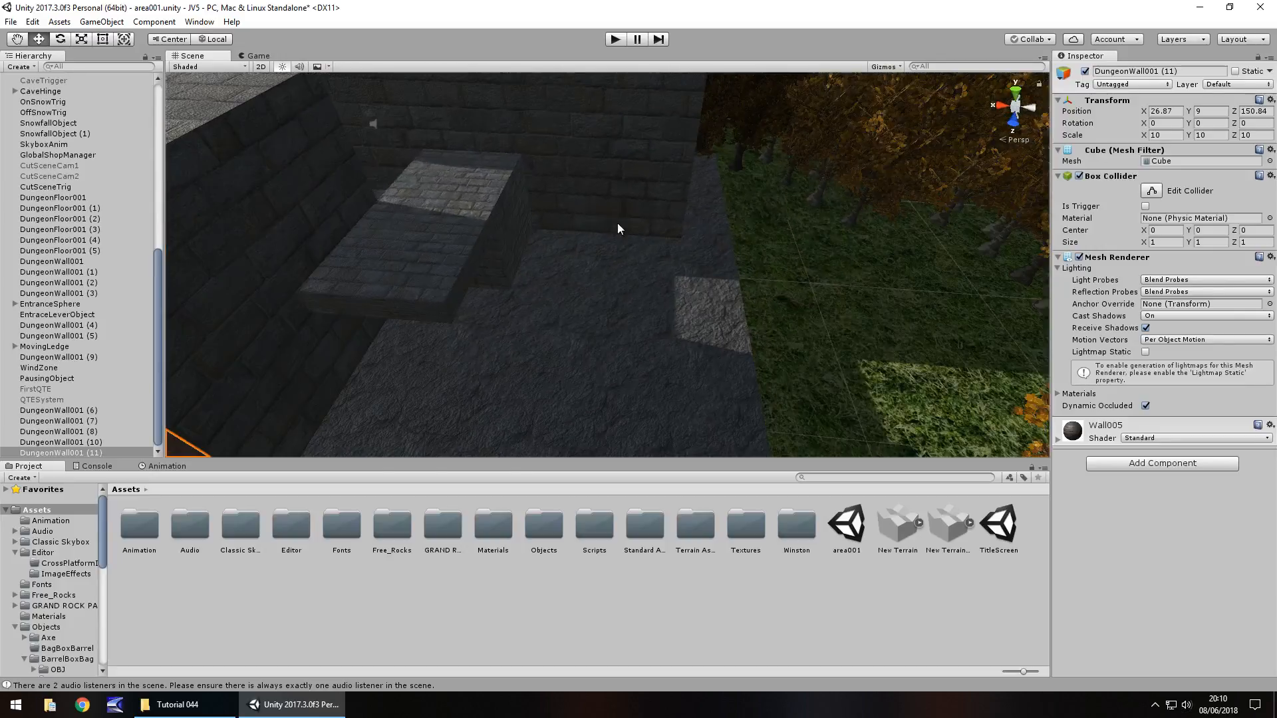
click(57, 410)
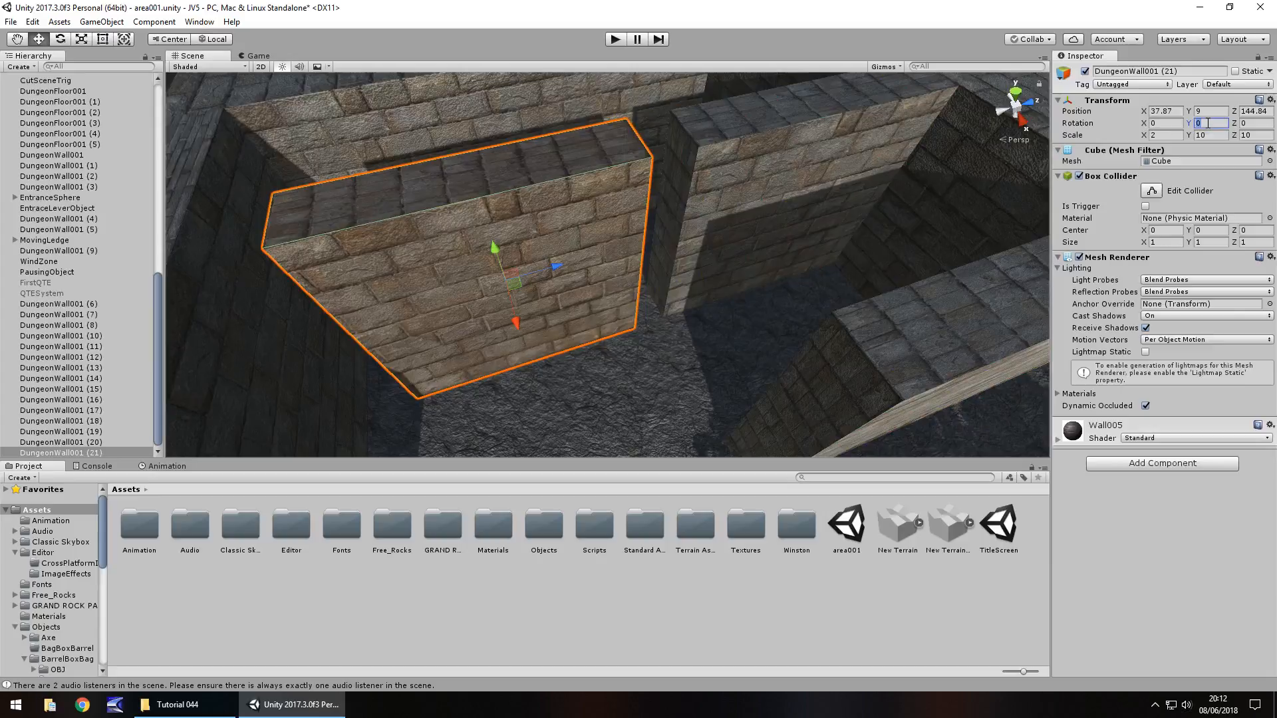
Step: Set the wall copy's Rotation Y to 90 and a scale value of 2
text(90)
click(1166, 134)
text(10)
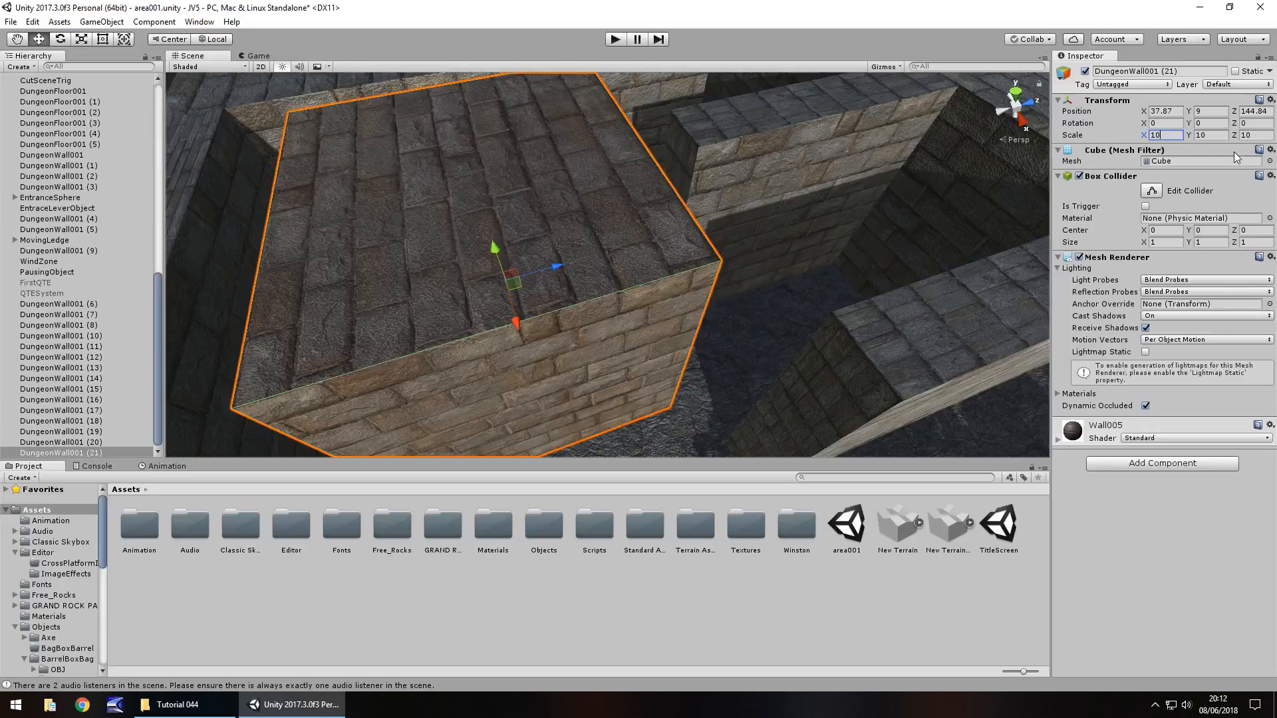
text(2)
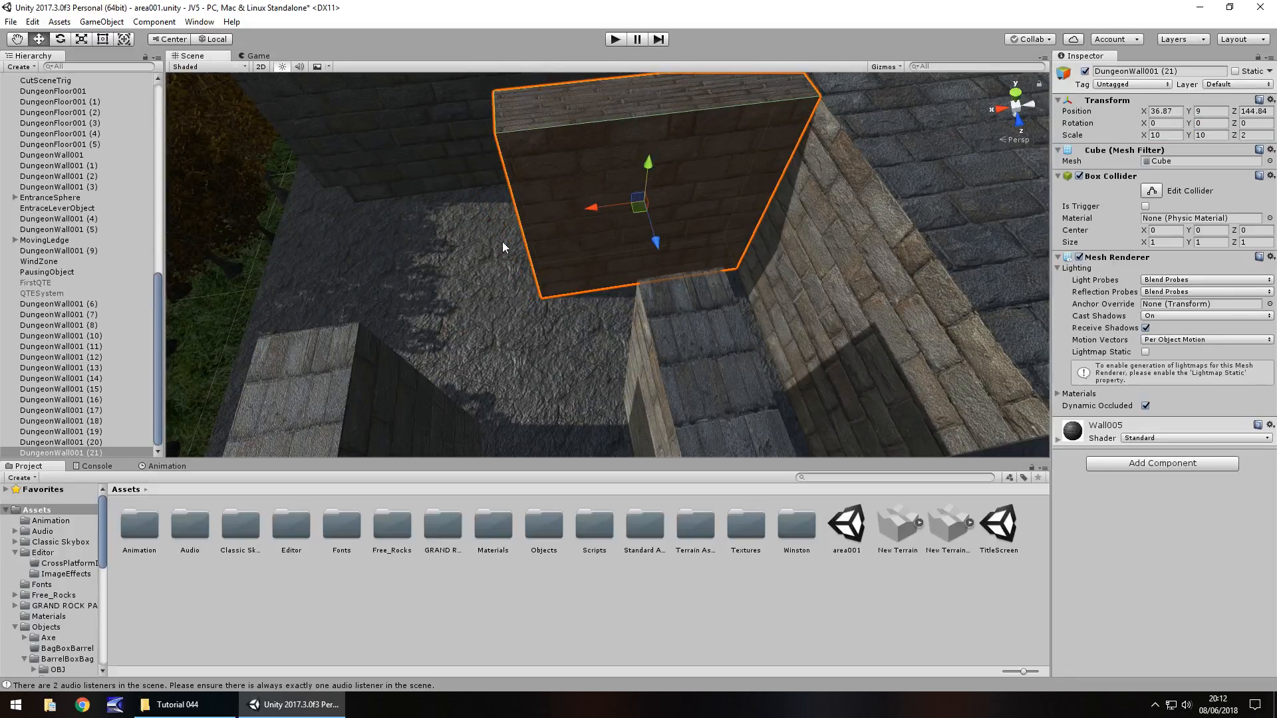
mouse_move(614, 227)
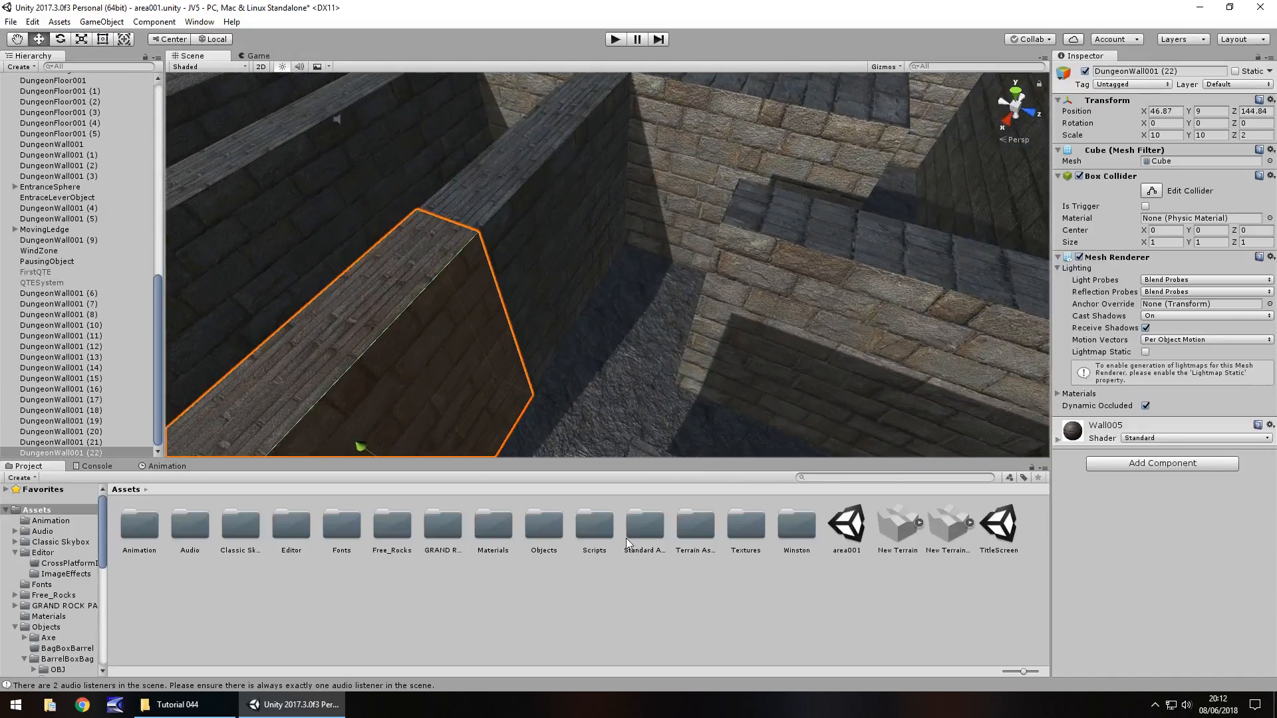
Step: Open DungeonRandom.cs from the Scripts folder for the DungeonRandomizer object
double_click(594, 530)
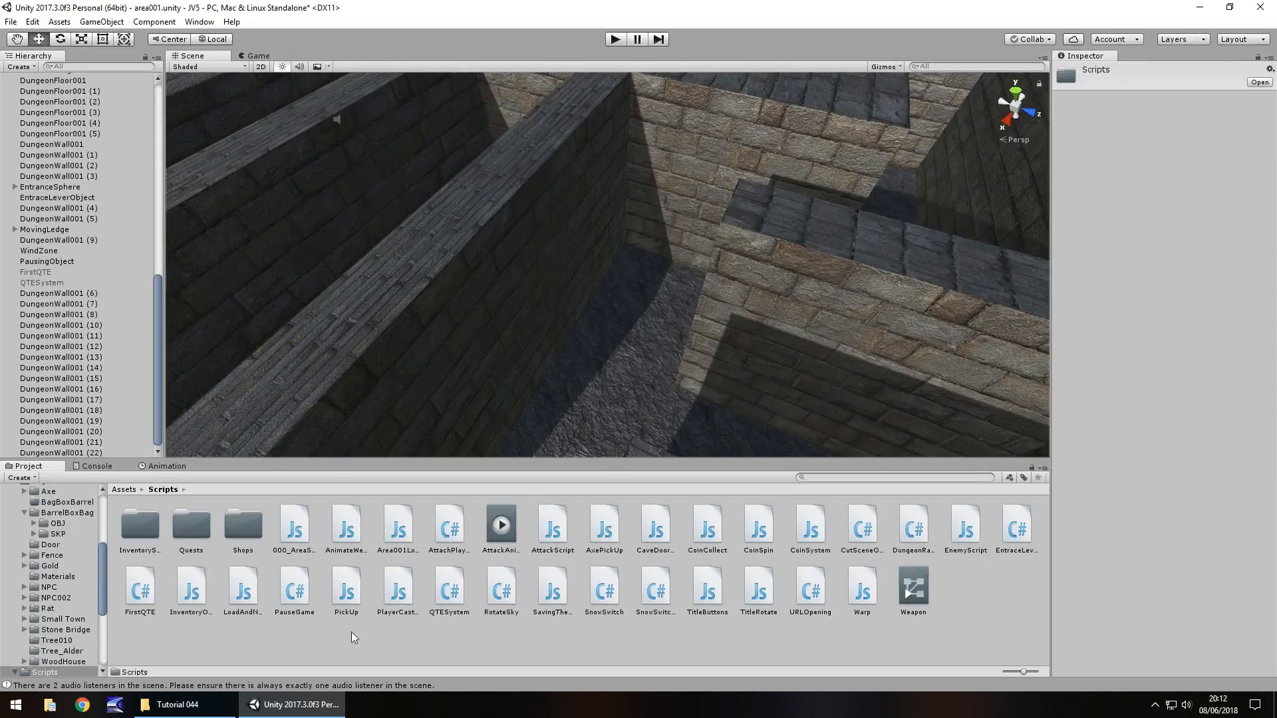
mouse_move(121, 397)
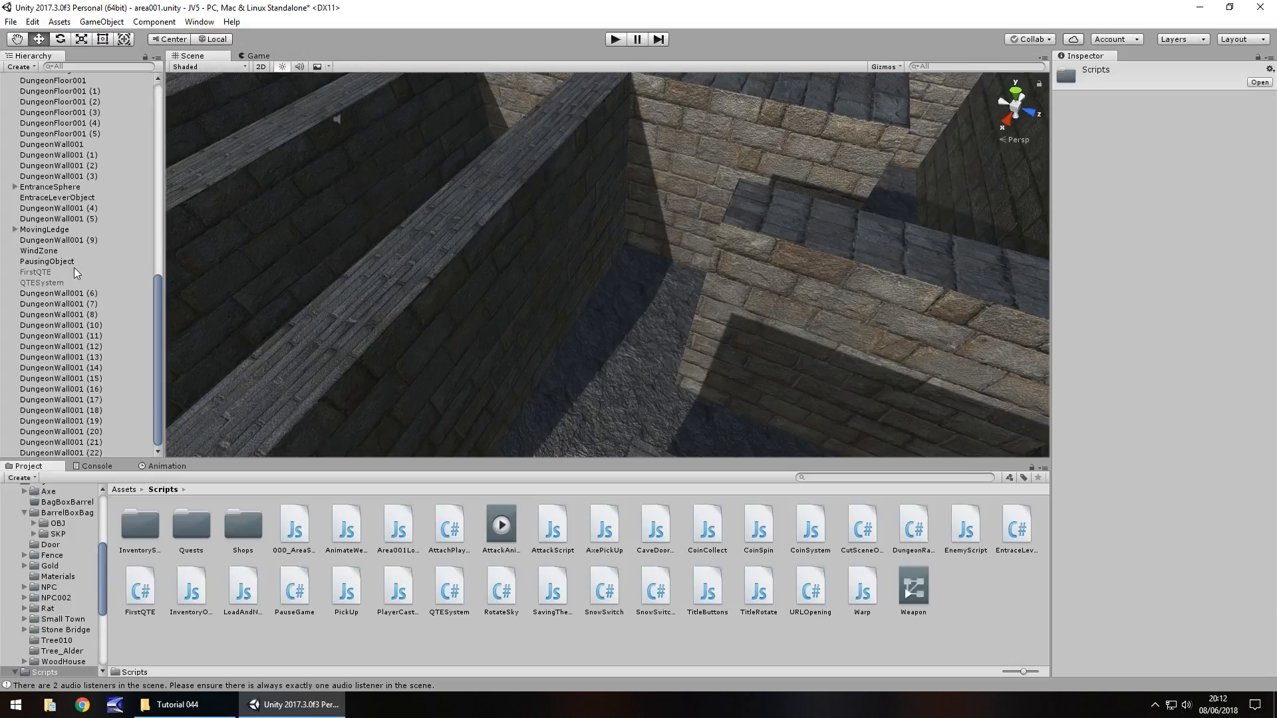
scroll(up, 3)
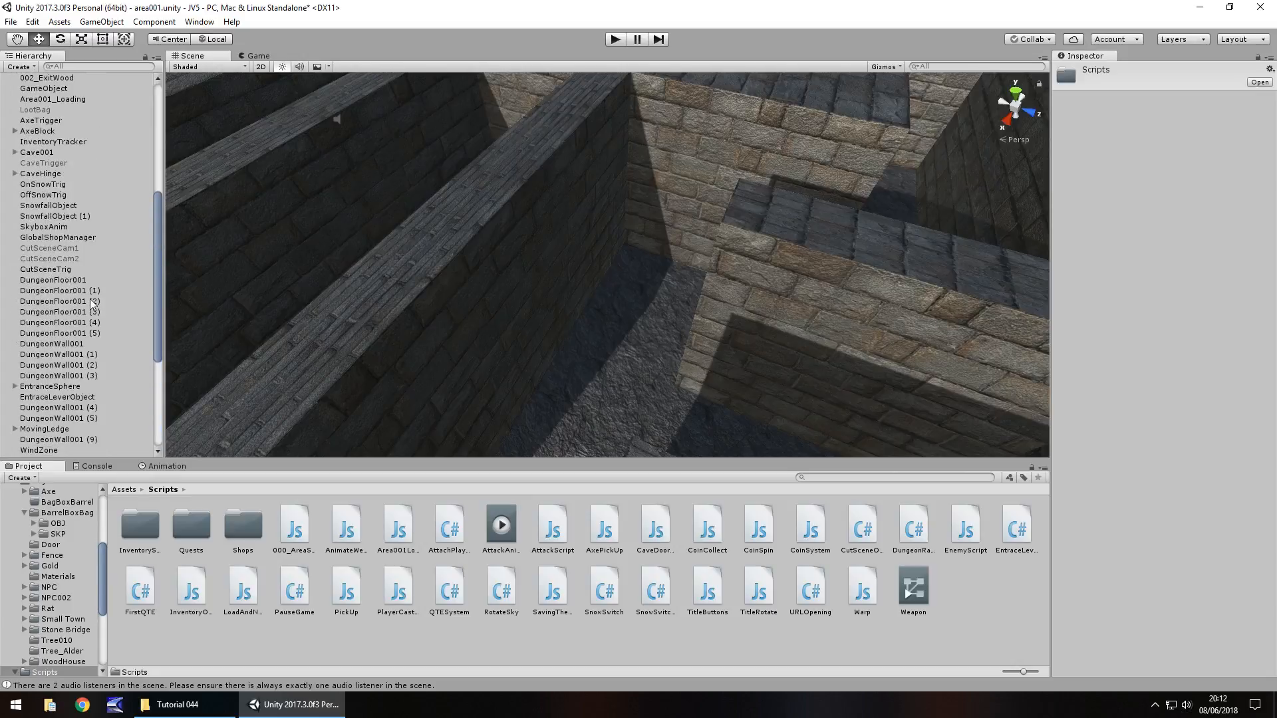
scroll(up, 3)
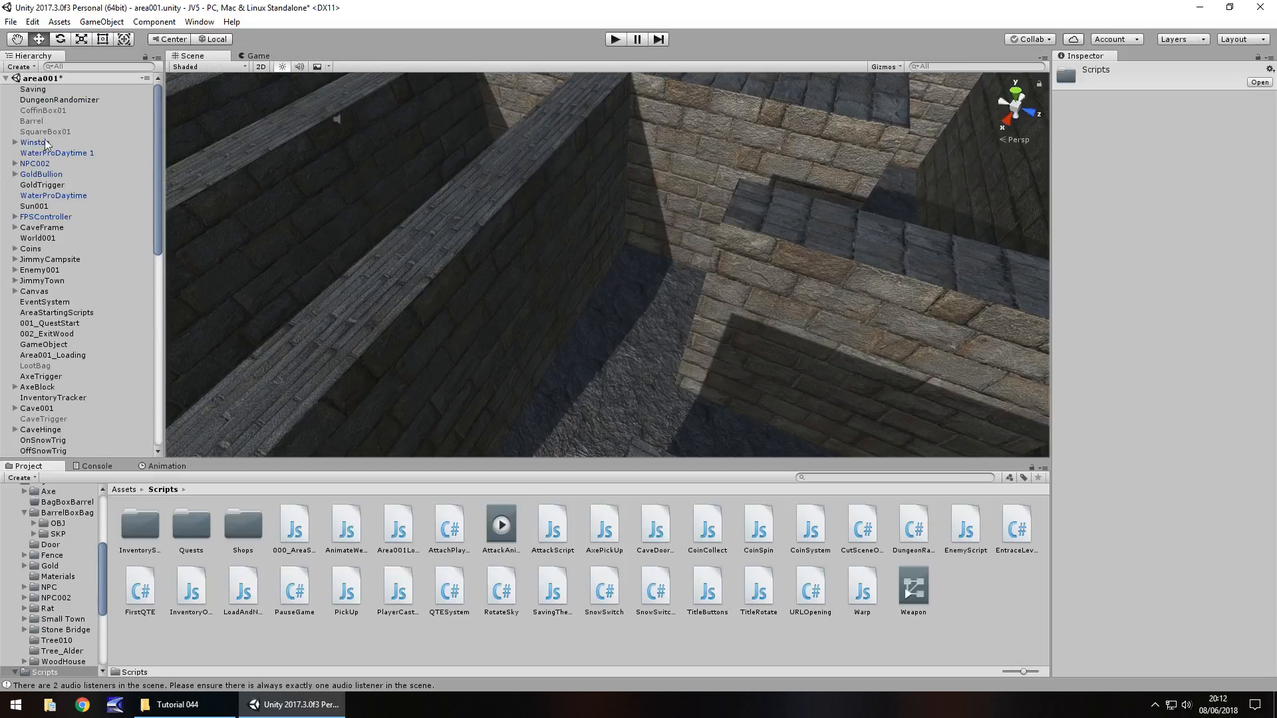
click(59, 99)
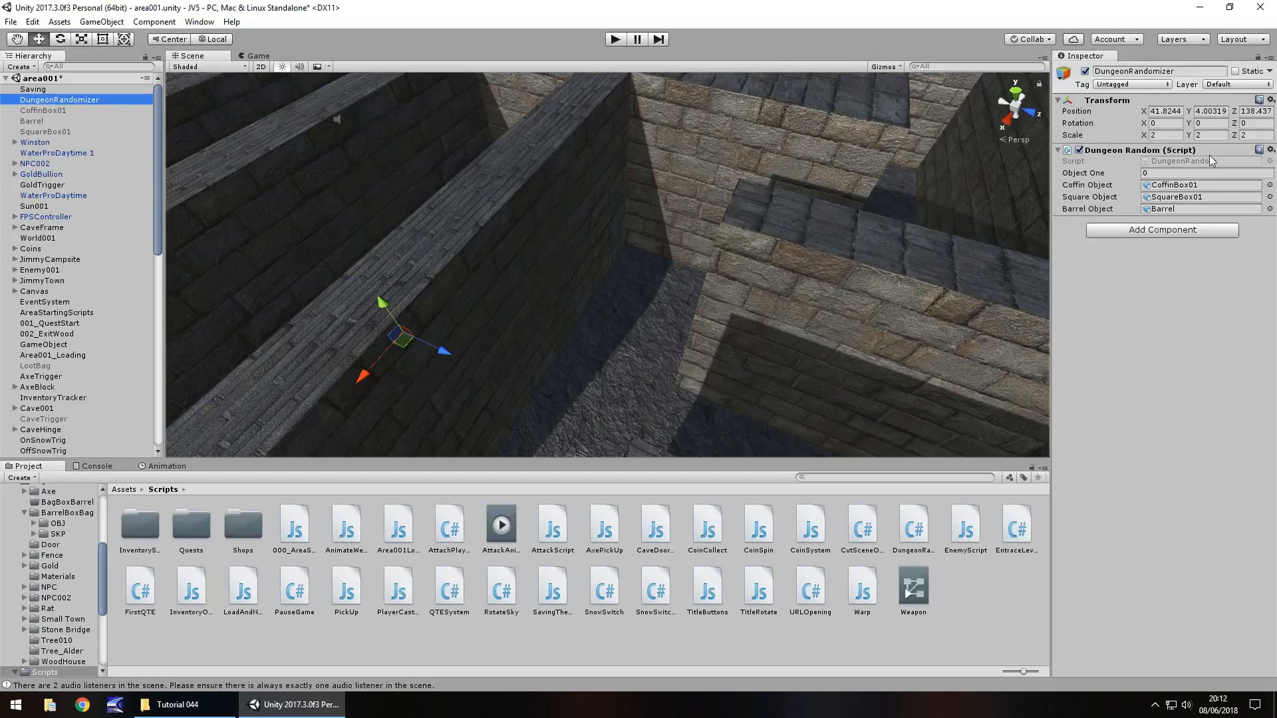
click(912, 526)
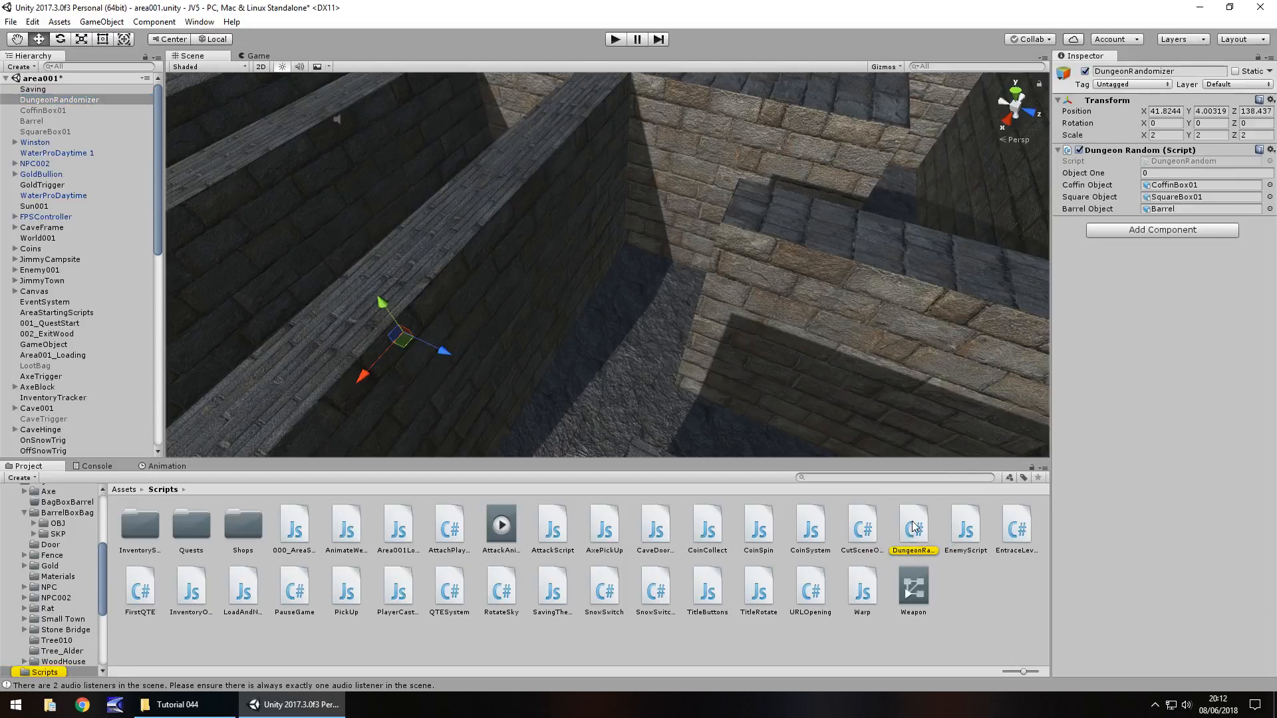
double_click(912, 525)
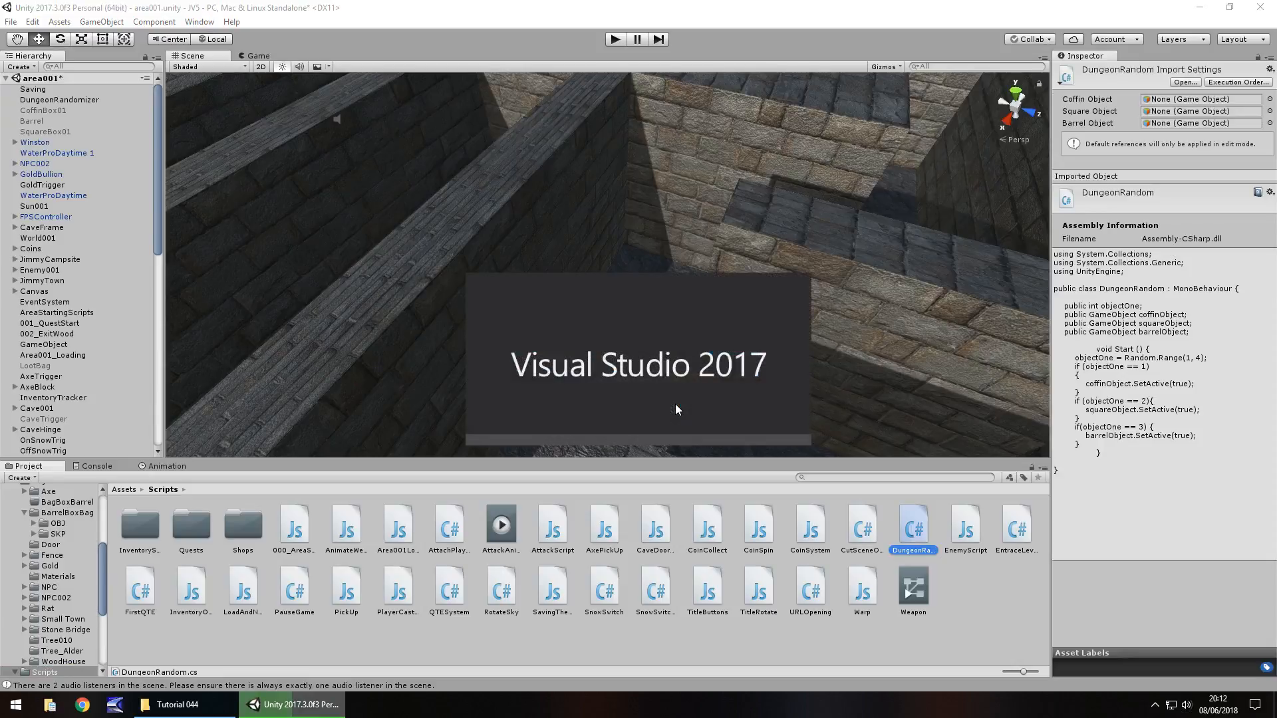
Step: Load DungeonRandom.cs in Visual Studio 2017, then return to the Unity scene
double_click(913, 525)
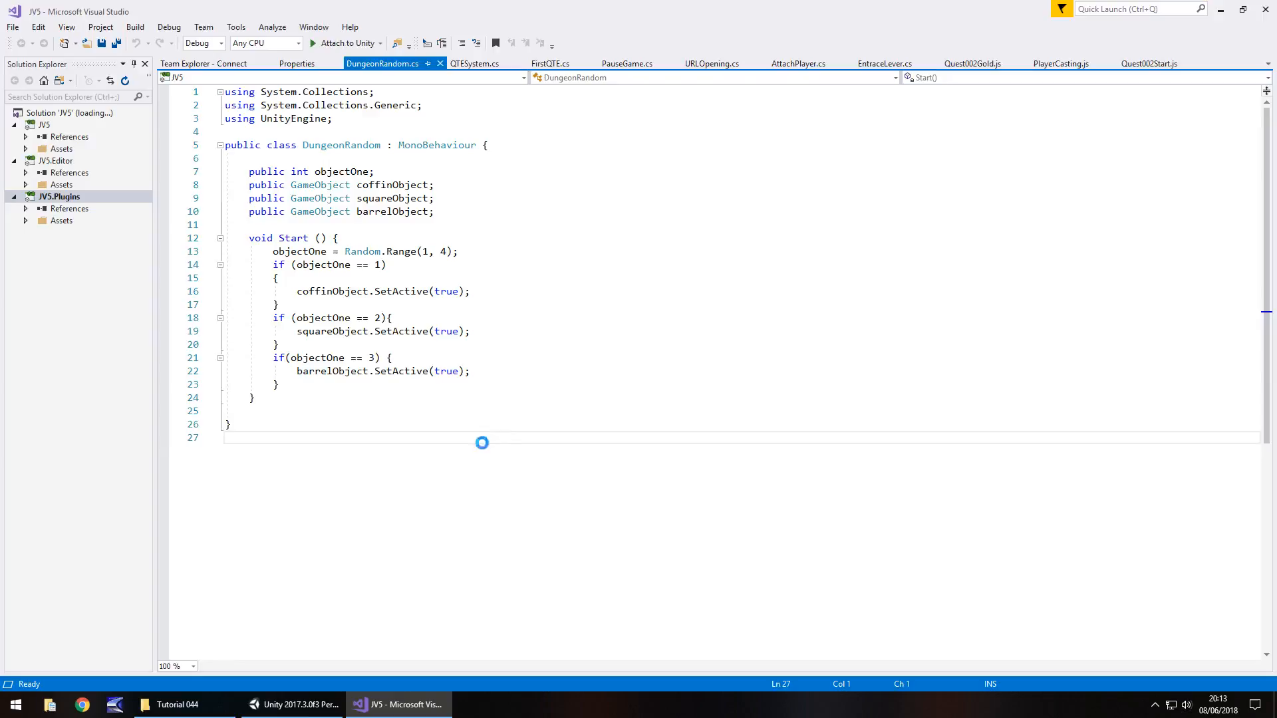
click(293, 704)
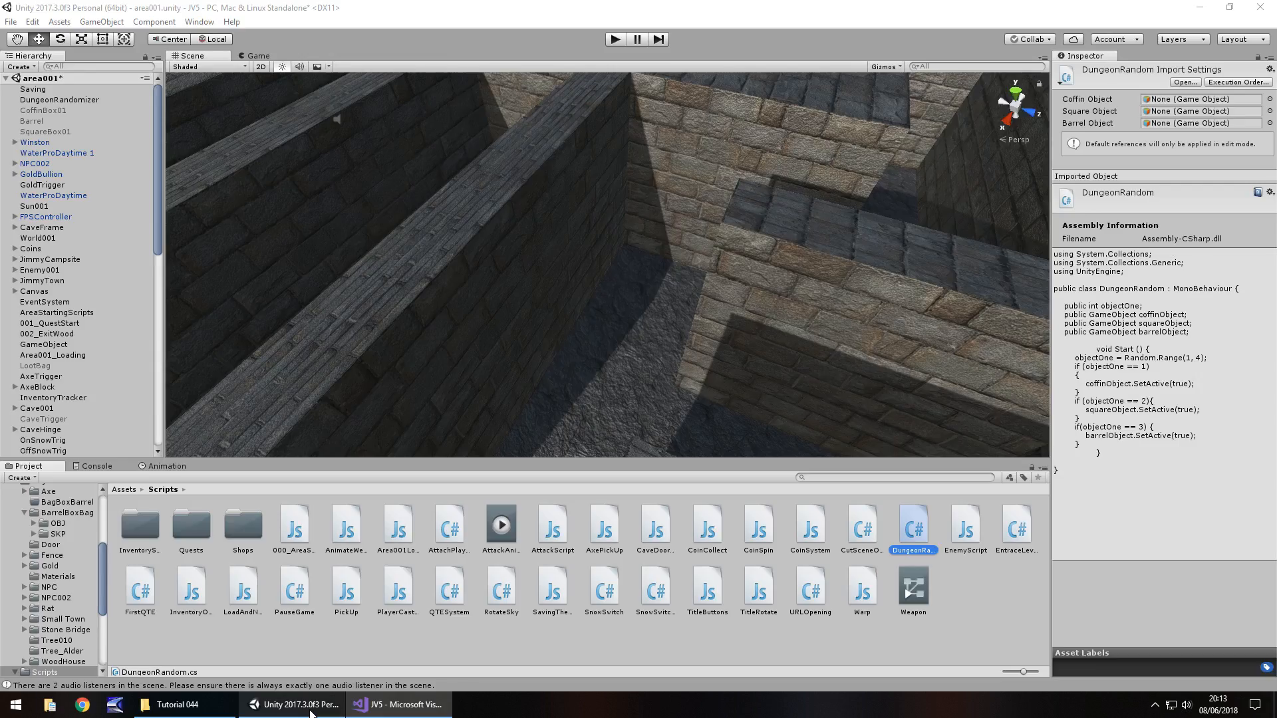
Step: Select two dungeon wall blocks in the Scene view
click(521, 187)
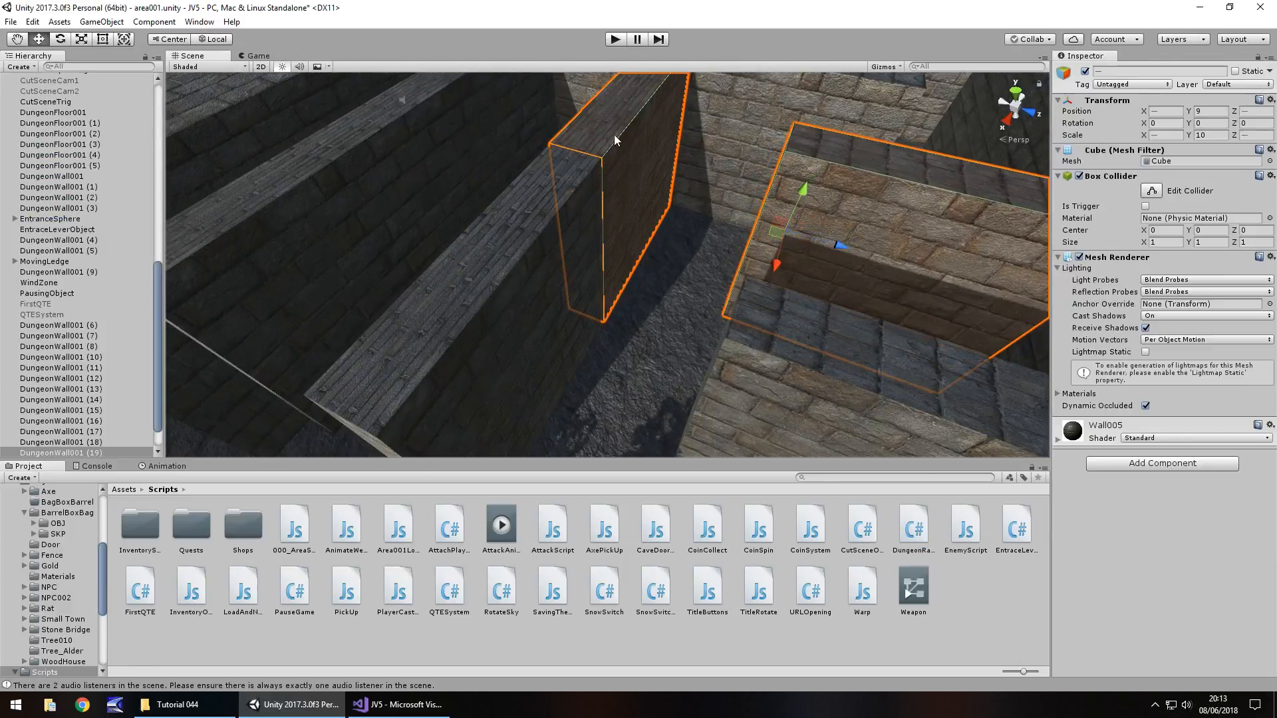
mouse_move(685, 351)
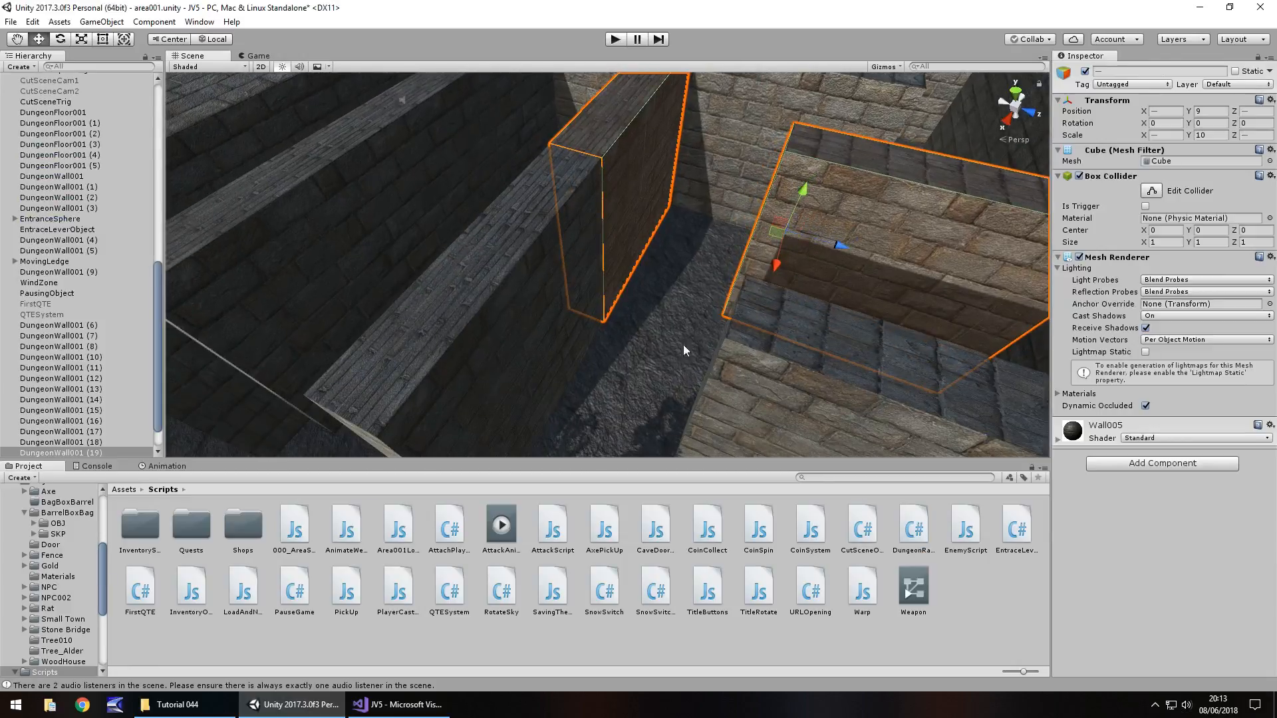
mouse_move(651, 130)
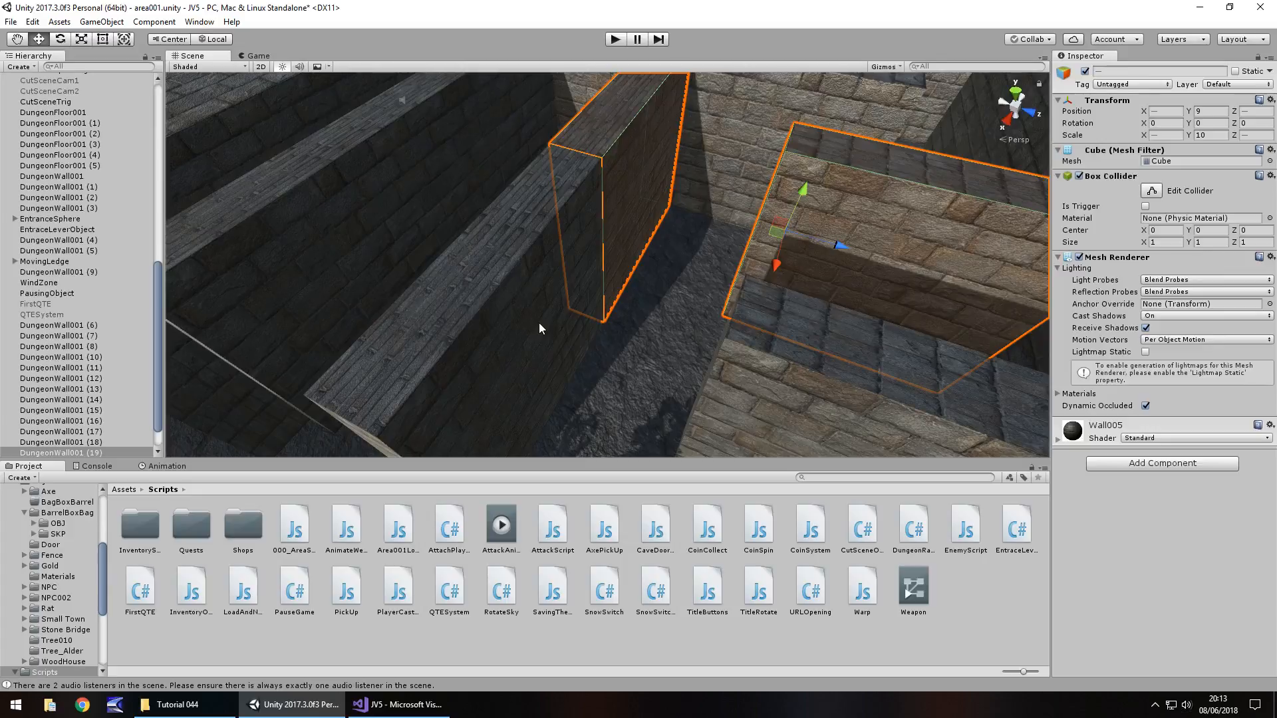
mouse_move(841, 203)
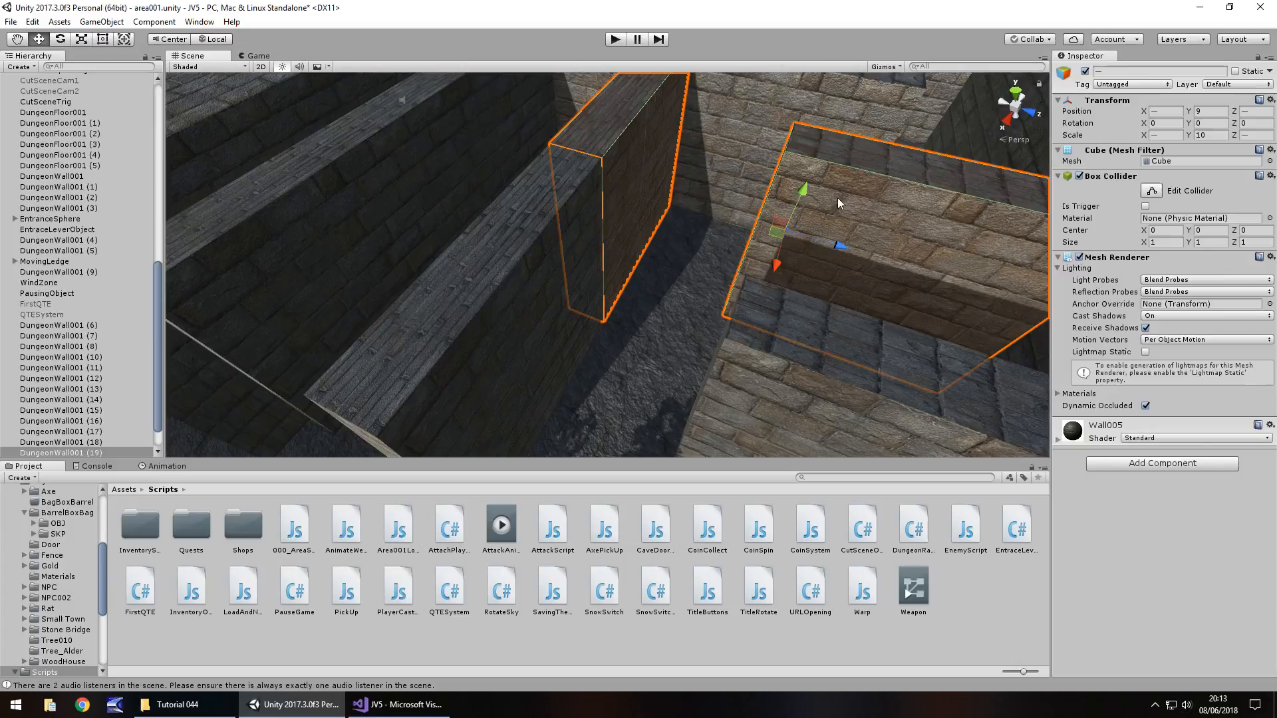
mouse_move(843, 331)
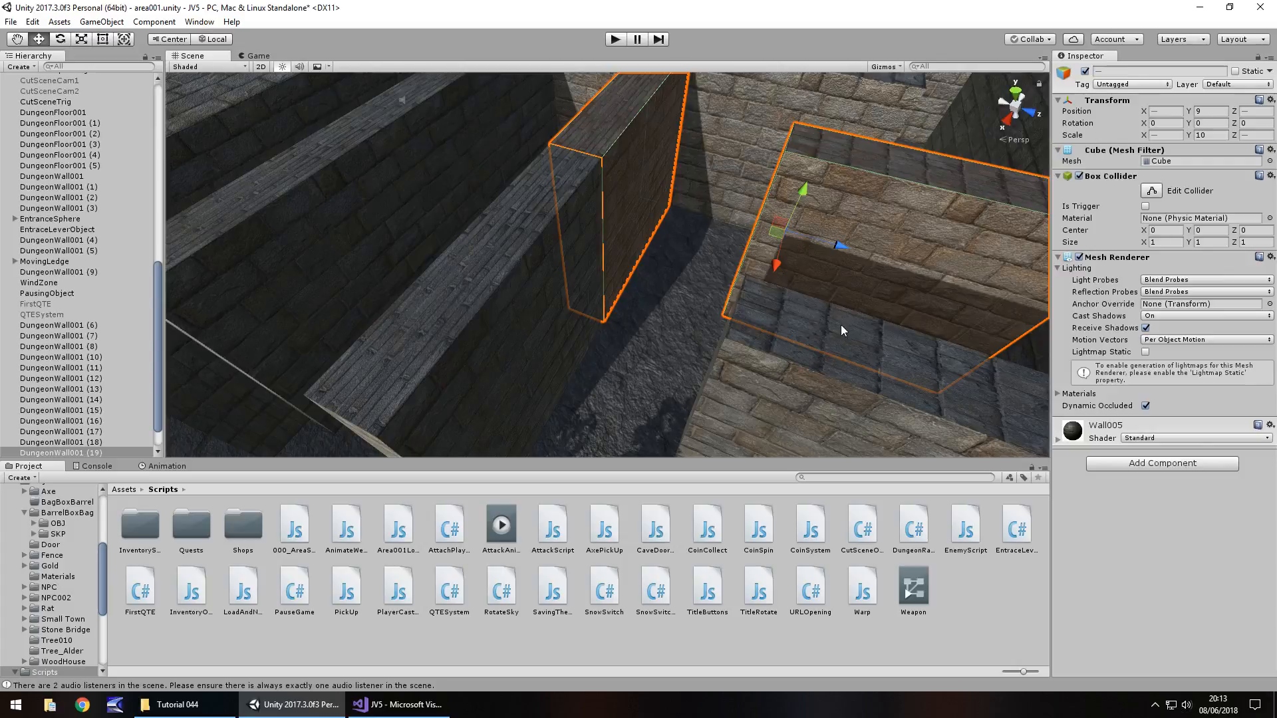
Step: Add a '//below wall objects' comment and the first public wall GameObject field
click(399, 704)
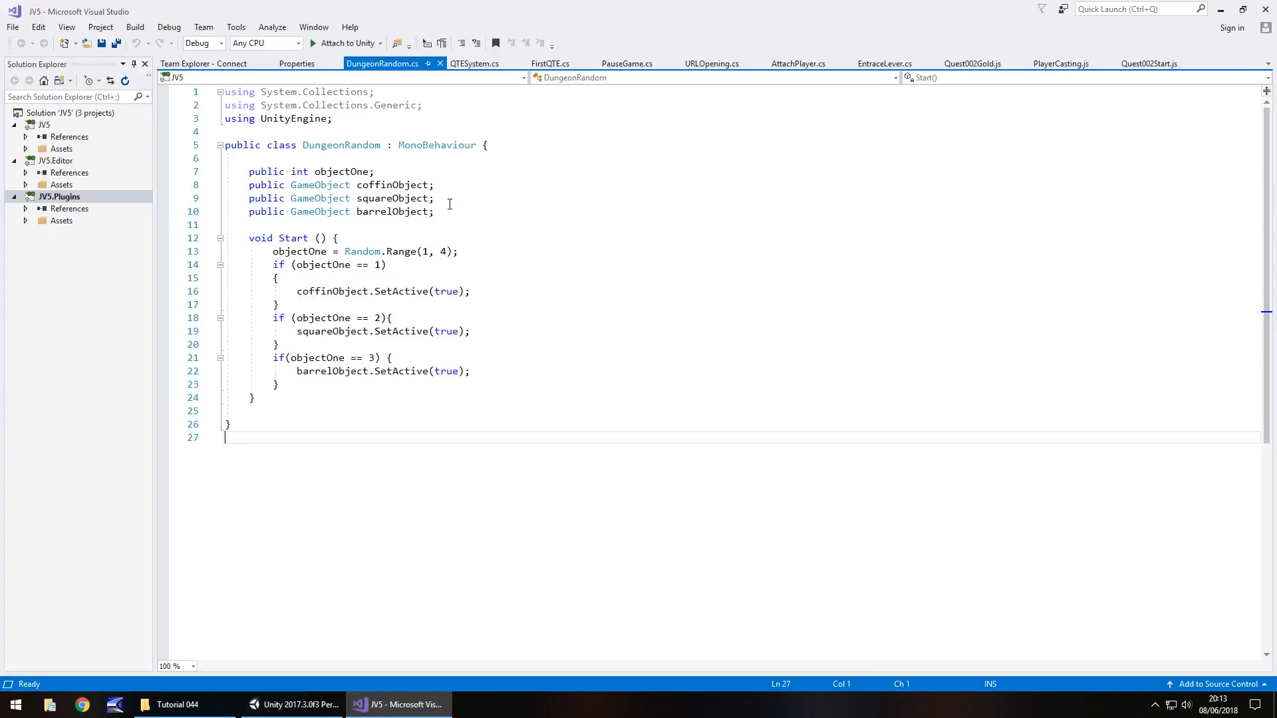
key(Enter)
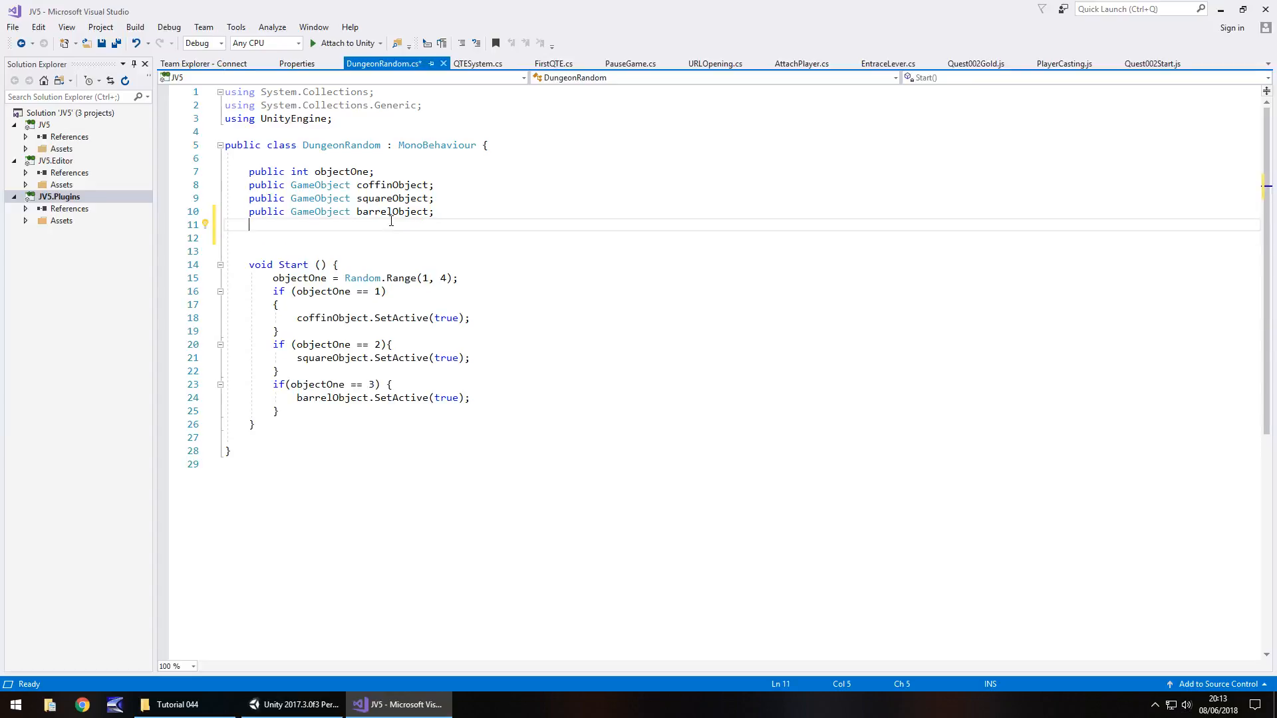
text(//below)
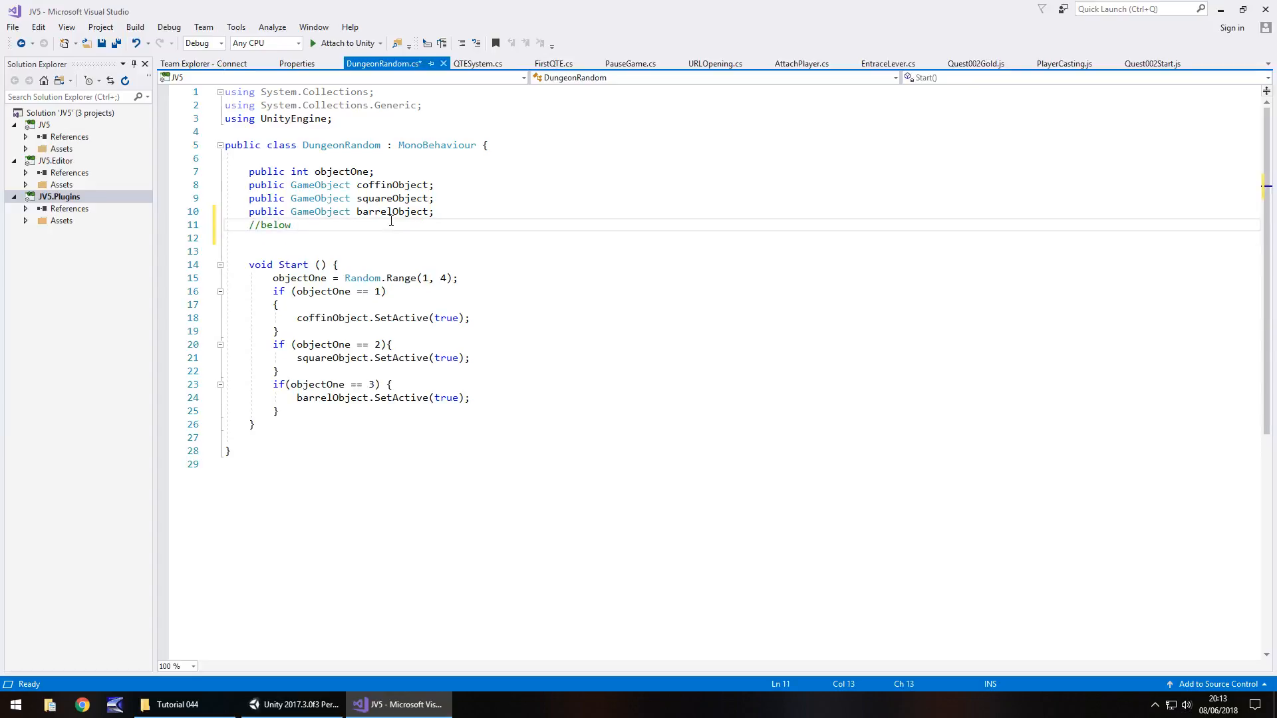
text(wall objects)
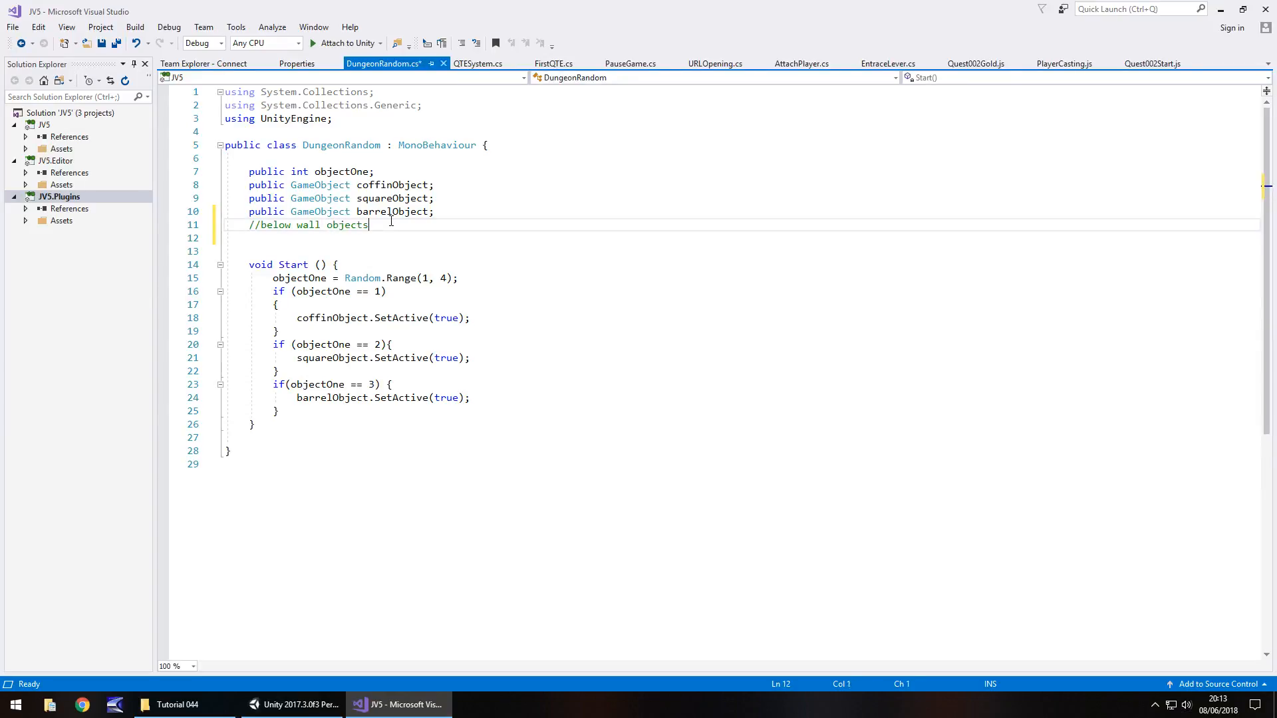
text(public GameObject)
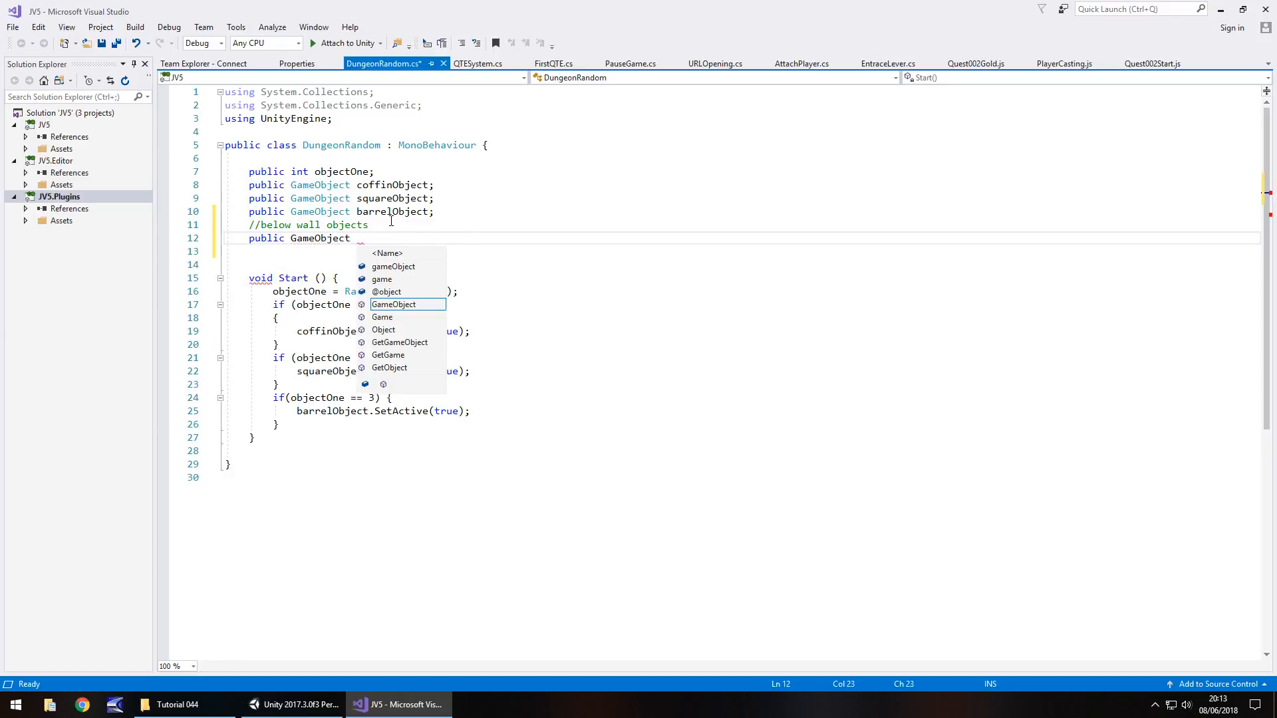
text(w)
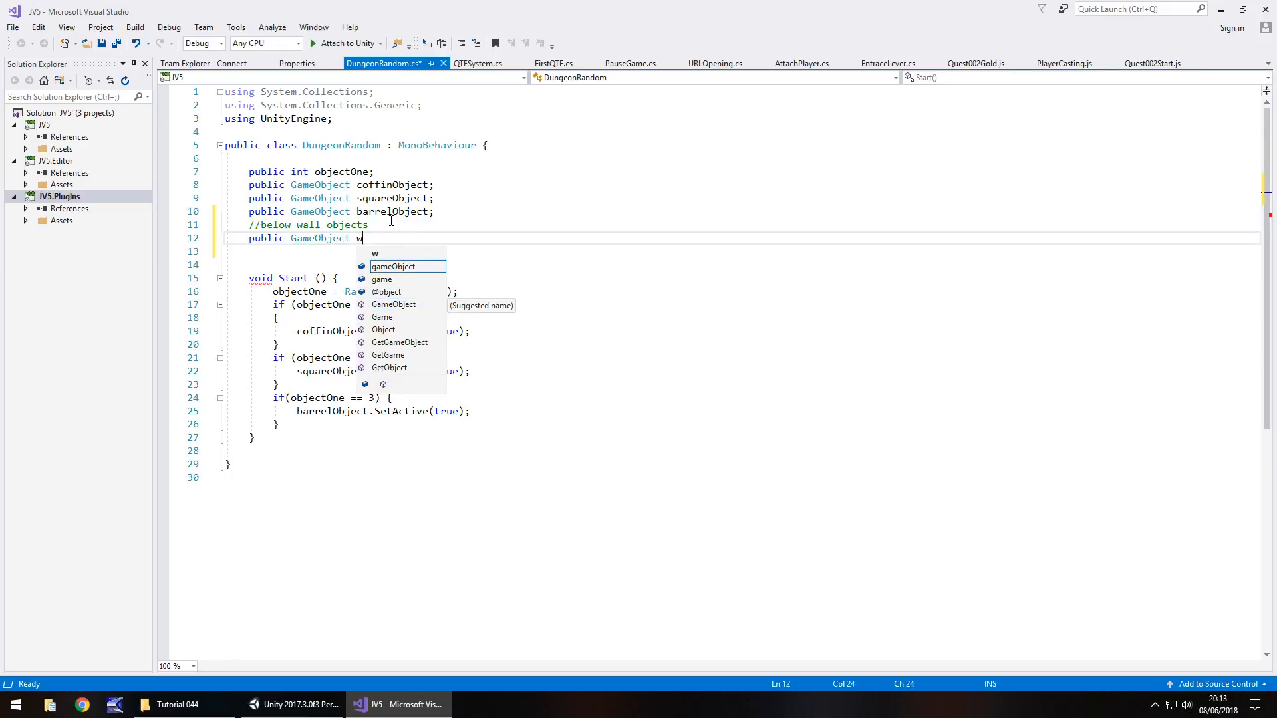
text(all)
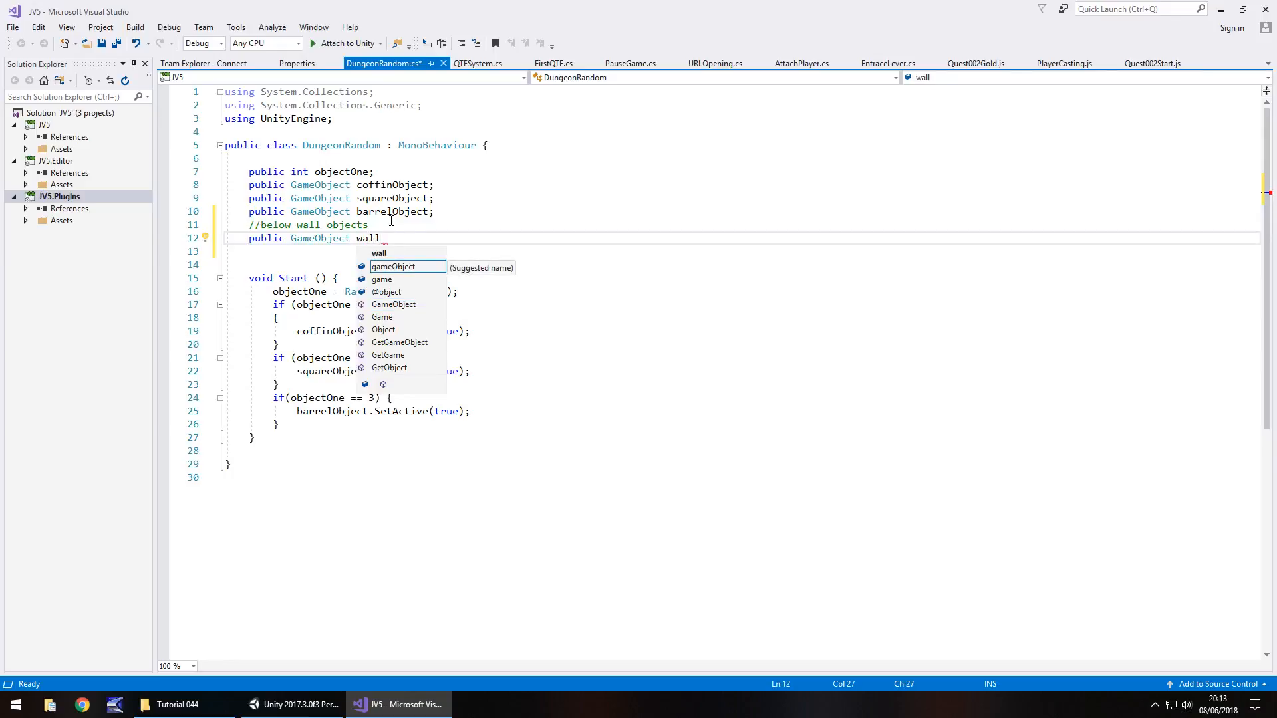
text(001;)
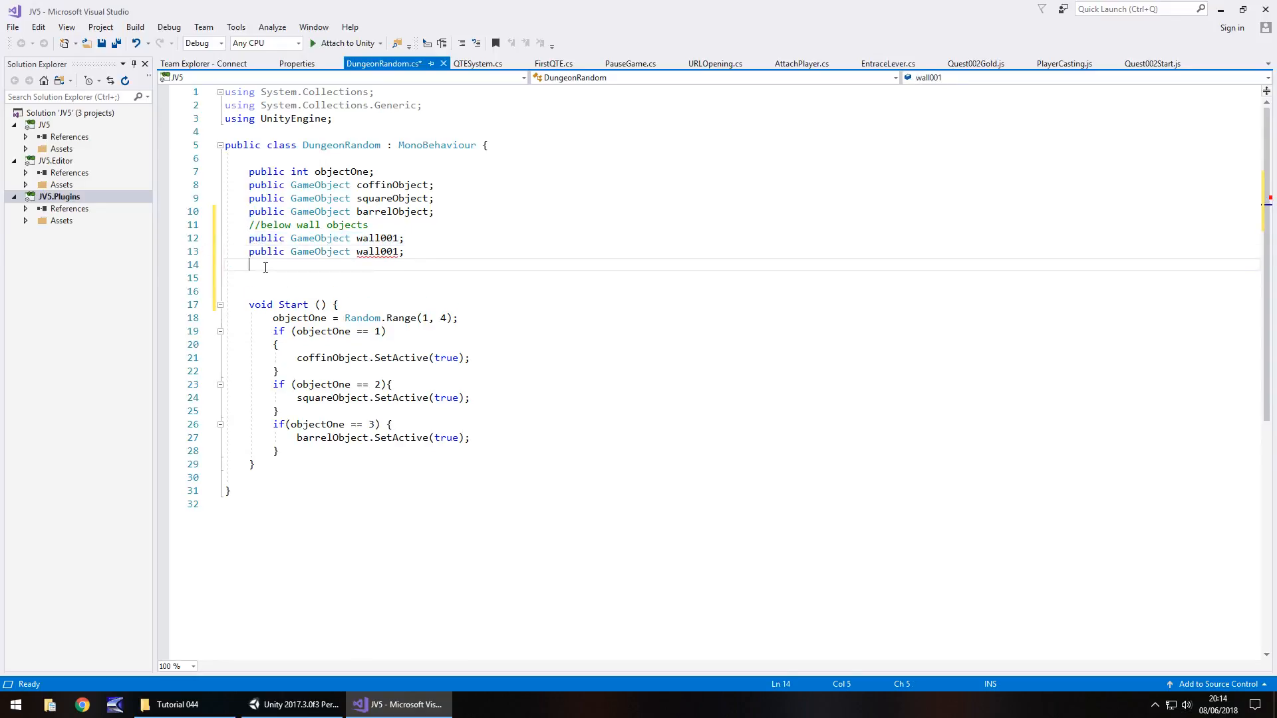
Step: Declare the remaining wall GameObject fields and 'public int genWall;', then return to Unity
text(public GameObject wall001;)
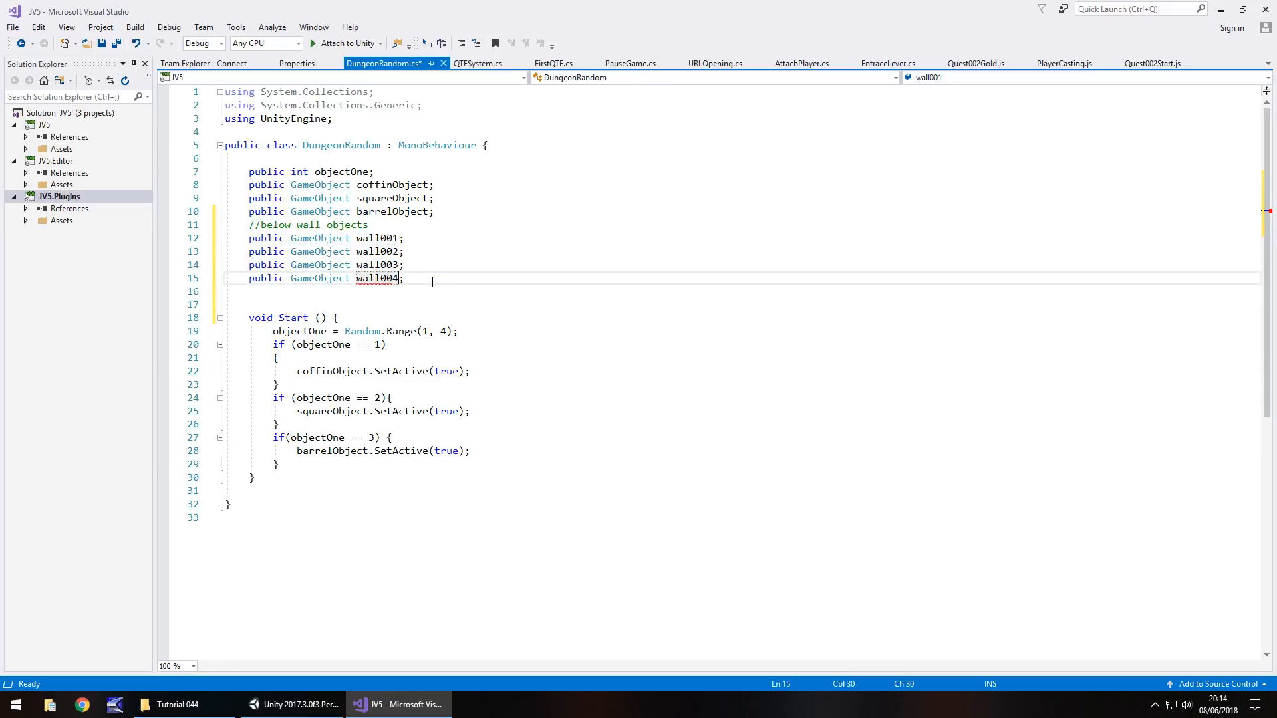
text(public)
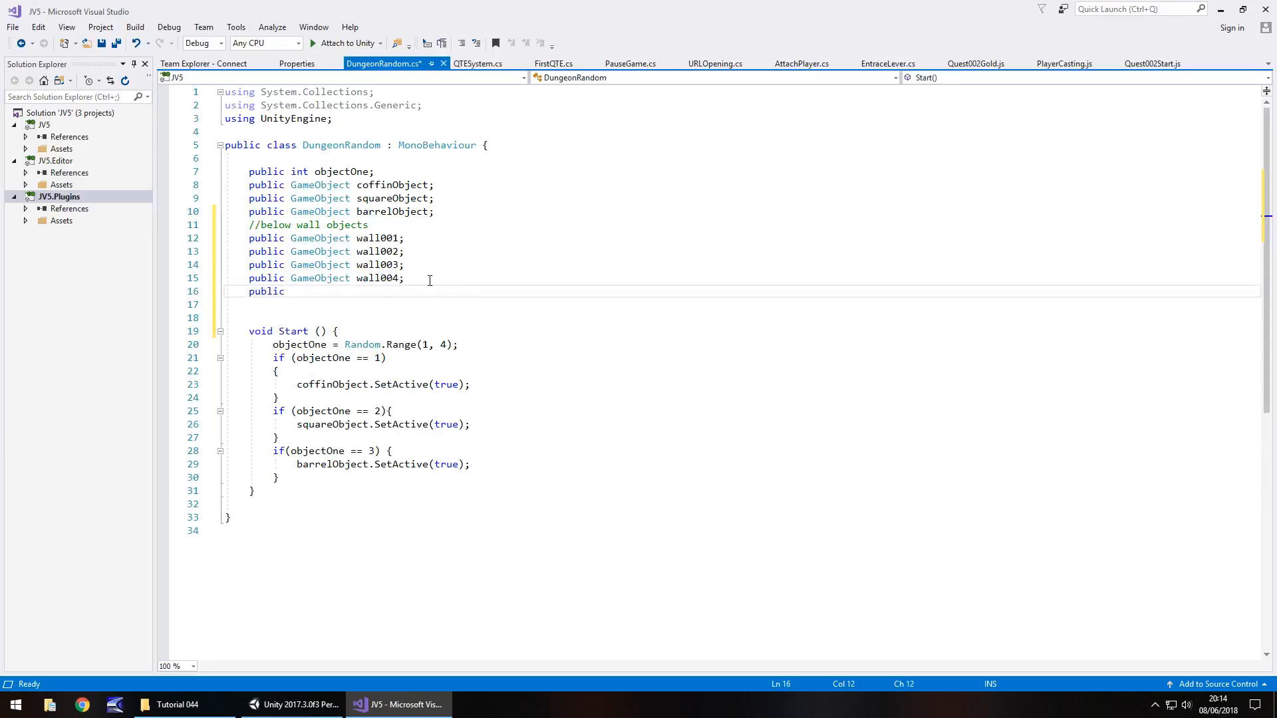
text(int)
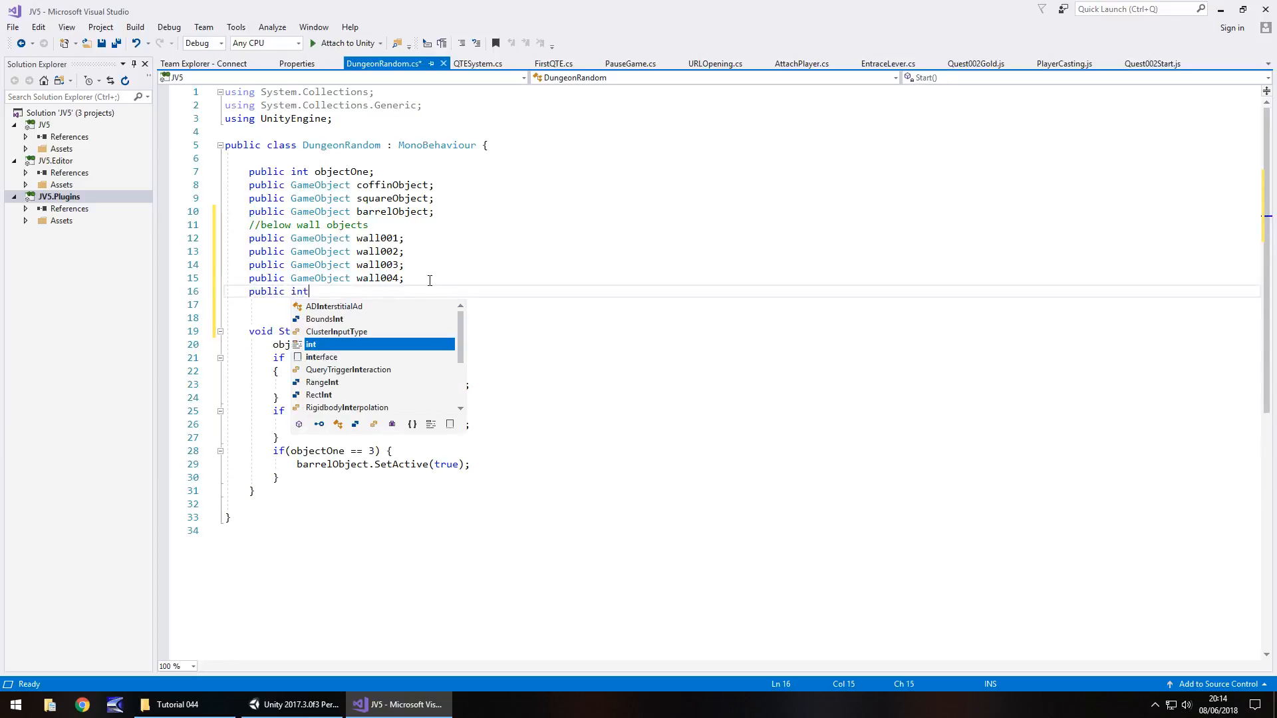
text(genWa)
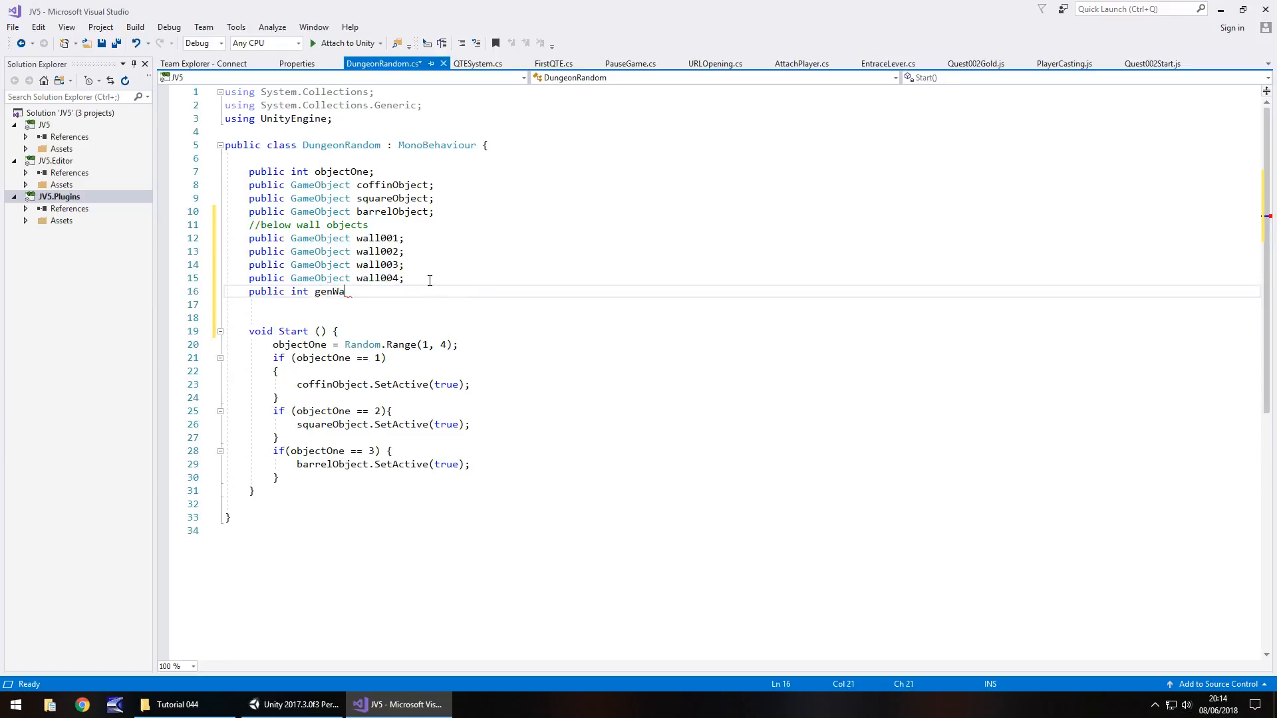
text(ll;)
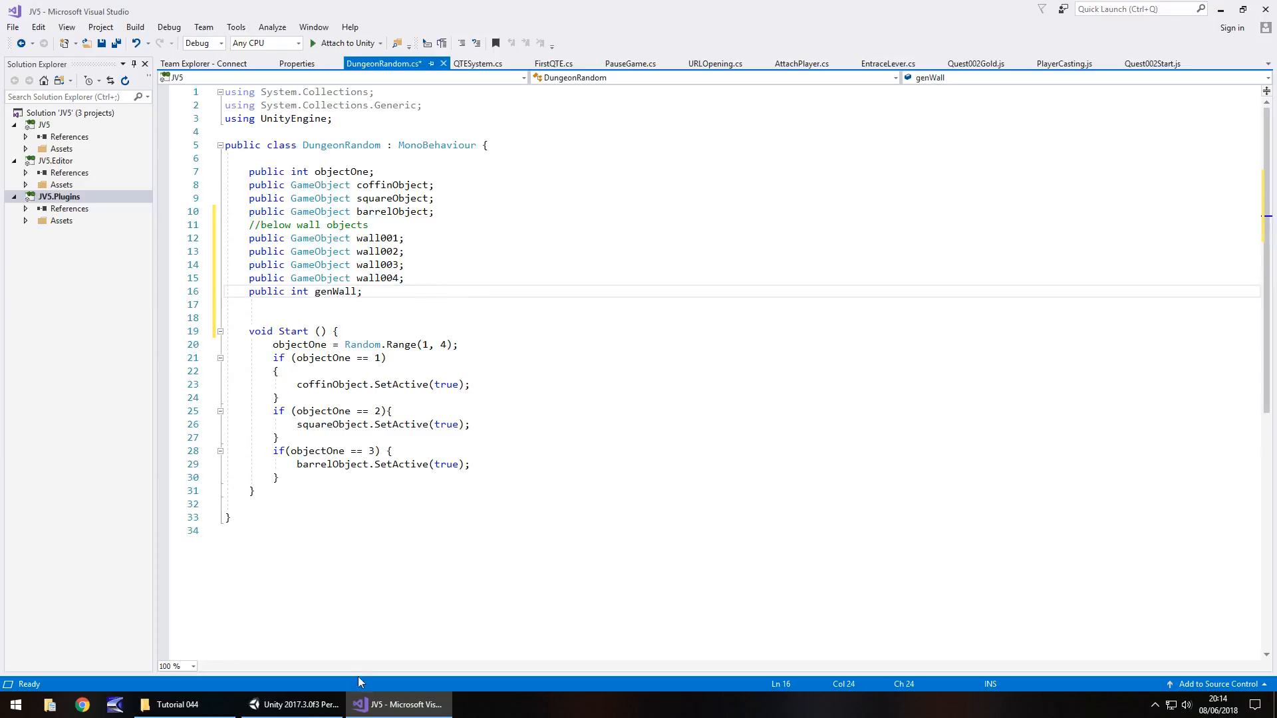
click(297, 704)
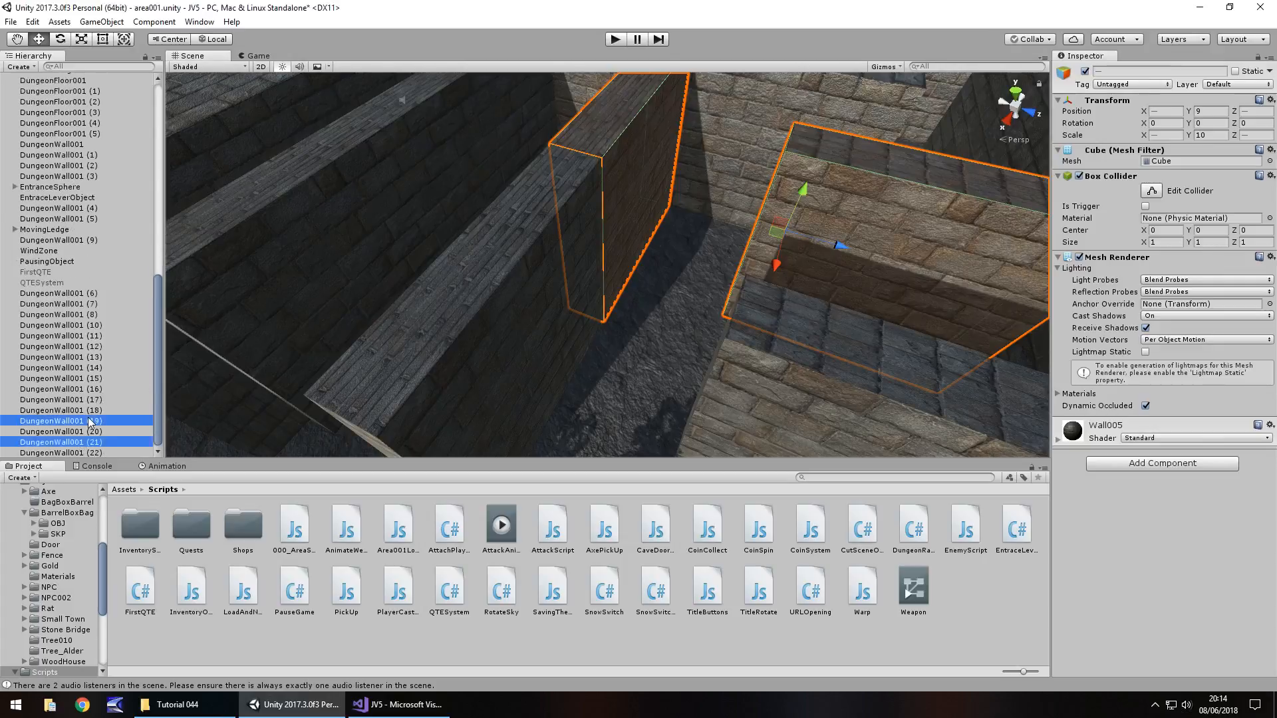
Step: Rename DungeonWall001 (19)–(22) to RandomWall001–RandomWall004 in the Hierarchy
click(61, 421)
text(R)
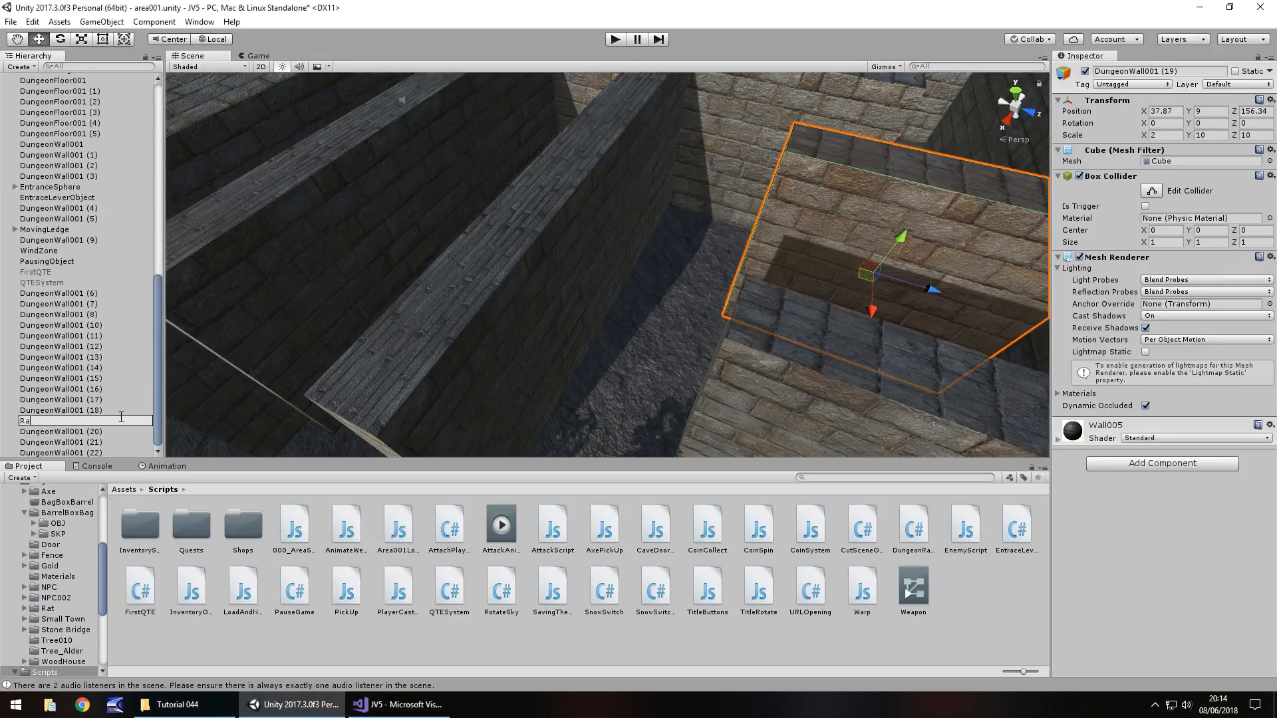
text(andomWall001)
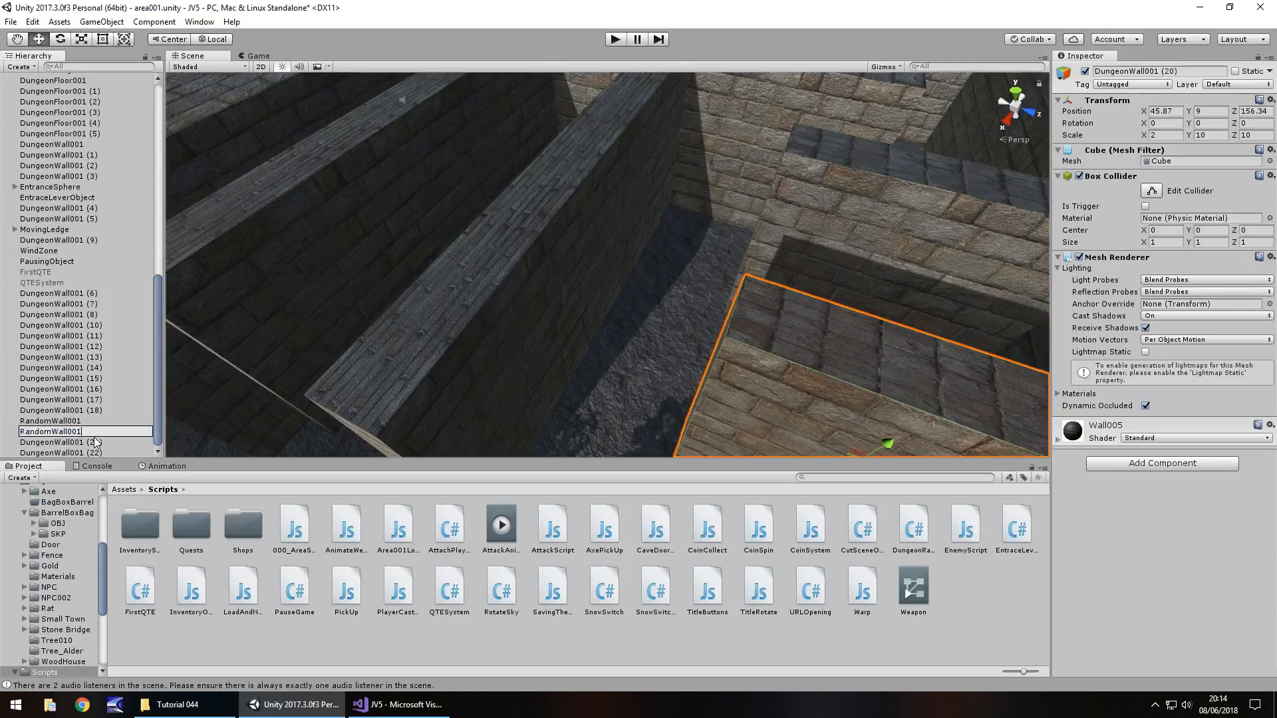
click(57, 442)
text(RandomWall00)
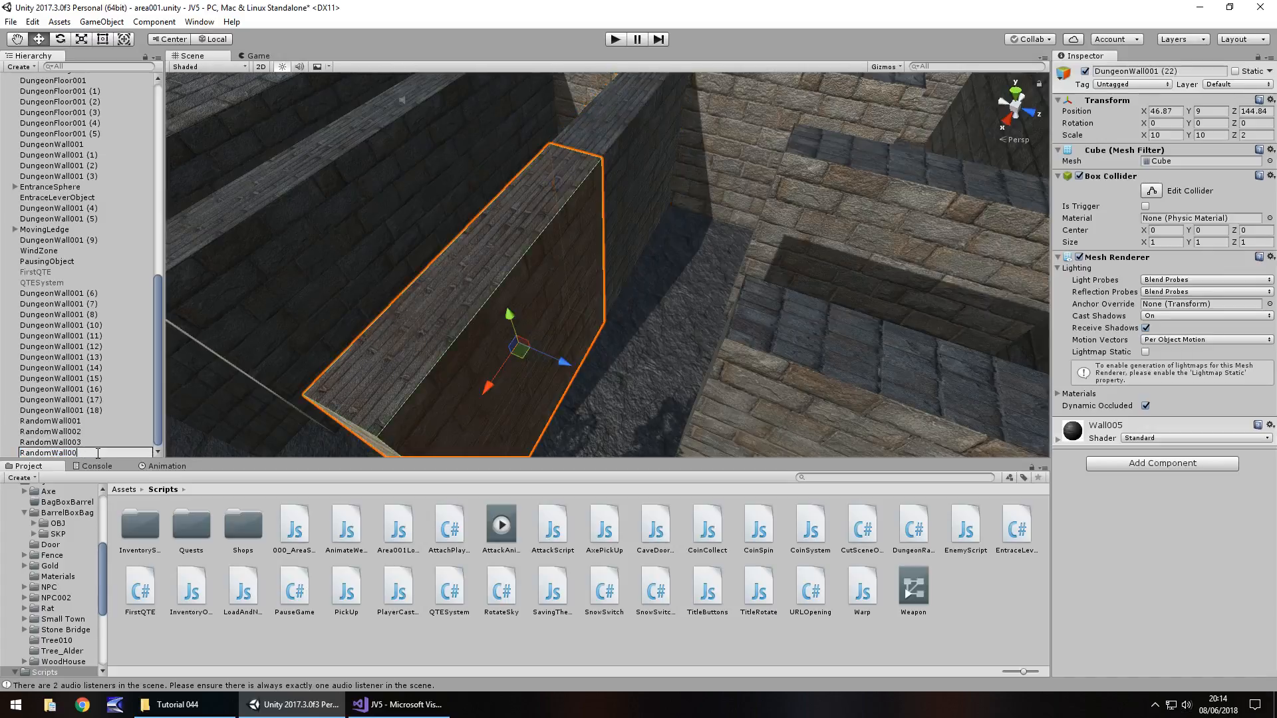
click(51, 80)
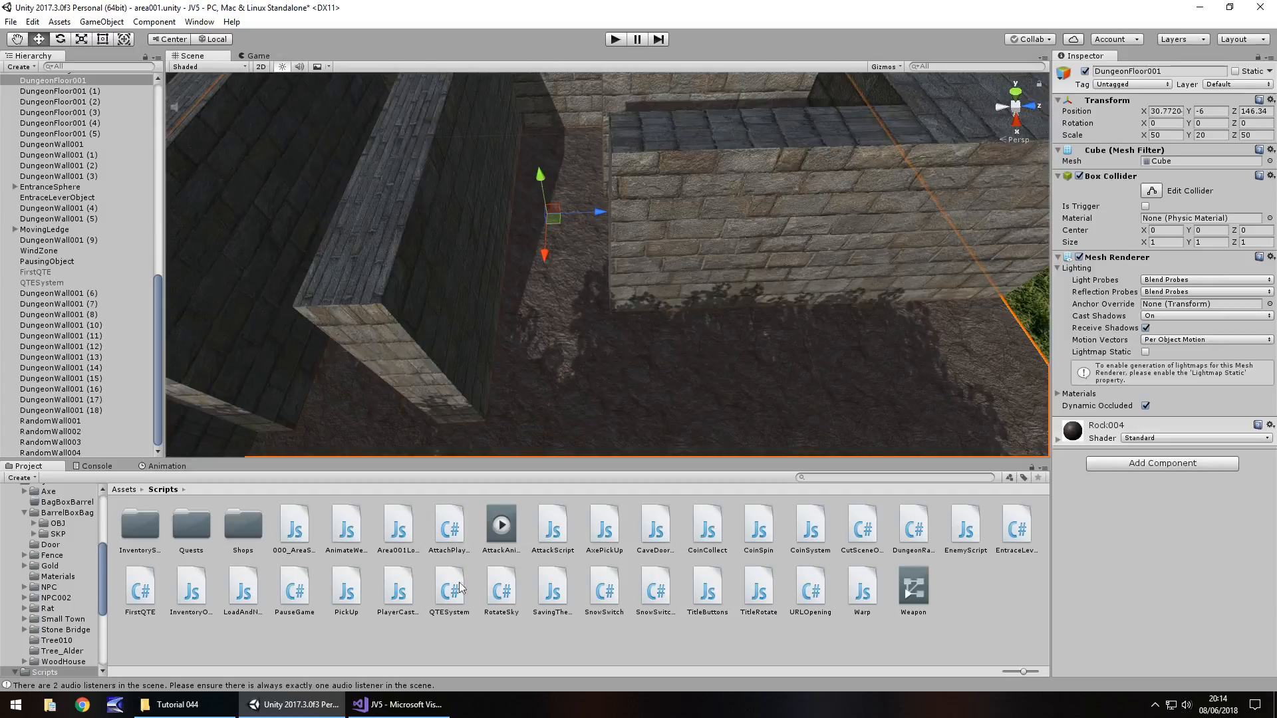
click(398, 704)
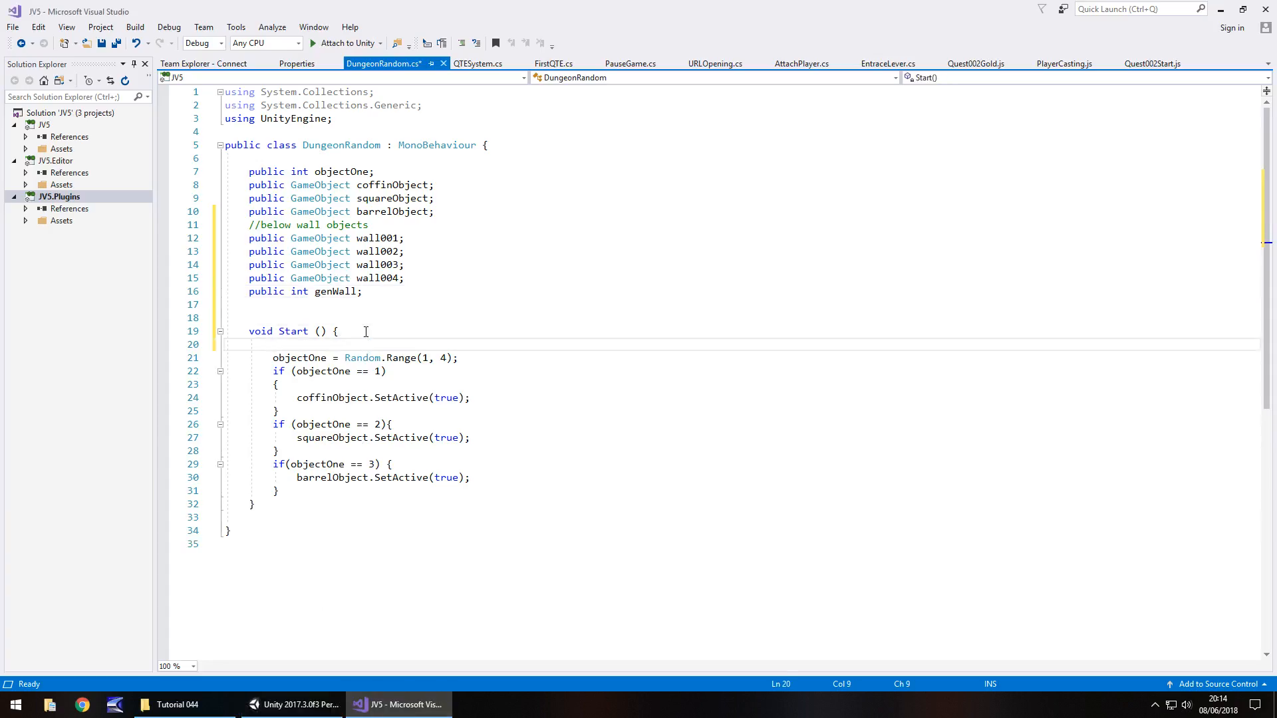
Step: Assign genWall = Random.Range(1, 5) in Start
text(genW)
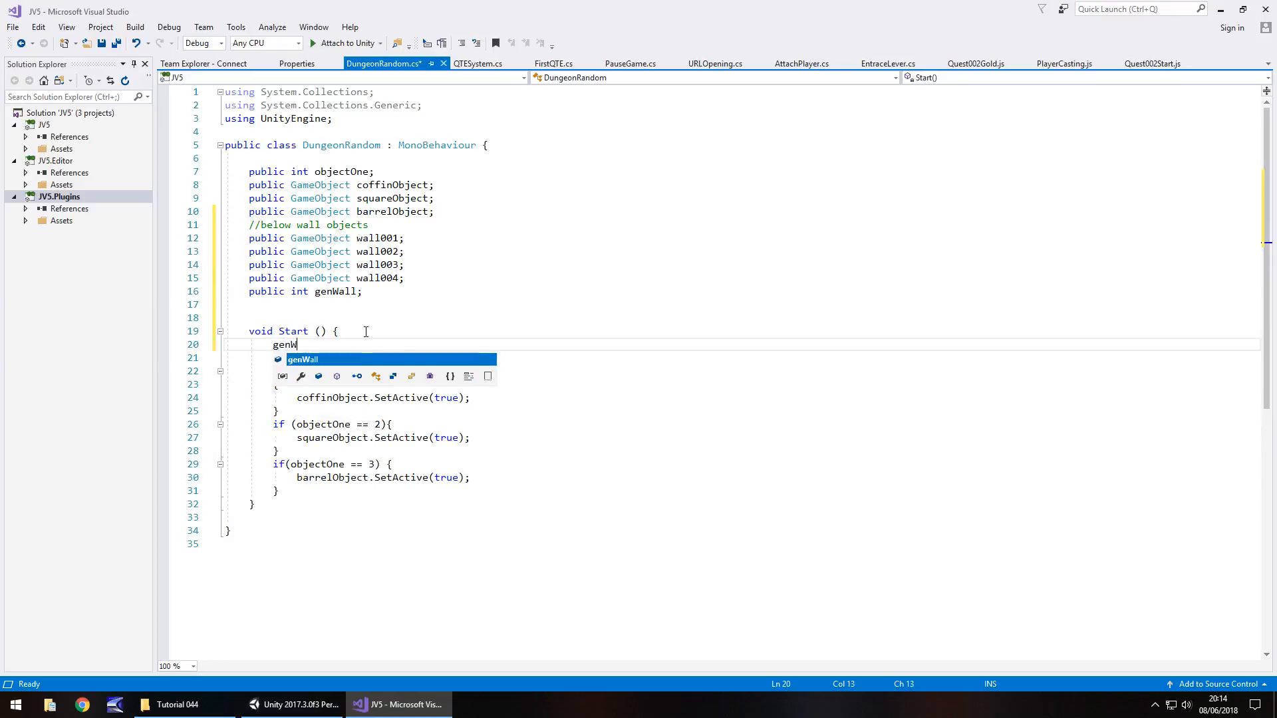
text(= Random.Range()
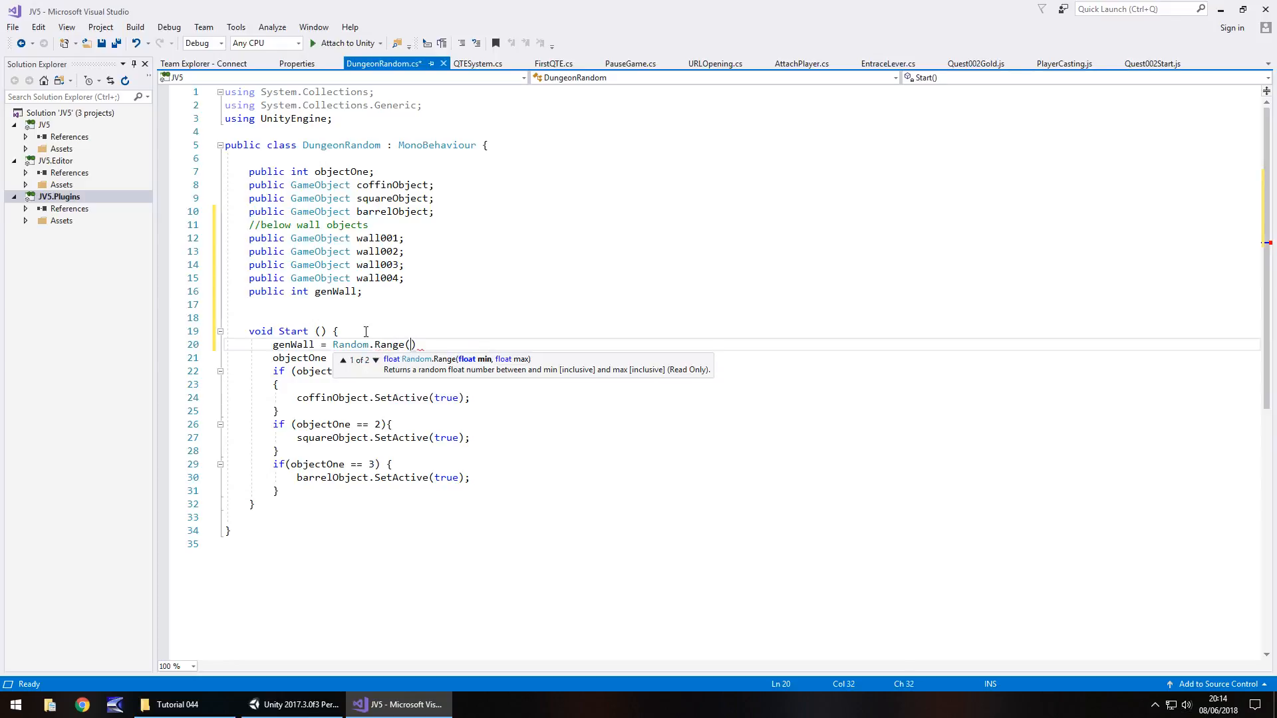
text(1,5)
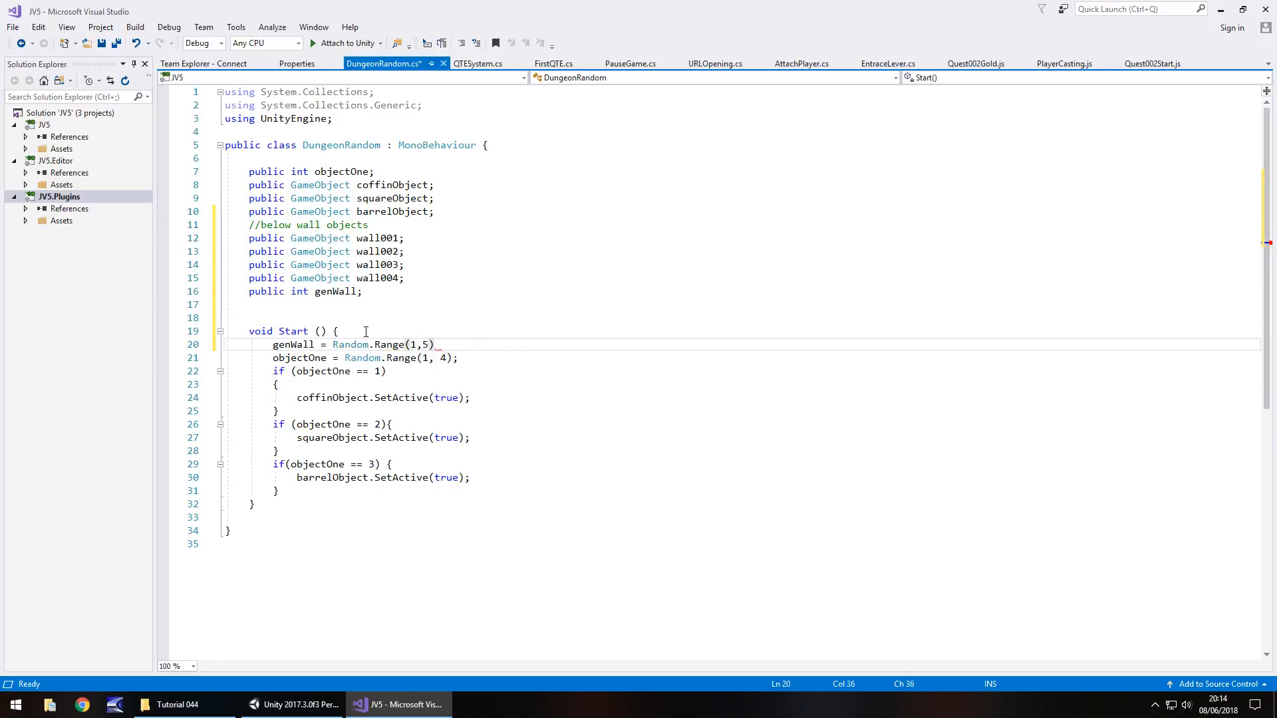
text(5);)
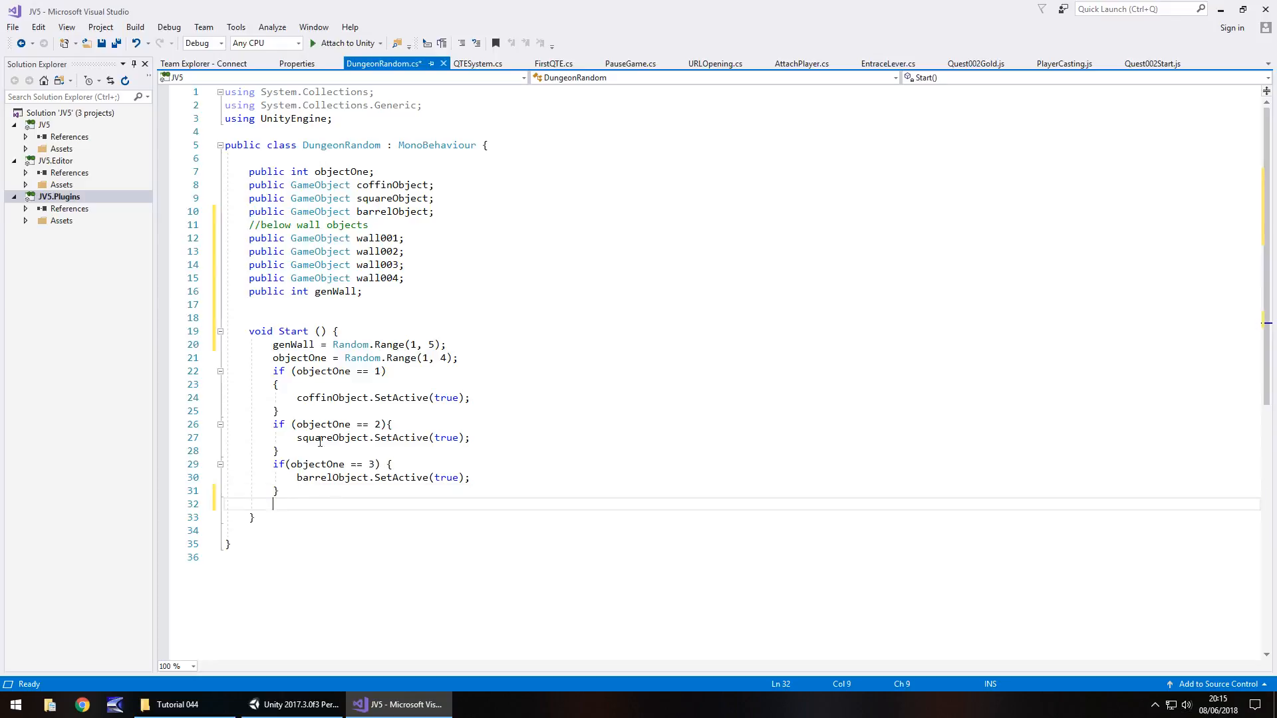
mouse_move(319, 371)
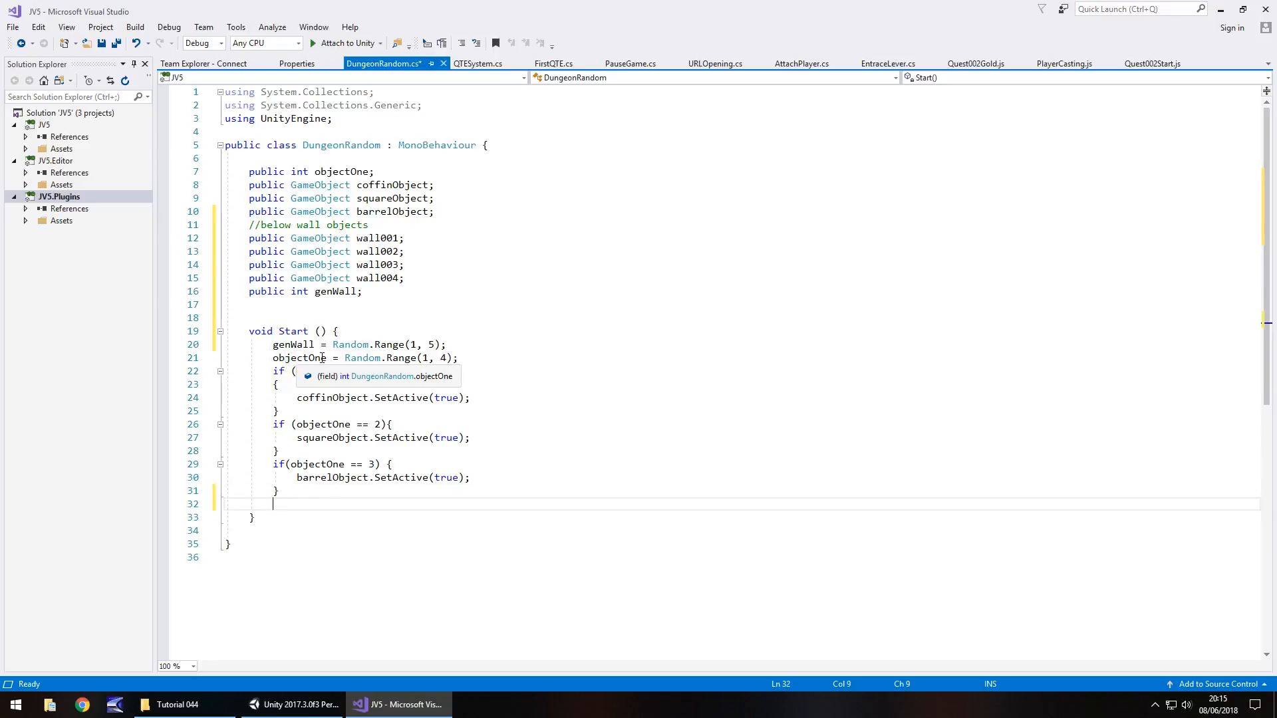
Step: Add if blocks activating wall001–wall004 when genWall equals 1–4
text(if)
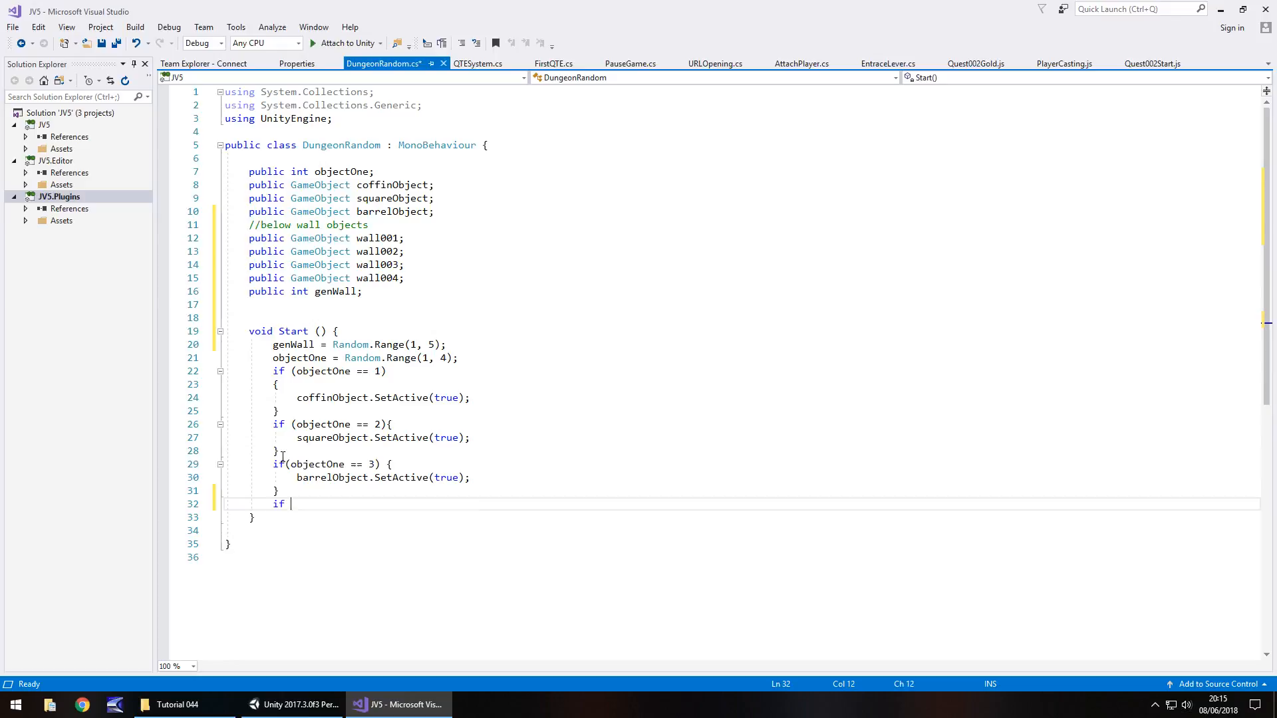
text((genWall))
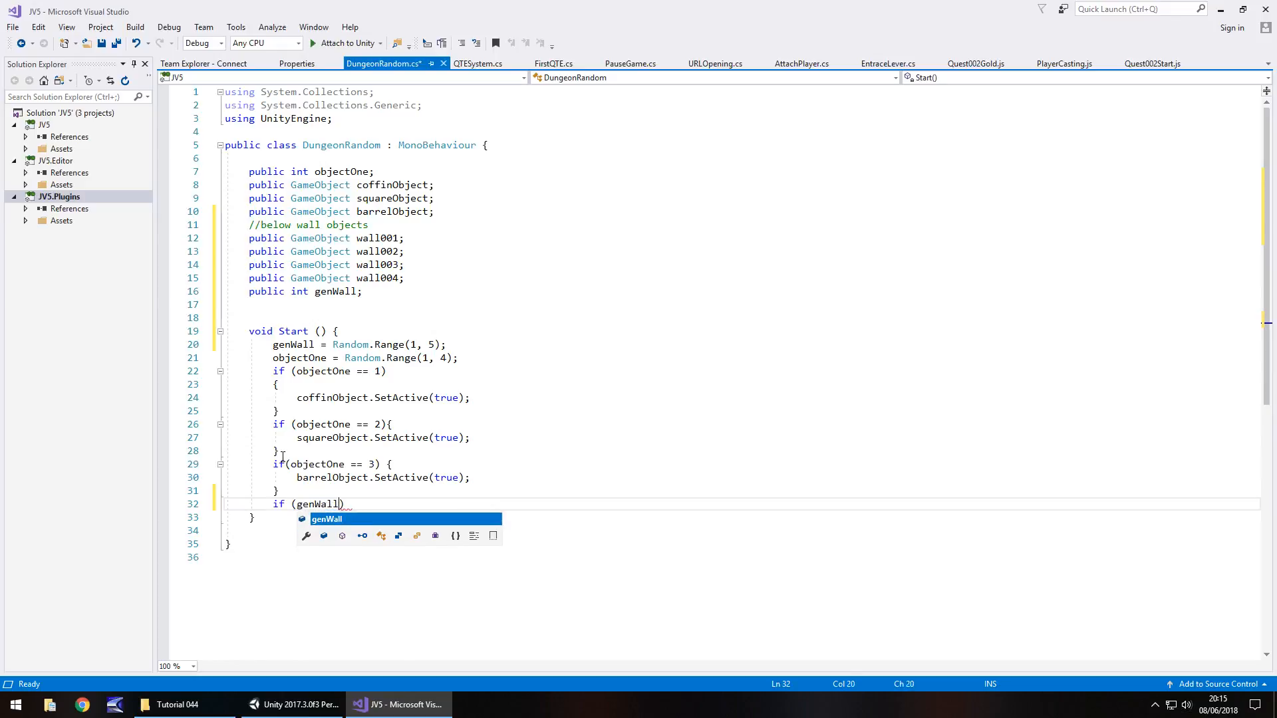
text(== 1))
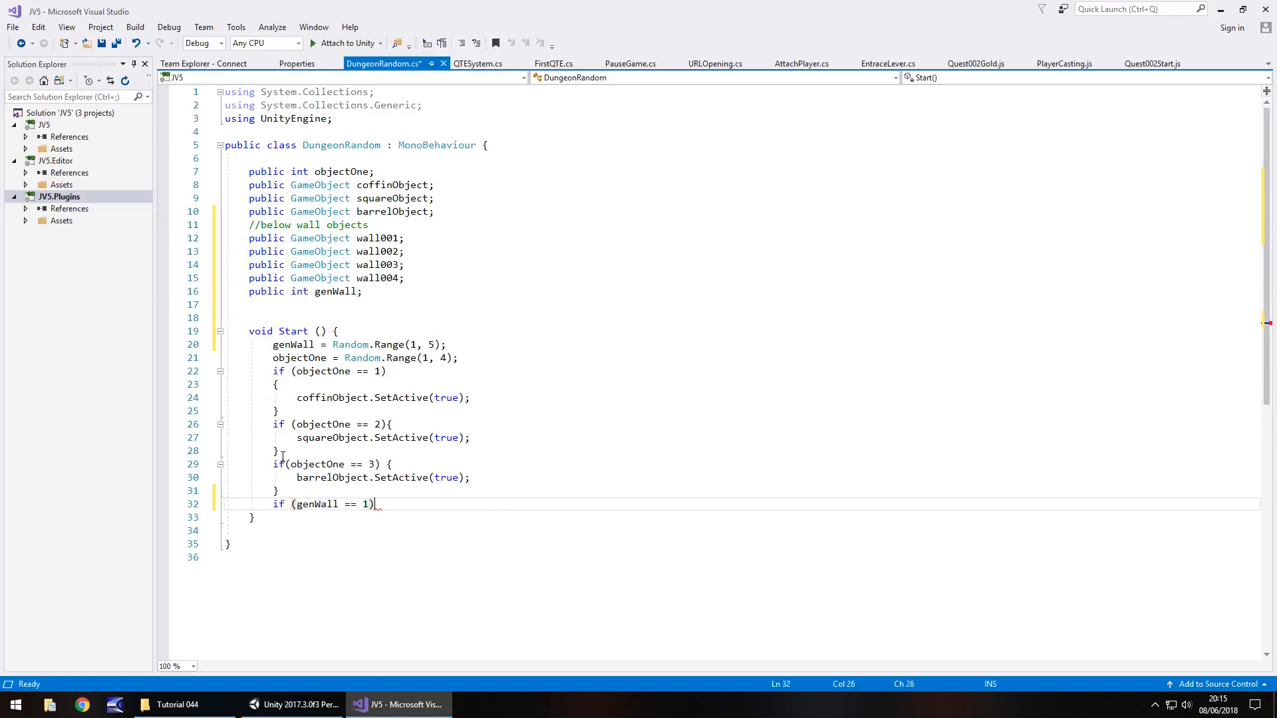
key(Enter)
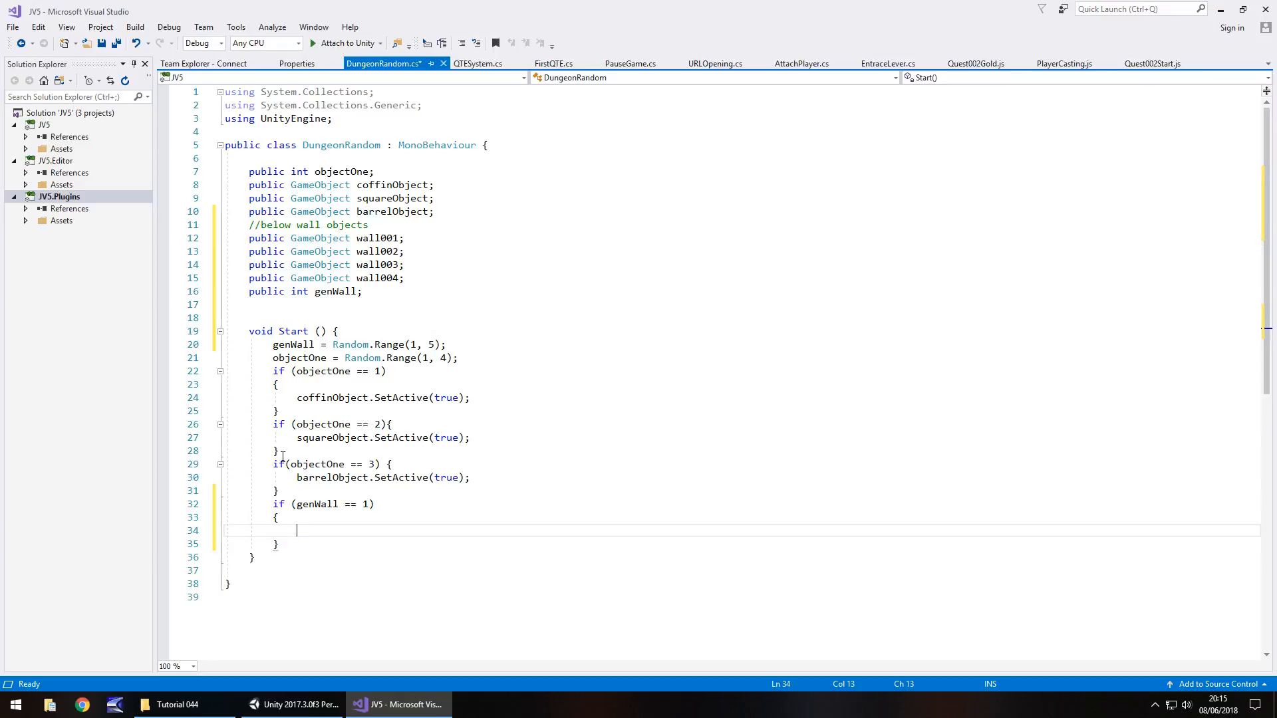
text(wall001.SetActive(true);)
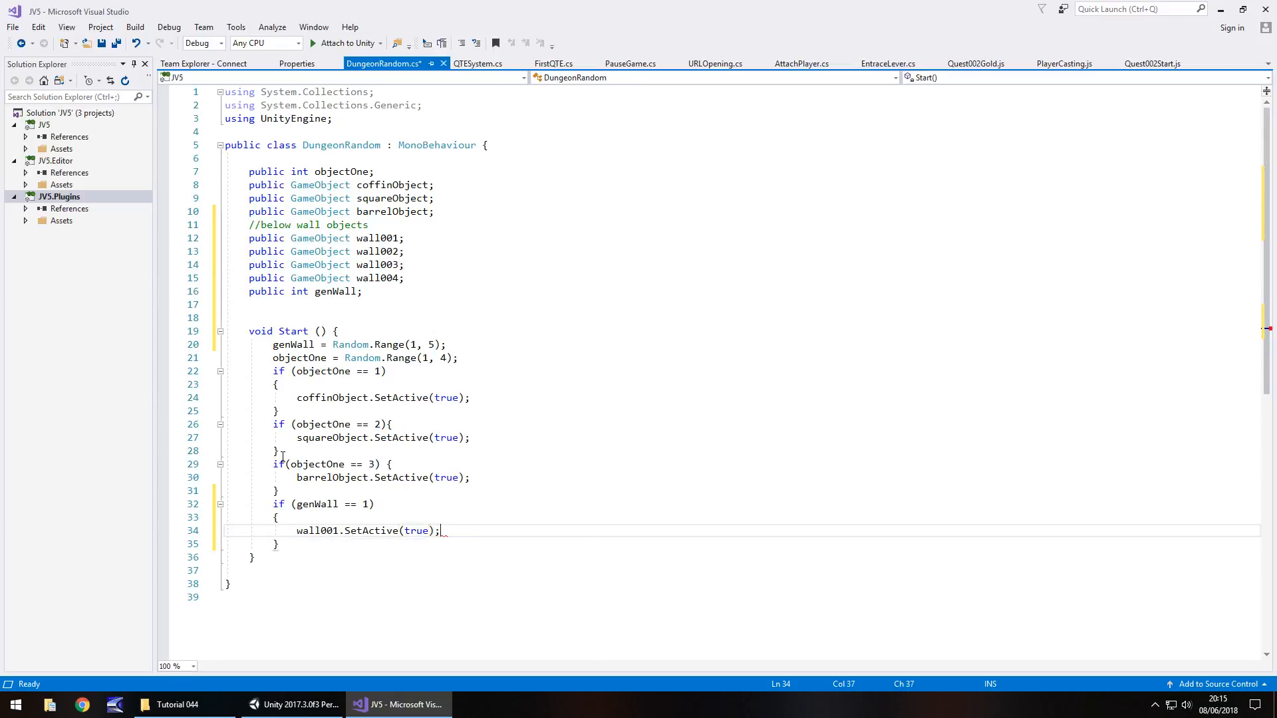
key(enter)
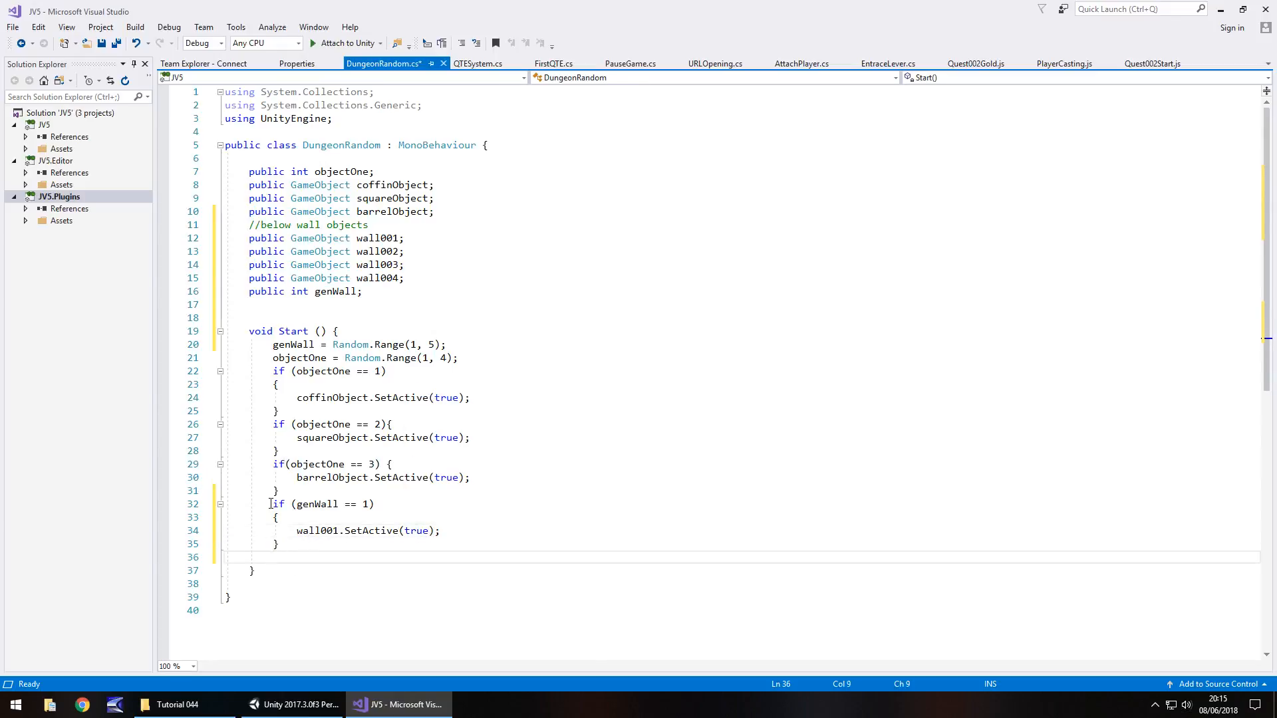
click(281, 543)
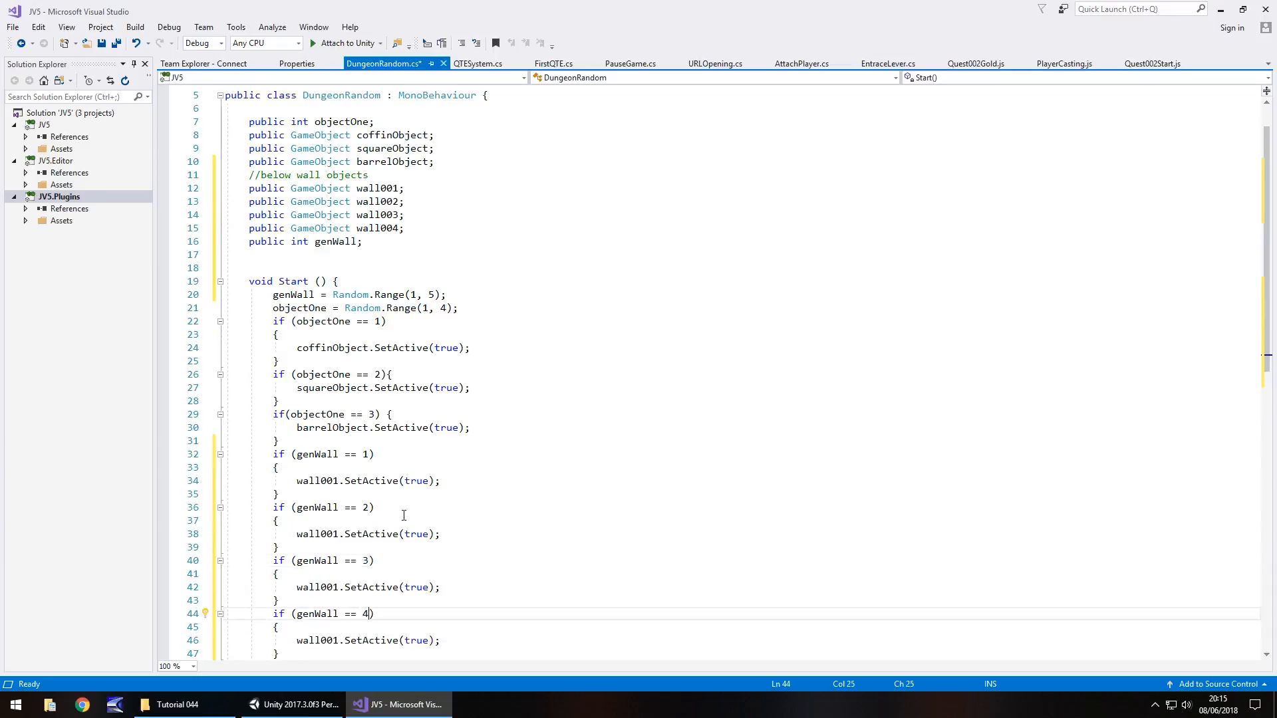
double_click(316, 533)
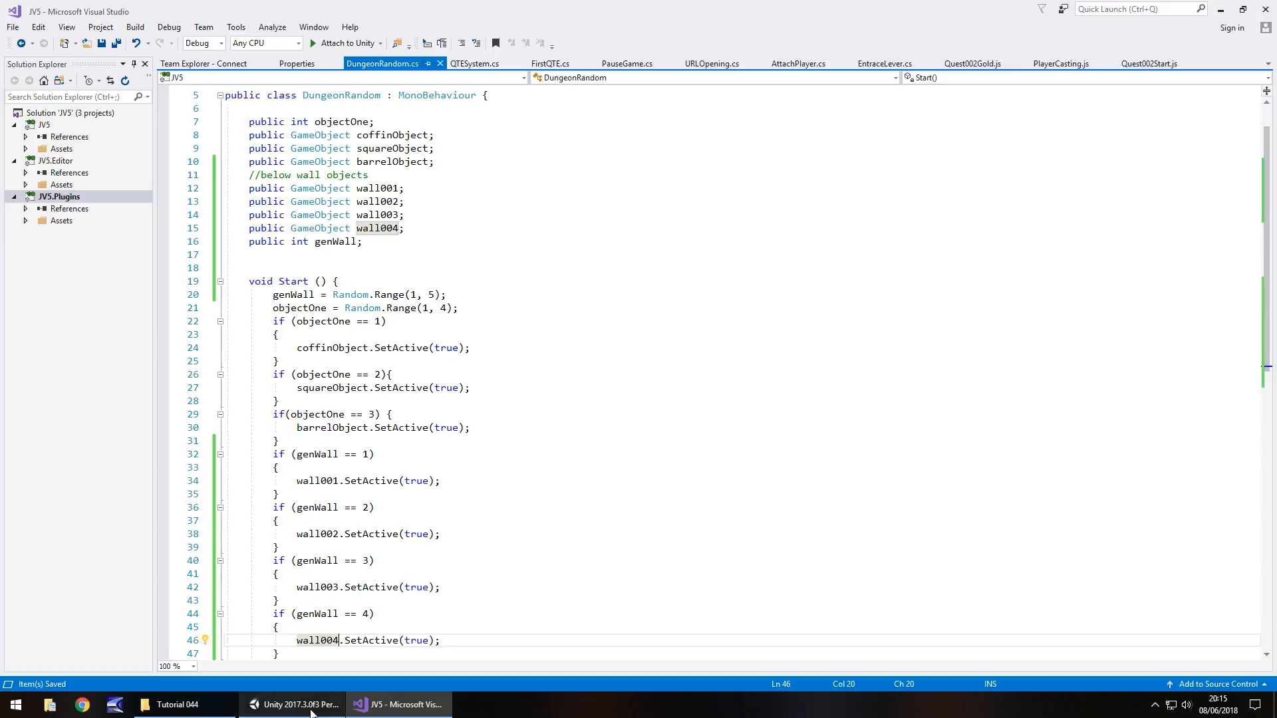
Step: Select DungeonRandomizer and assign RandomWall001–004 to its Wall 001–004 slots
click(289, 704)
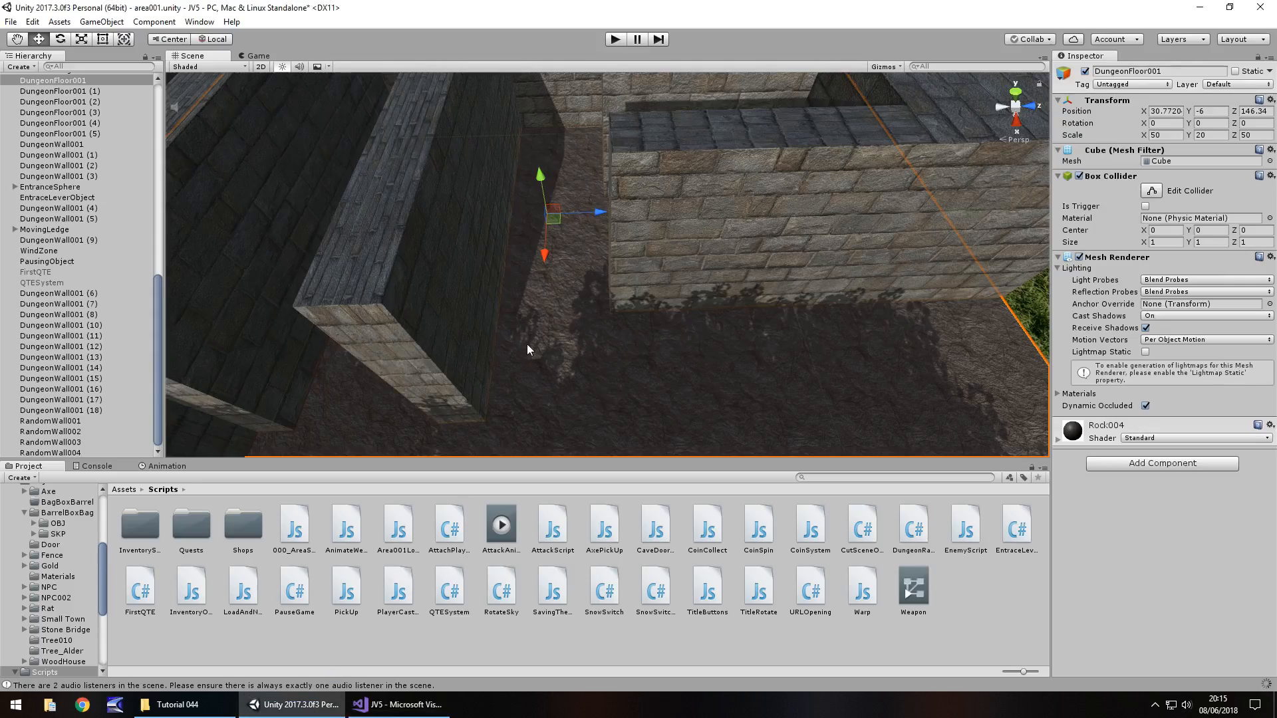
mouse_move(492, 387)
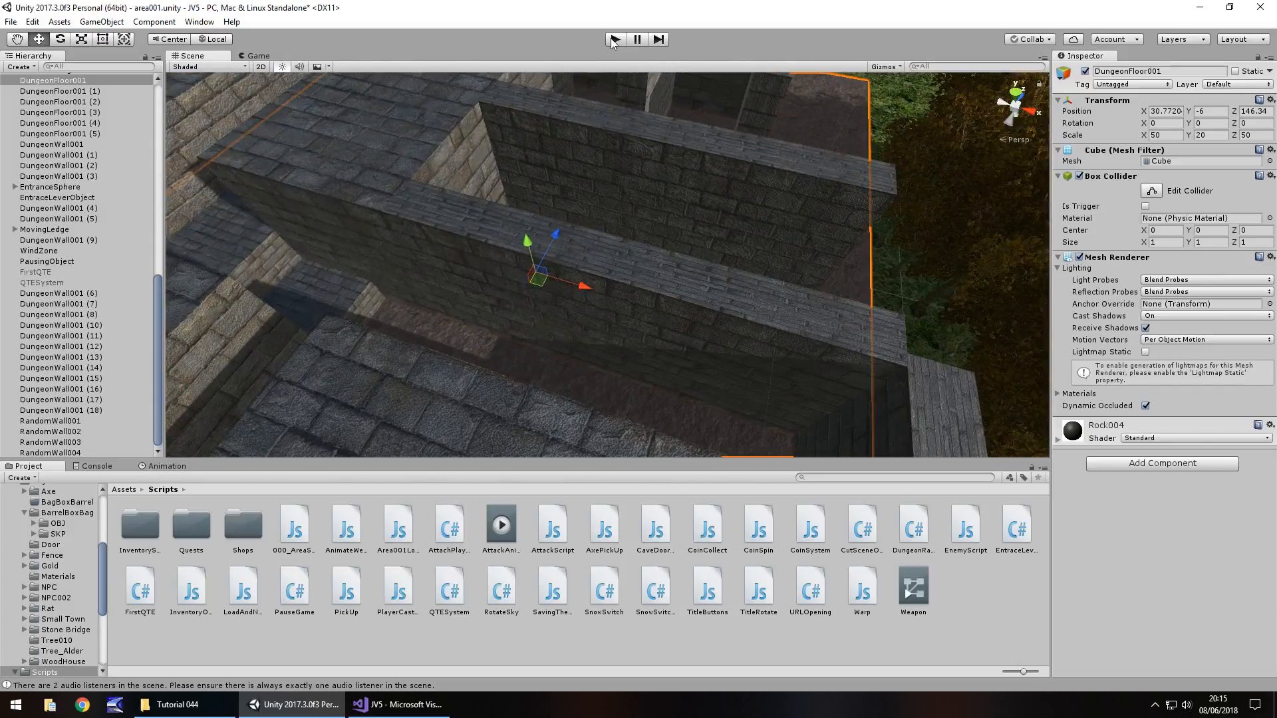
mouse_move(614, 38)
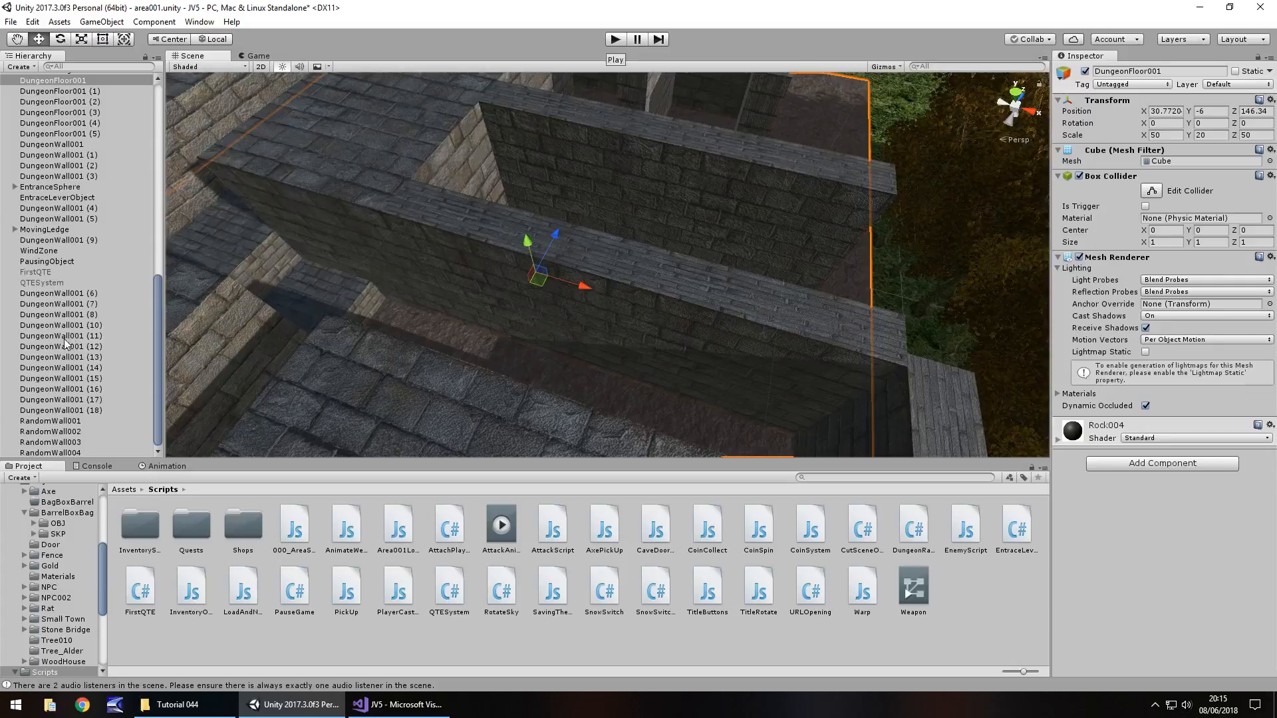
scroll(up, 3)
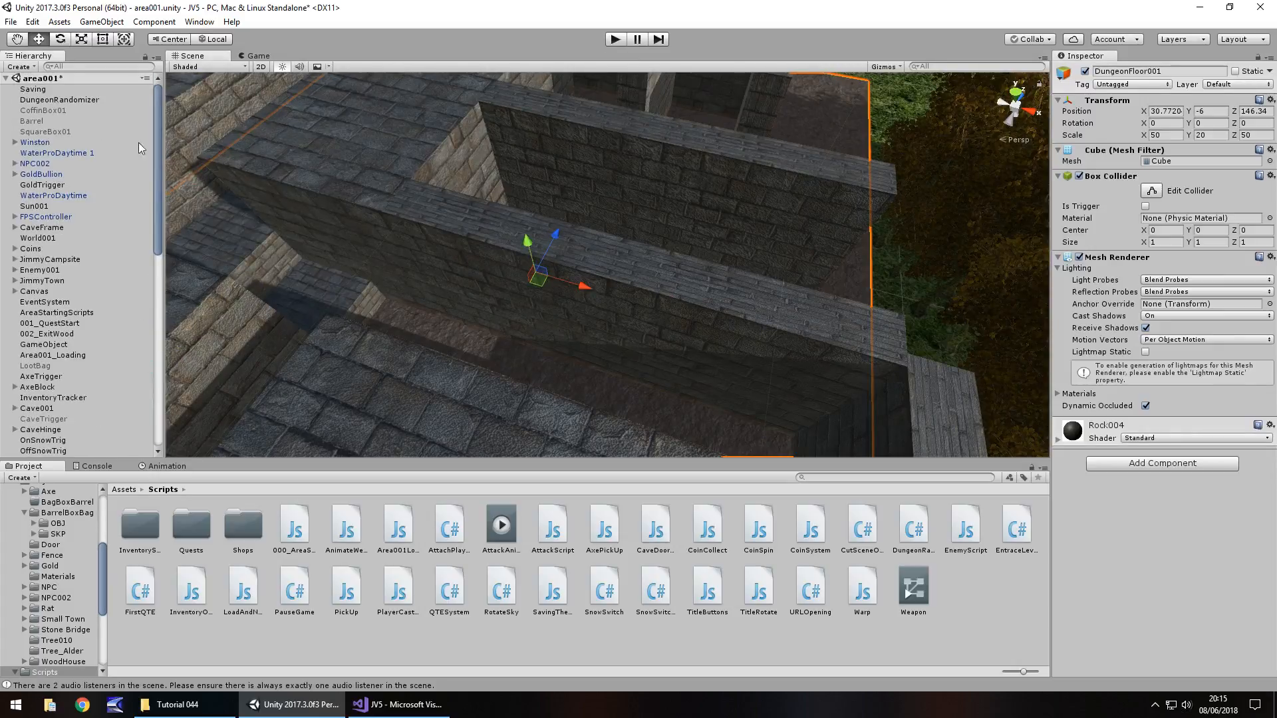
click(58, 99)
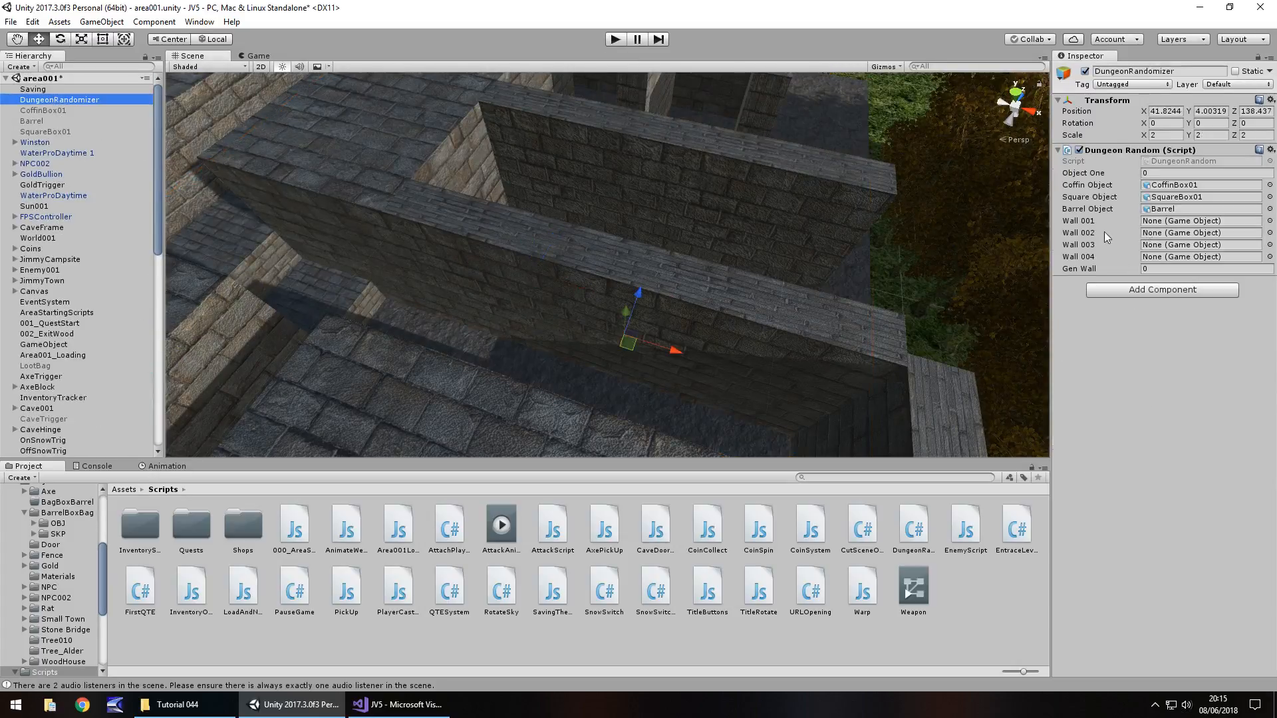
scroll(down, 3)
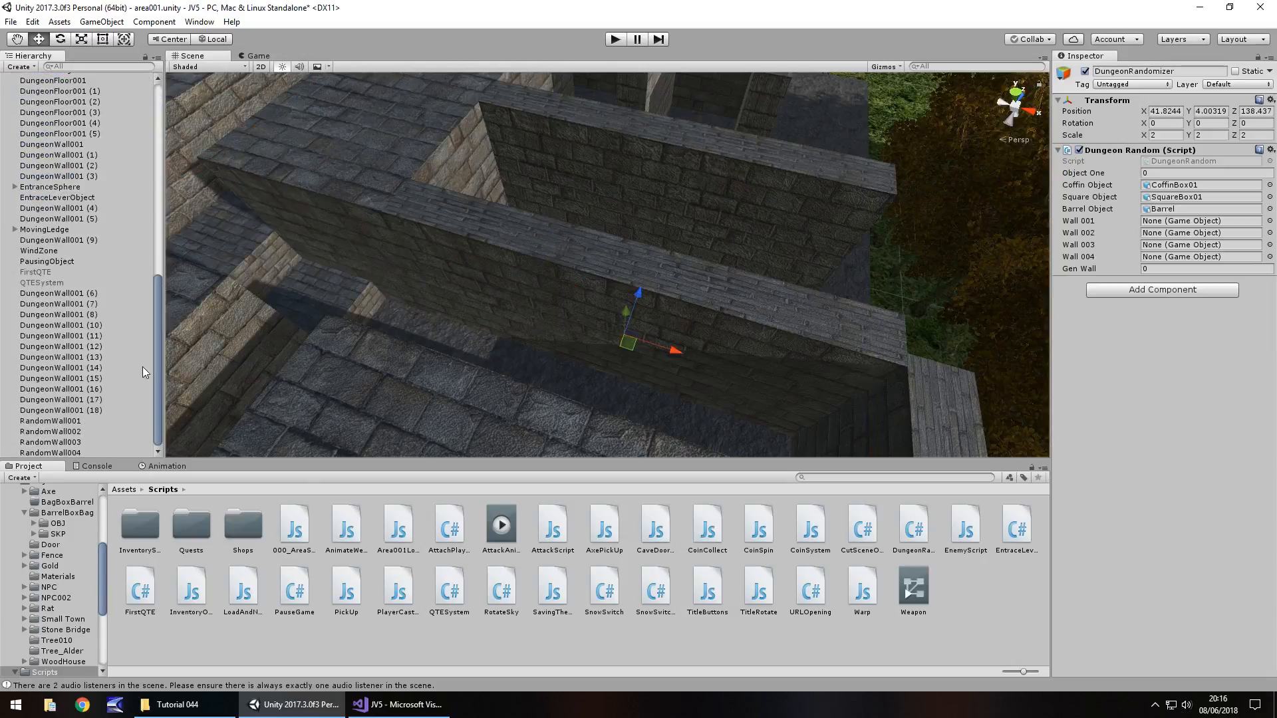
click(1197, 221)
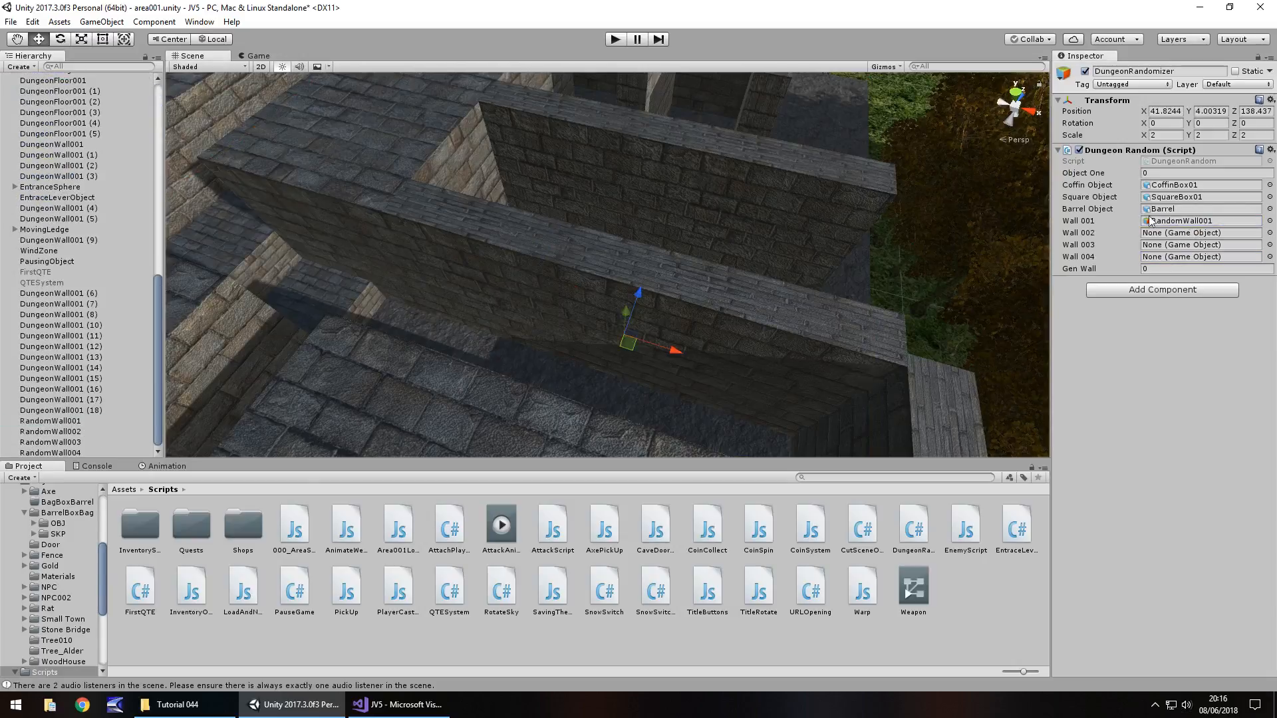
click(1199, 232)
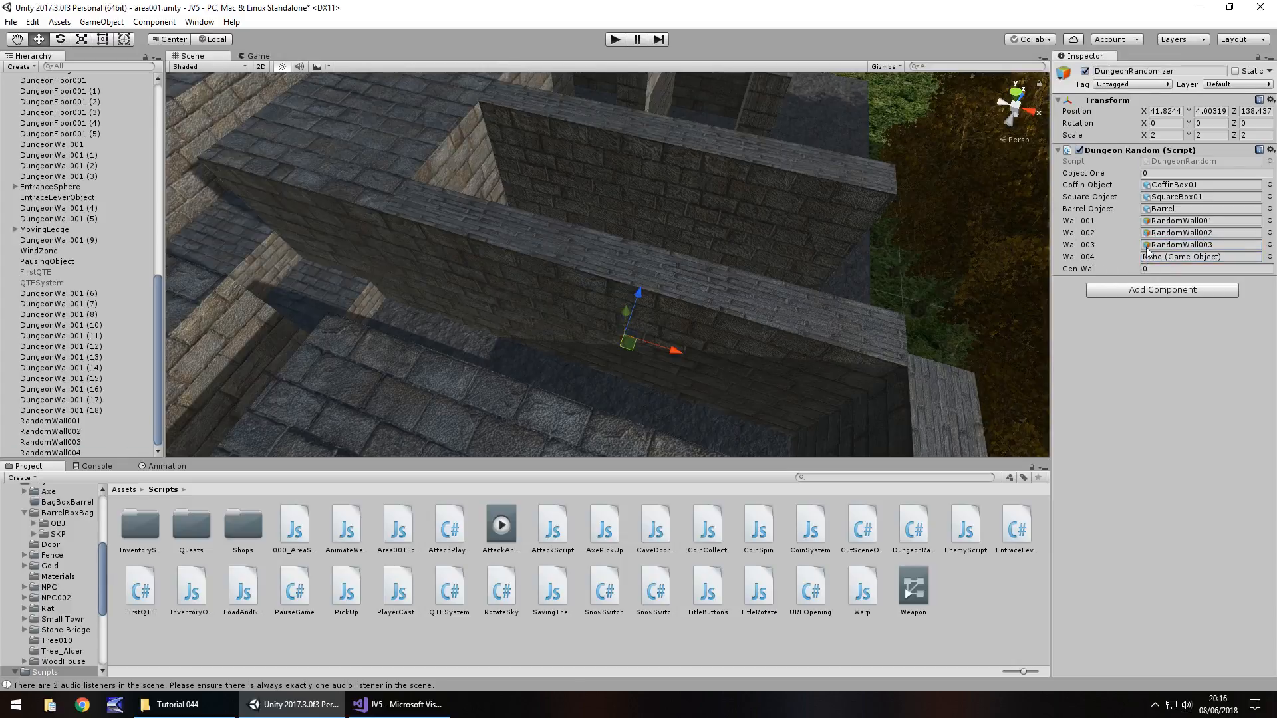
click(1200, 257)
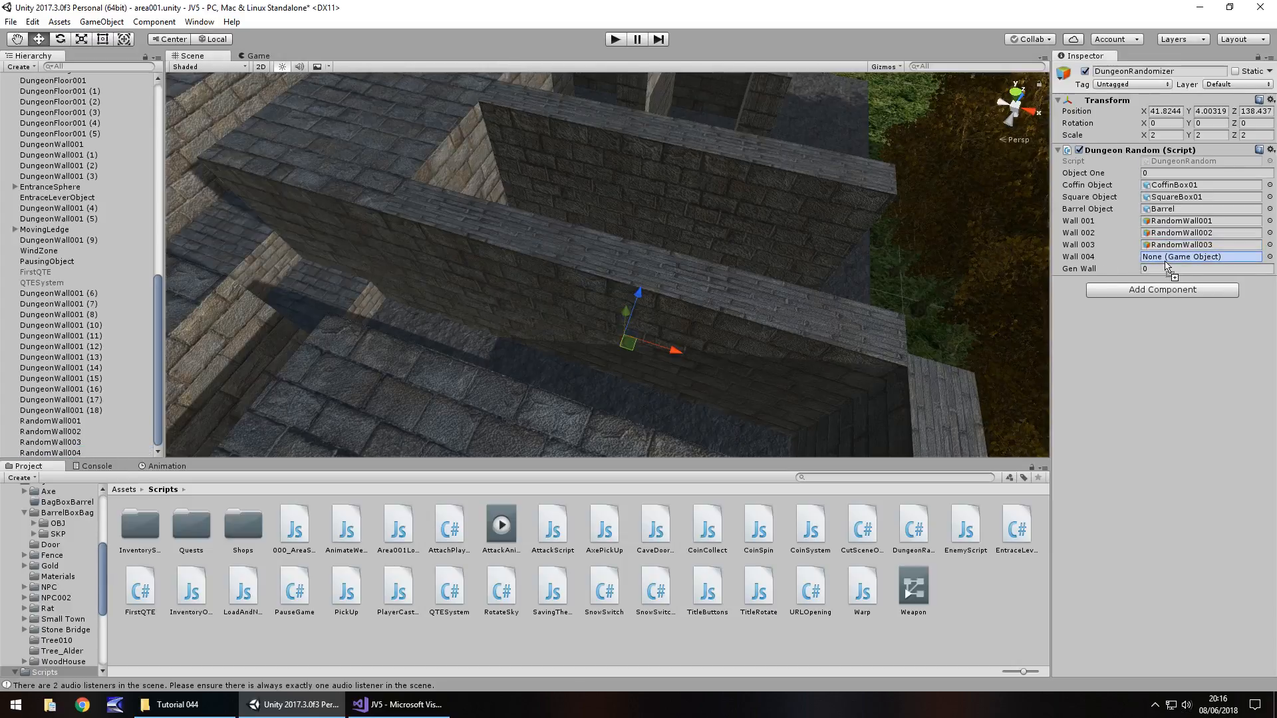
click(1197, 256)
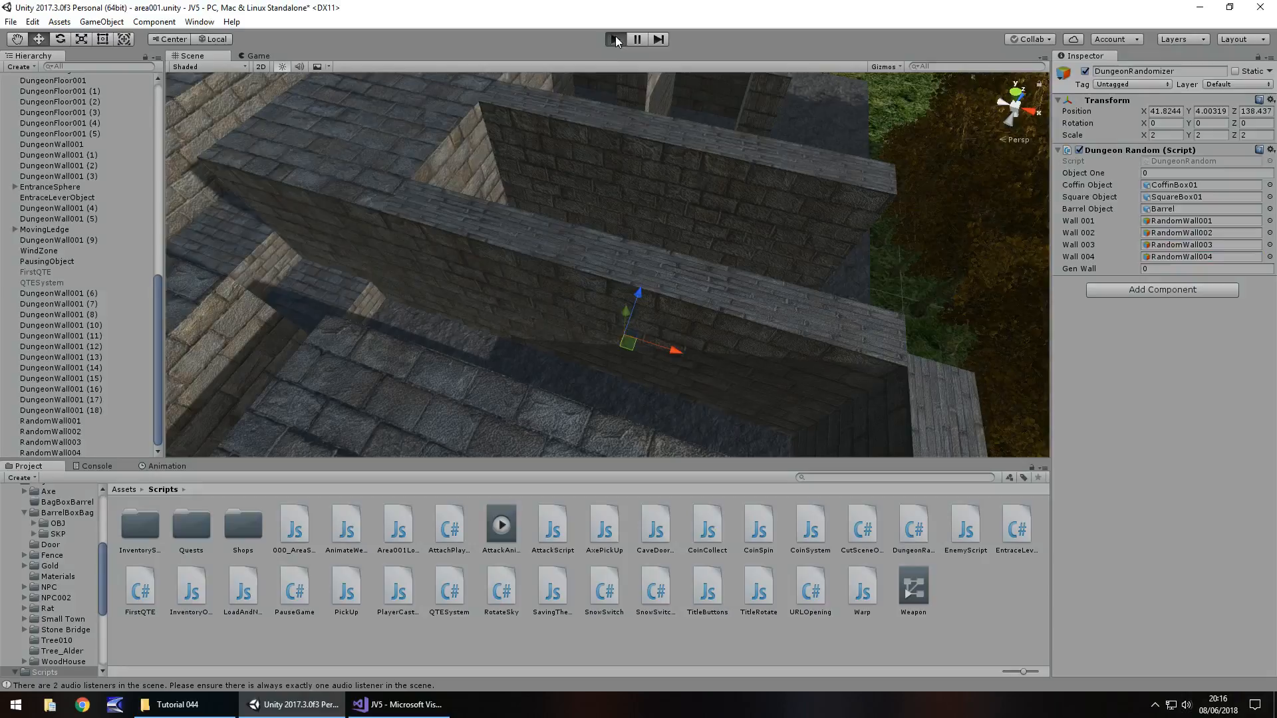
Step: Start a play test and show the running Game view reading Coins: 0
click(614, 39)
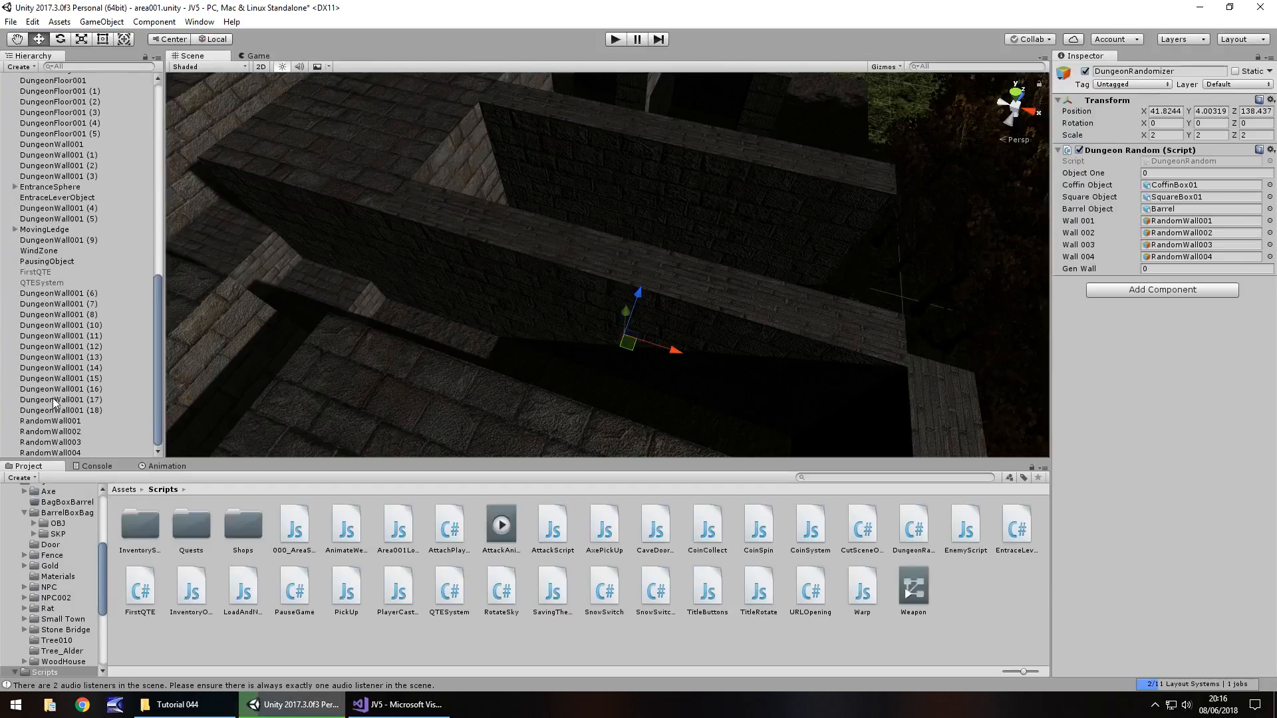
click(51, 421)
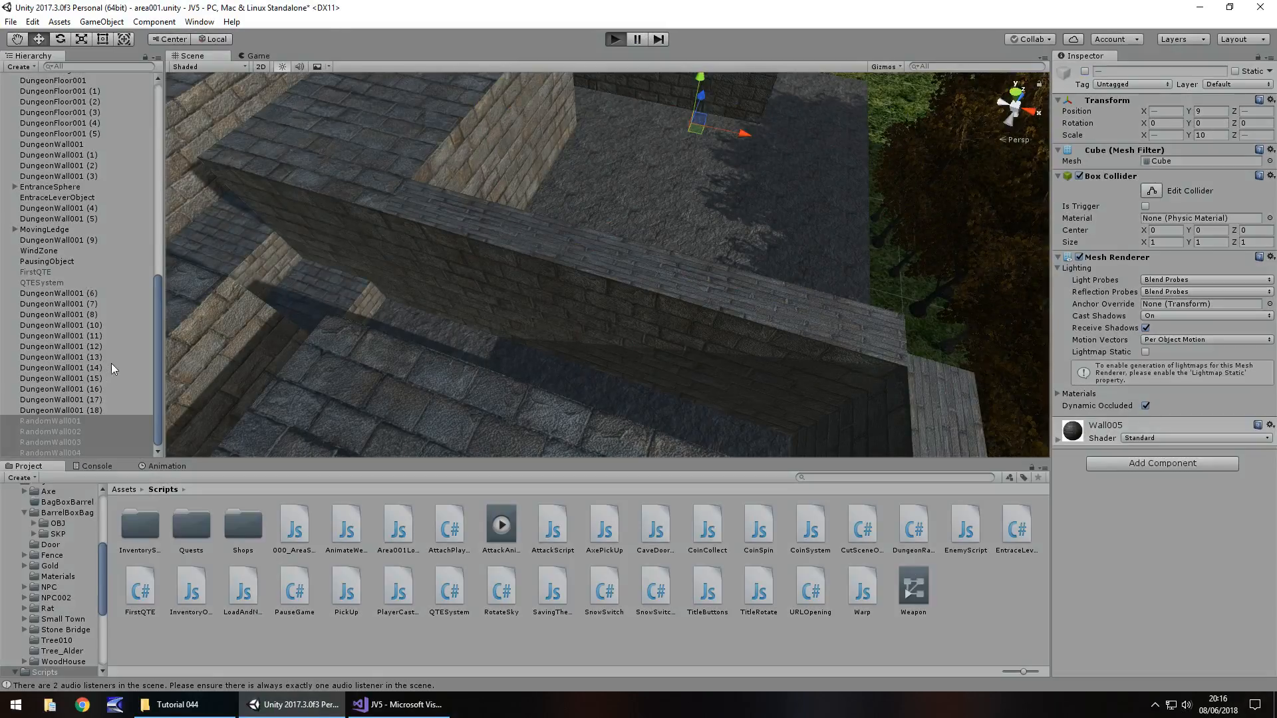
click(614, 38)
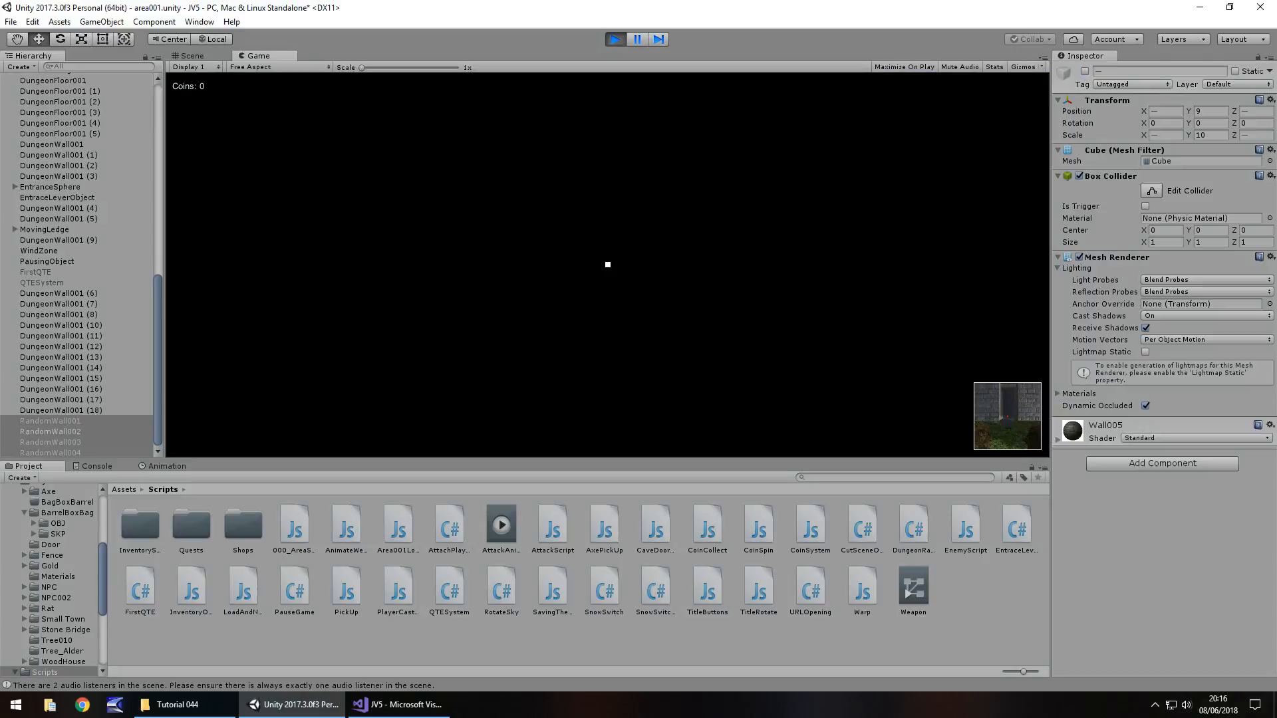
Step: Run and stop several play tests to see which random walls appear
click(617, 39)
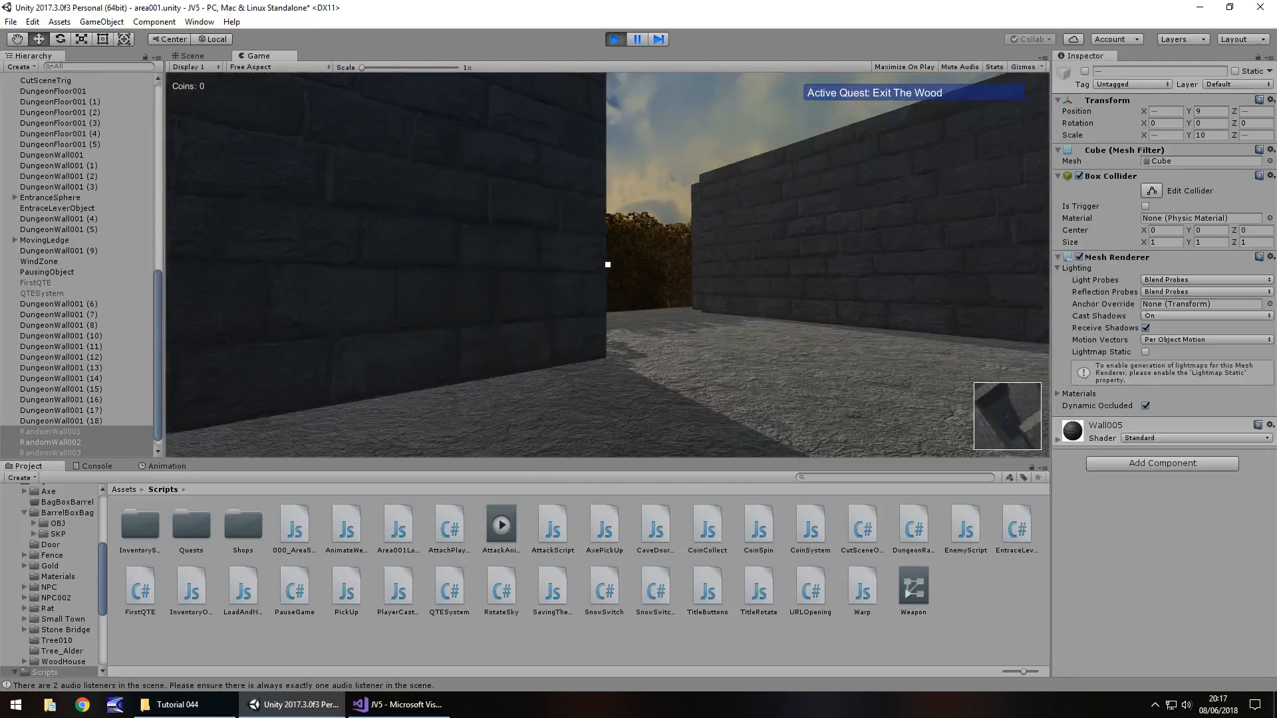
click(192, 56)
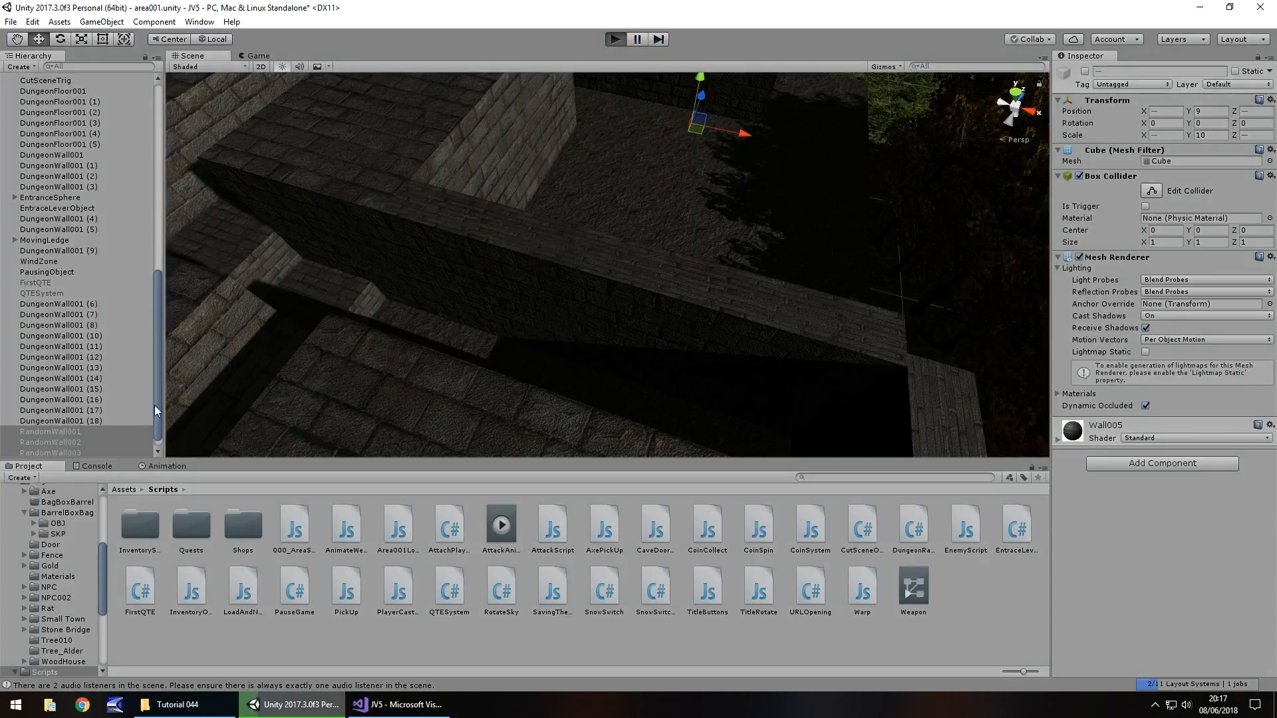
click(615, 38)
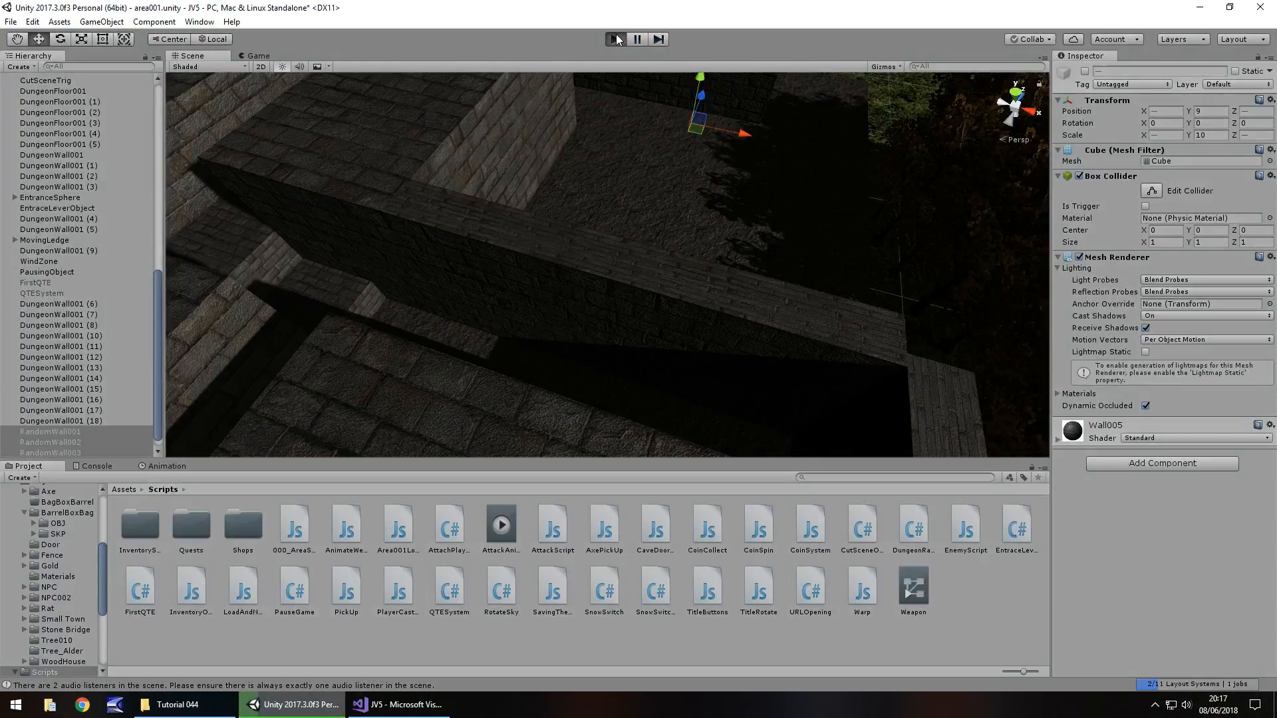
click(614, 39)
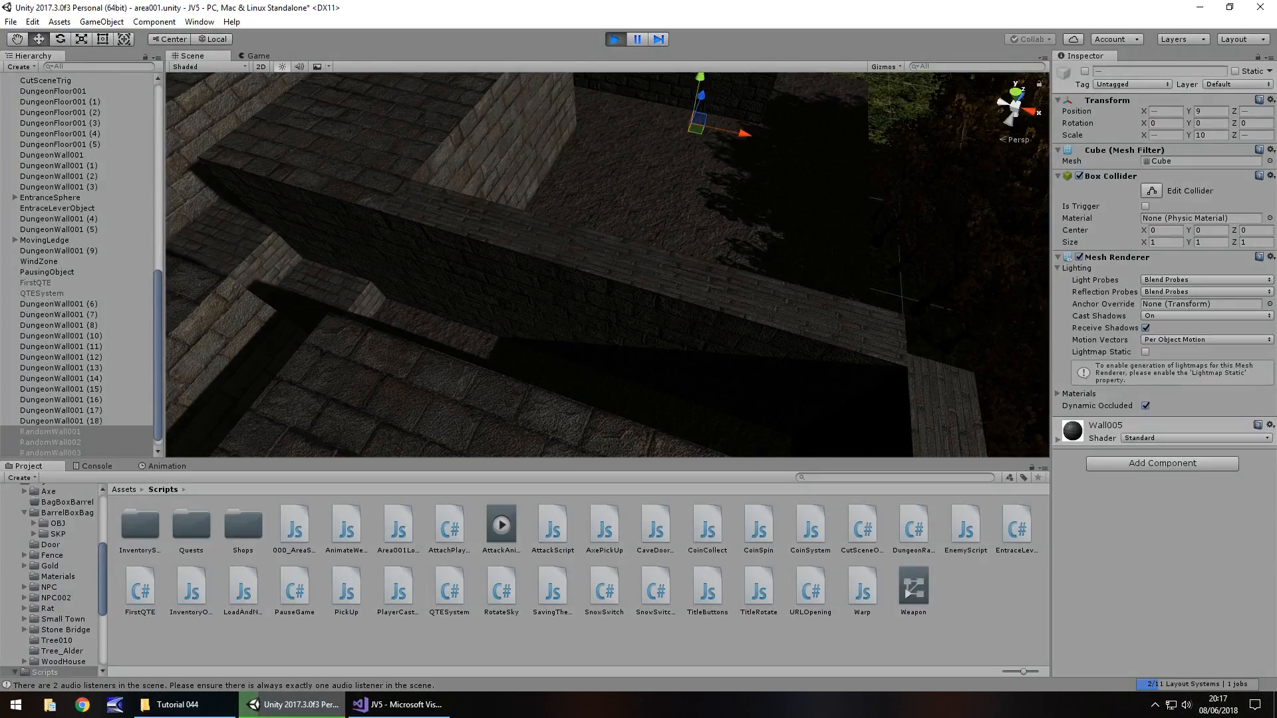
click(613, 39)
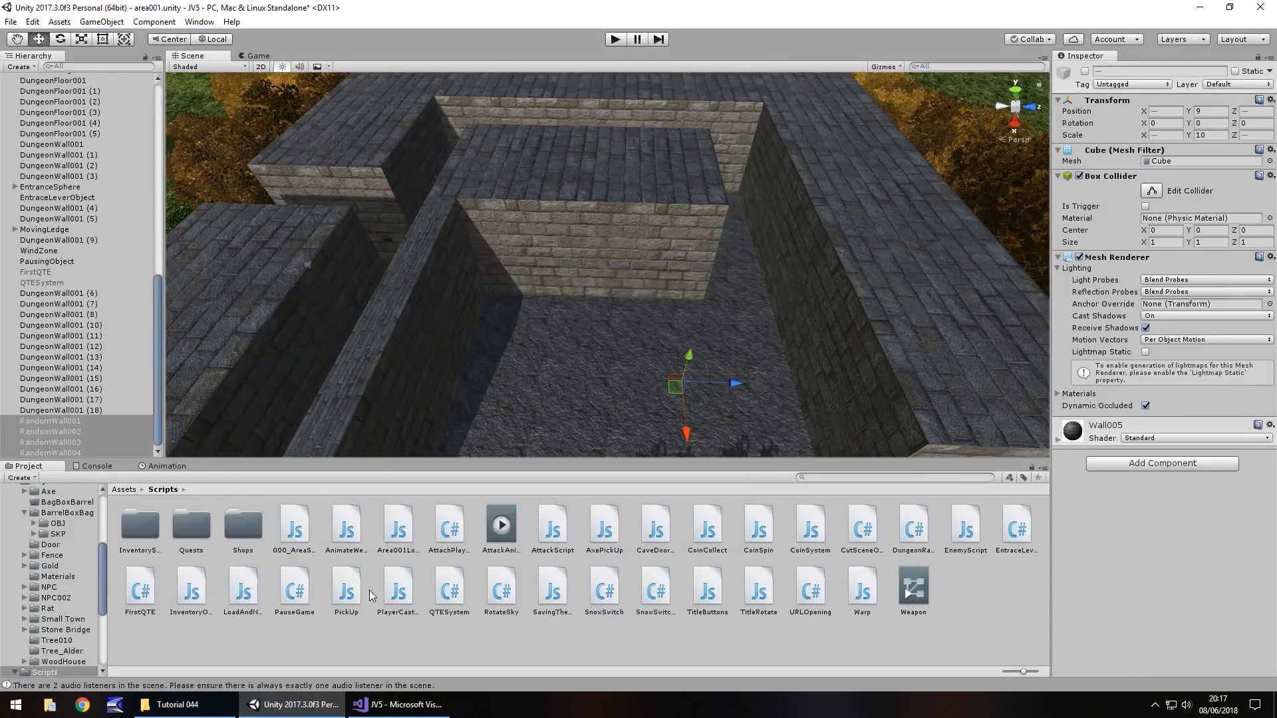
click(398, 704)
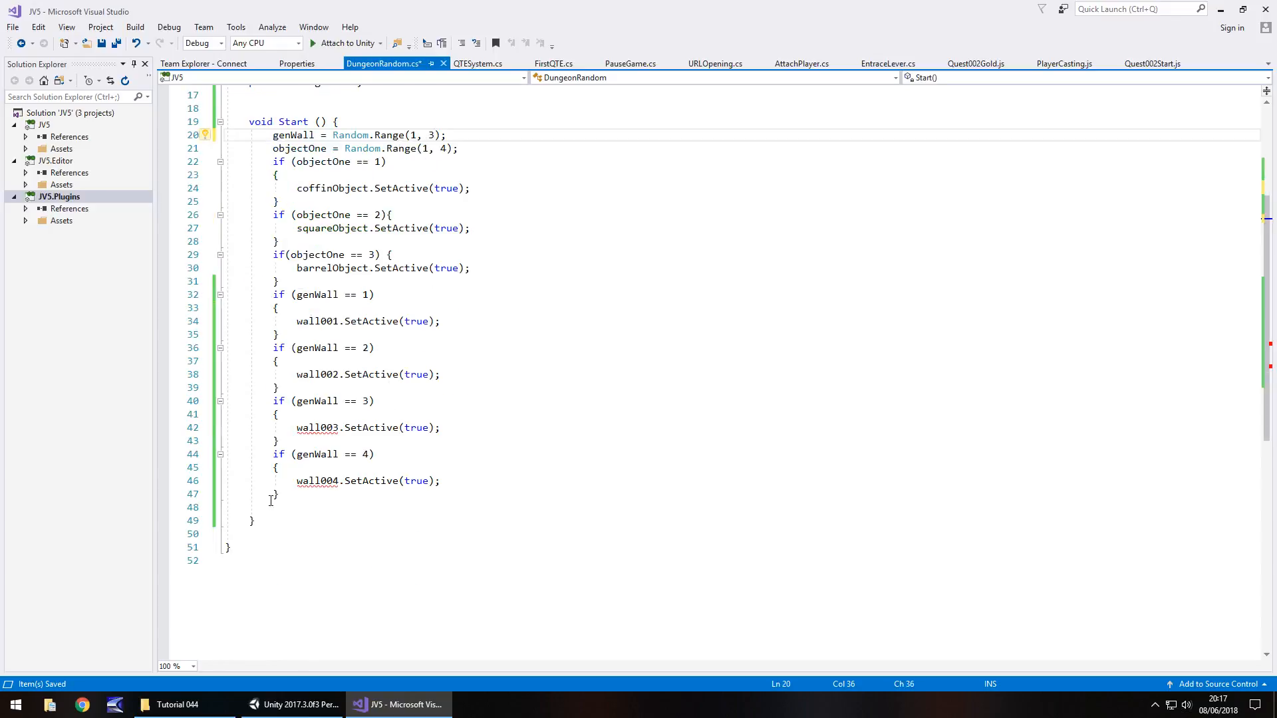
Step: Comment out the wall003 and wall004 fields and checks in DungeonRandom.cs
click(273, 400)
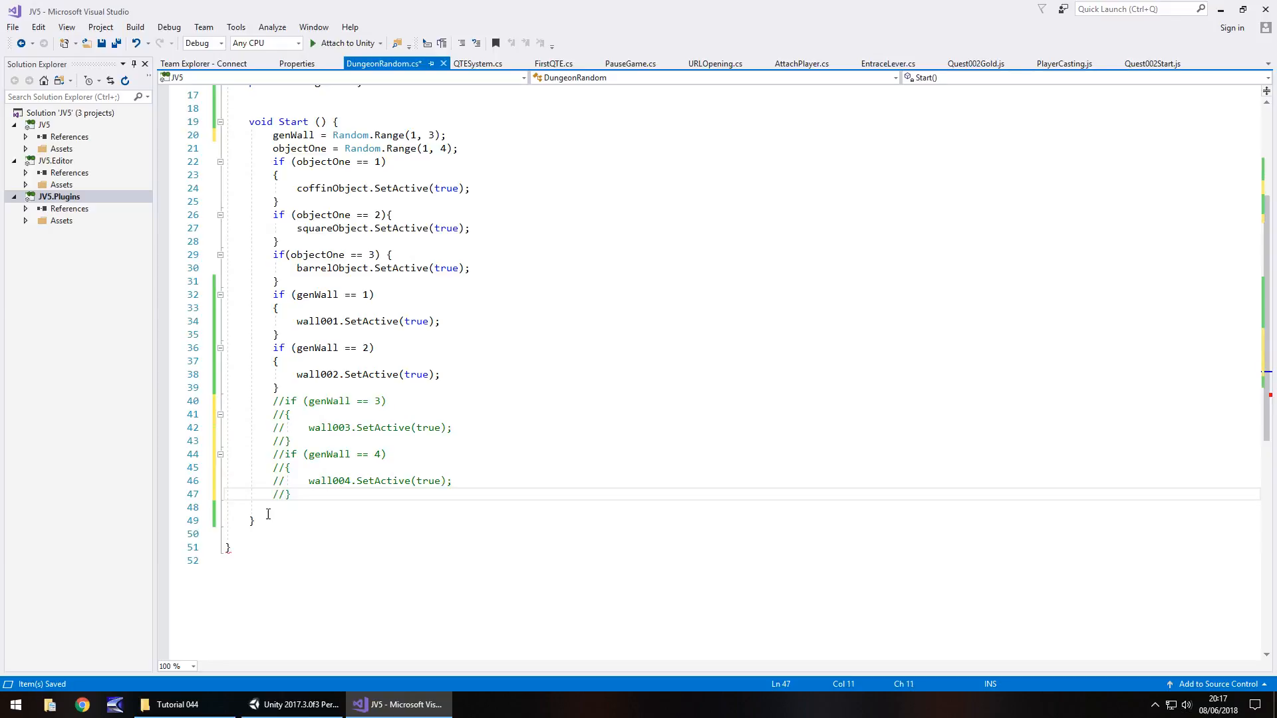
scroll(up, 3)
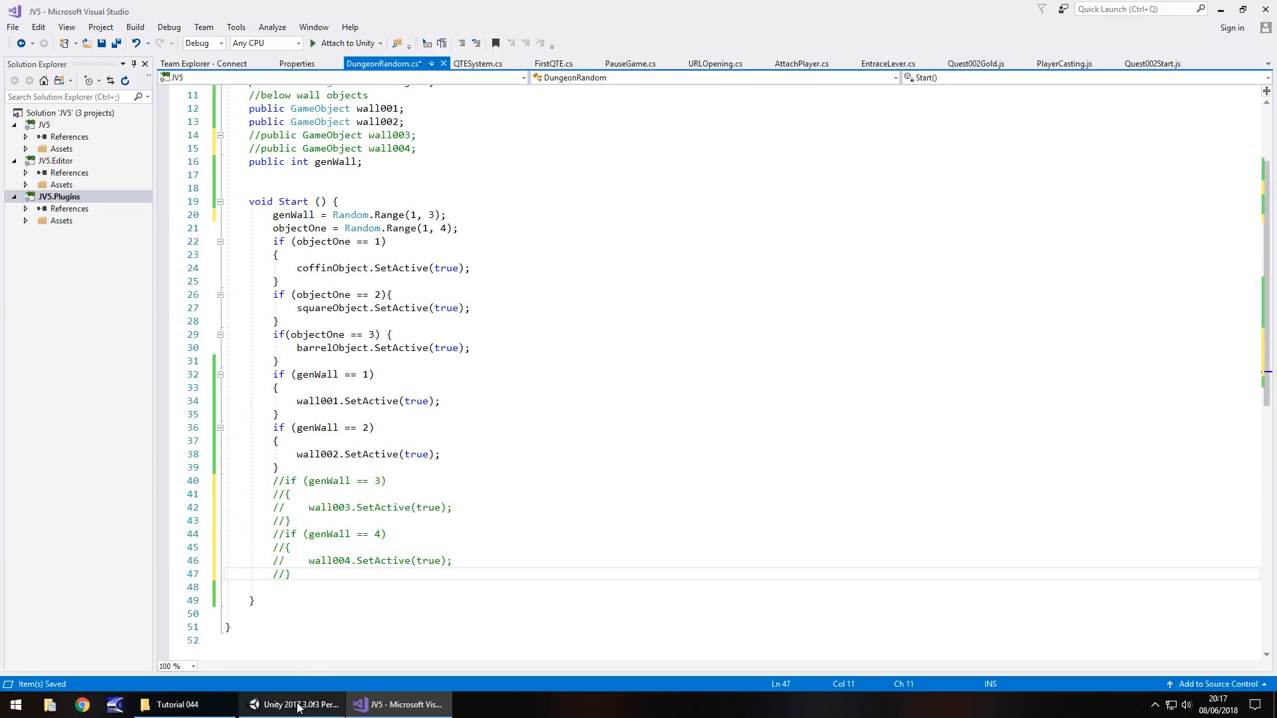
click(293, 704)
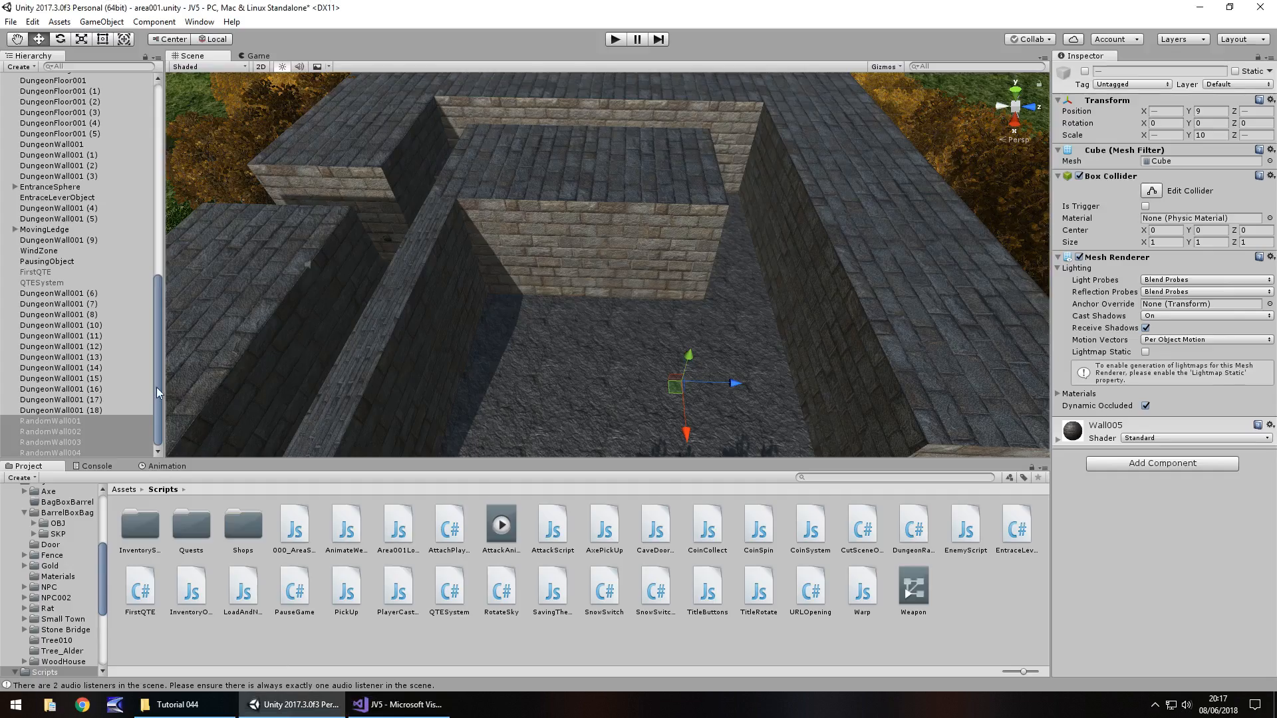
Step: Nest RandomWall003 under RandomWall001 and RandomWall002 under RandomWall004 in the Hierarchy
click(50, 431)
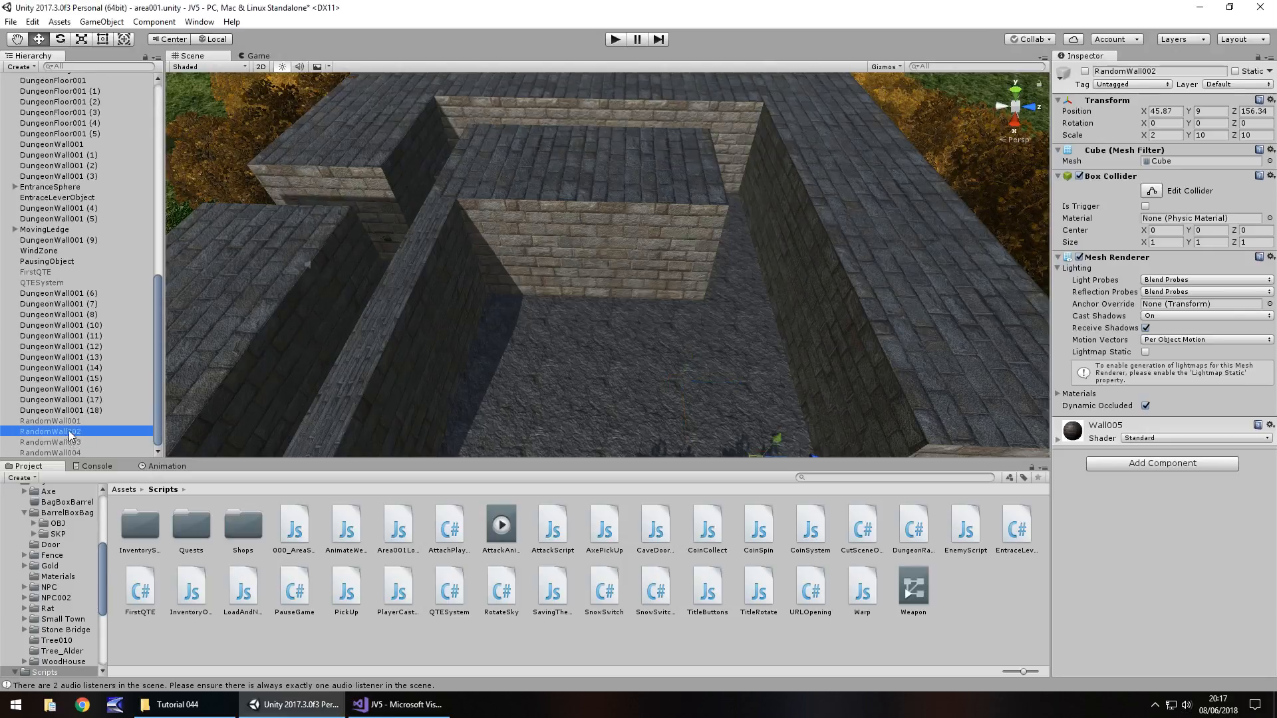
click(57, 442)
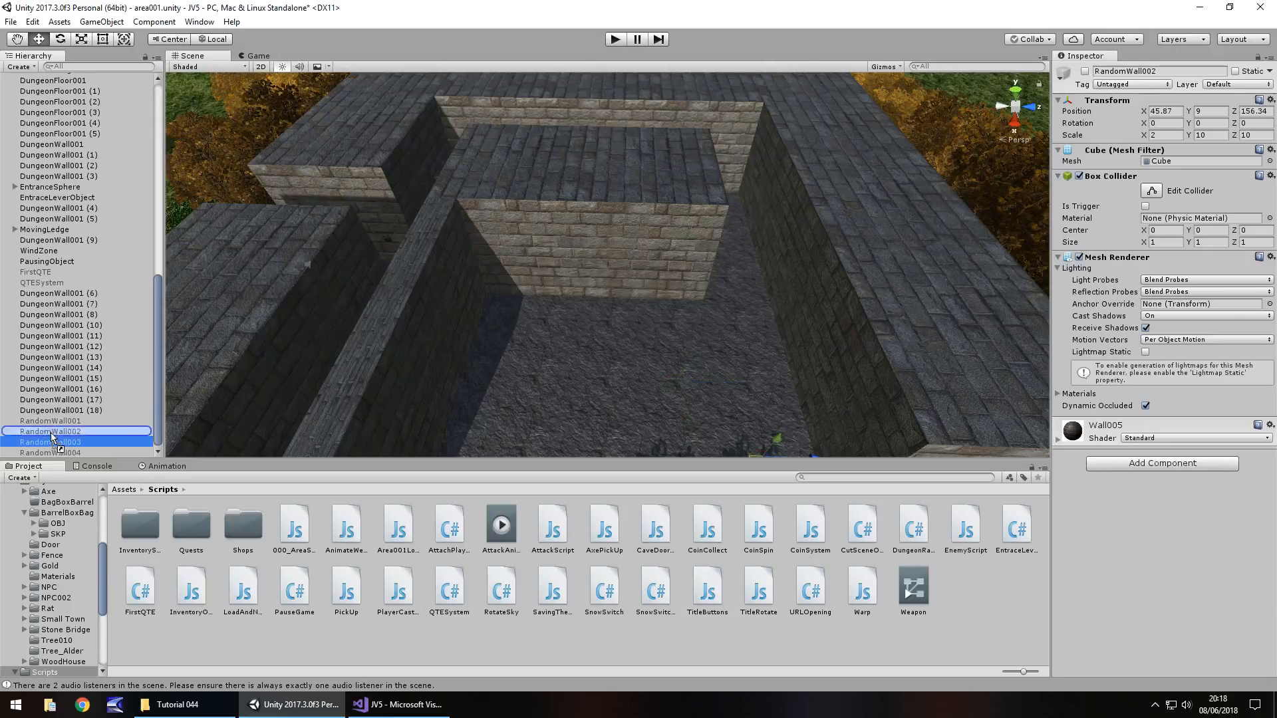
click(48, 431)
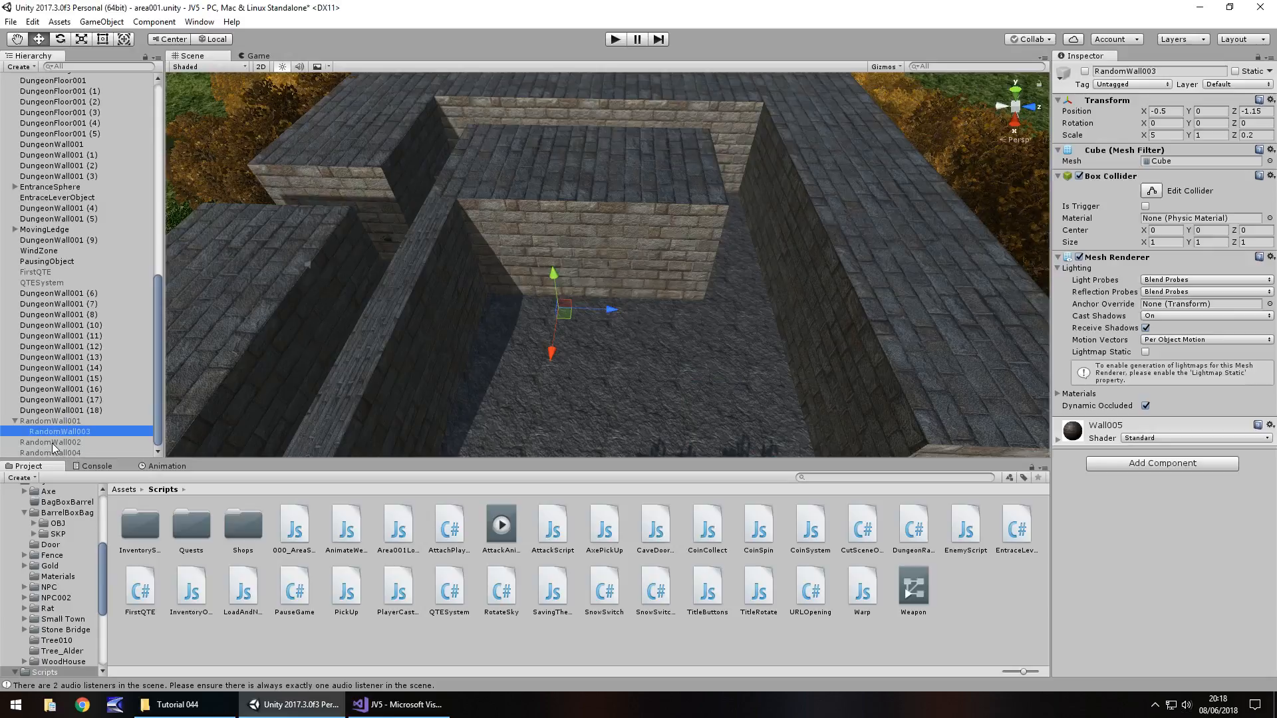
click(55, 452)
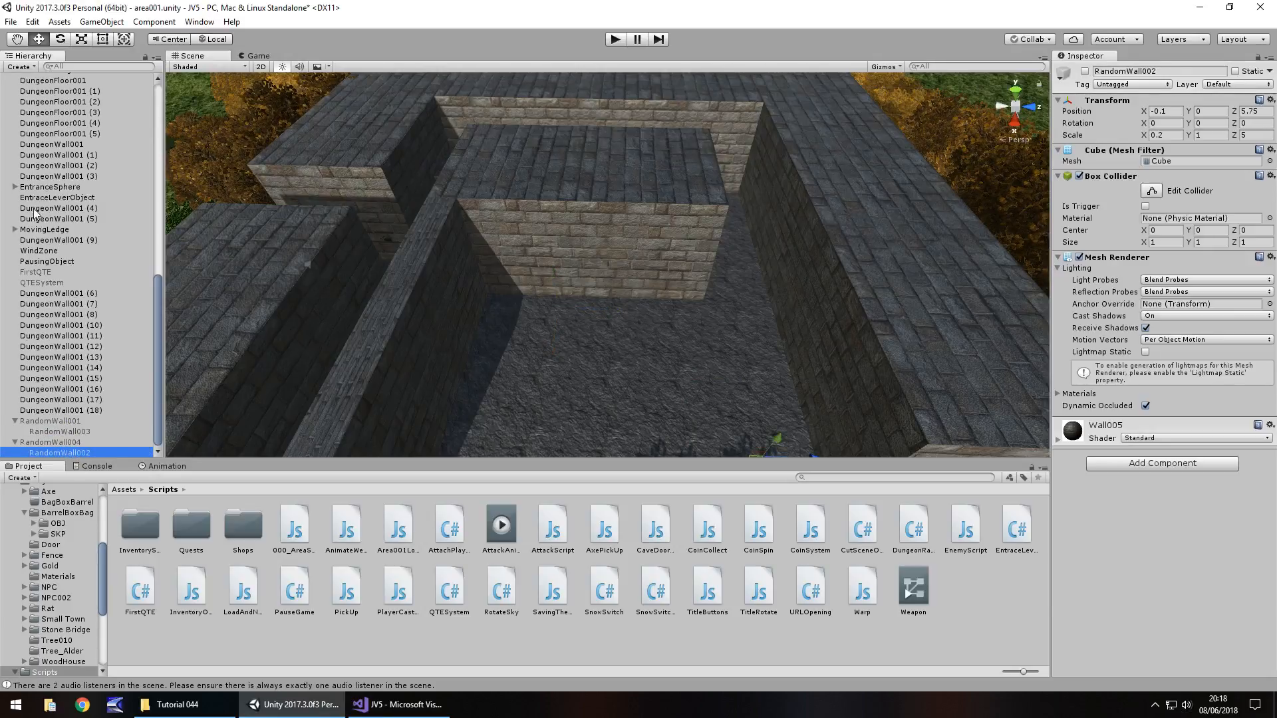
click(59, 99)
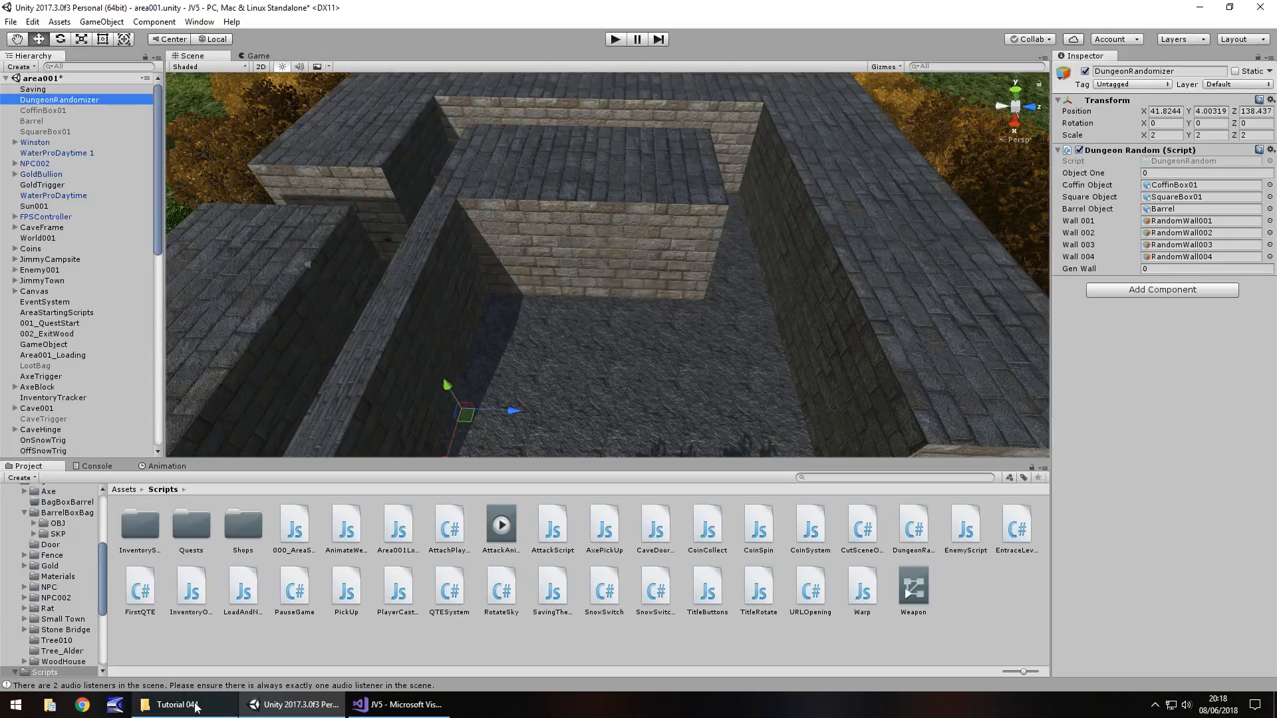
click(399, 704)
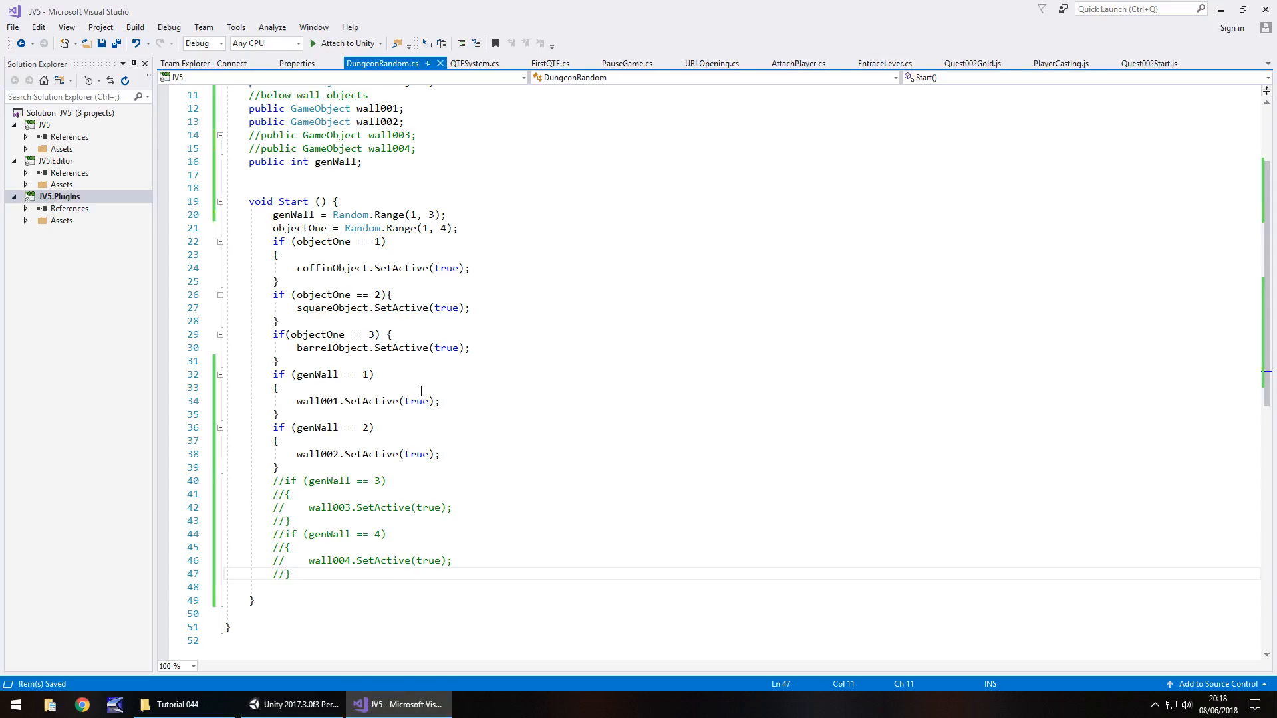
Step: Assign RandomWall004 to the Dungeon Random script's Wall 002 slot
click(277, 704)
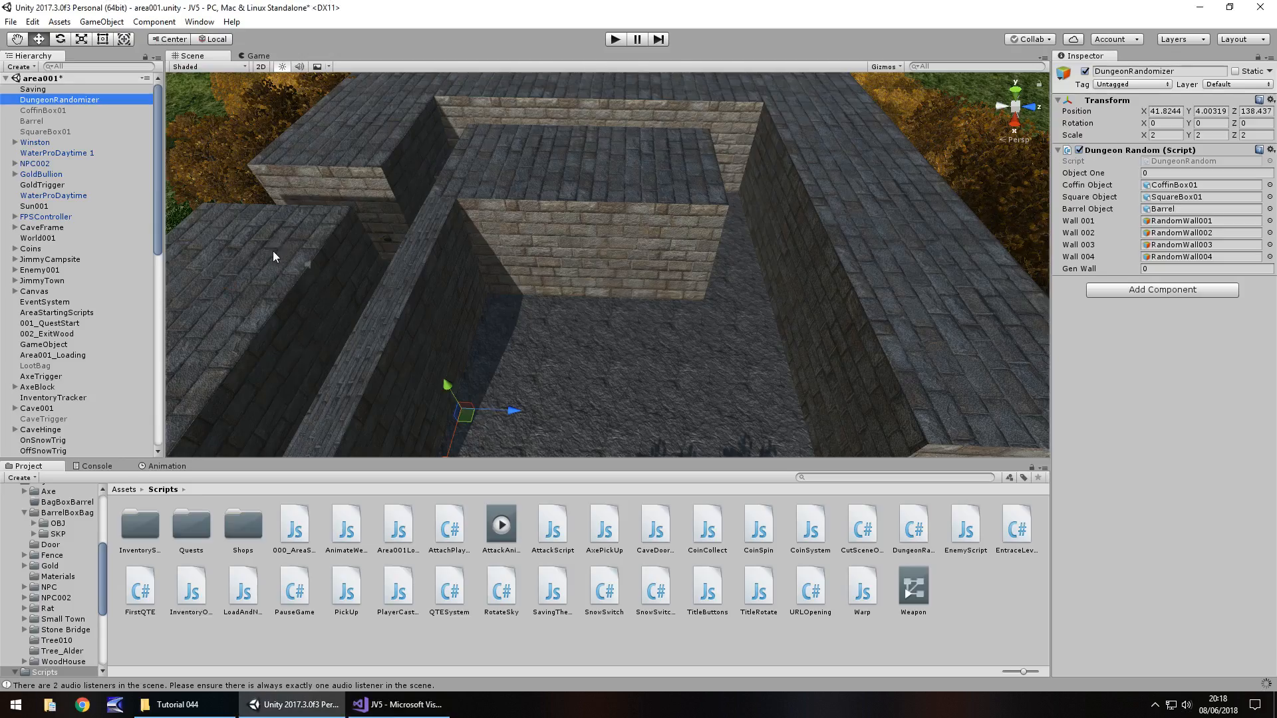
mouse_move(1117, 235)
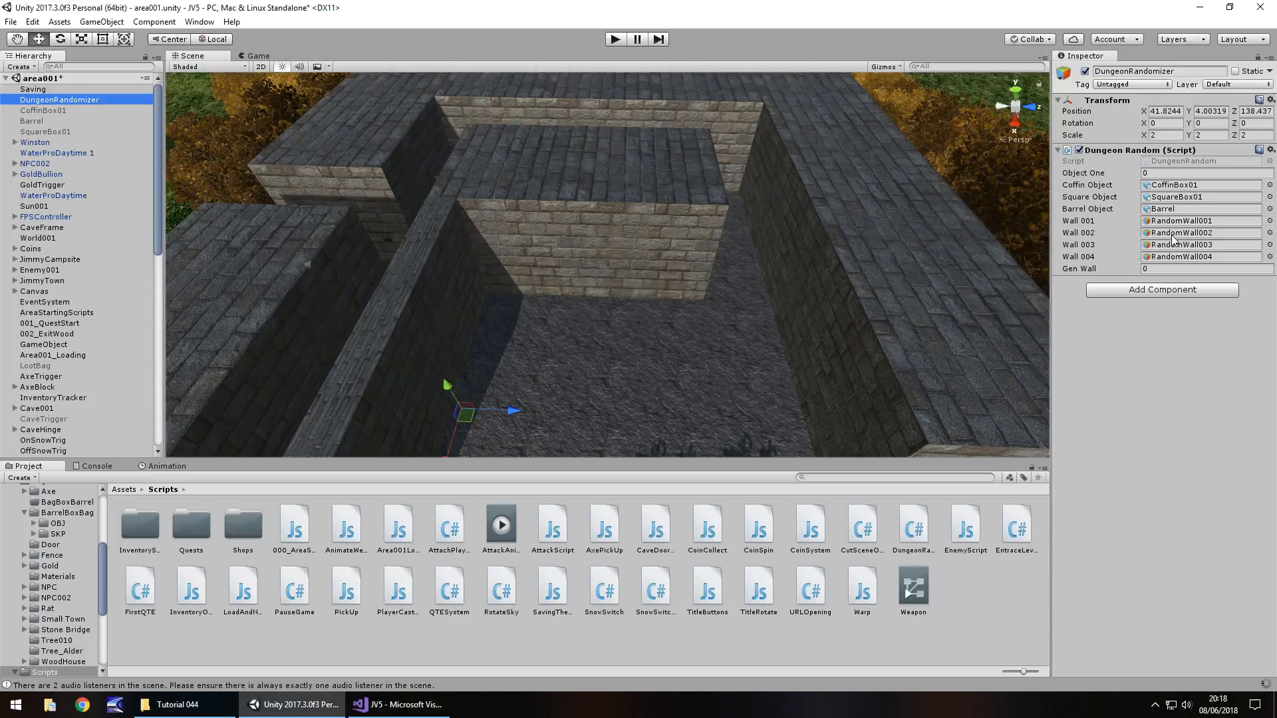
scroll(down, 3)
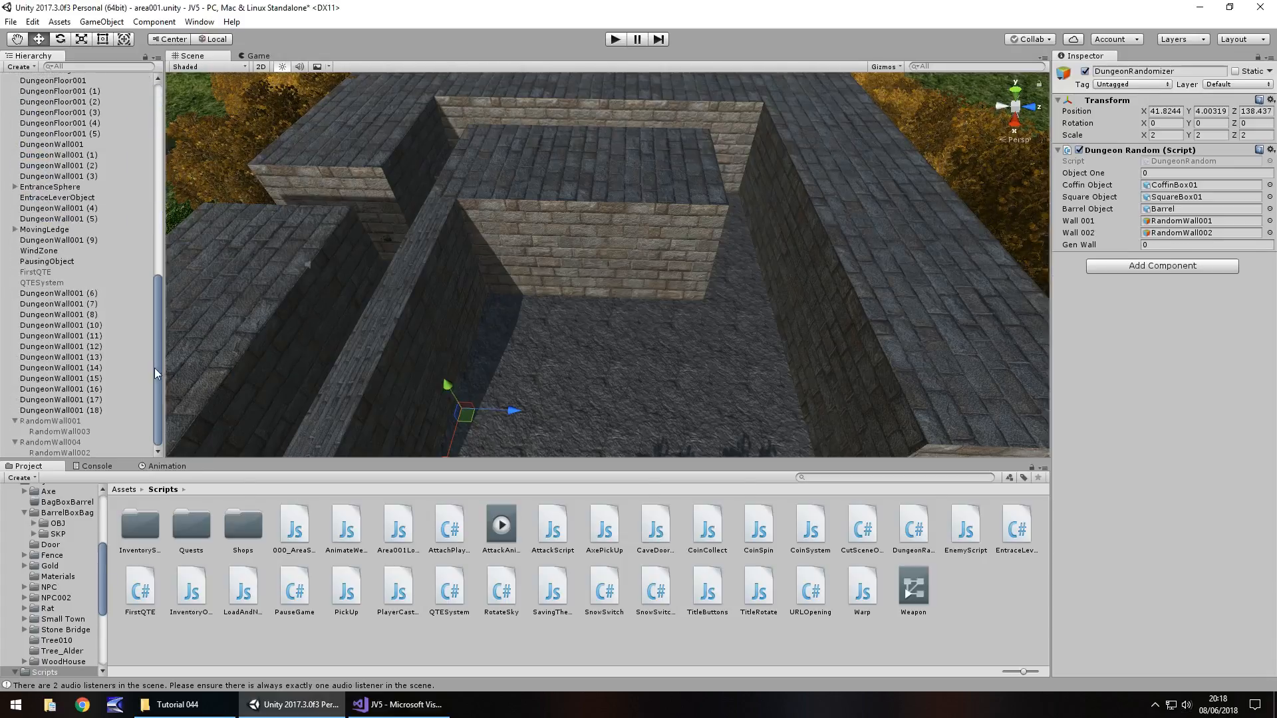
click(1201, 220)
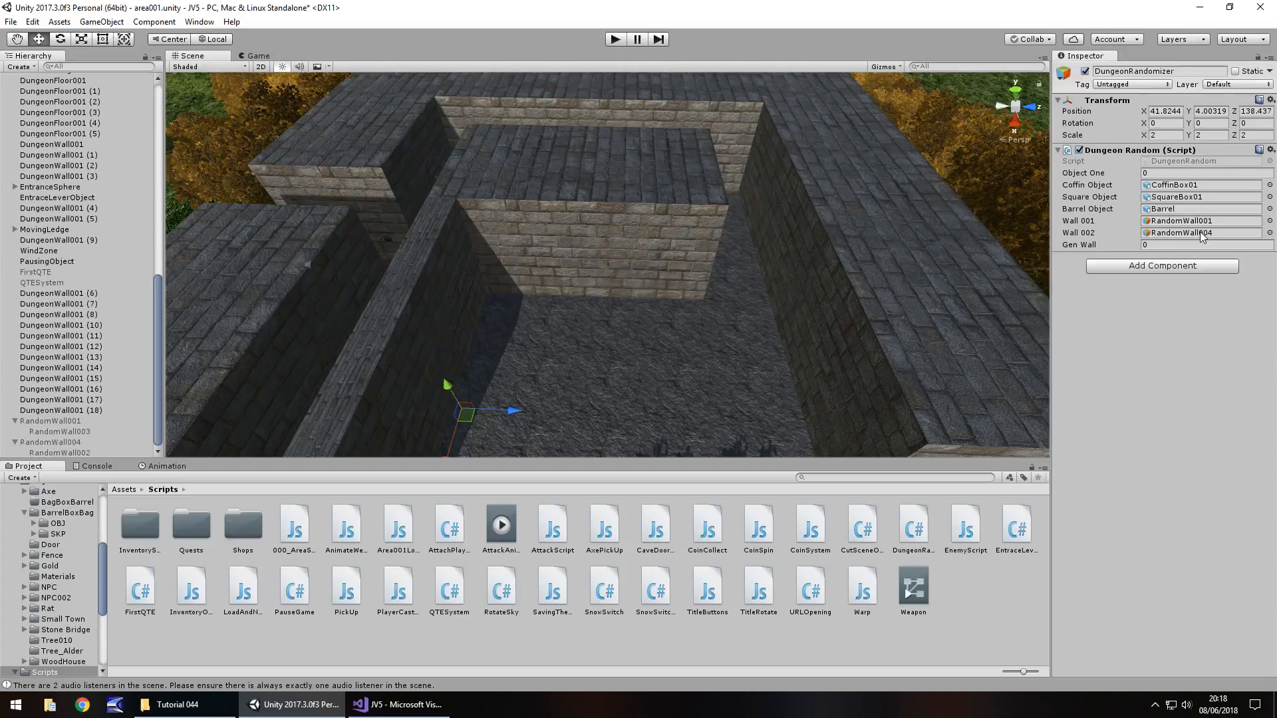
Step: Activate the child walls RandomWall003 and RandomWall002
click(58, 431)
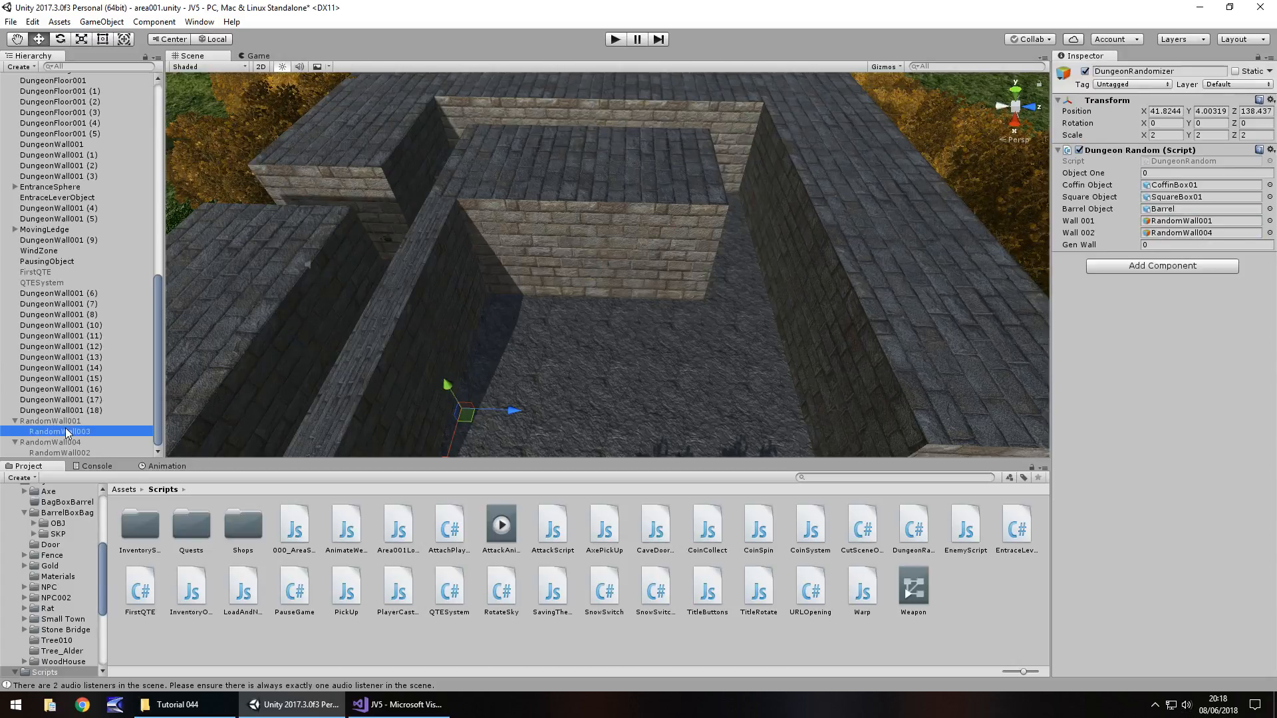
click(59, 431)
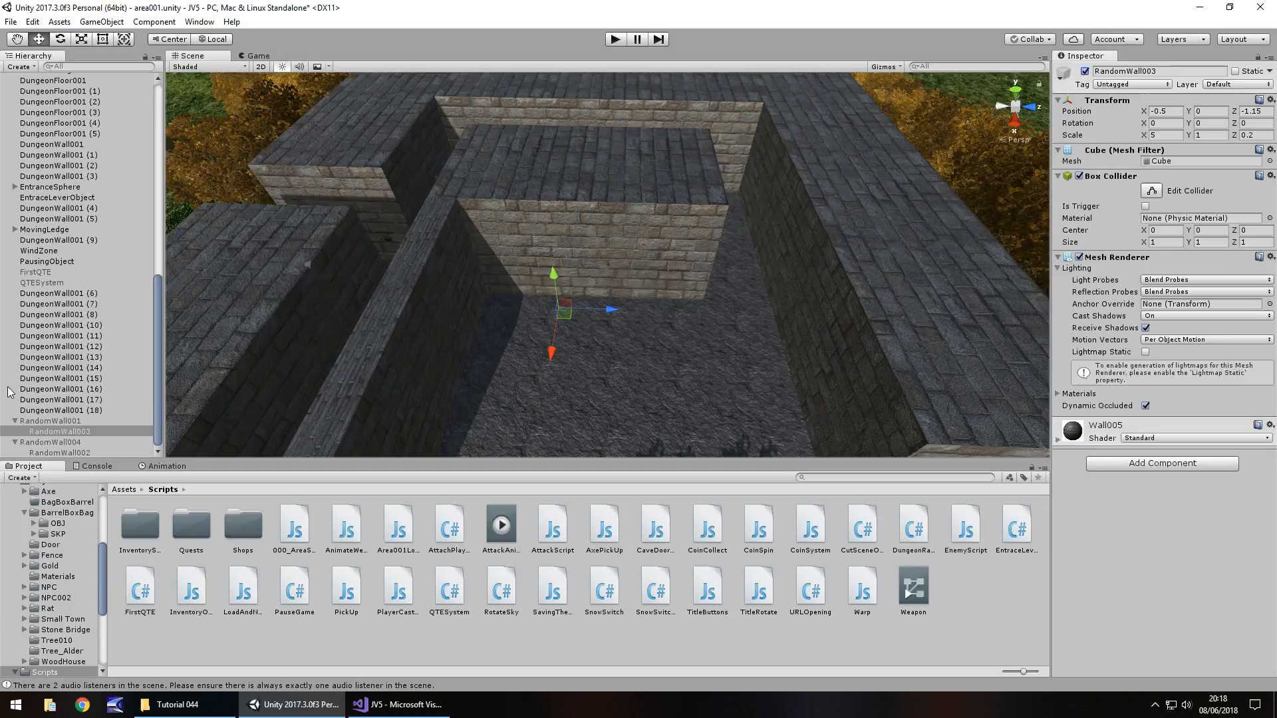
click(54, 453)
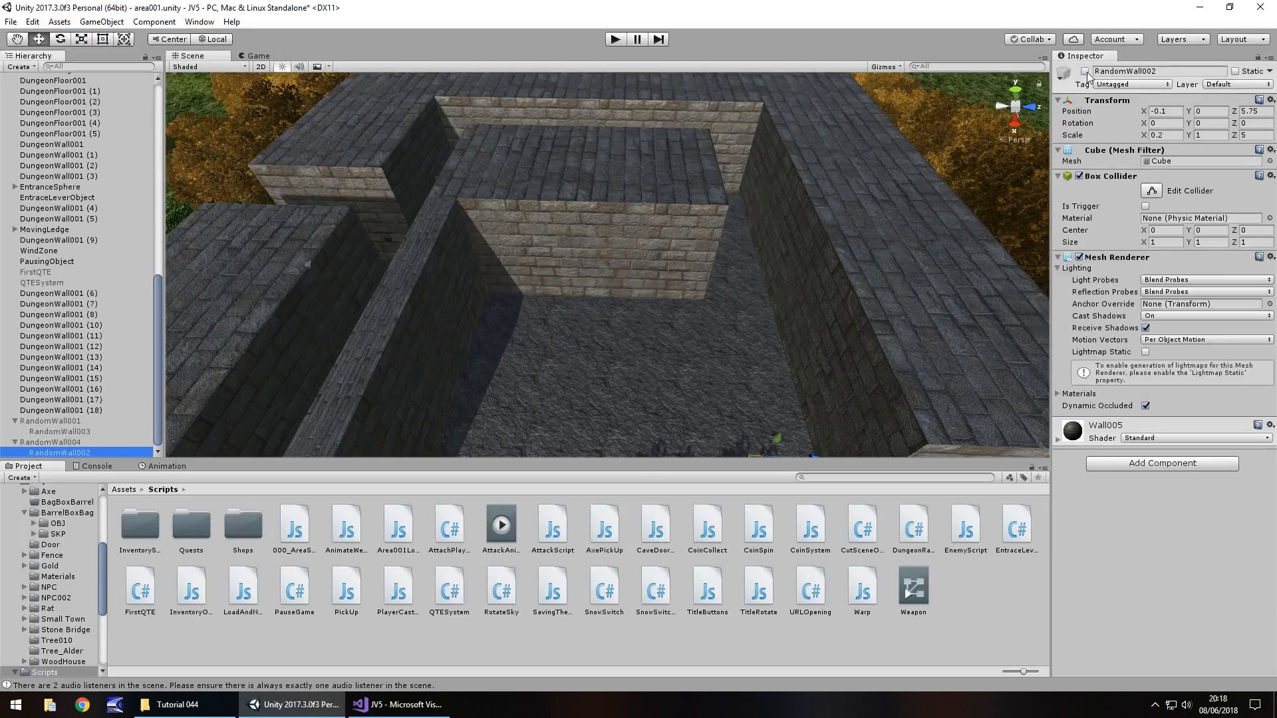
click(48, 442)
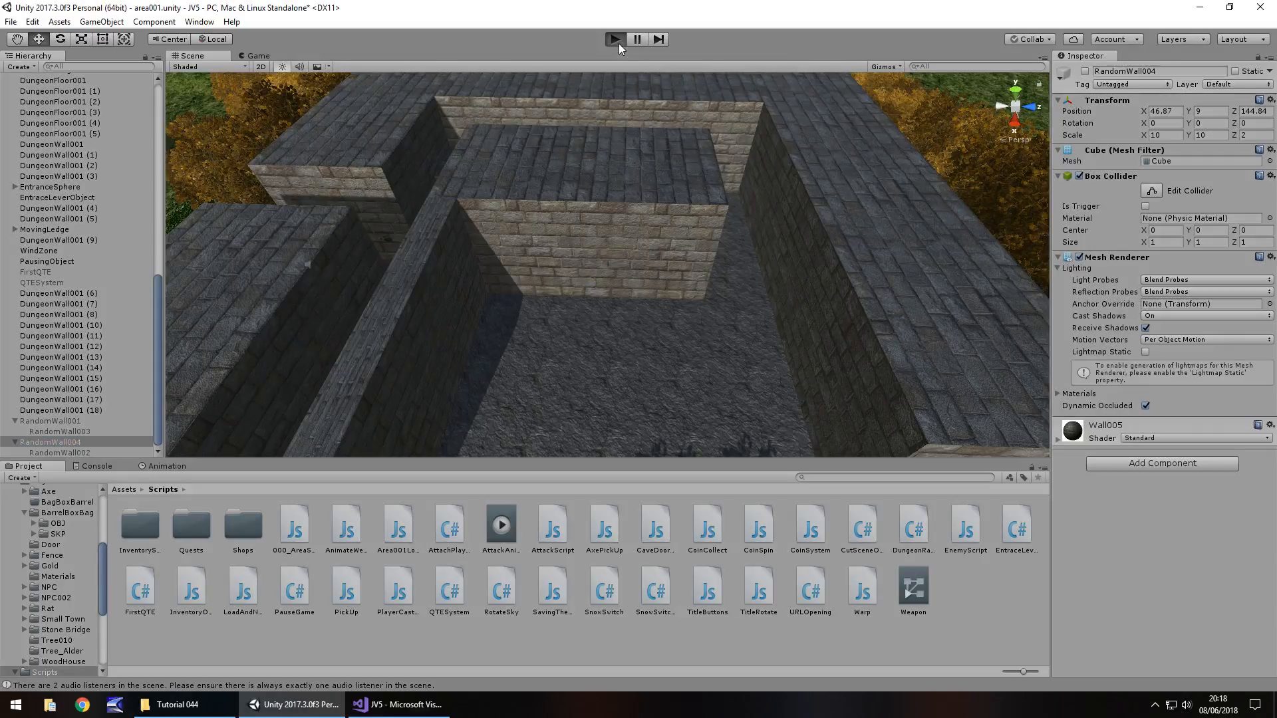
click(613, 39)
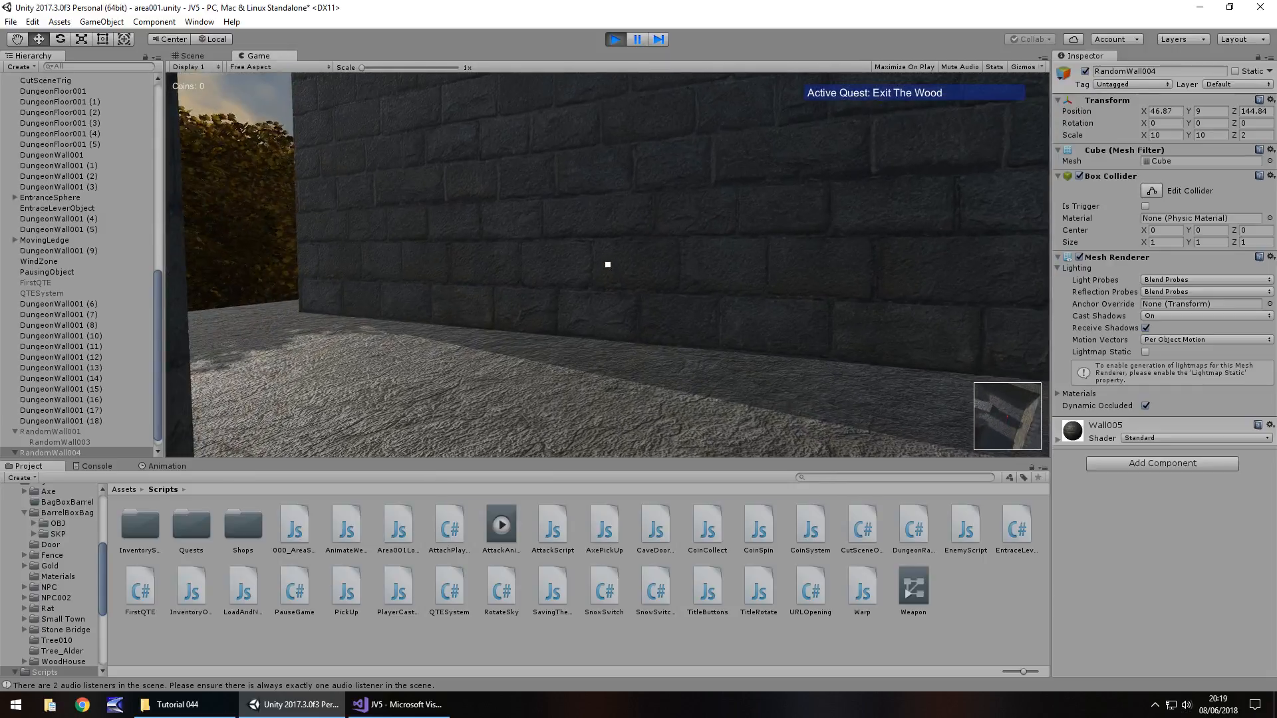
click(191, 55)
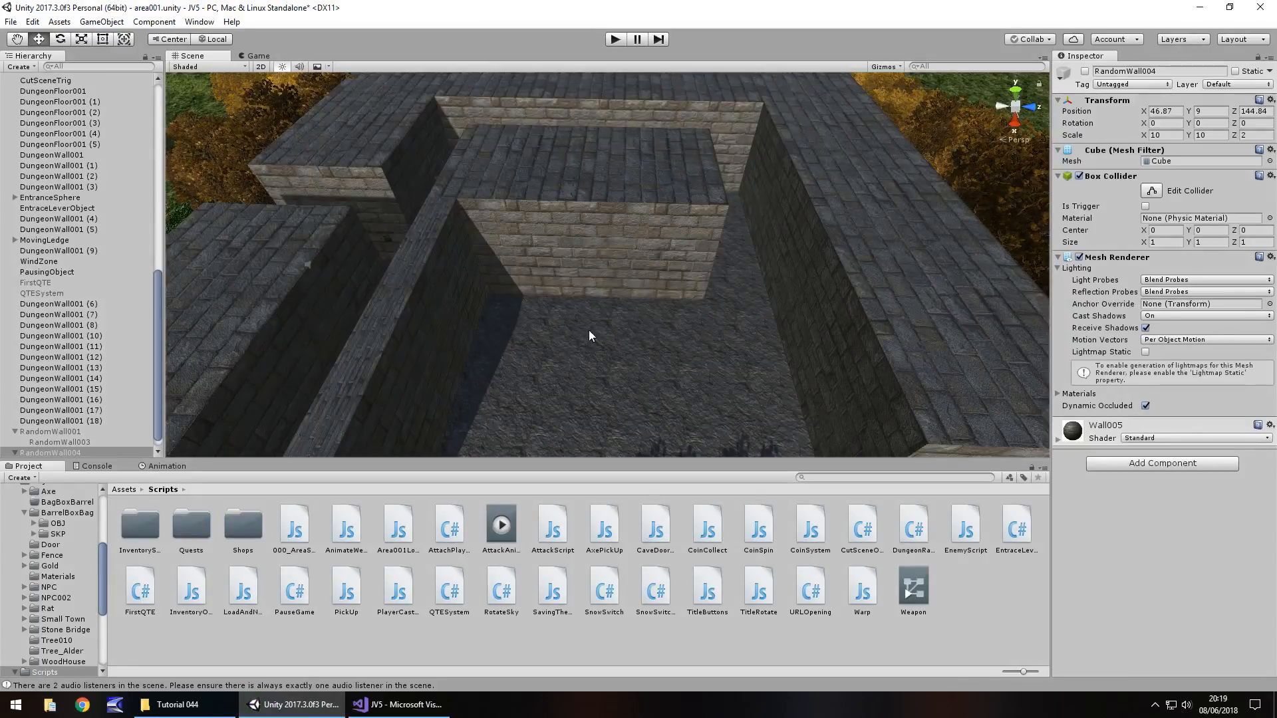
mouse_move(88, 615)
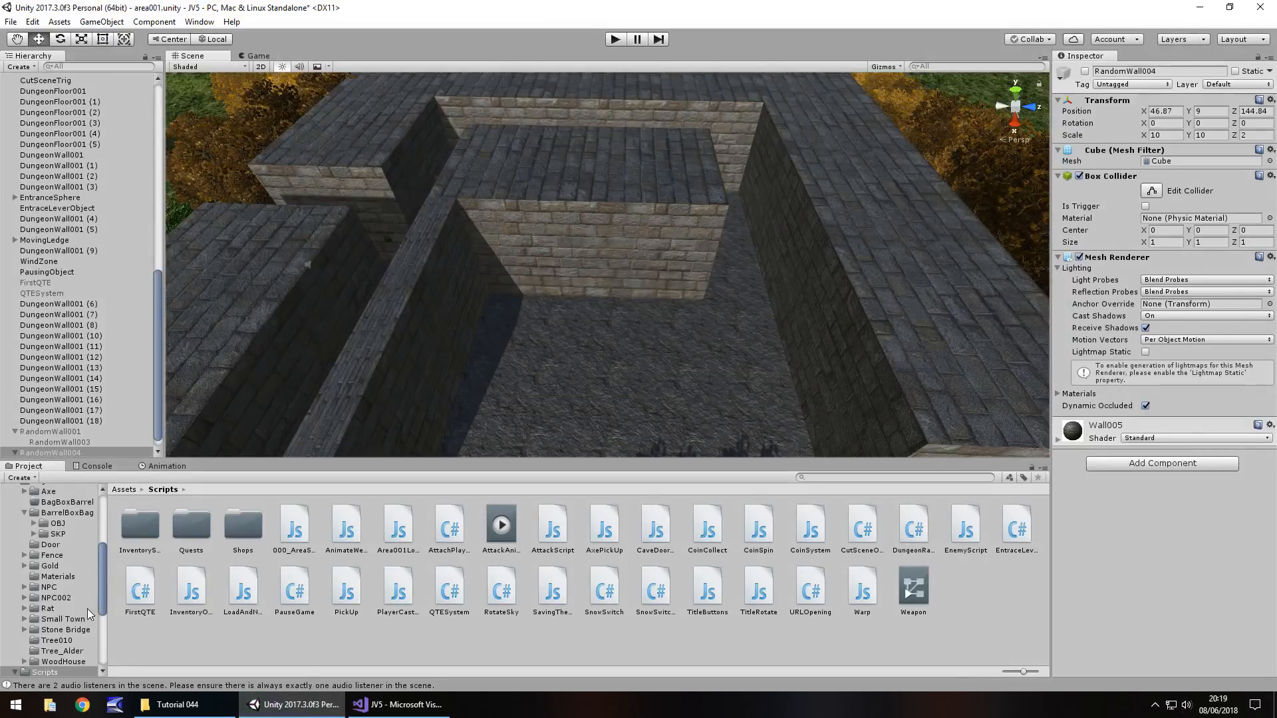
Step: Import the TreasureChest folder into Assets > Objects and open it
scroll(up, 3)
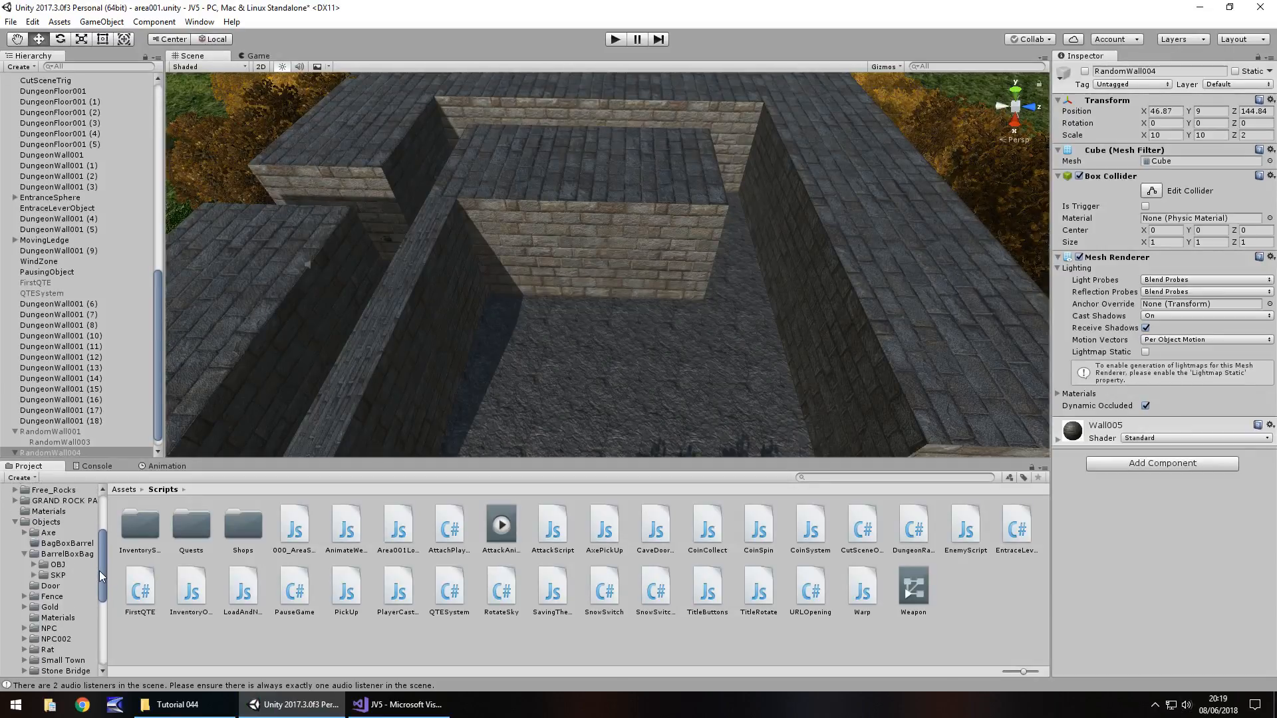
click(46, 533)
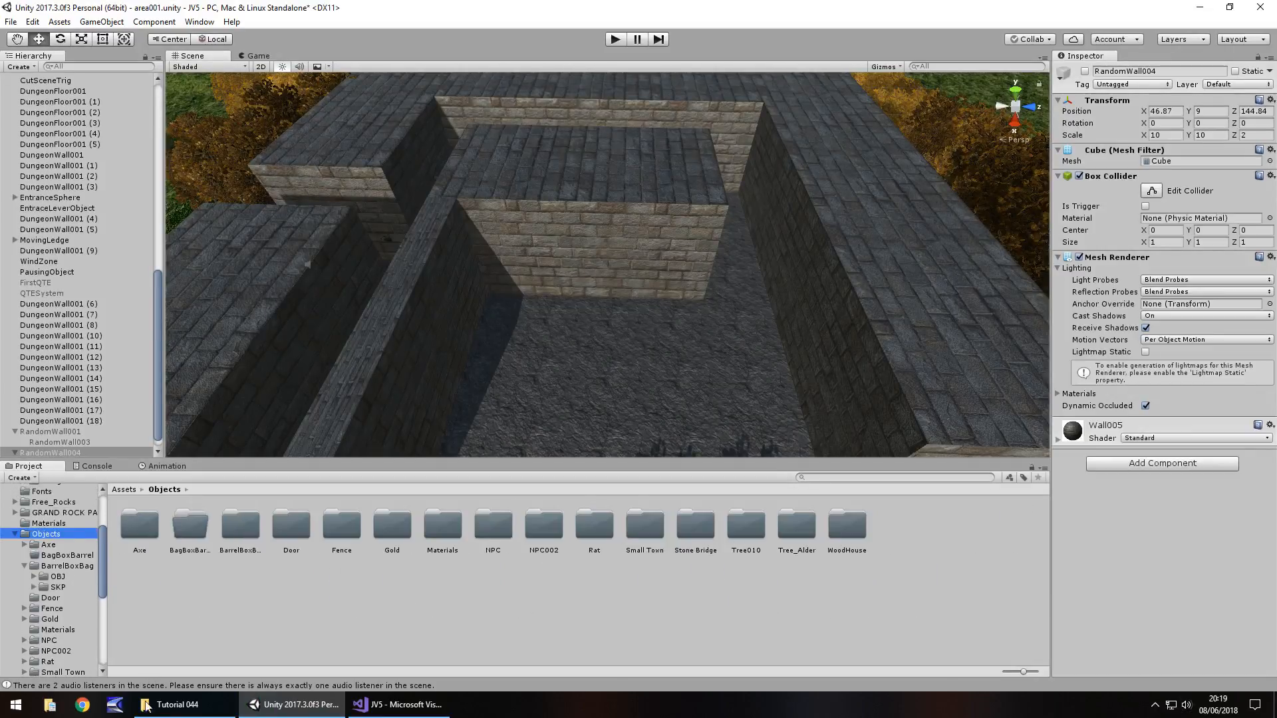
click(174, 704)
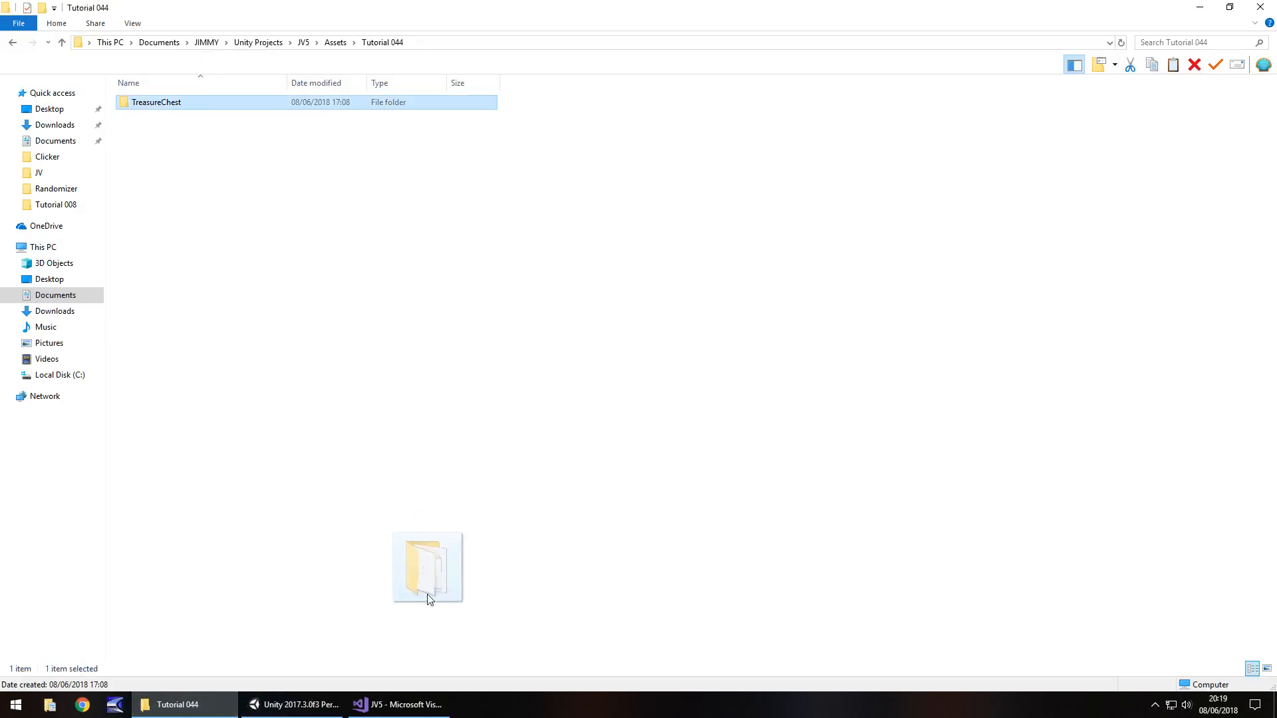
click(293, 705)
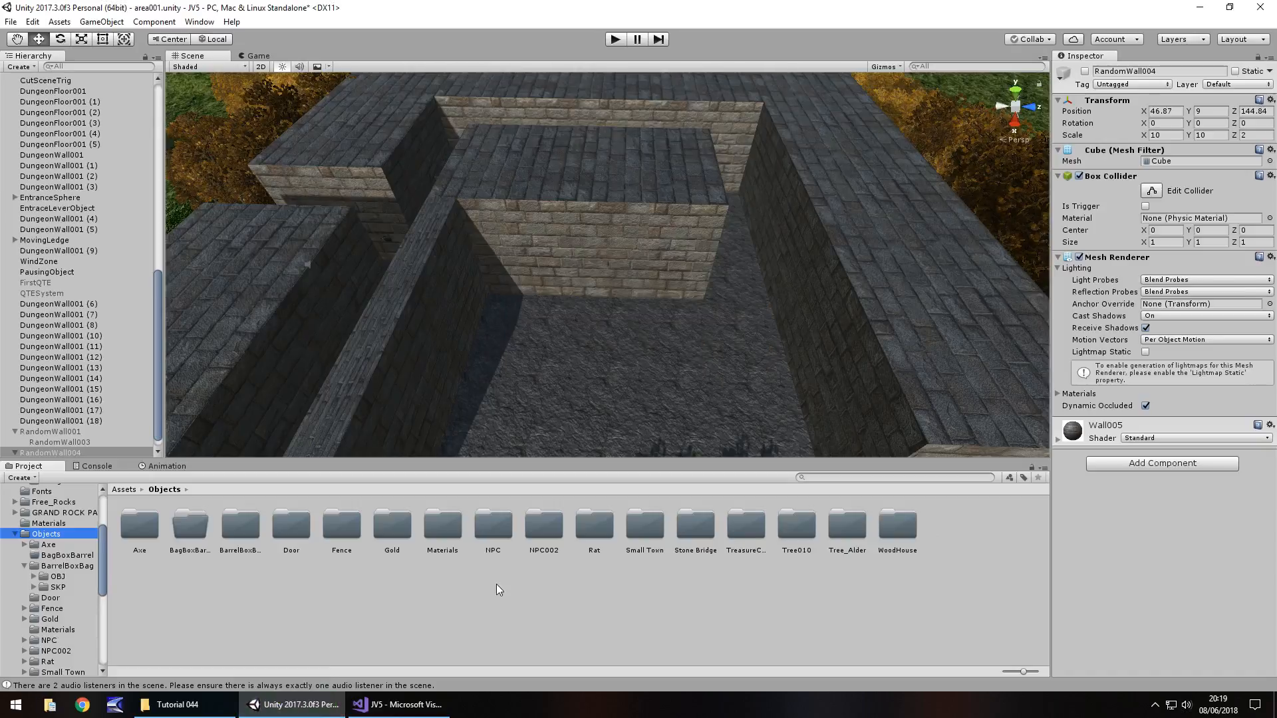
double_click(744, 525)
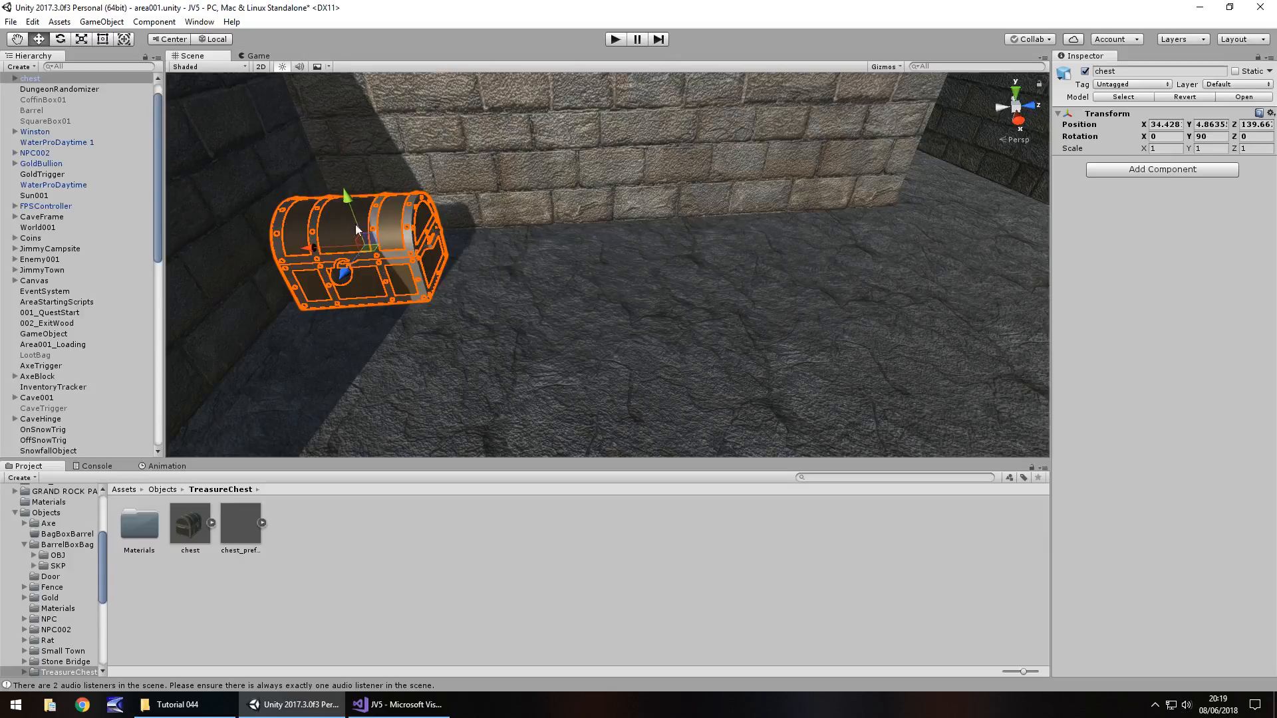
mouse_move(548, 229)
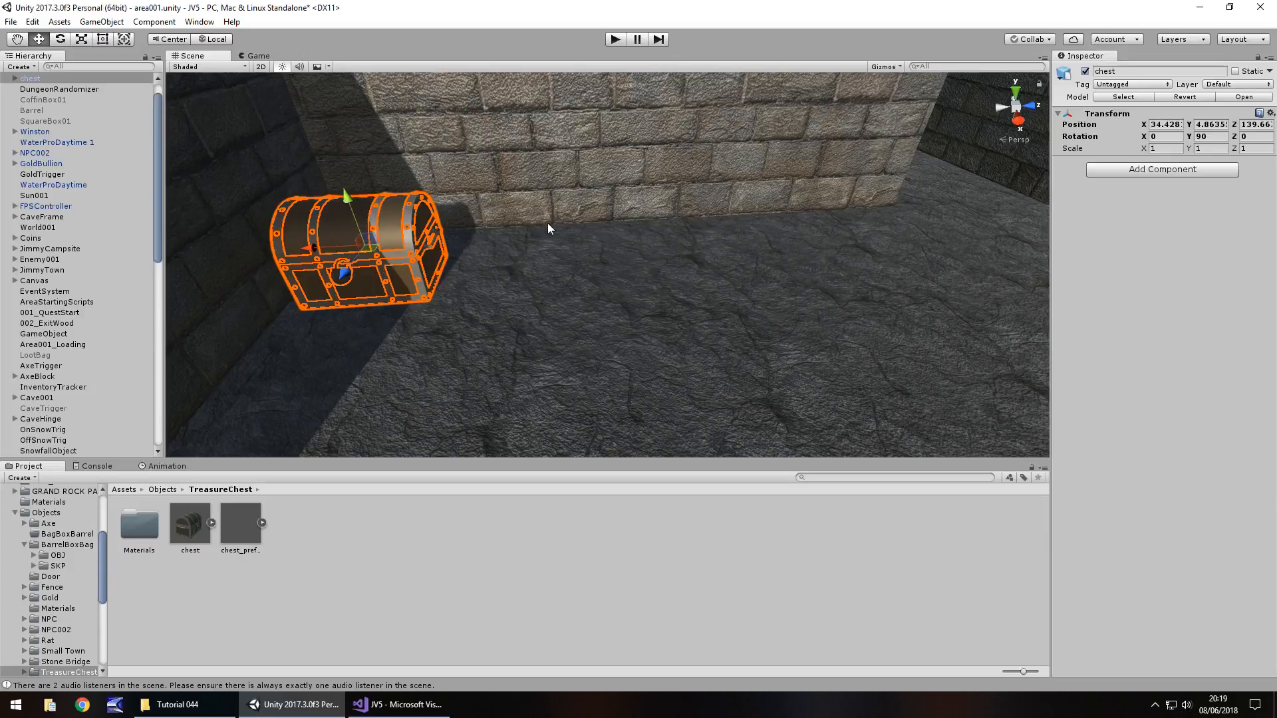
mouse_move(391, 266)
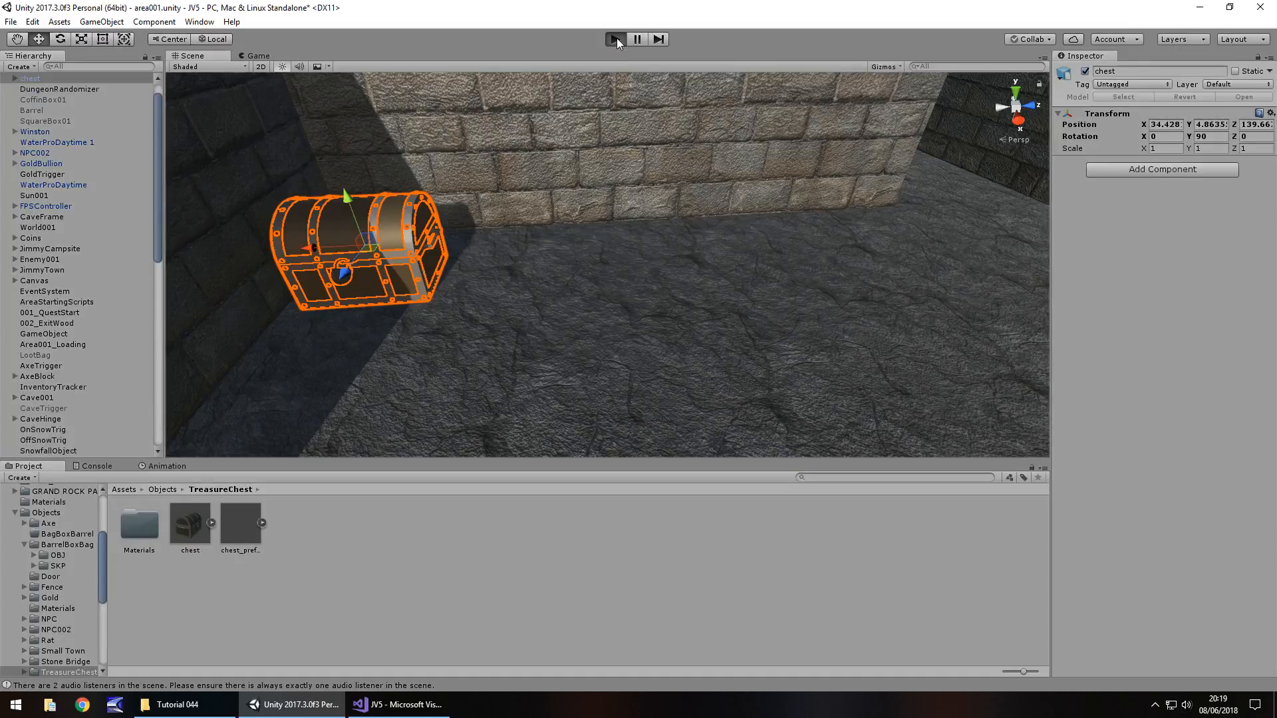
Step: Start a play test to view the placed treasure chest up close
click(614, 38)
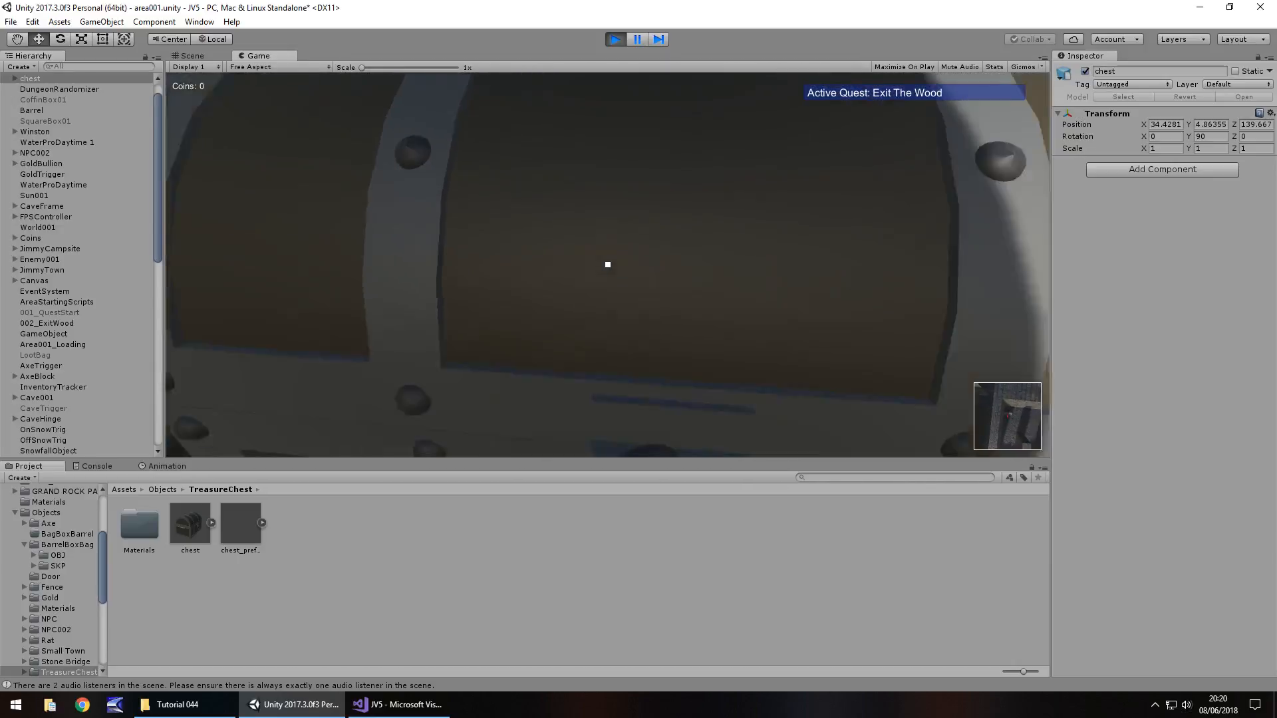
click(193, 56)
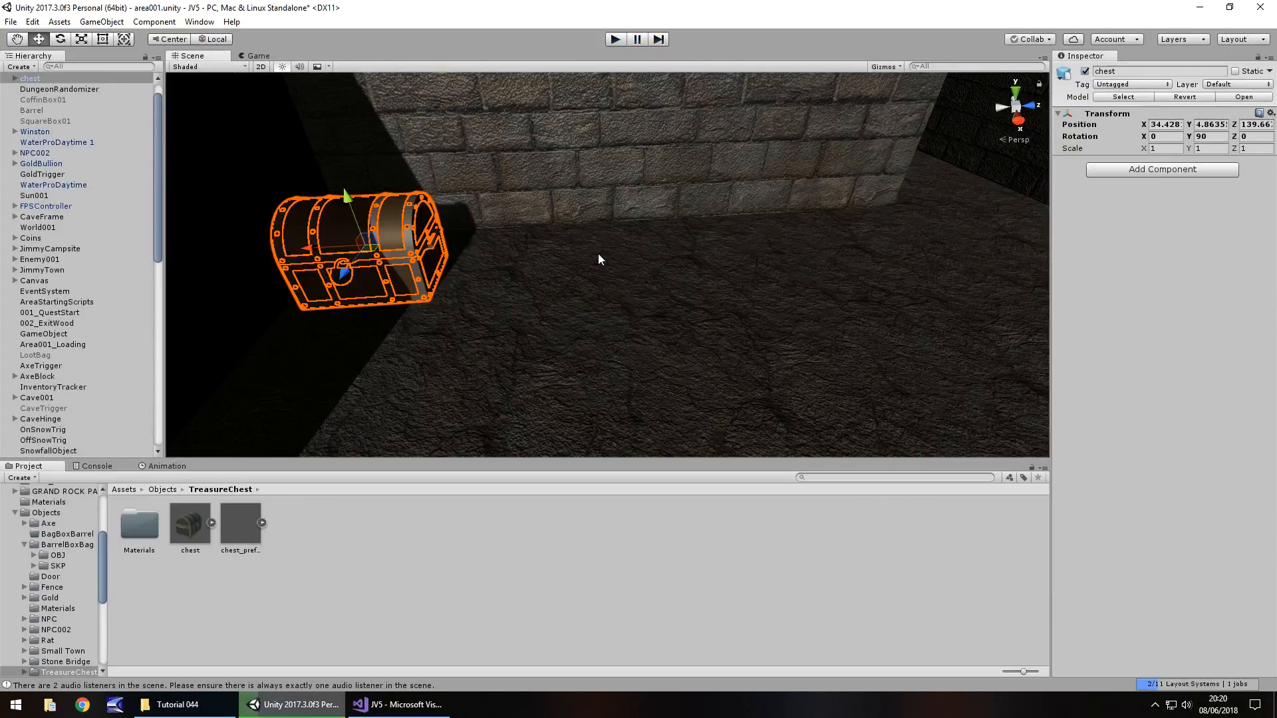
Step: Expand the chest and inspect its parts: top, rivets, frames and body
click(6, 79)
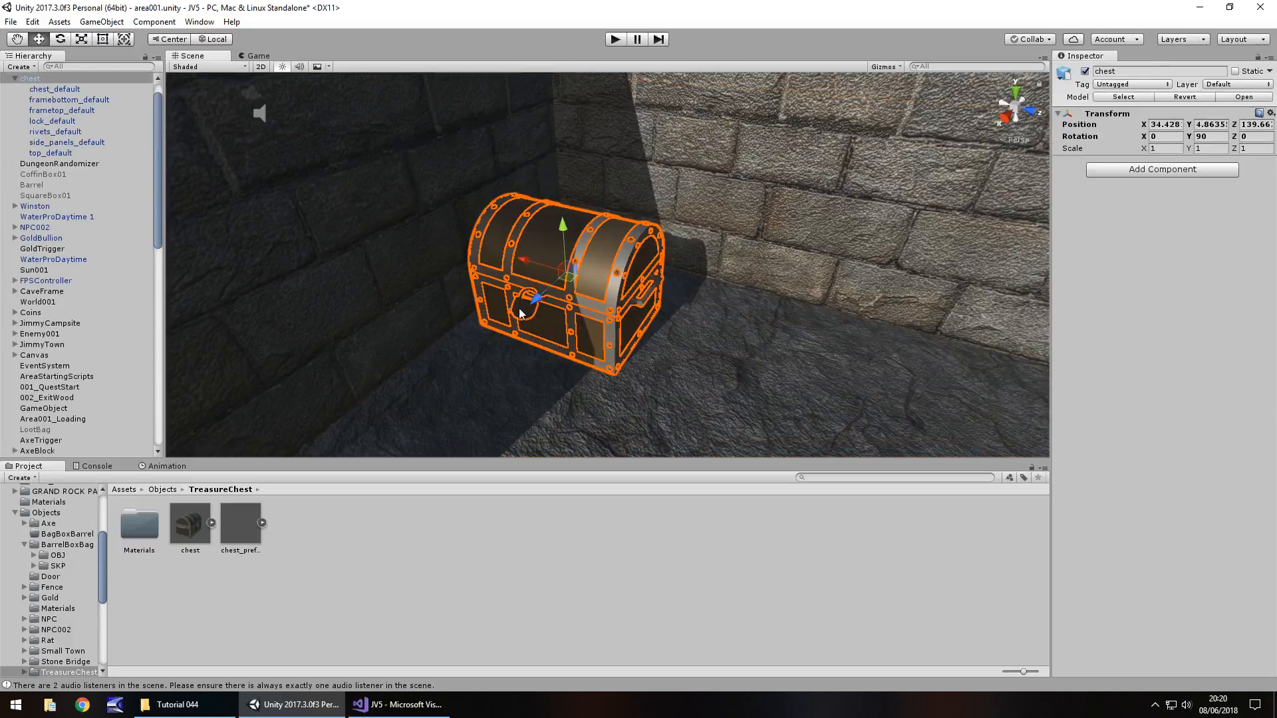
click(51, 120)
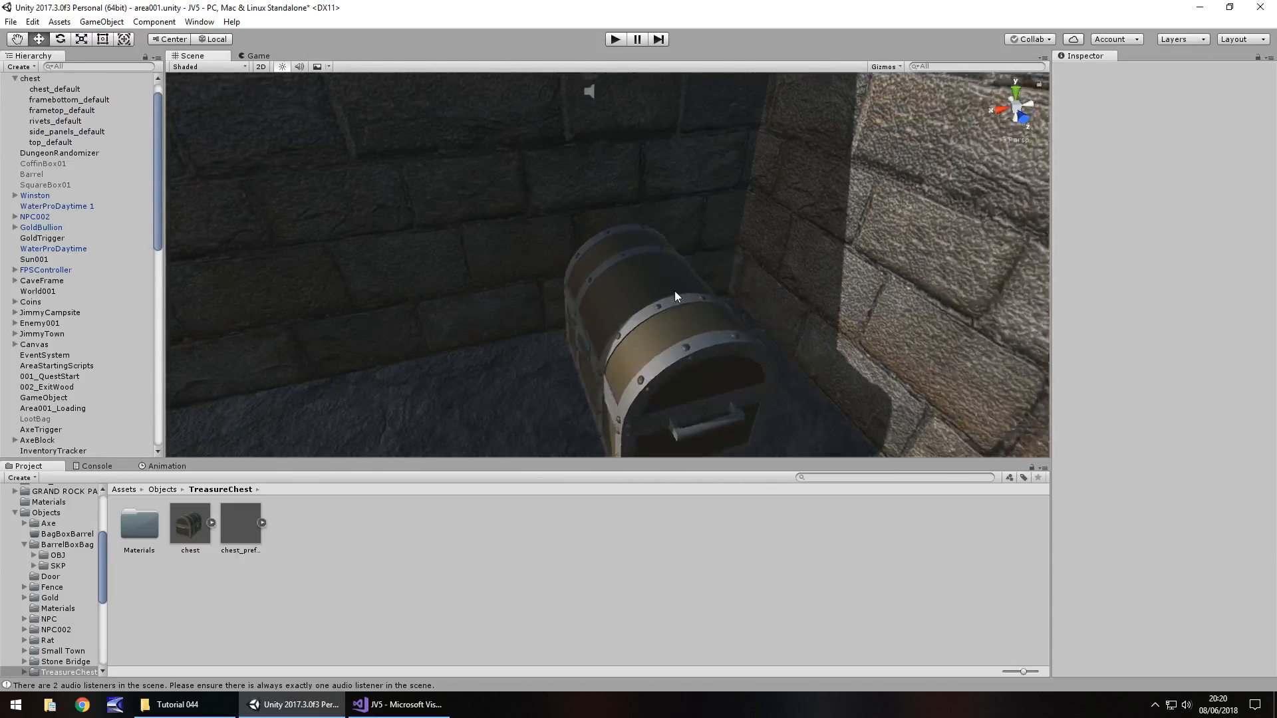
click(51, 142)
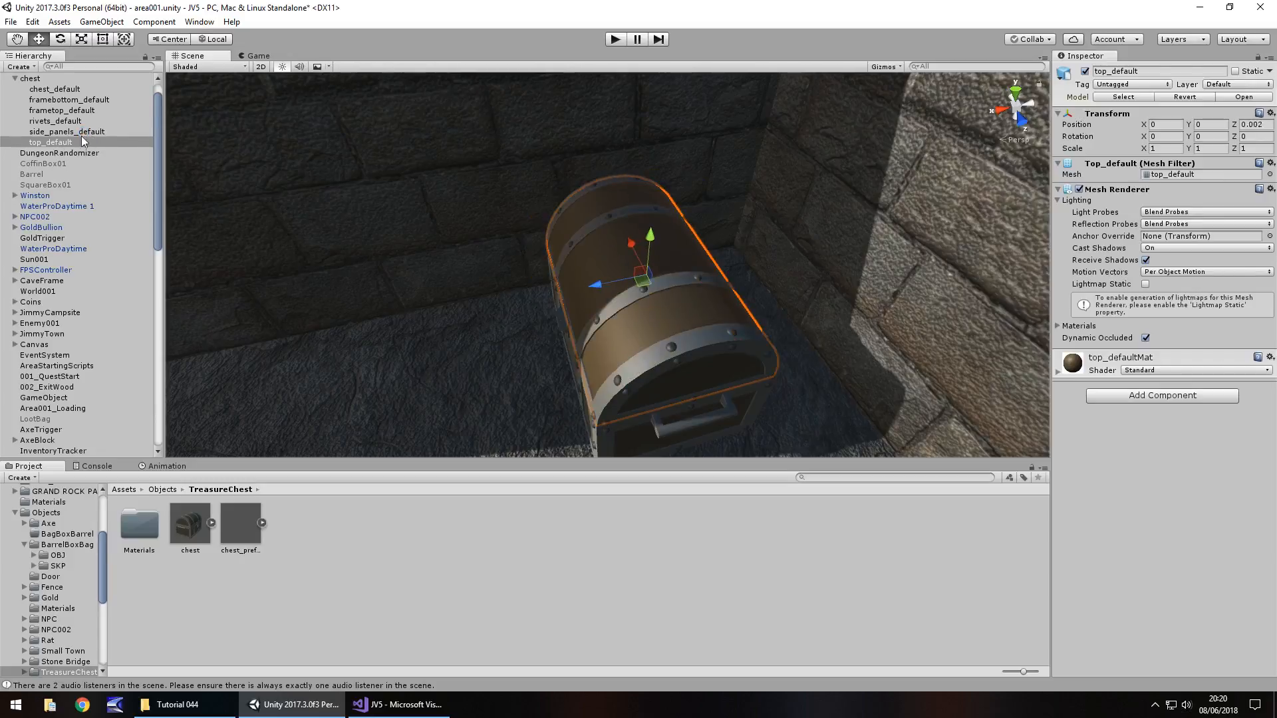
click(55, 121)
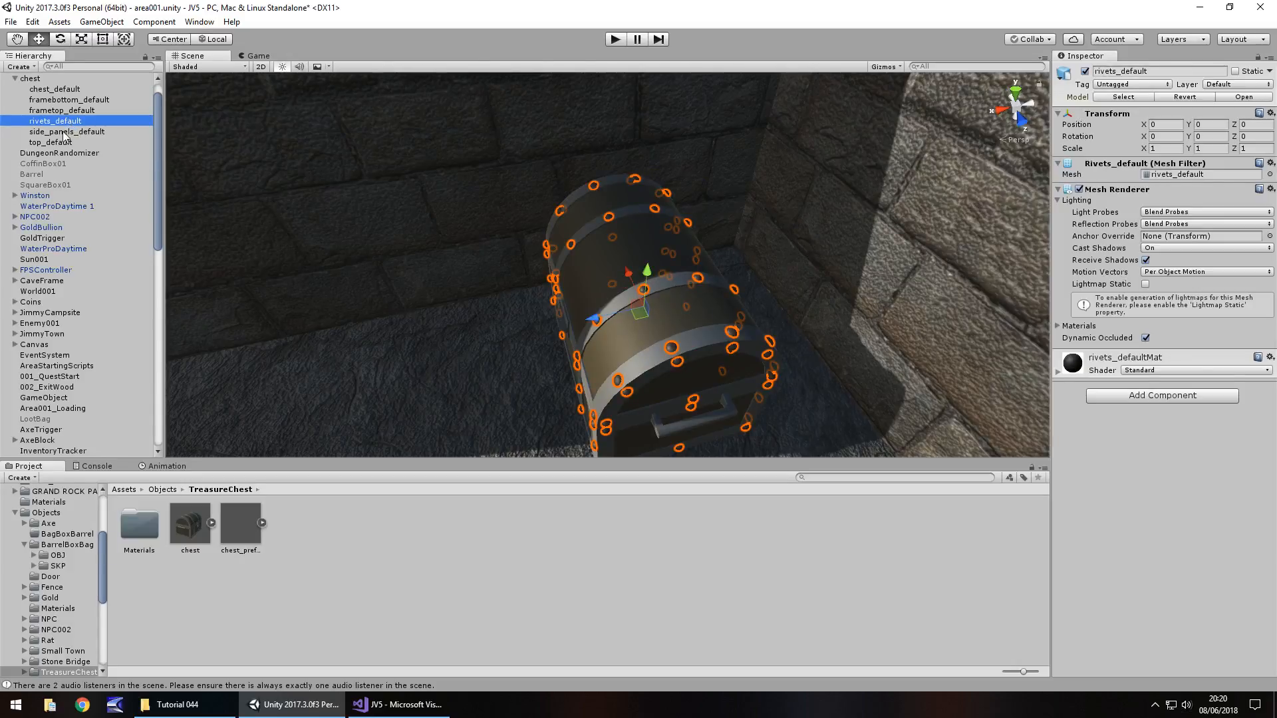
click(70, 99)
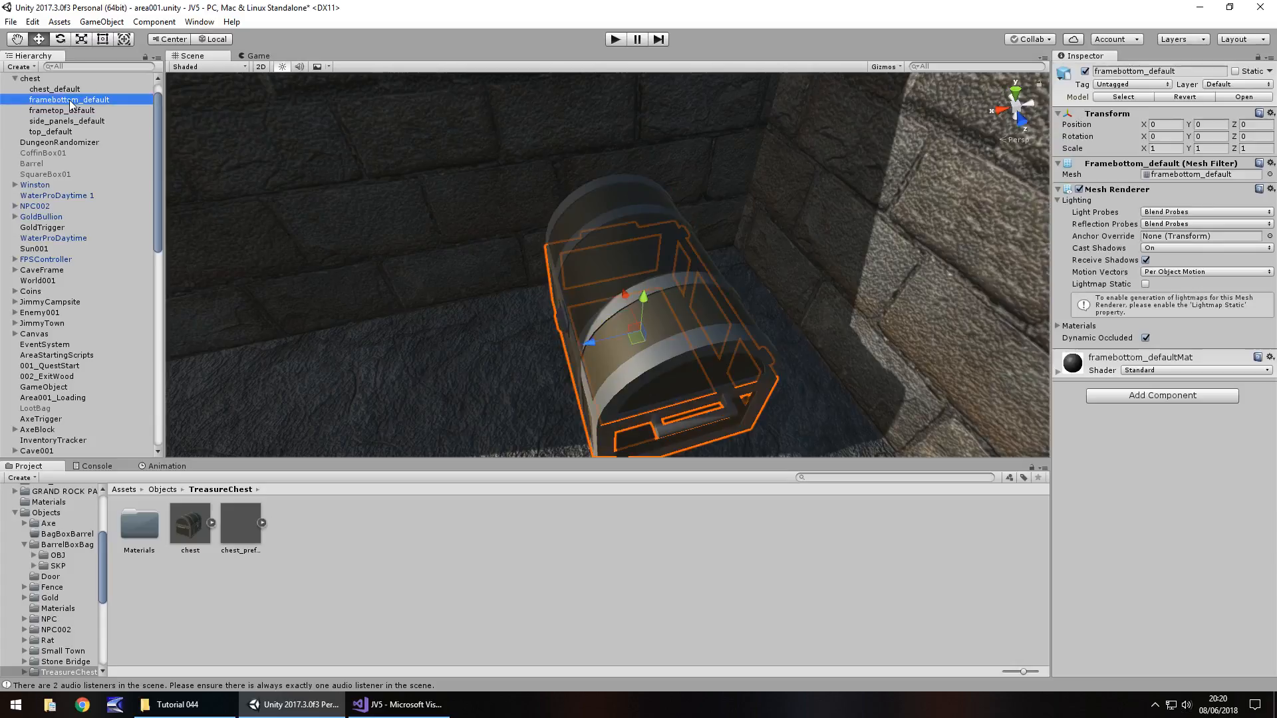
click(53, 89)
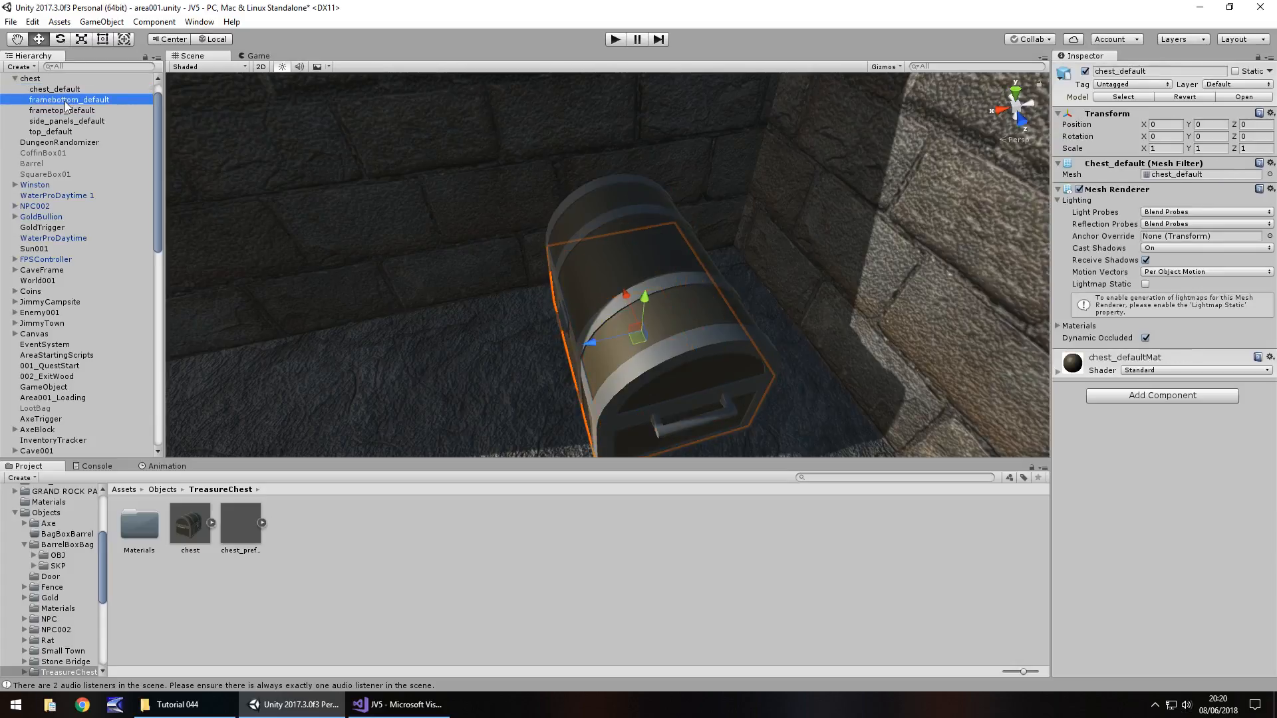
click(64, 109)
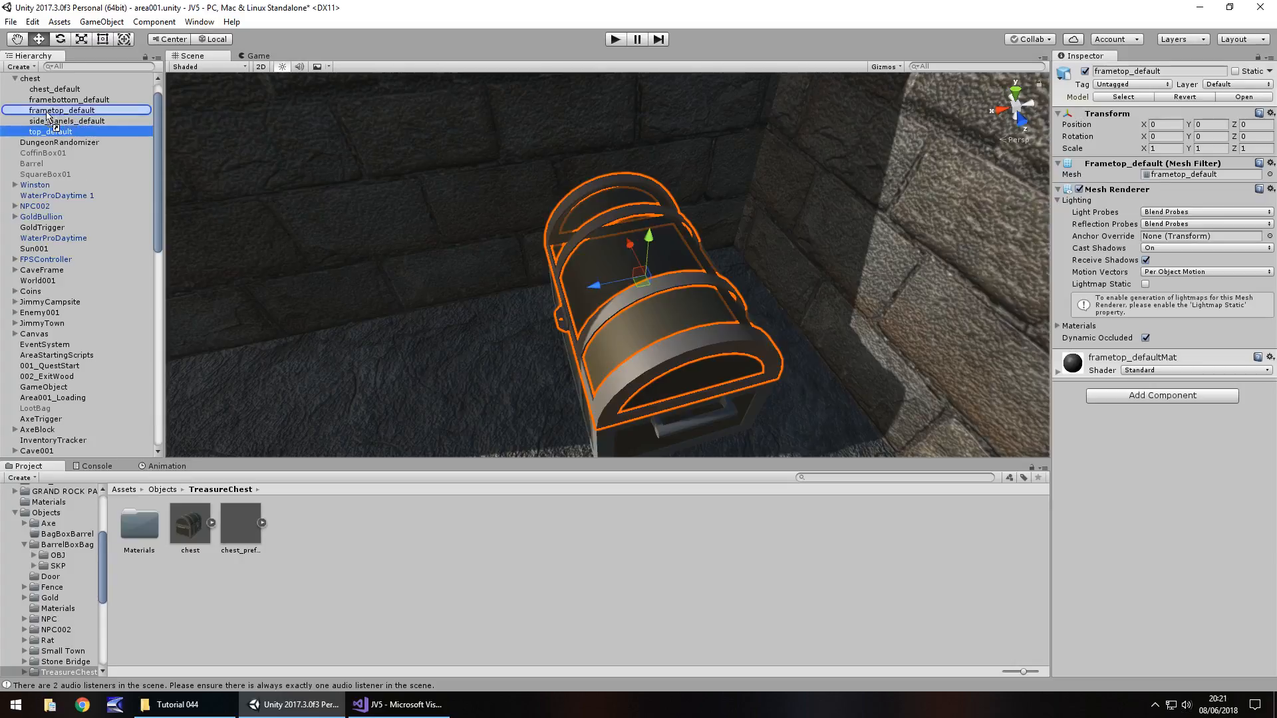
Step: Nest top_default under frametop_default, slide the lid open, then shut
click(50, 121)
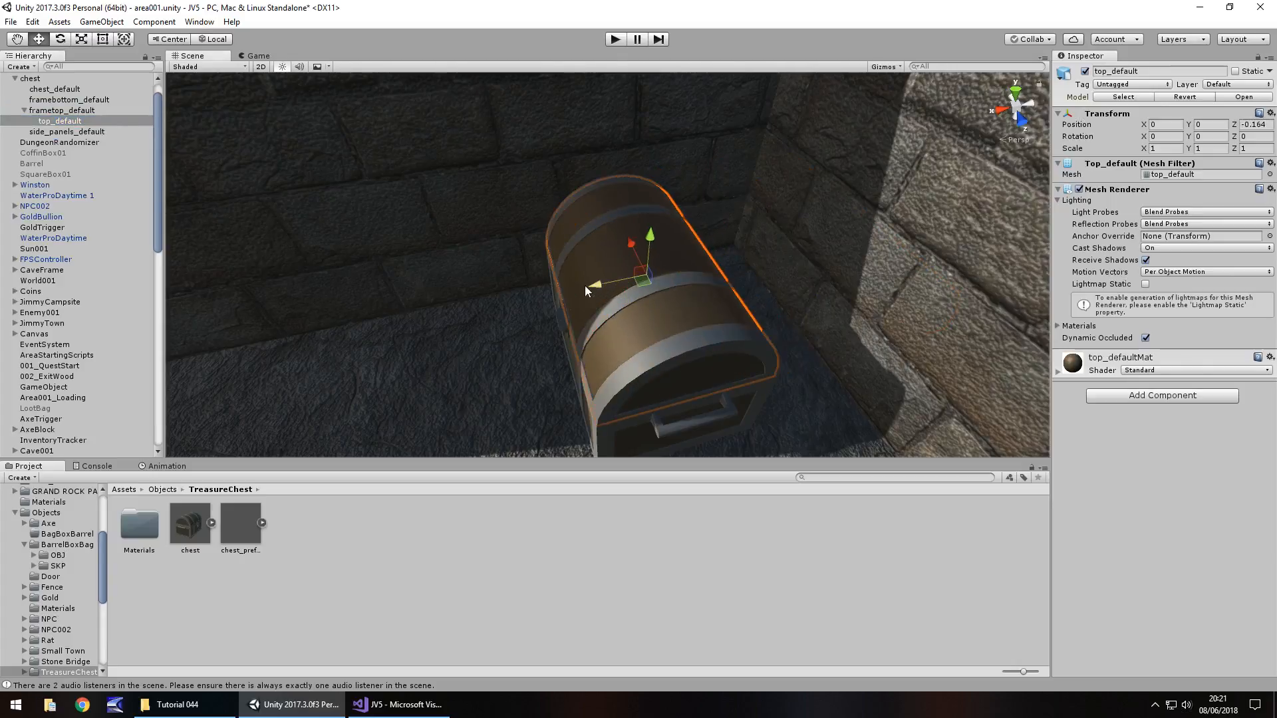
click(64, 110)
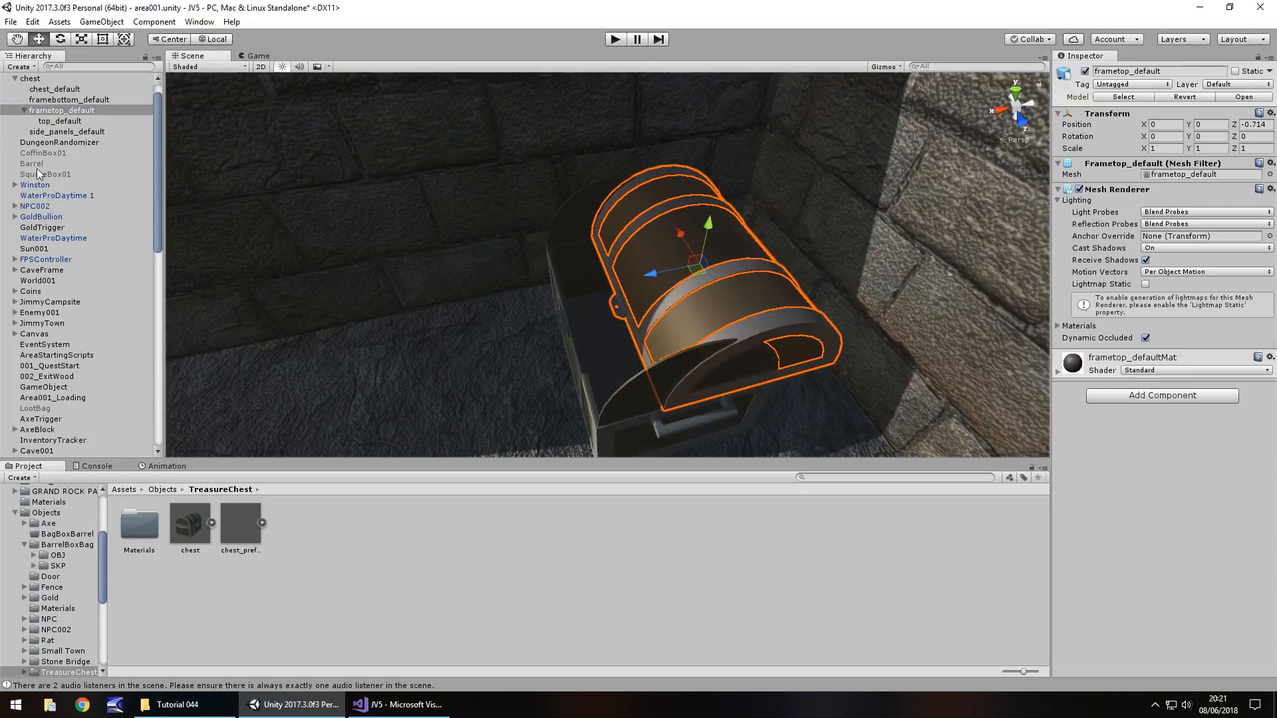
click(66, 131)
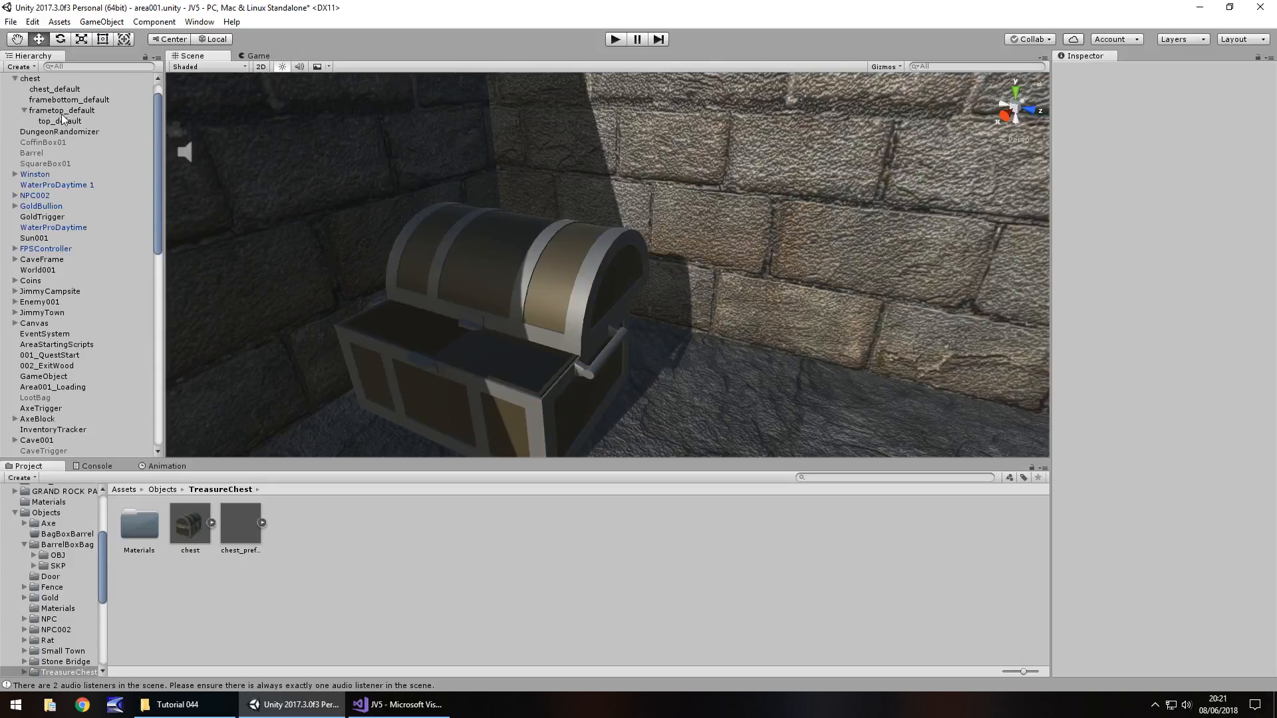
click(67, 131)
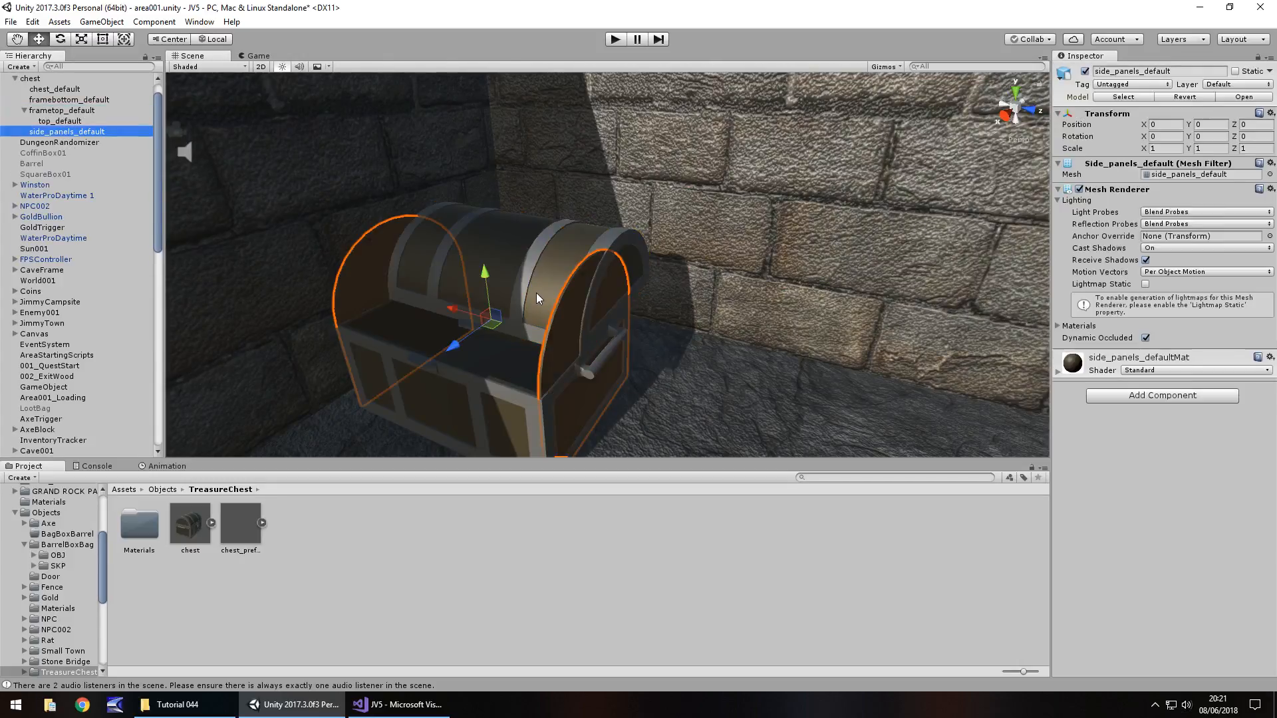
click(62, 110)
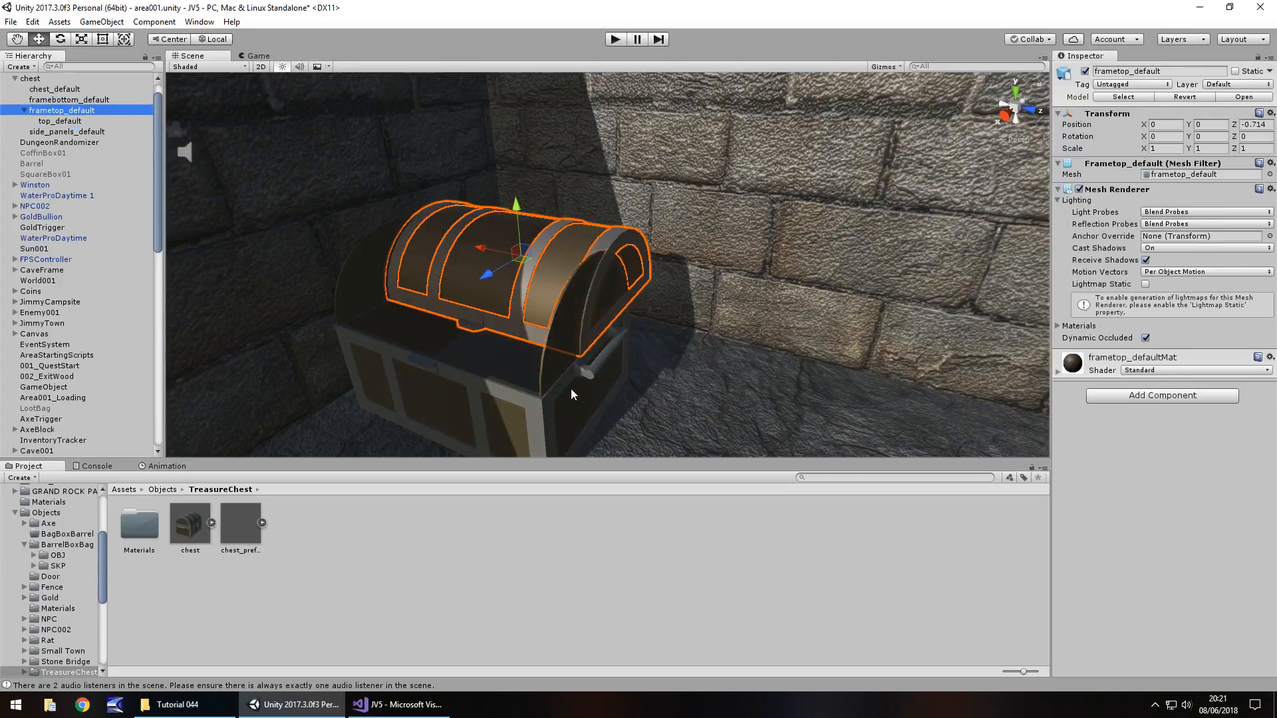
click(66, 131)
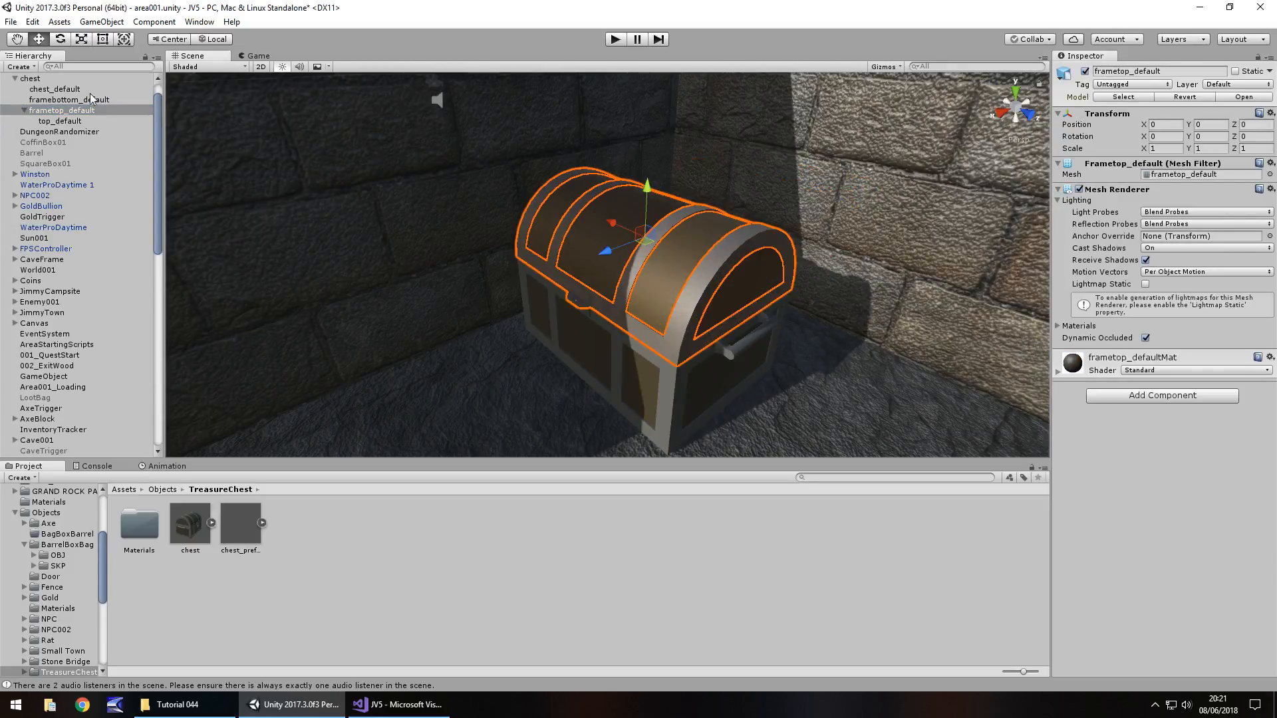
Step: Create a Cube under the chest and scale it thin with 0.1 values
right_click(29, 77)
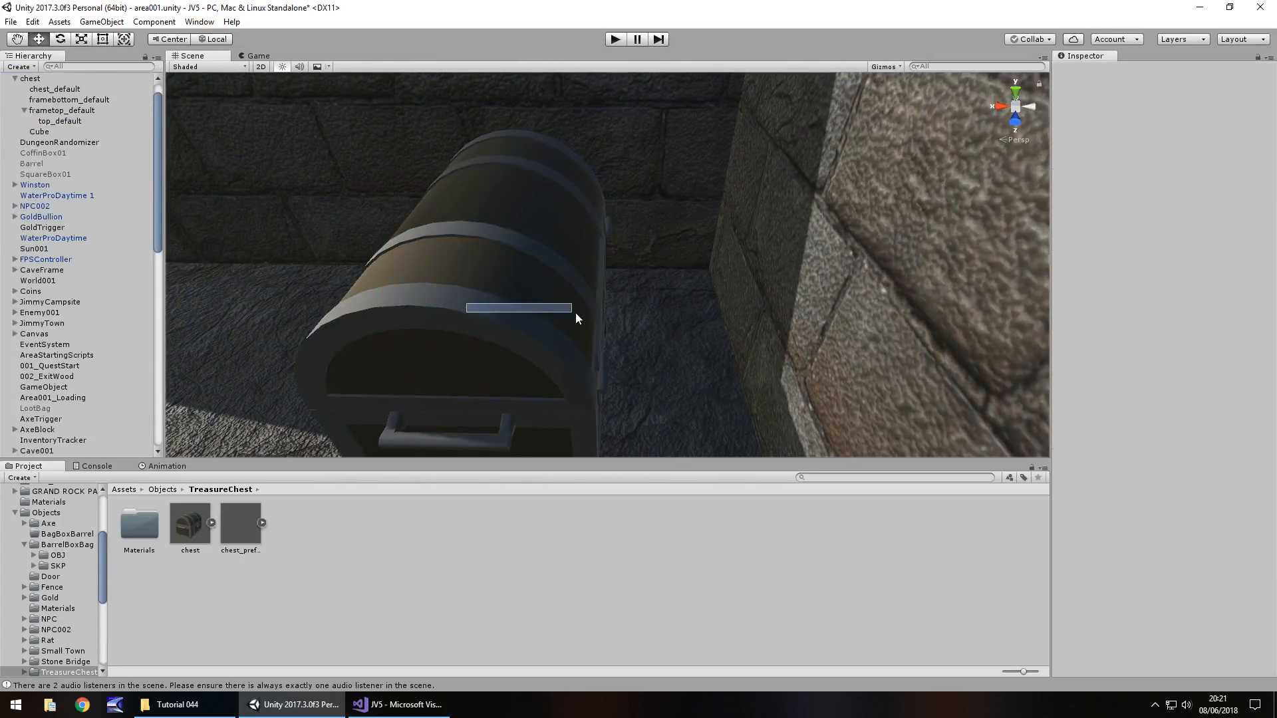
click(39, 131)
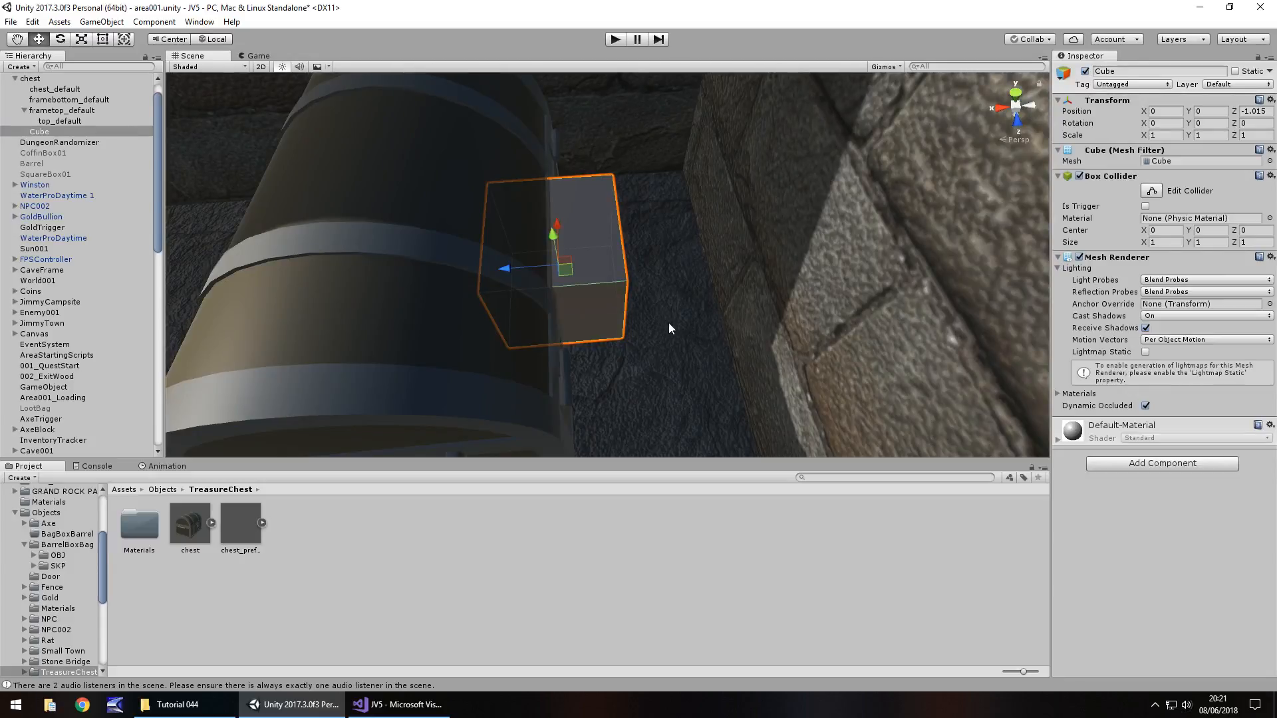
mouse_move(362, 210)
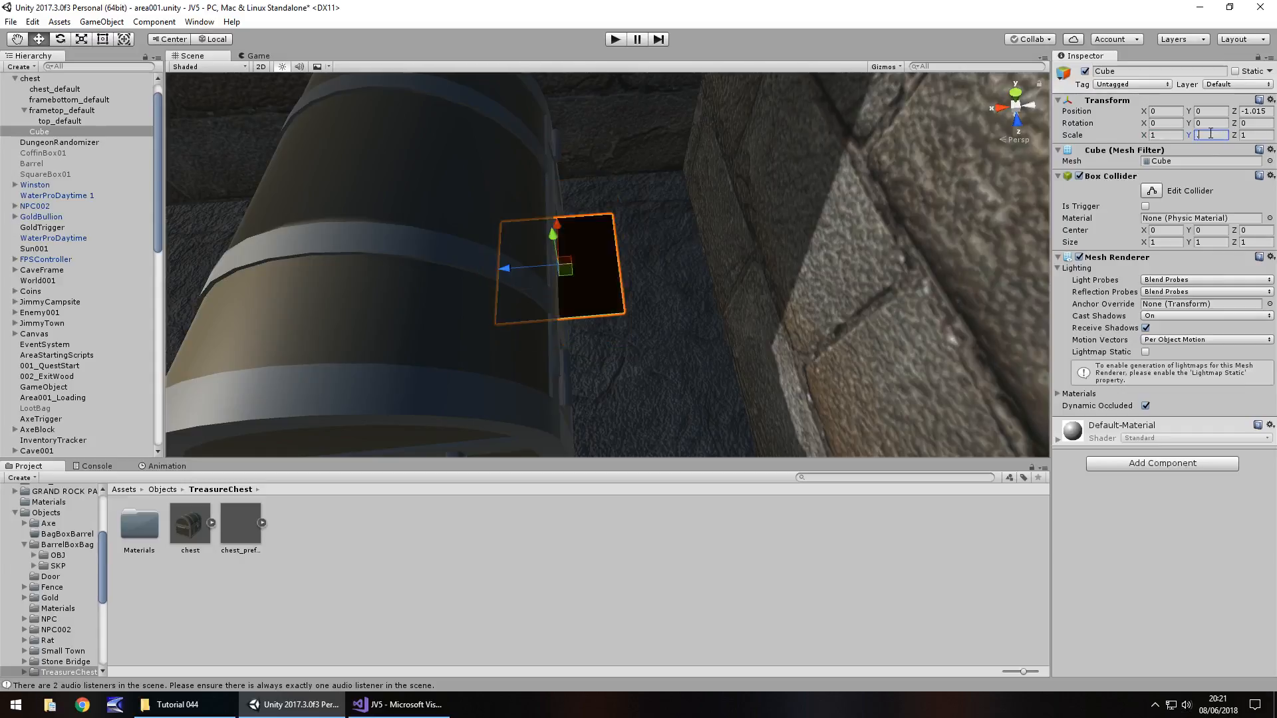
text(0.1)
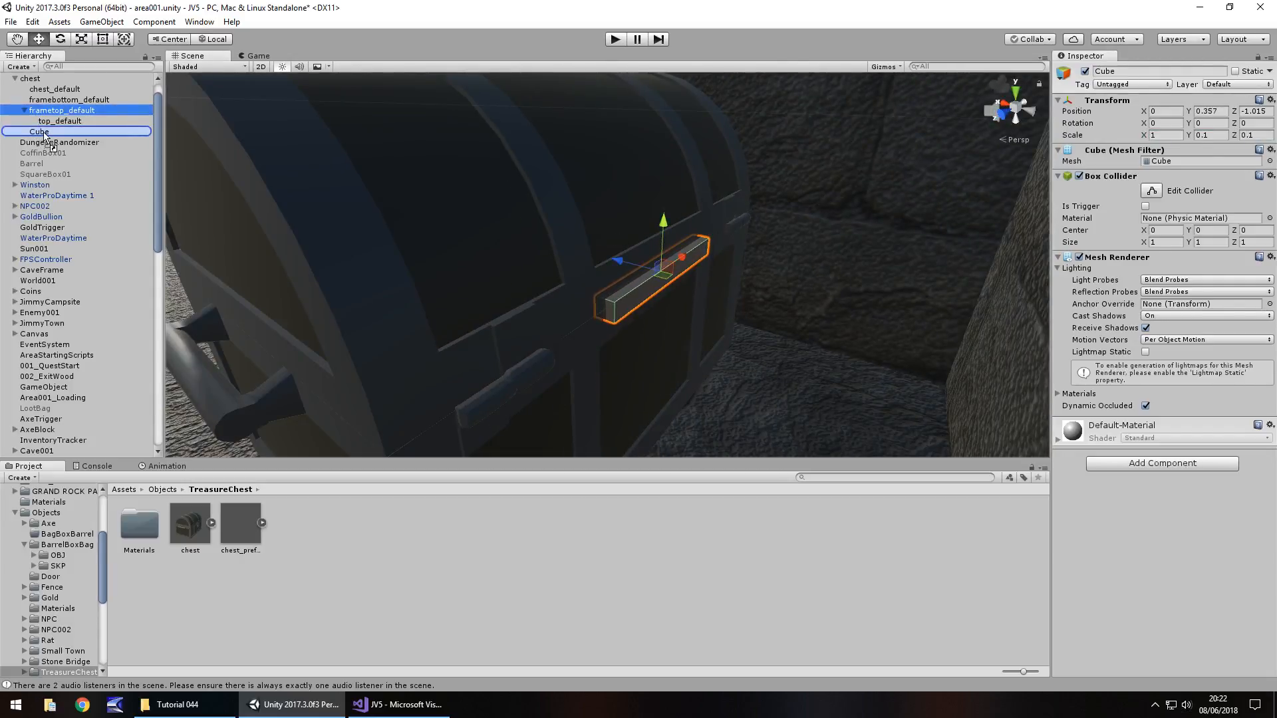
Step: Nest frametop_default under the Cube and reset the lid position to 0
click(63, 121)
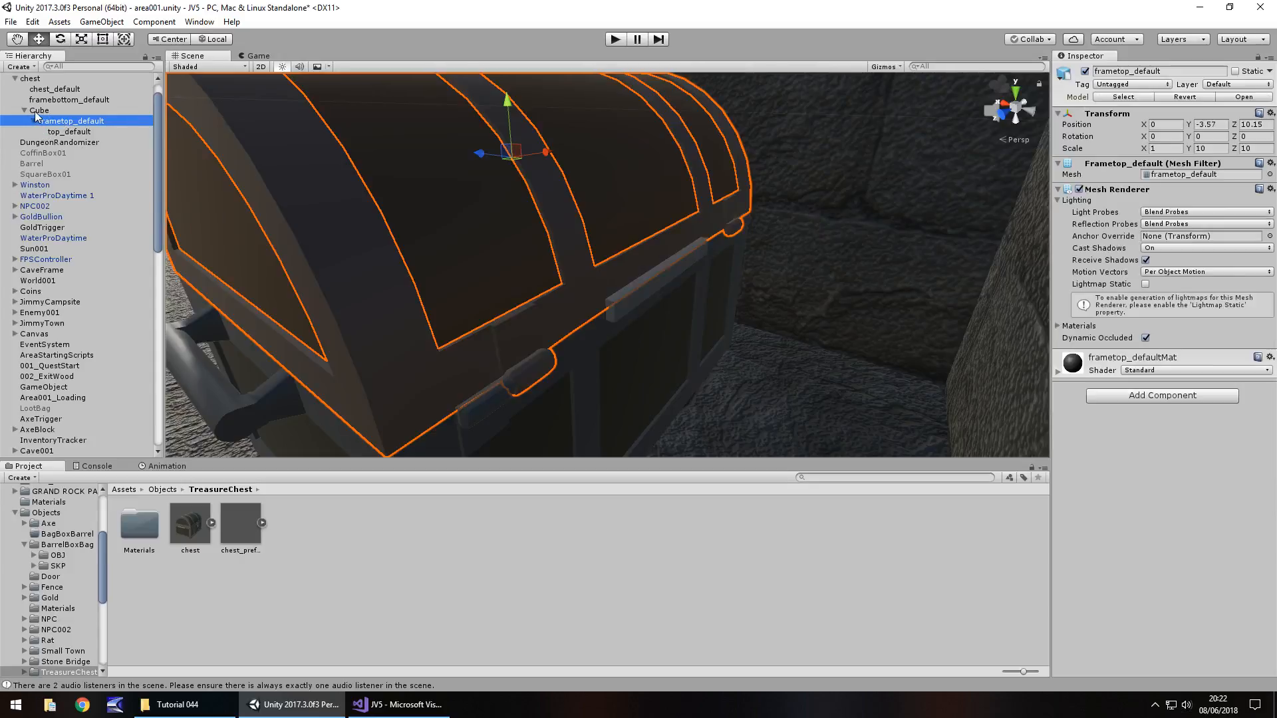
click(69, 131)
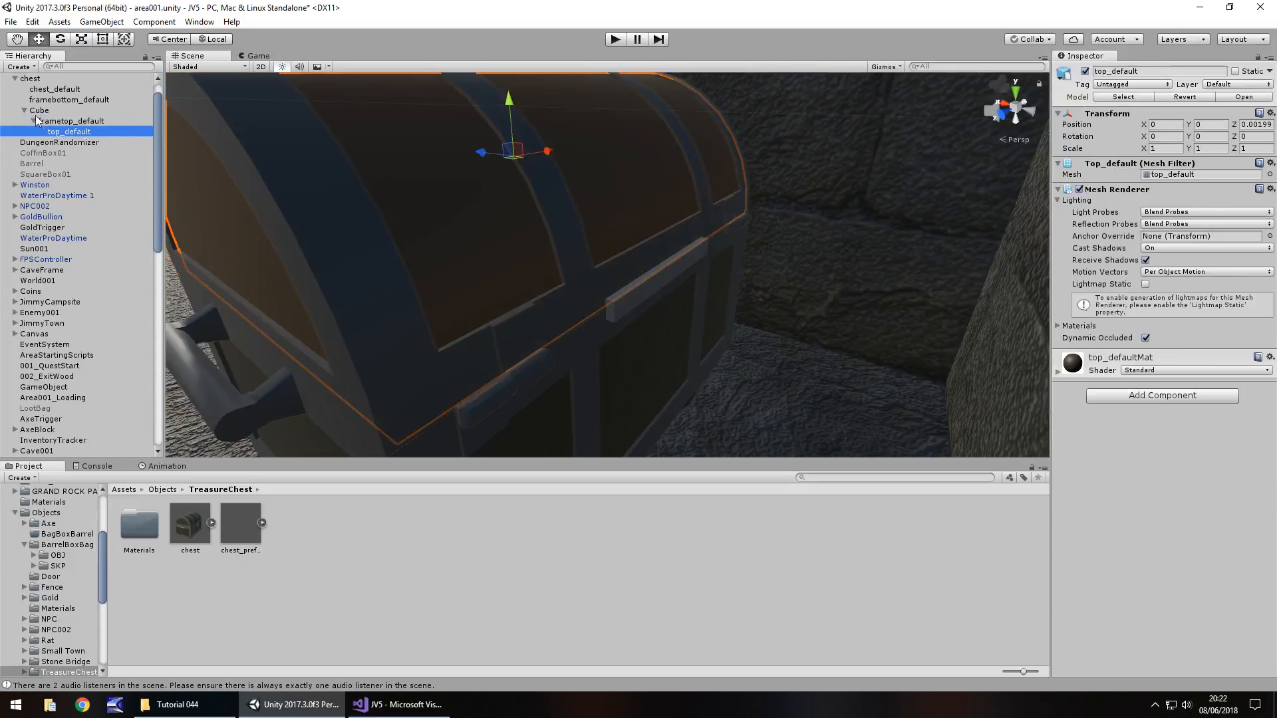
click(39, 110)
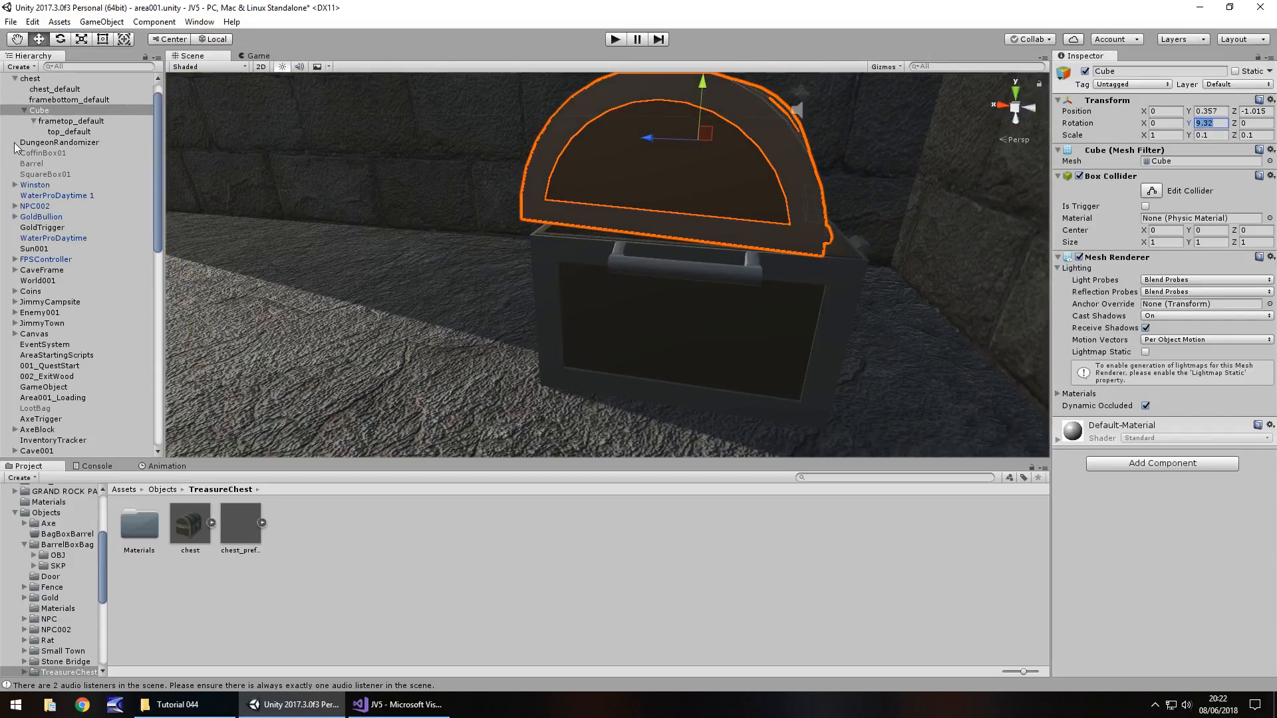
text(0)
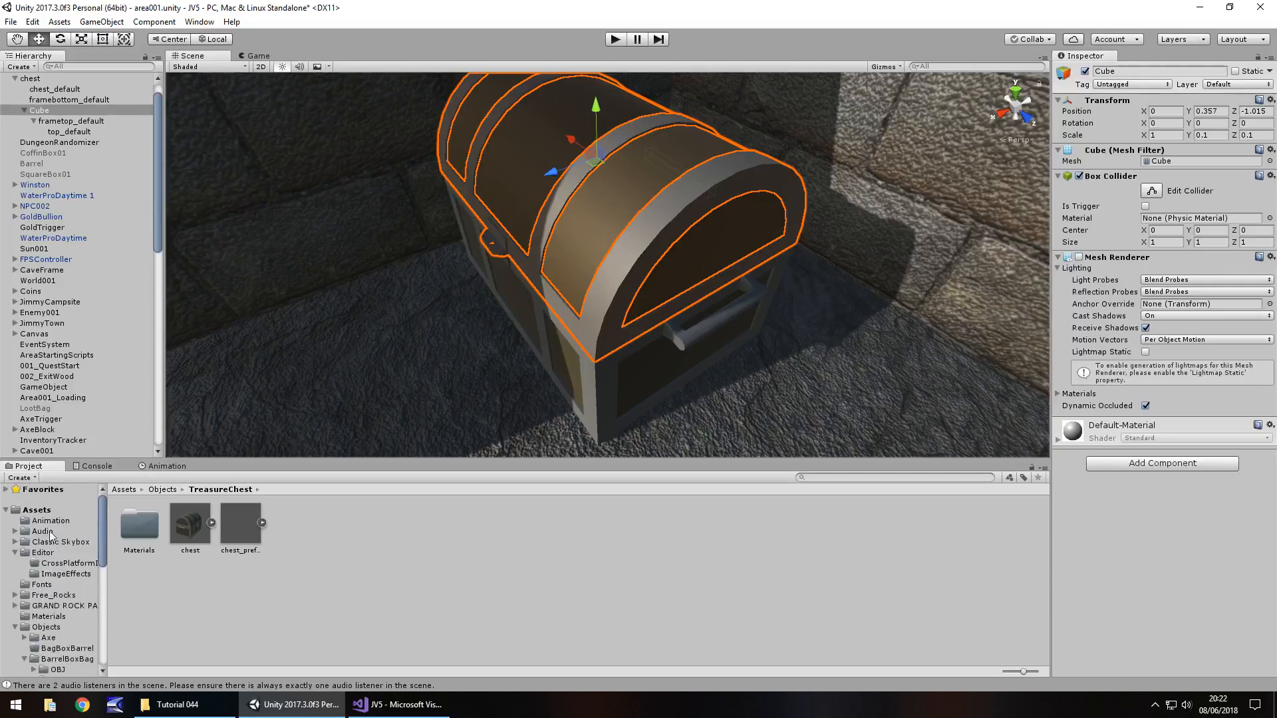
Step: Rename the lid hinge Cube to PivotPoint
click(167, 465)
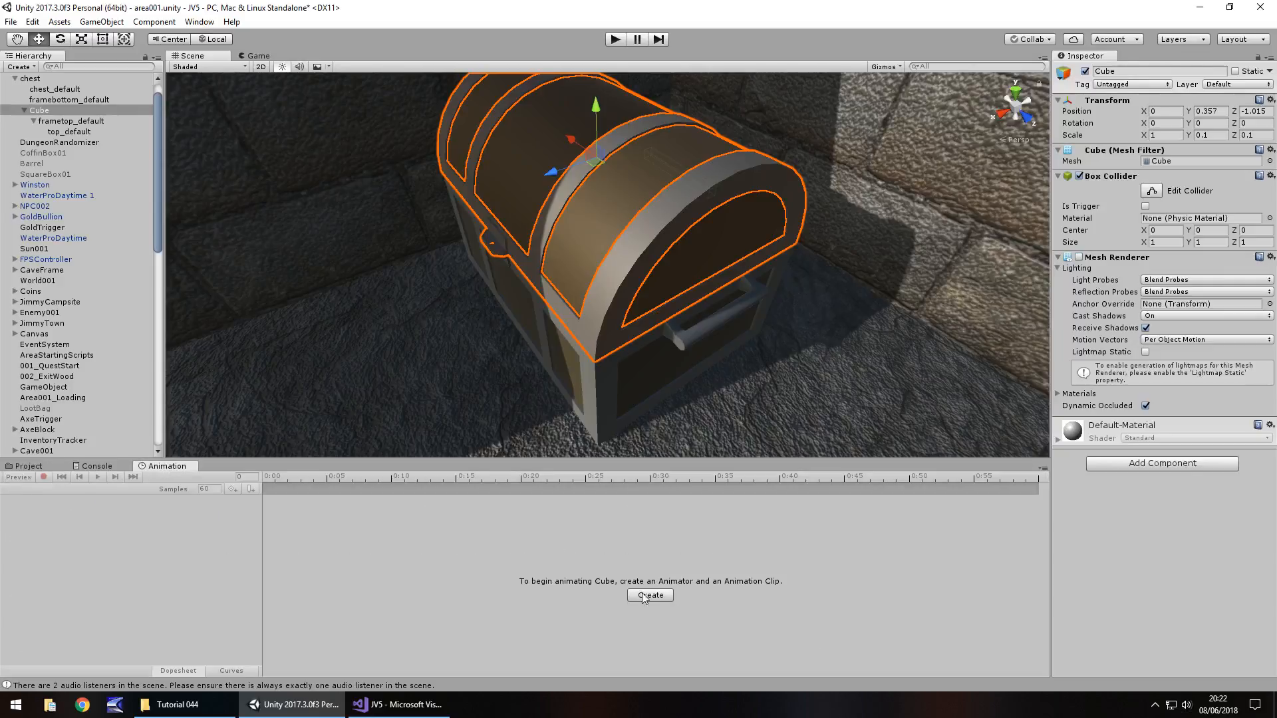
right_click(38, 109)
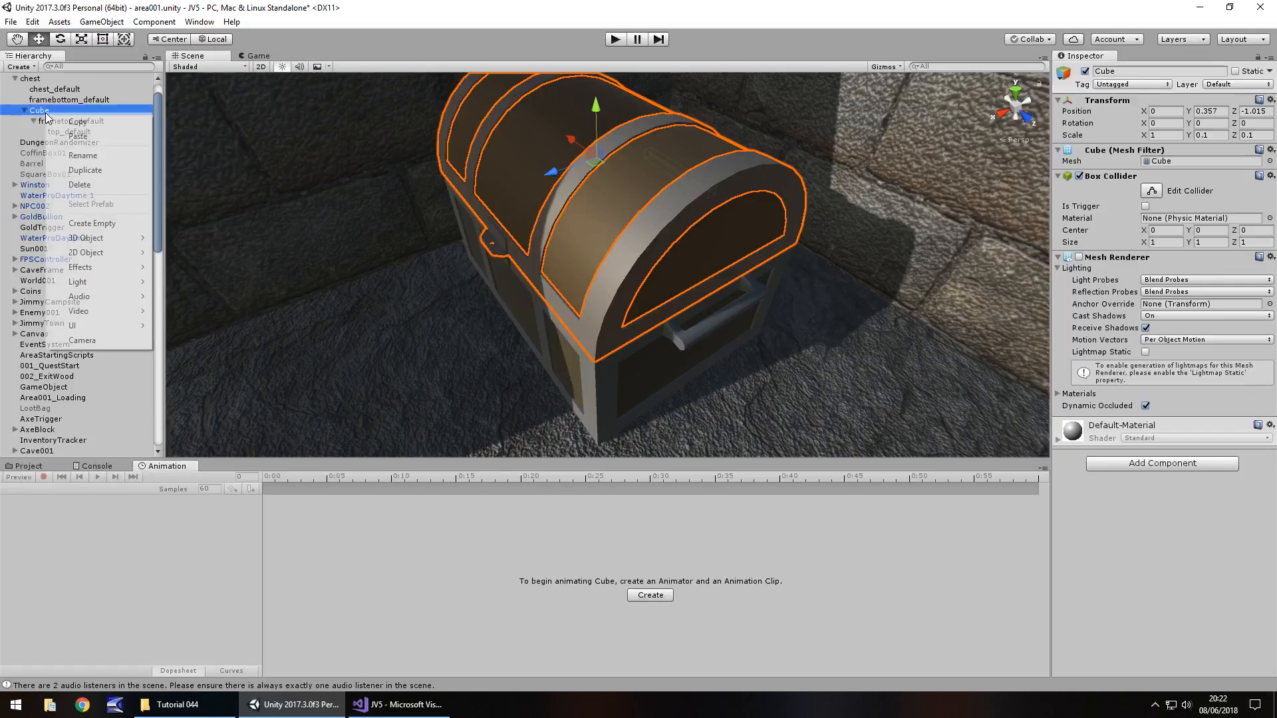
mouse_move(81, 155)
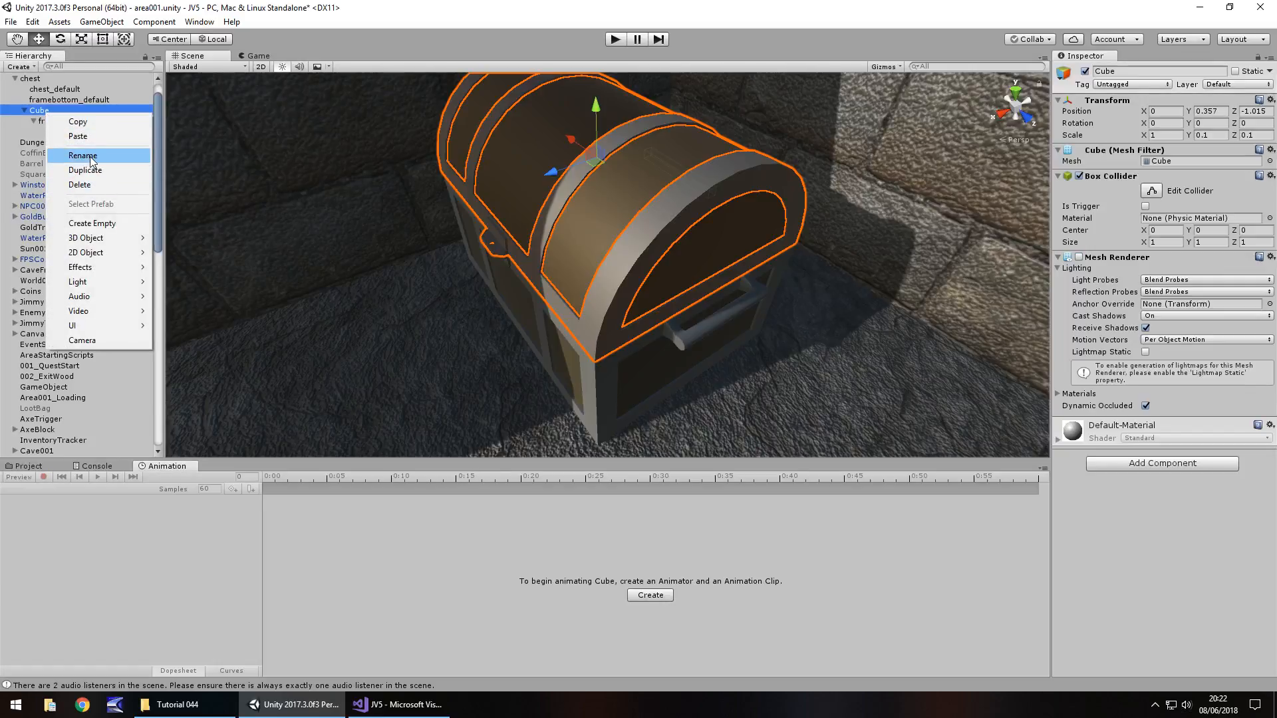
click(81, 156)
text(PivotPoi)
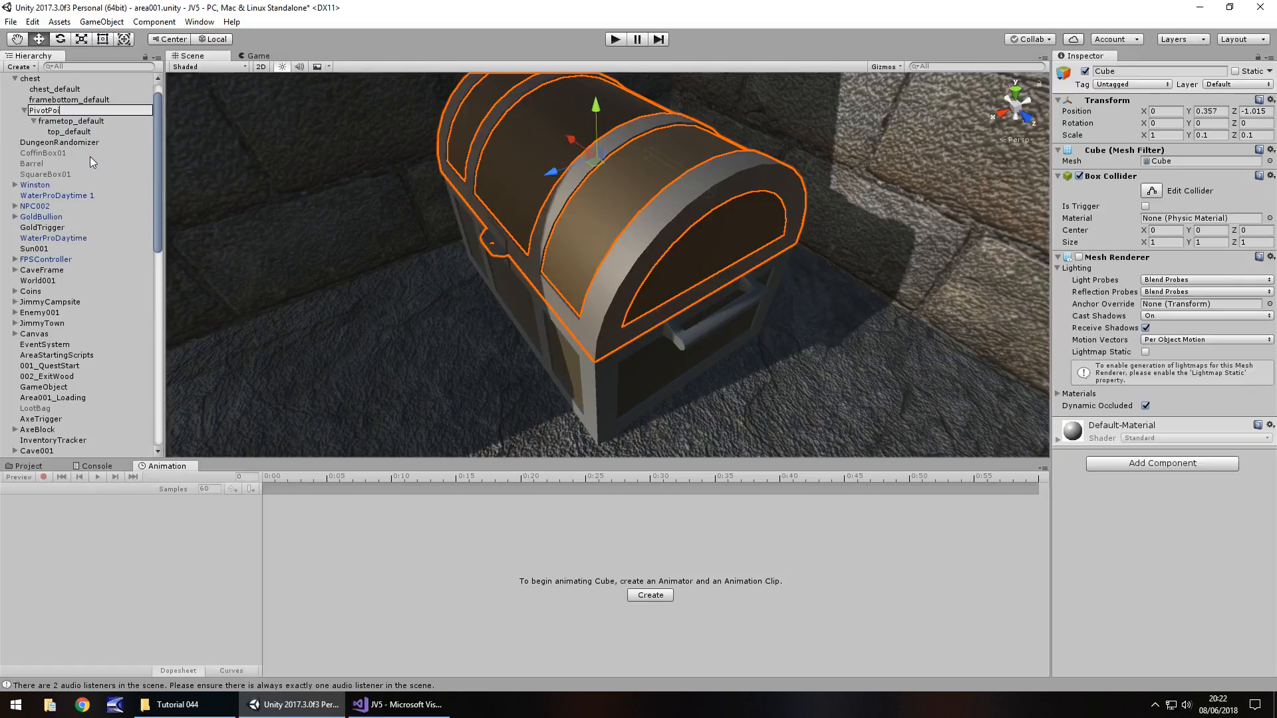
click(47, 110)
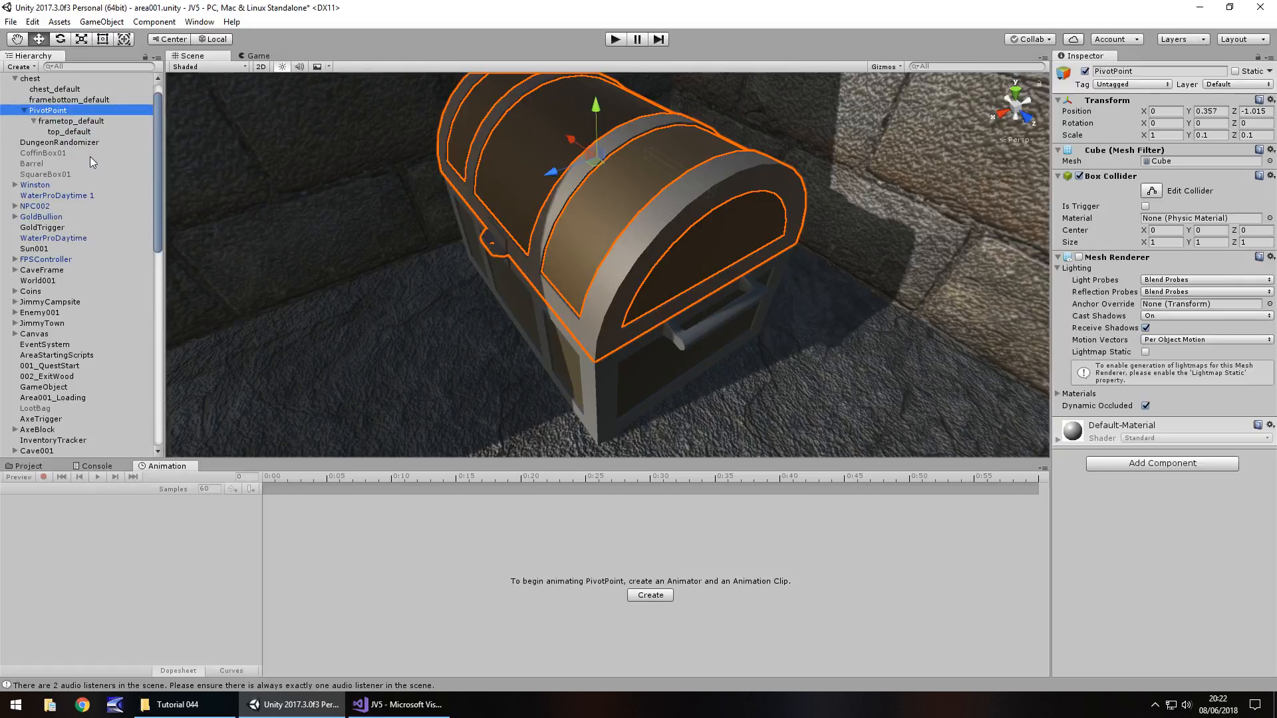
Step: Create a new ChestPivot animation clip on PivotPoint
click(649, 594)
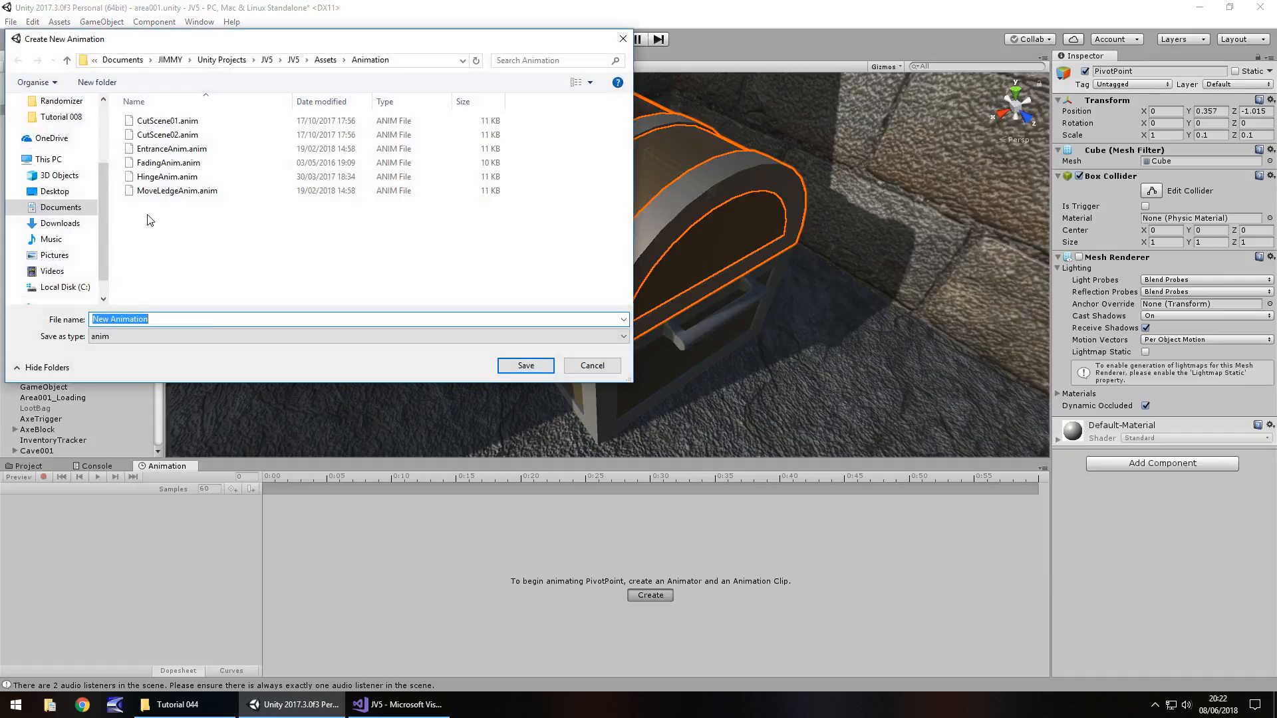
text(Chest)
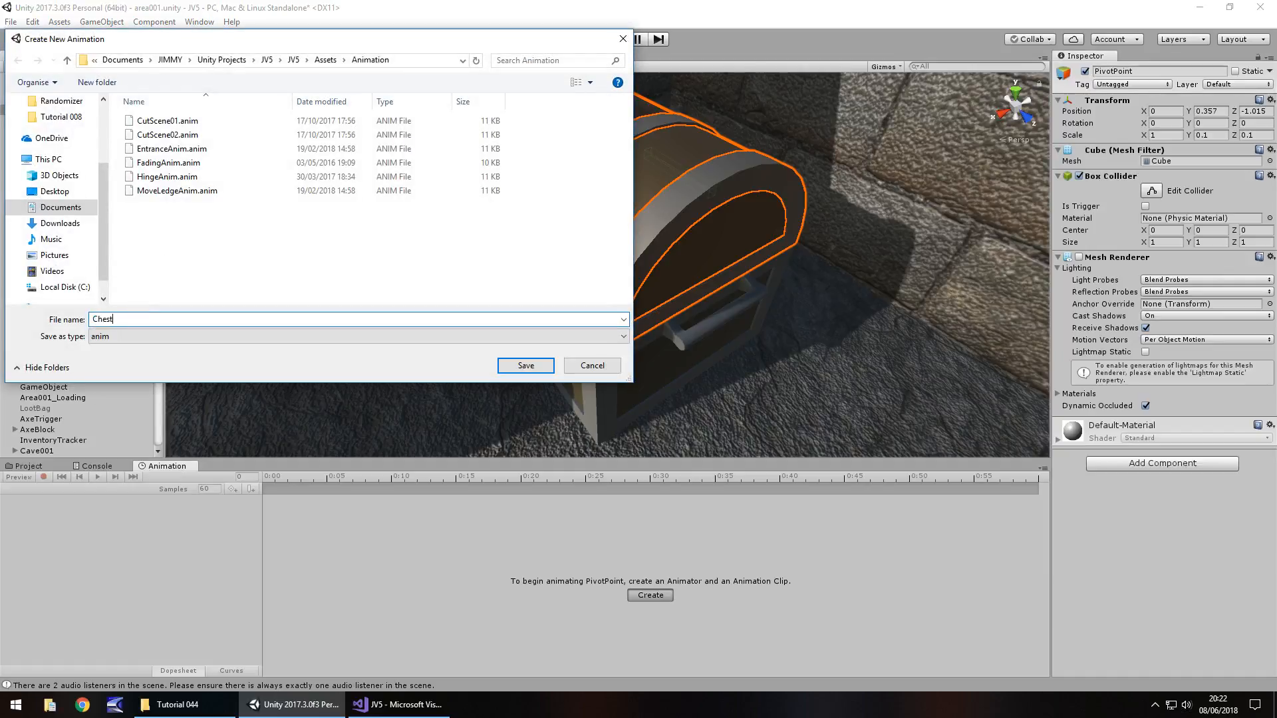
click(525, 365)
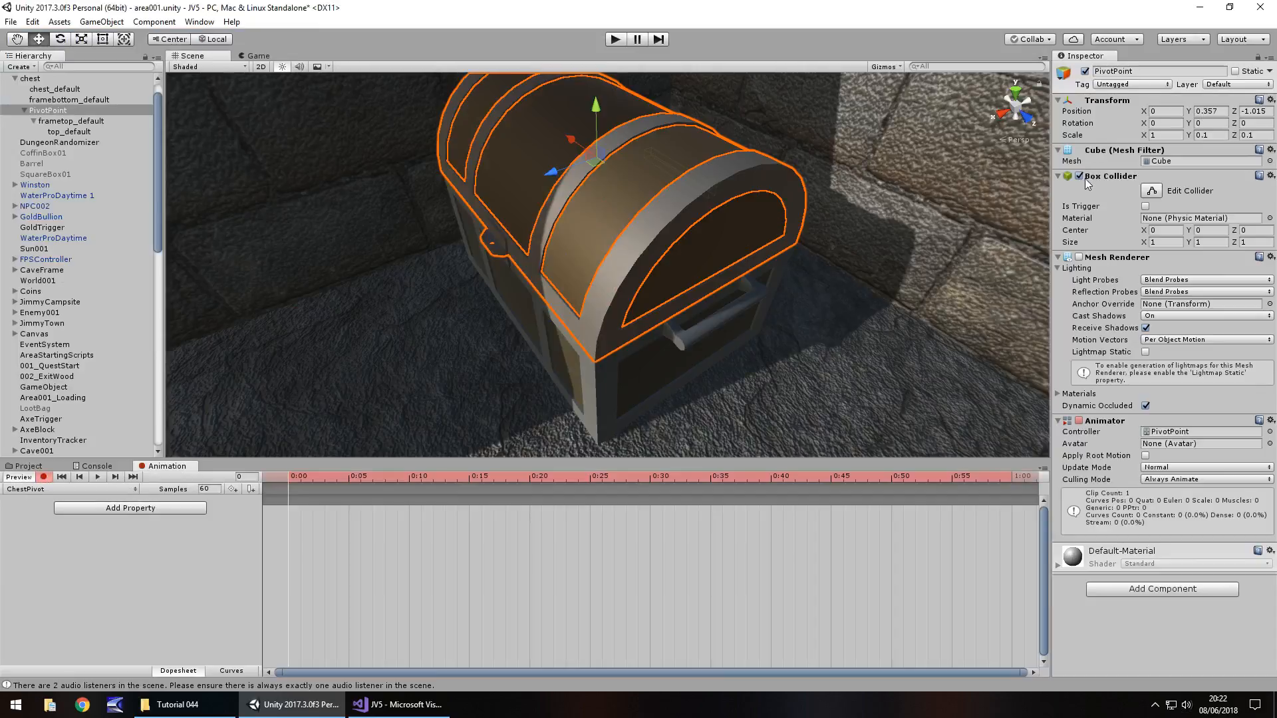
mouse_move(427, 216)
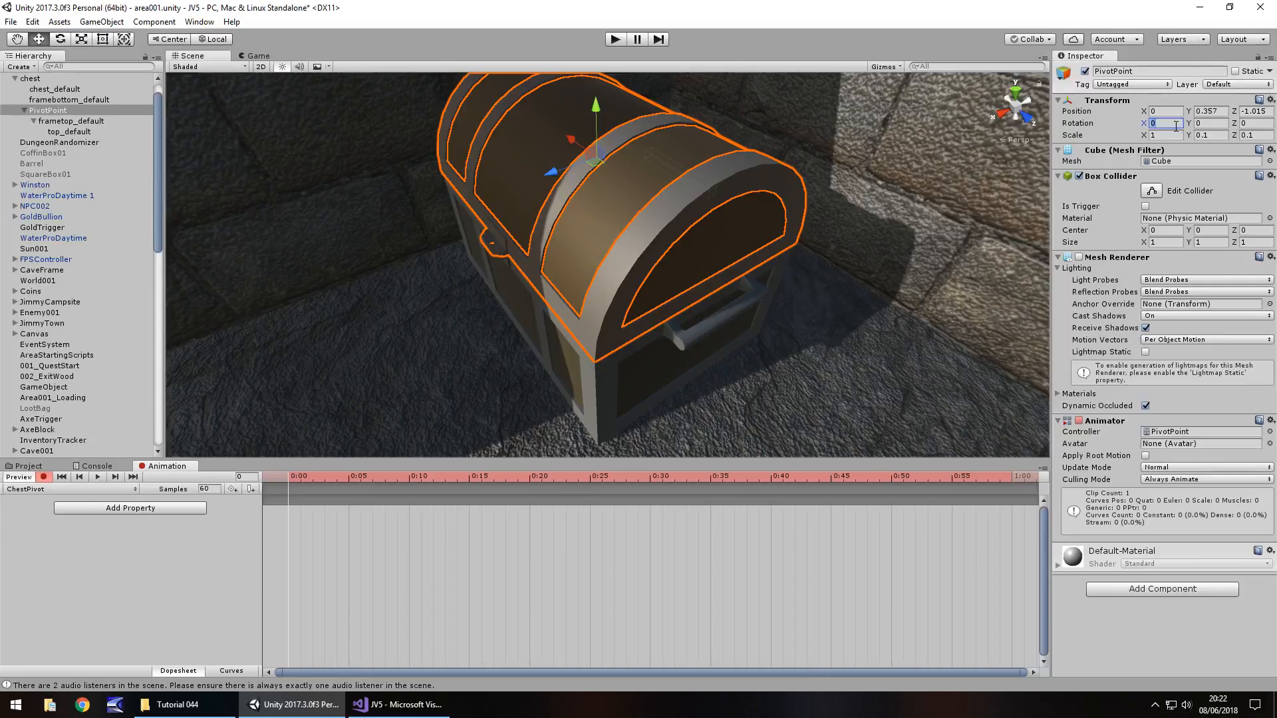
Step: Keyframe PivotPoint's X rotation at -48.89 degrees at 1:00, then stop recording
click(1163, 124)
text(-48.89)
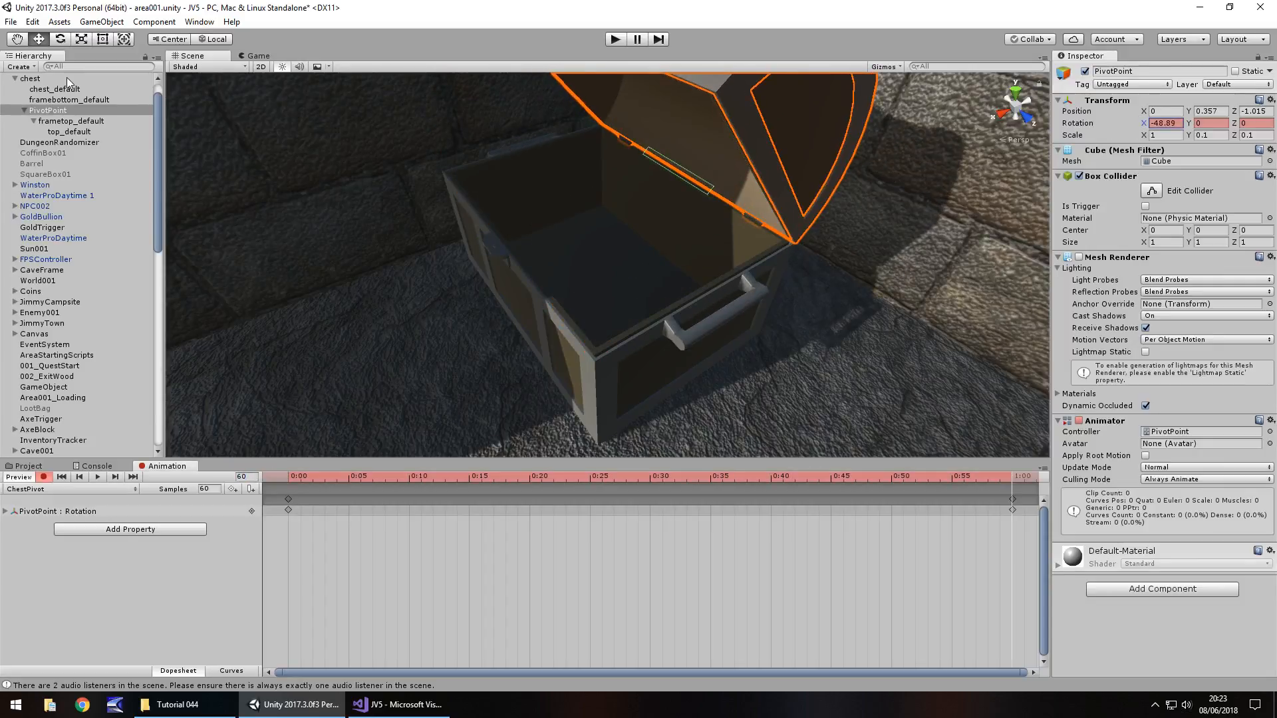
triple_click(1165, 123)
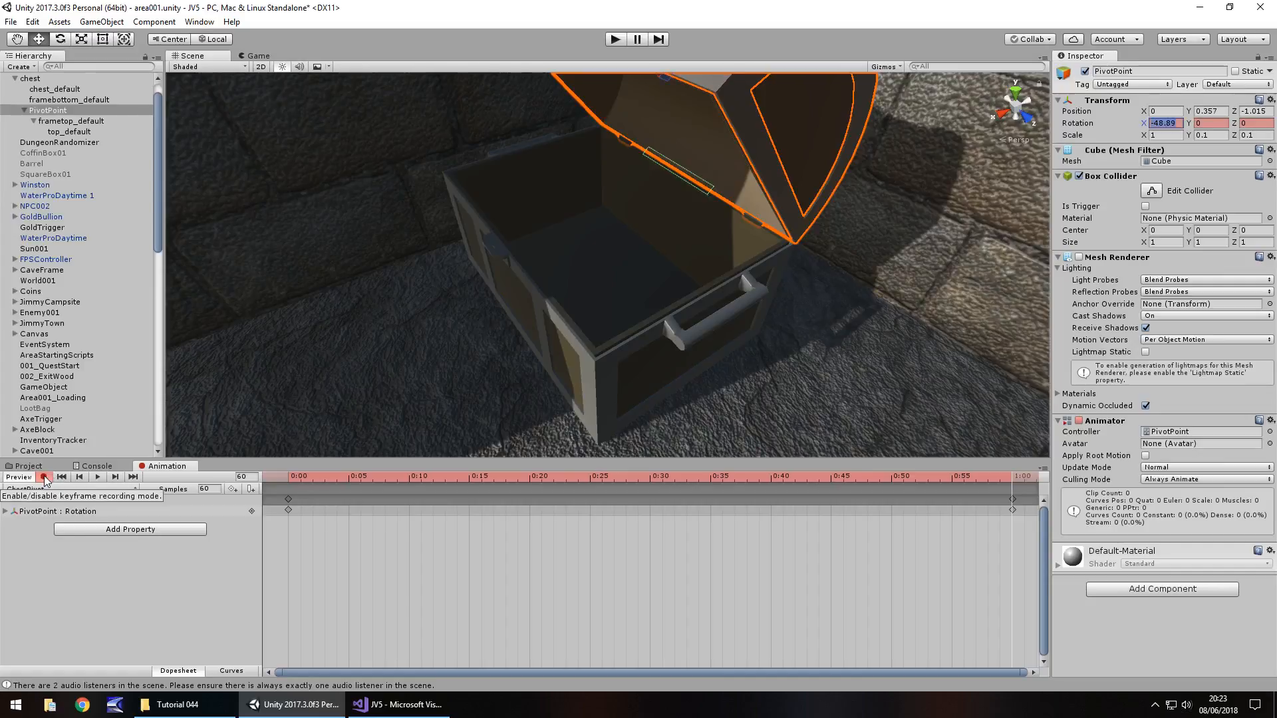
click(27, 464)
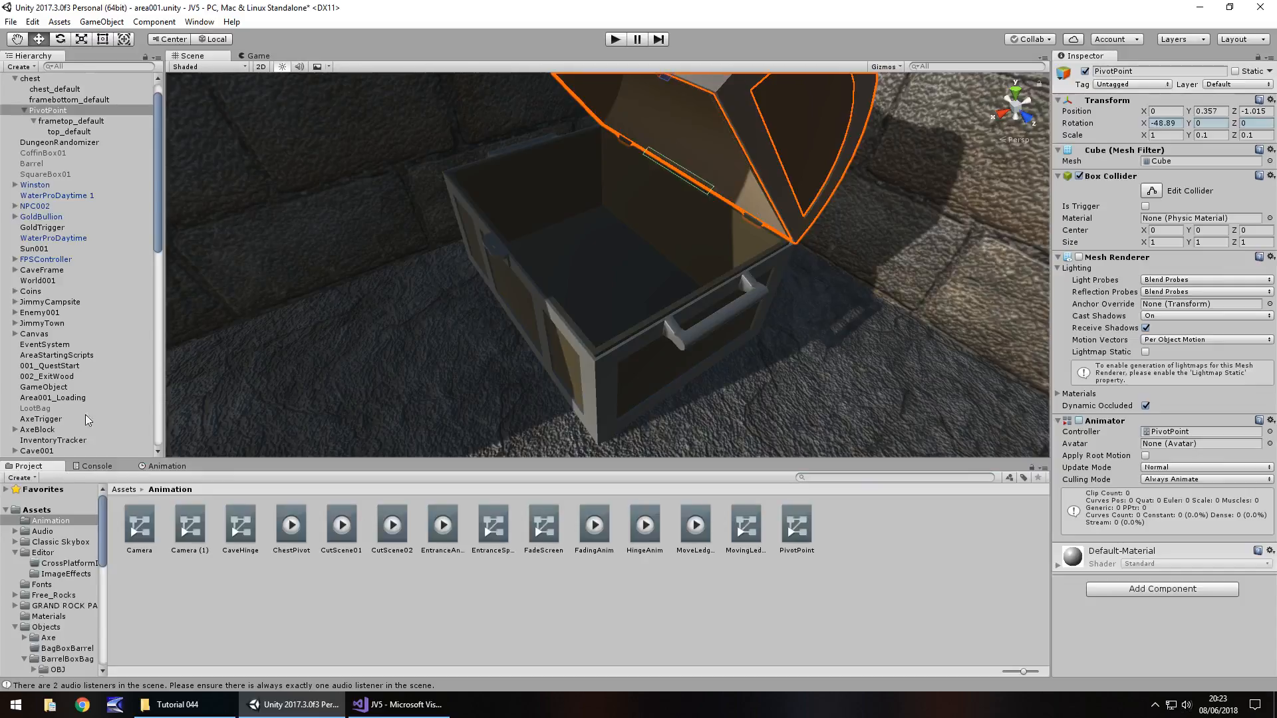
mouse_move(635, 480)
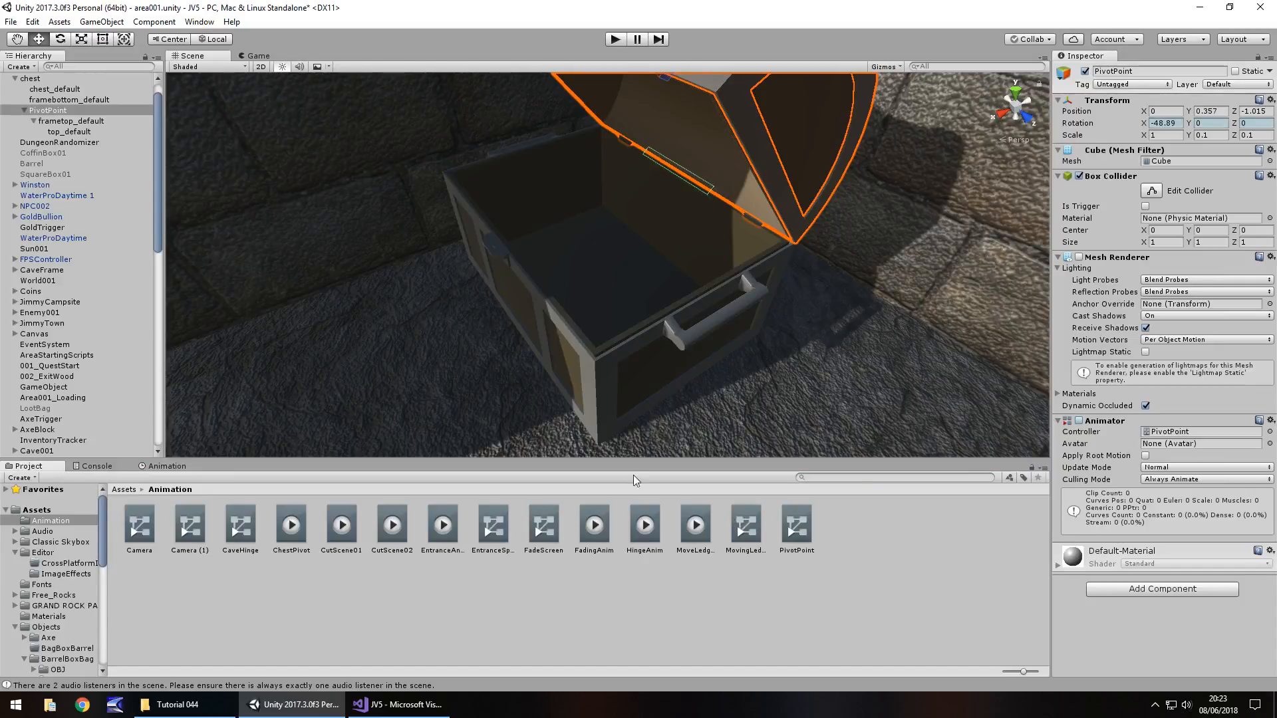
mouse_move(404, 547)
text(anim)
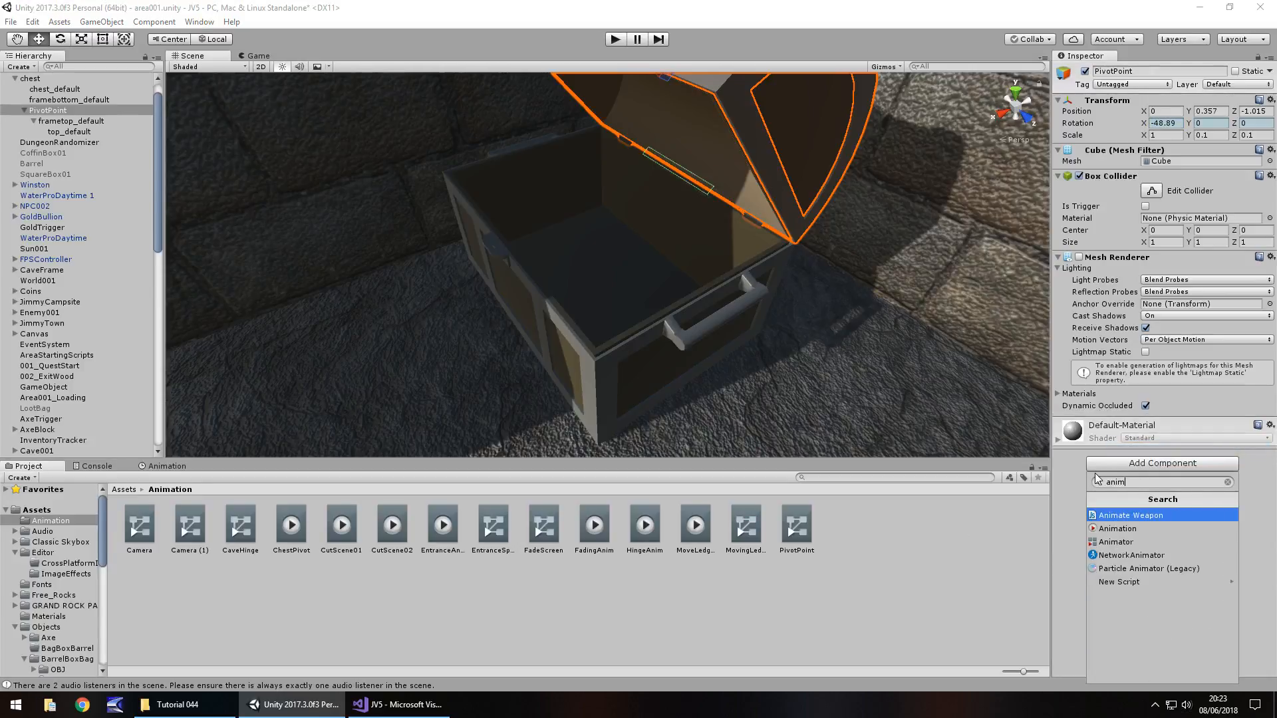
Step: Mark the ChestPivot clip as Legacy in the Debug Inspector, then return to Normal view
click(1116, 529)
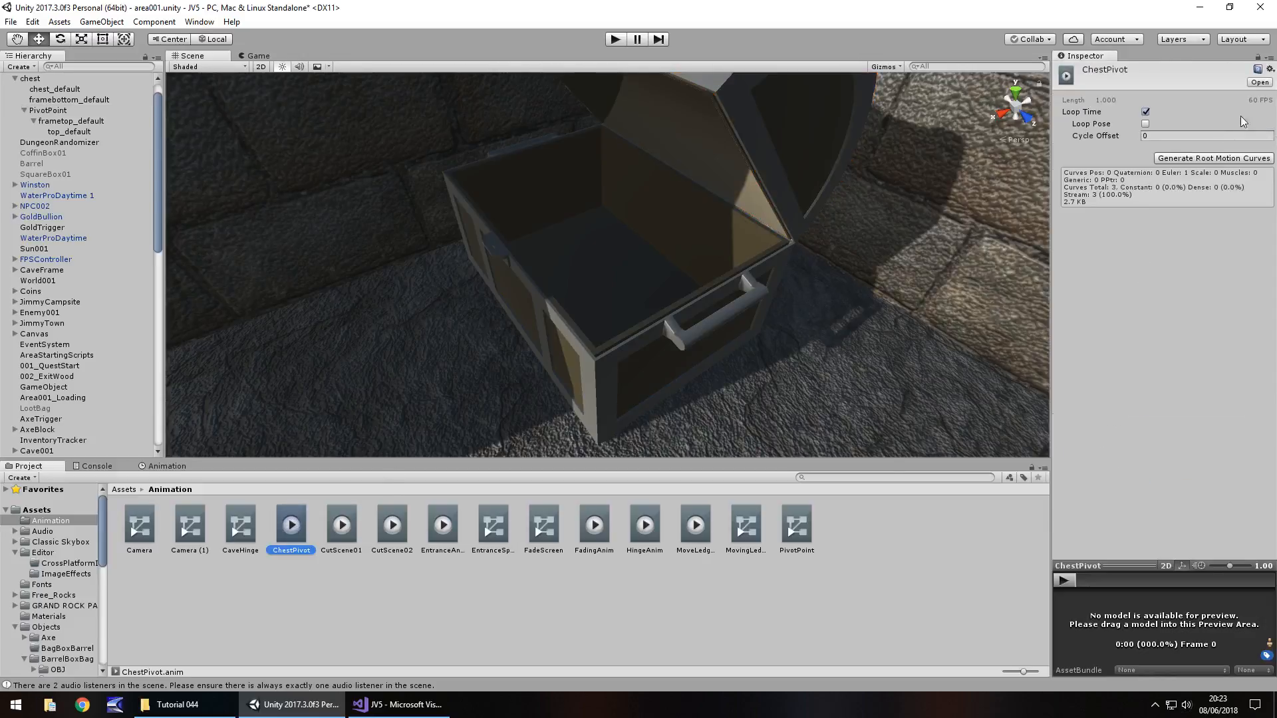
click(1267, 68)
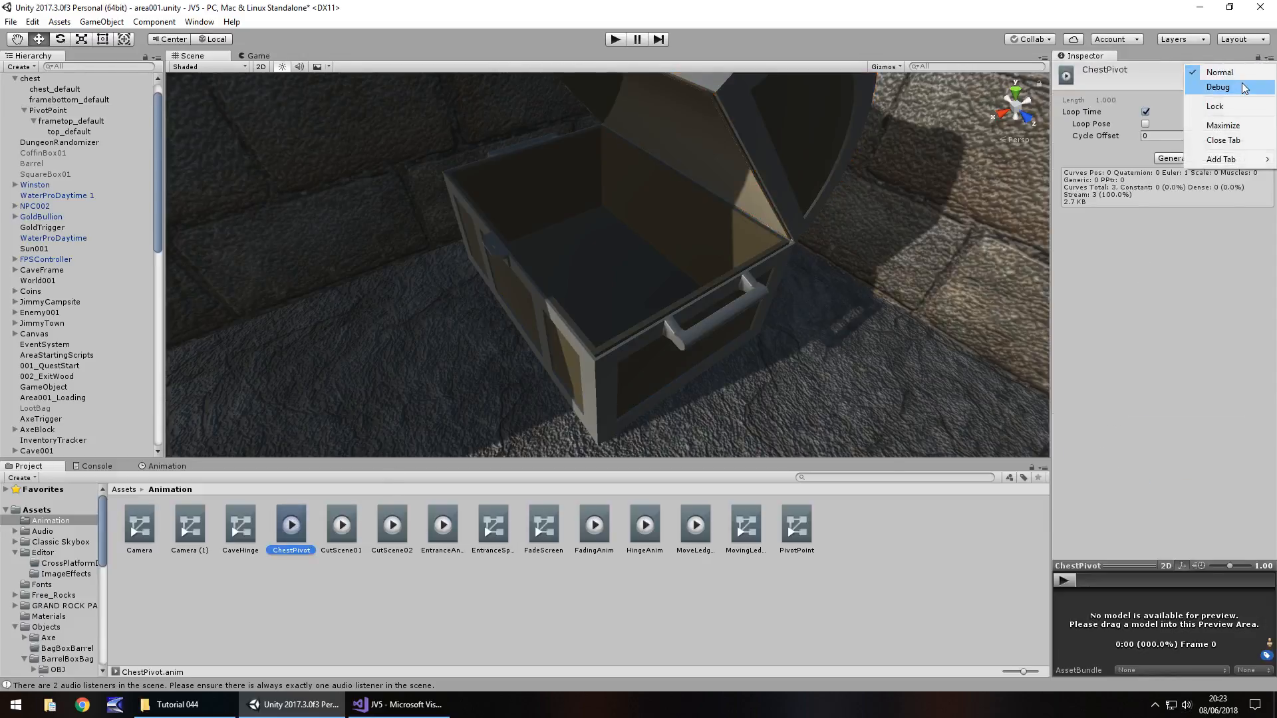
click(1217, 87)
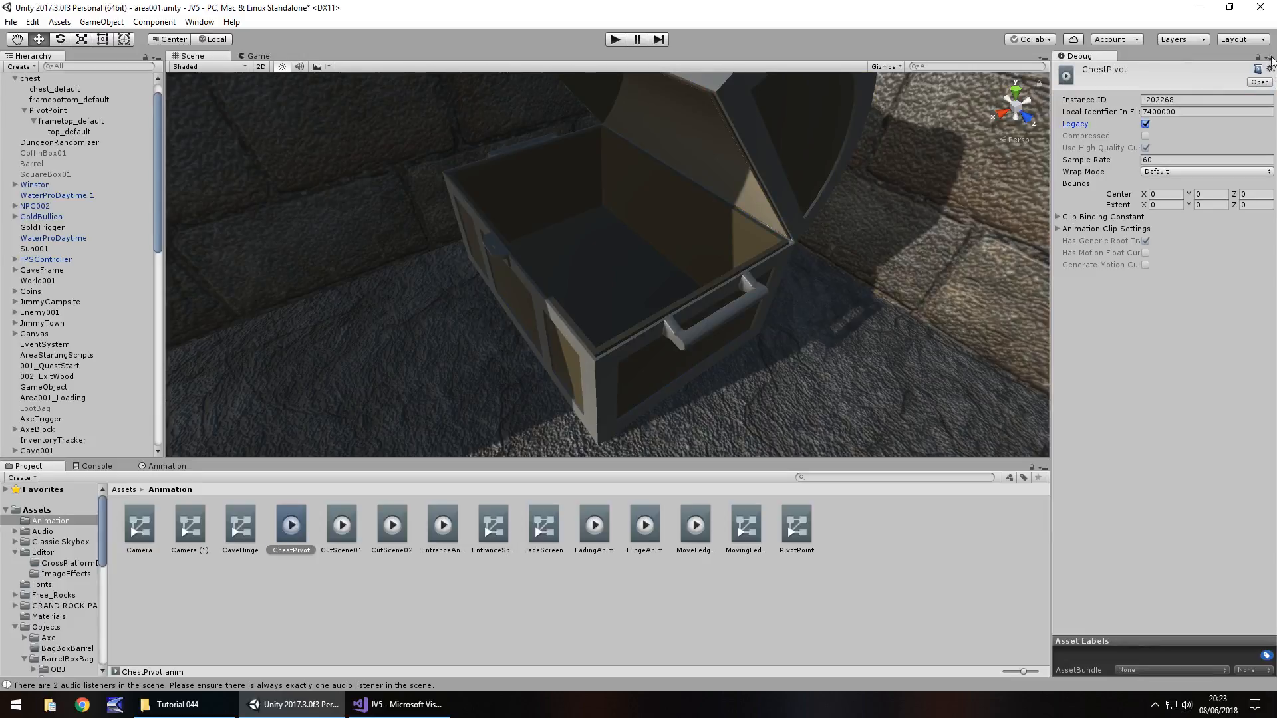
click(1260, 72)
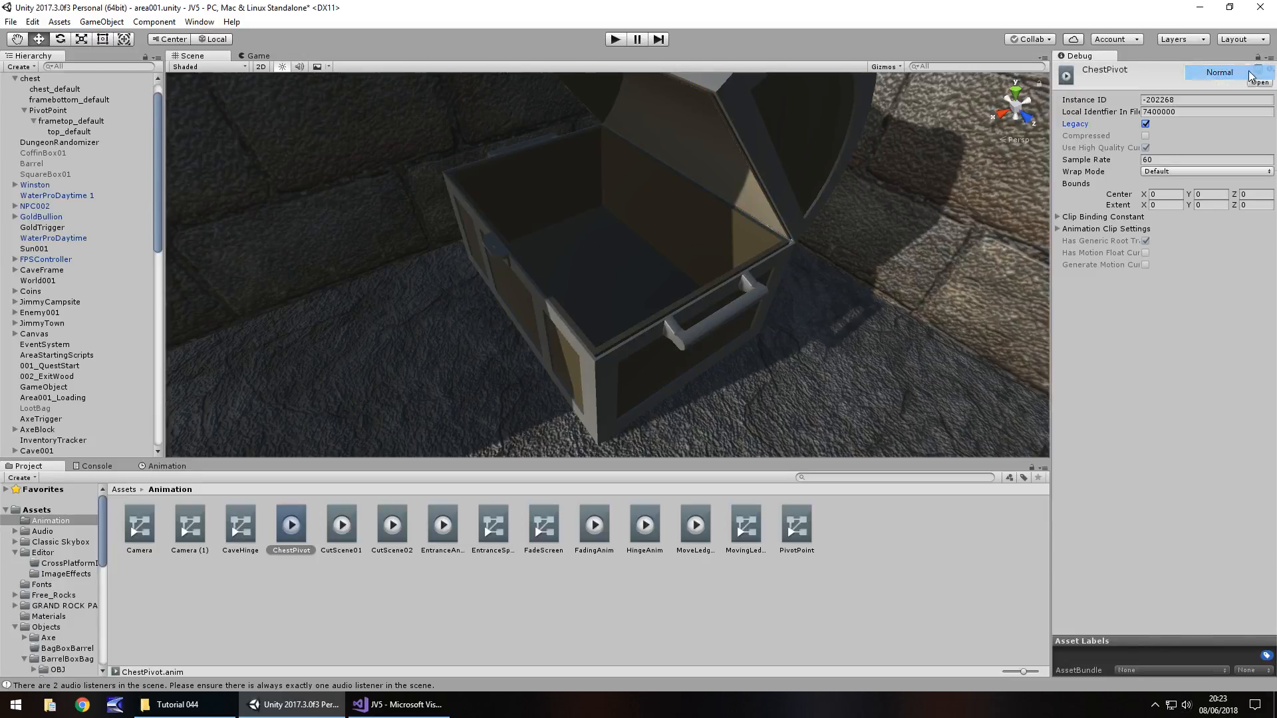
click(1218, 72)
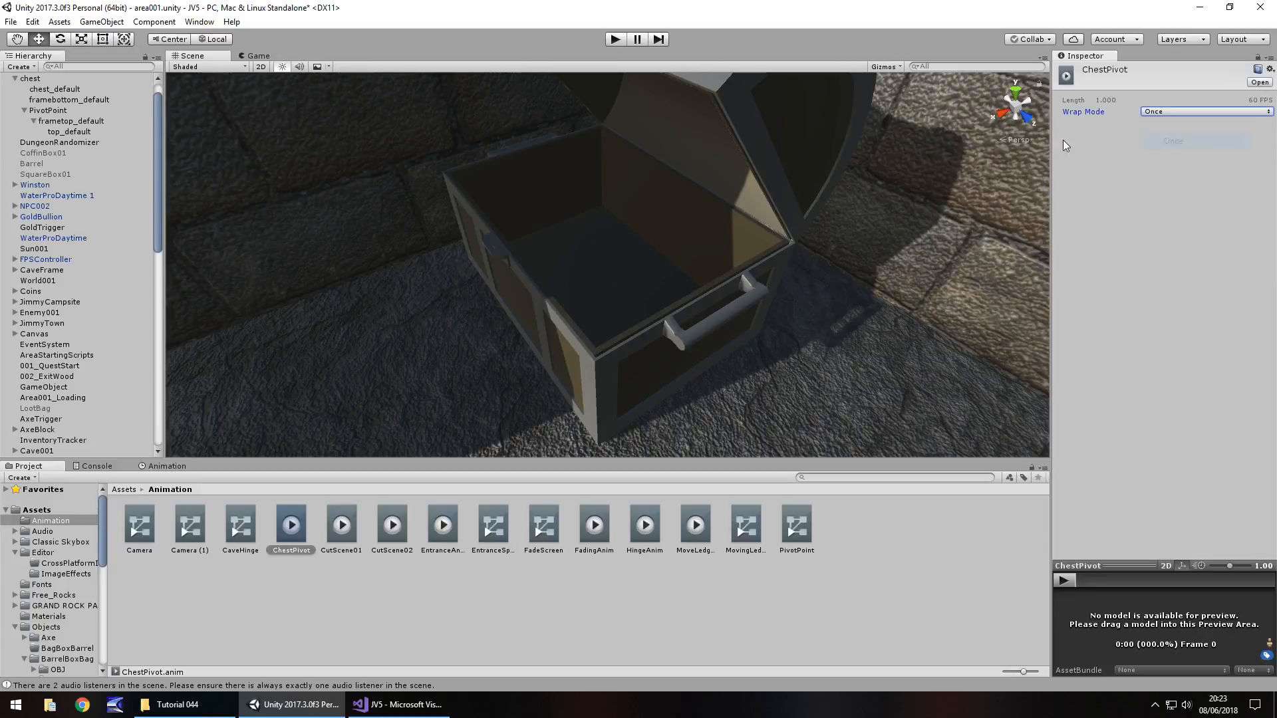
mouse_move(395, 332)
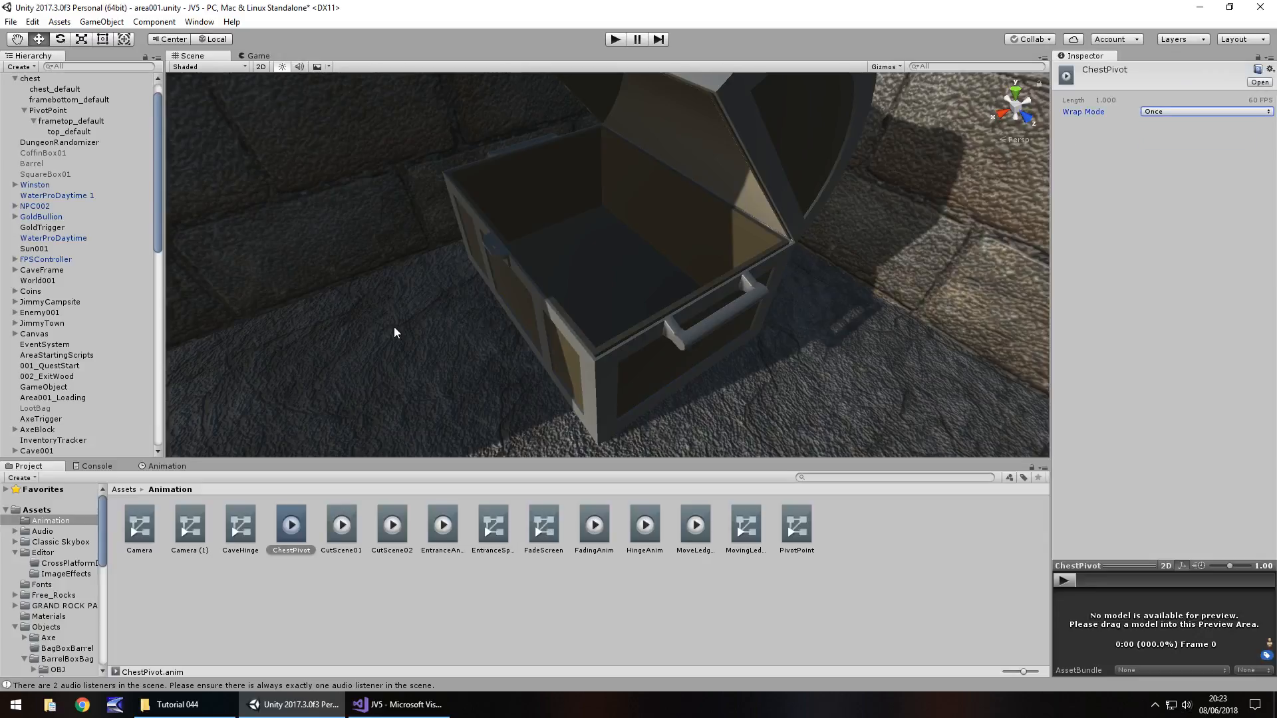
mouse_move(614, 169)
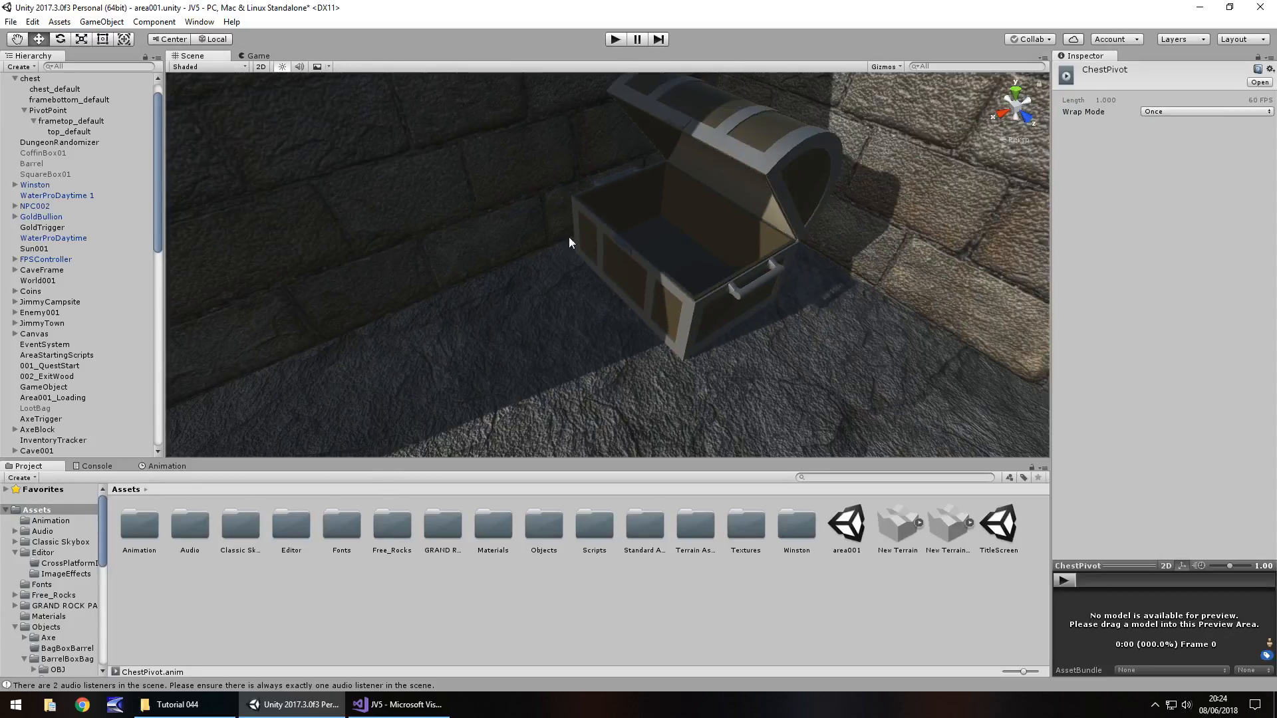
mouse_move(143, 421)
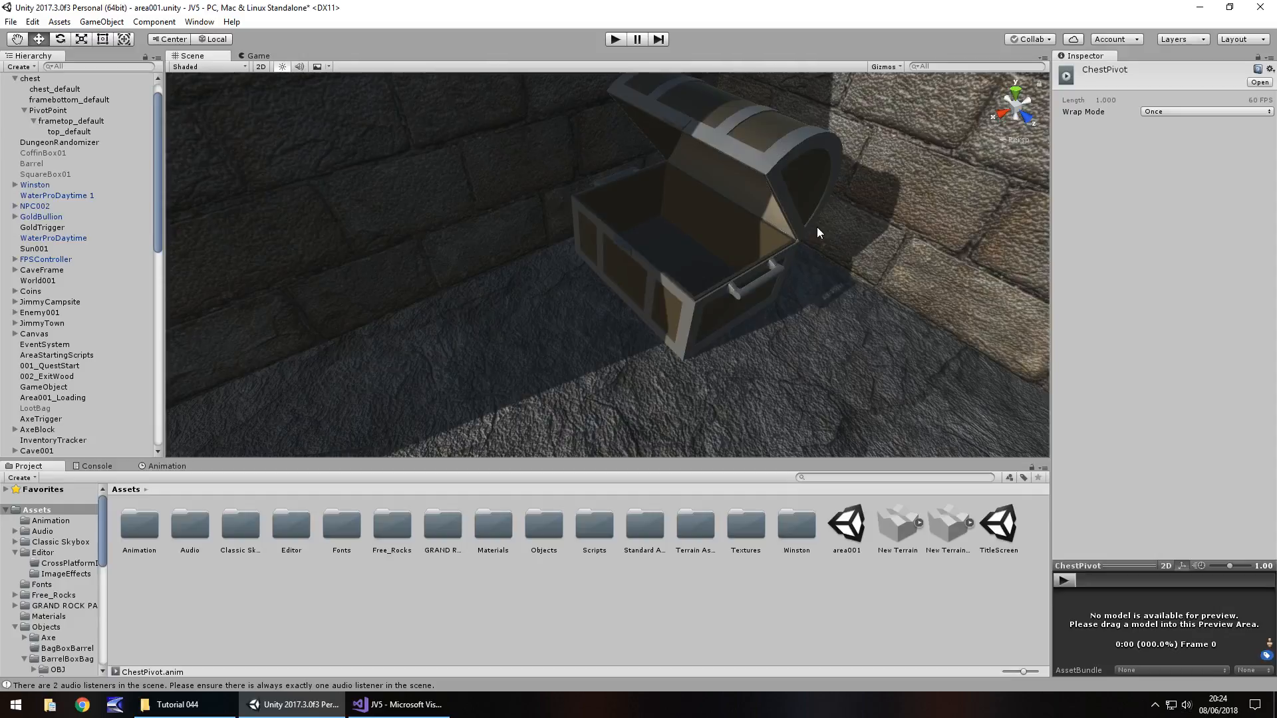
mouse_move(811, 230)
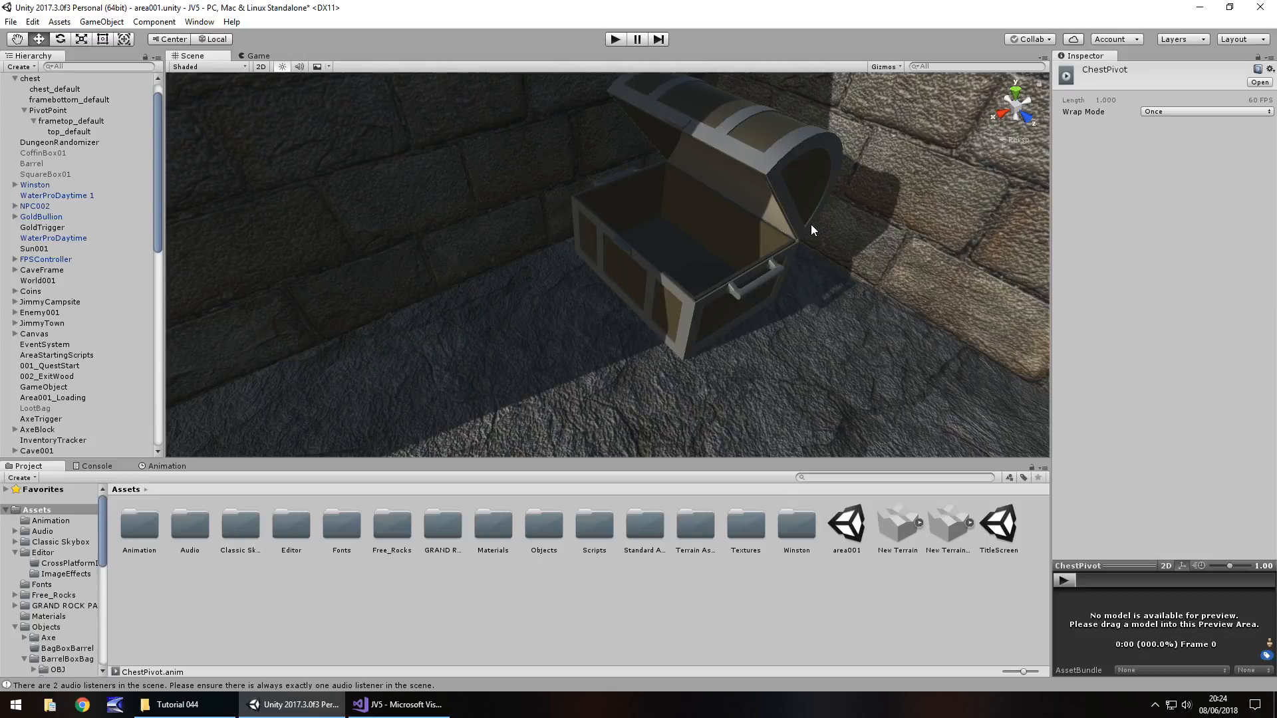
mouse_move(335, 305)
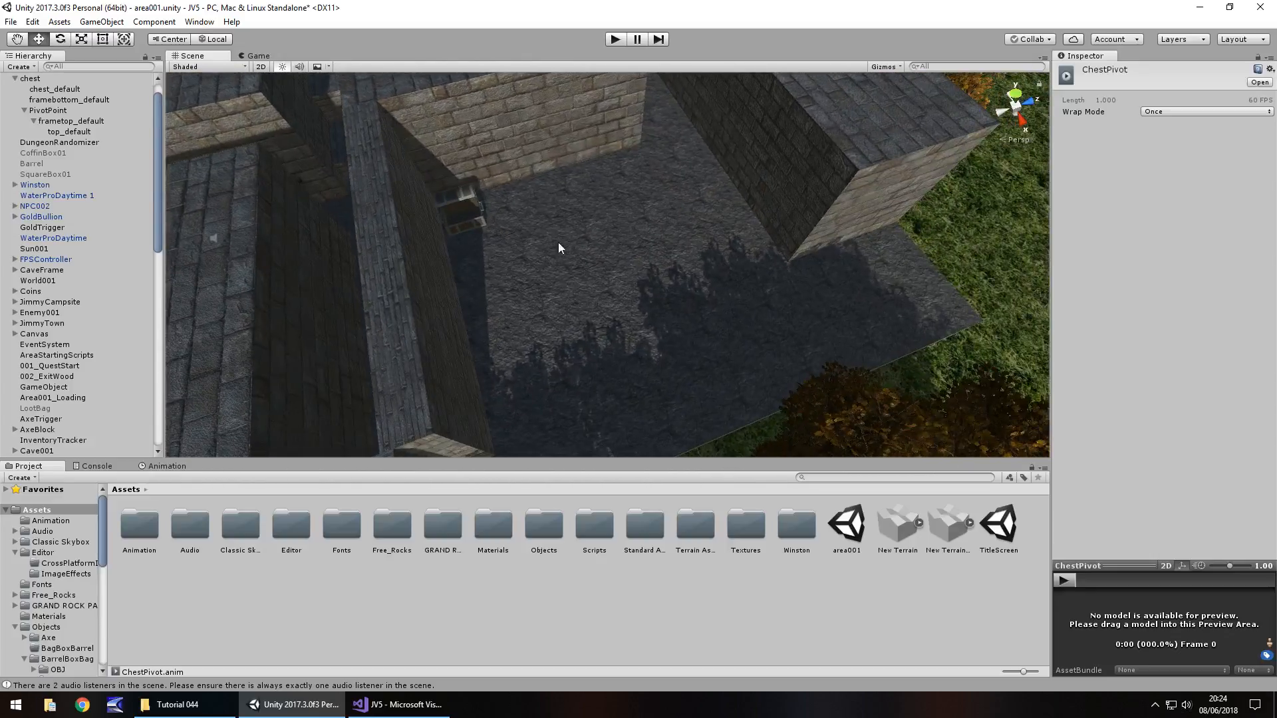
mouse_move(544, 236)
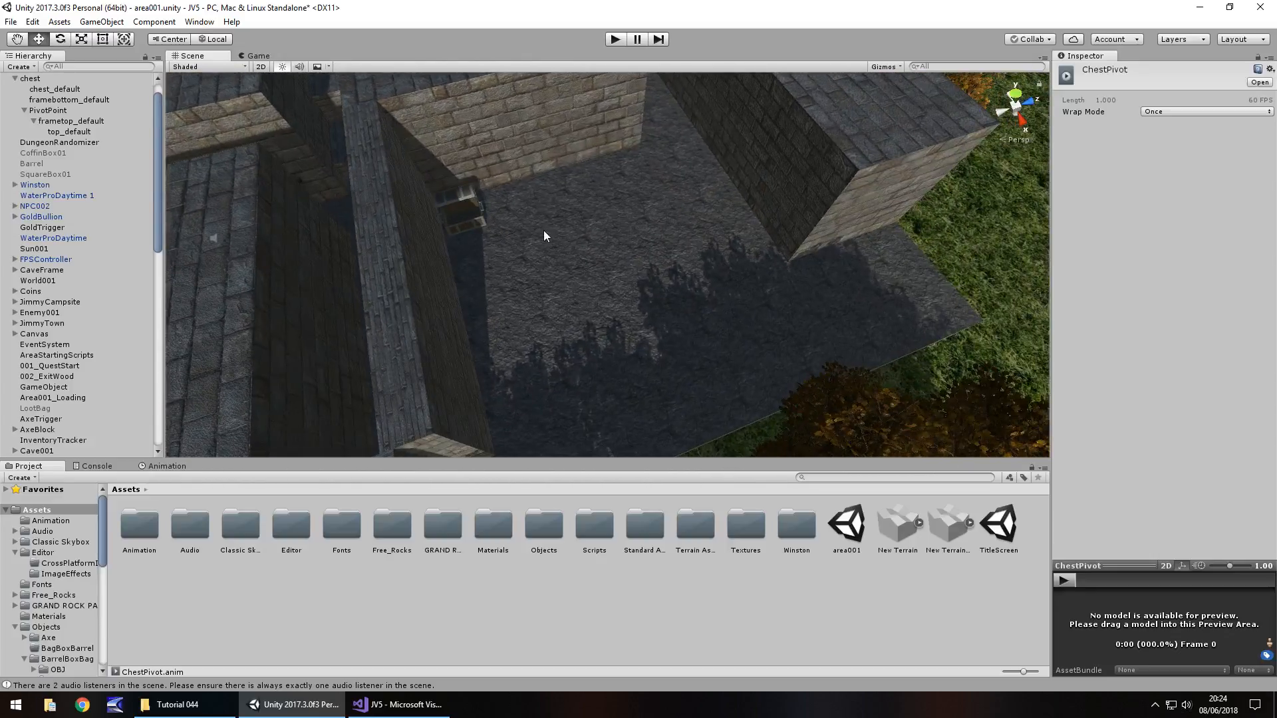